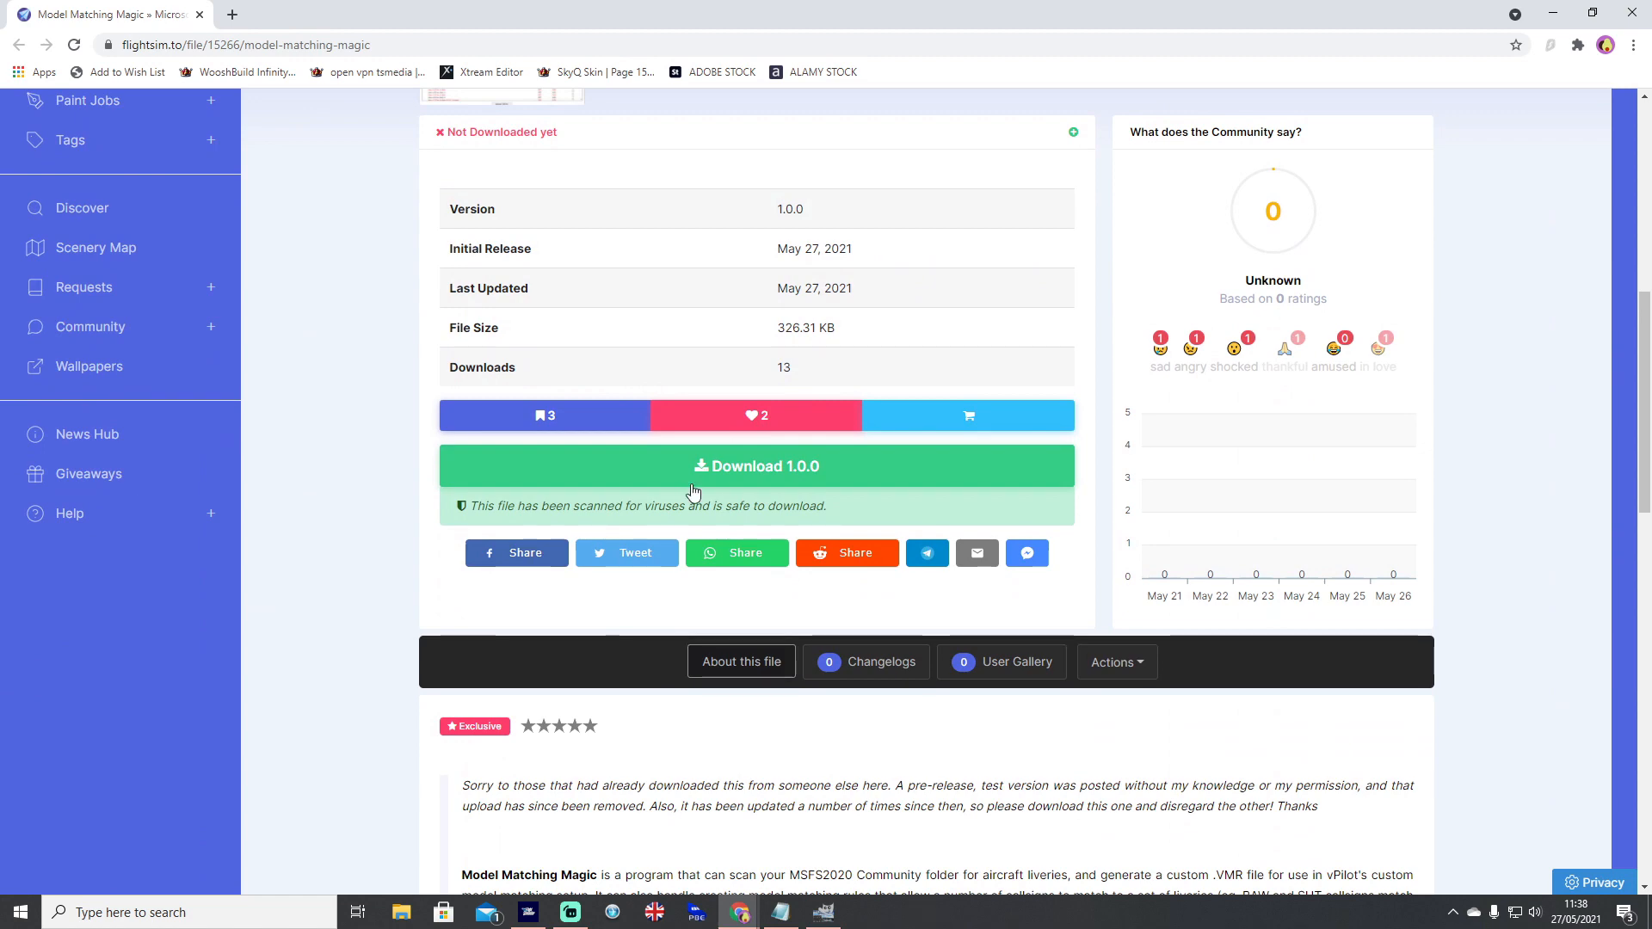
# - Locate the extracted ModelMatchingMagic download folder and review its program files
pyautogui.scroll(-3)
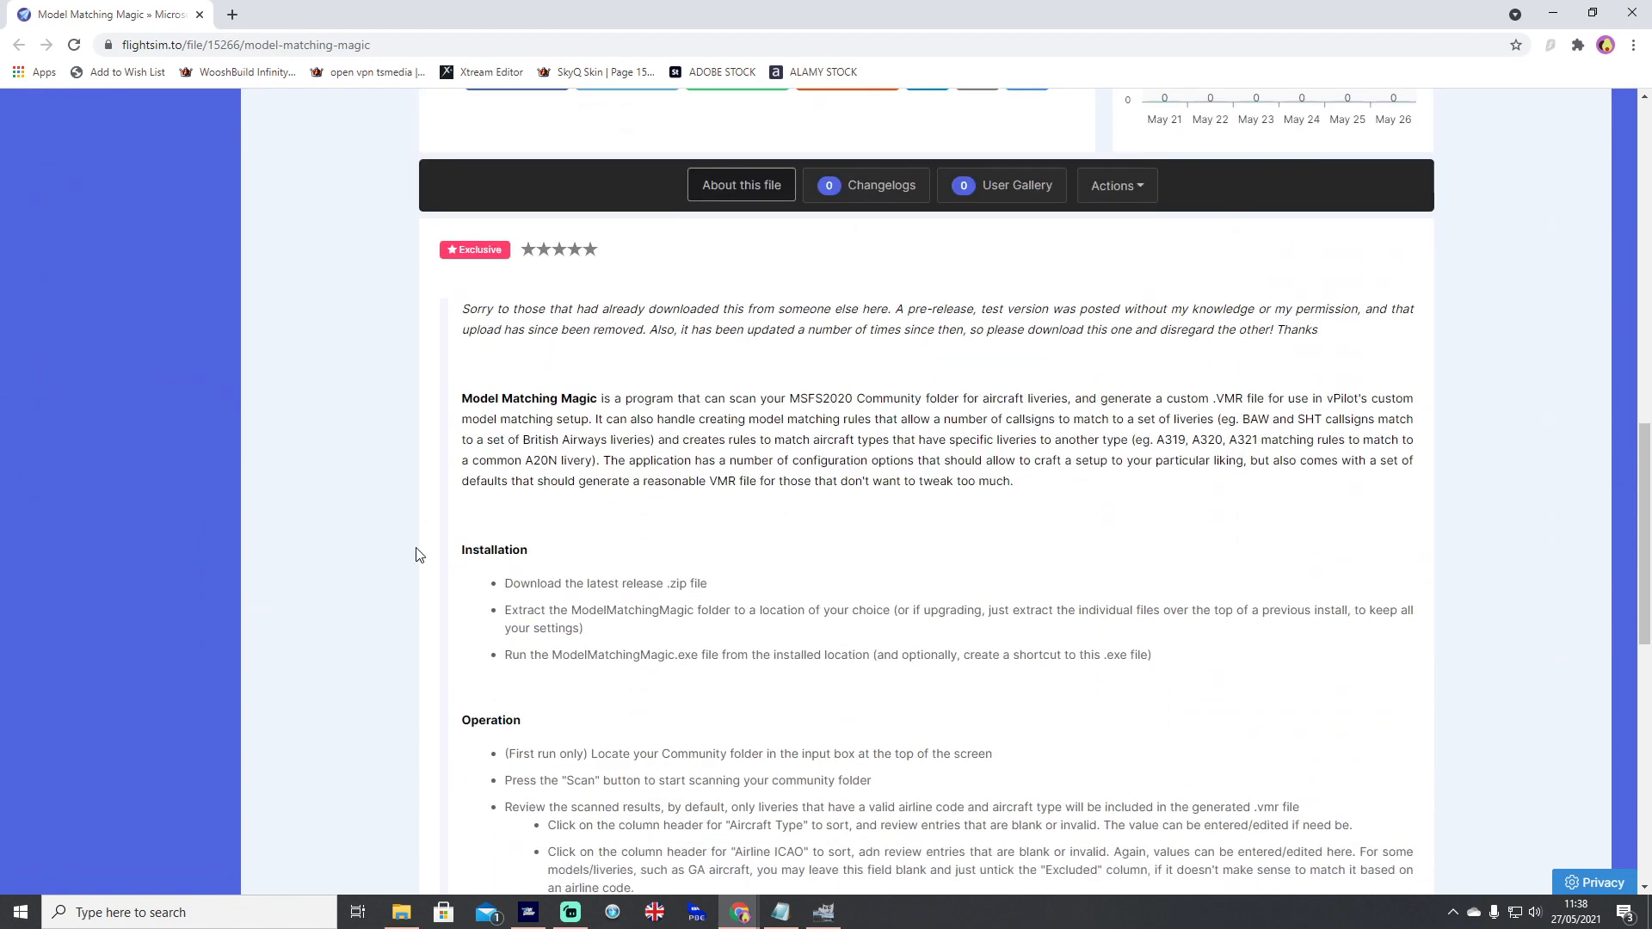
pyautogui.scroll(-3)
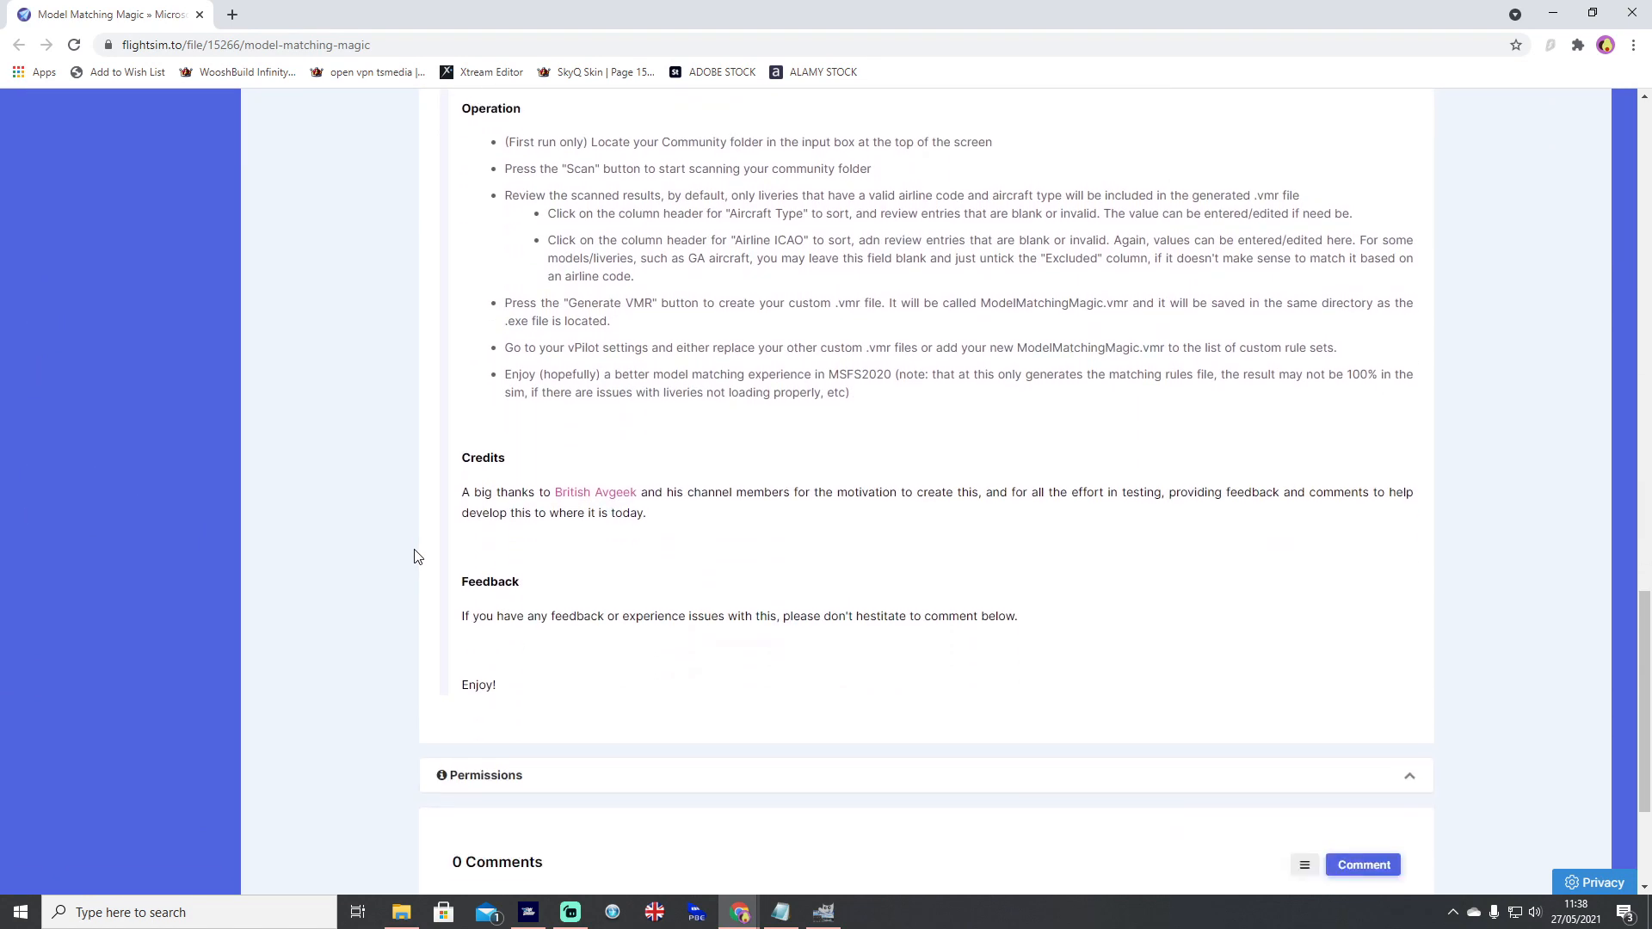
pyautogui.scroll(-3)
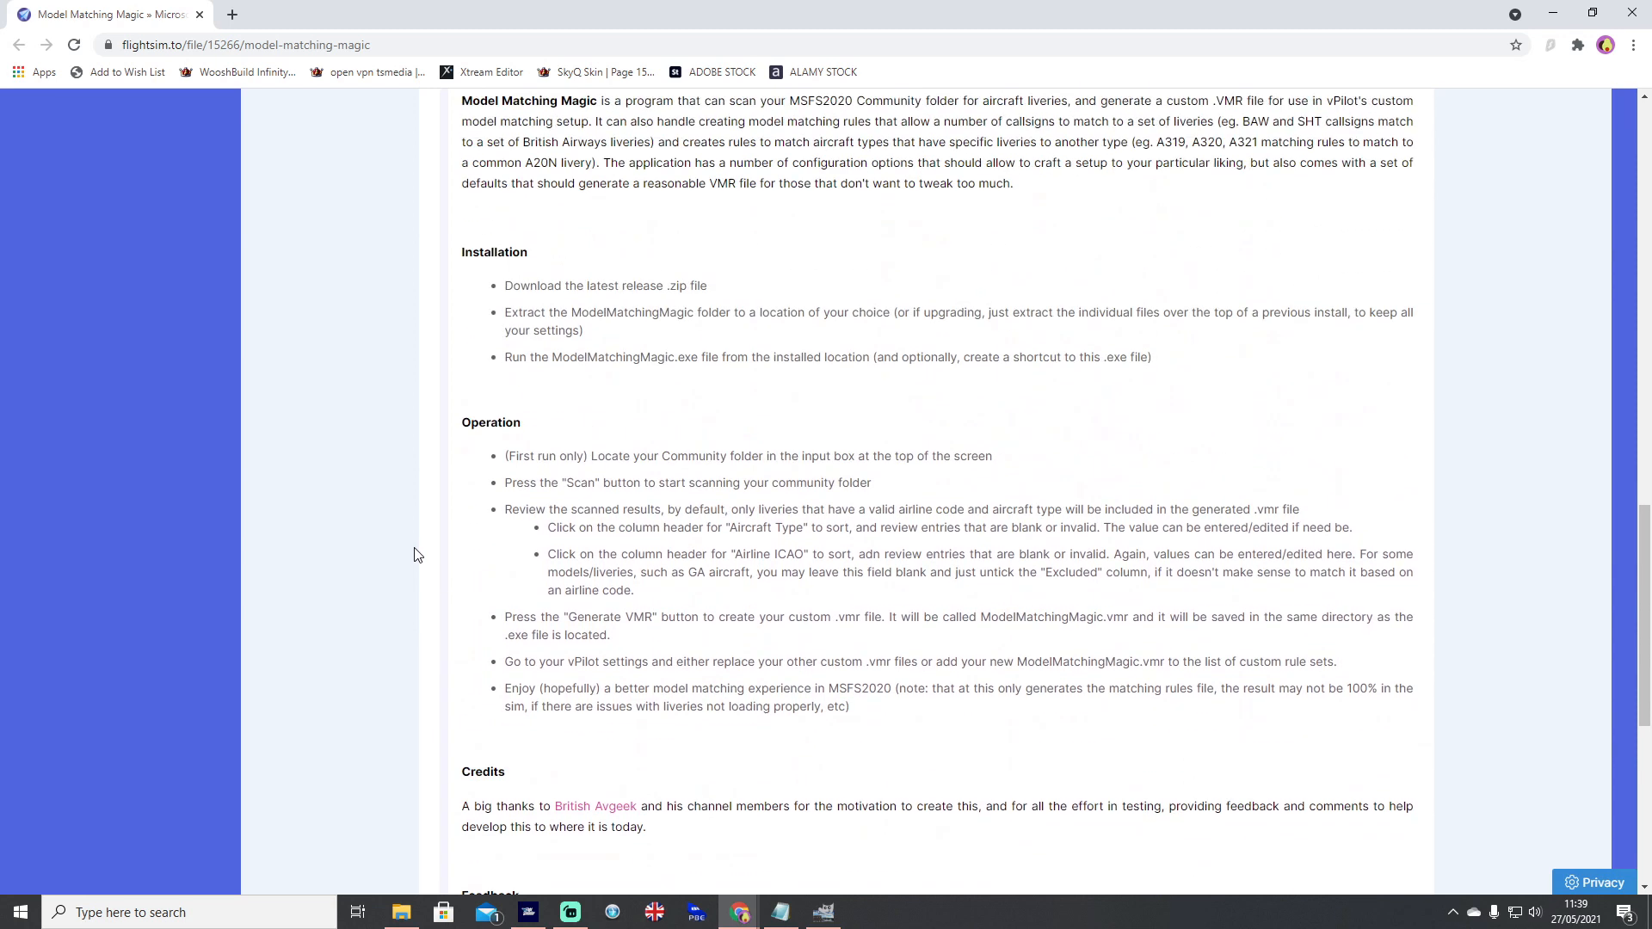
pyautogui.scroll(-3)
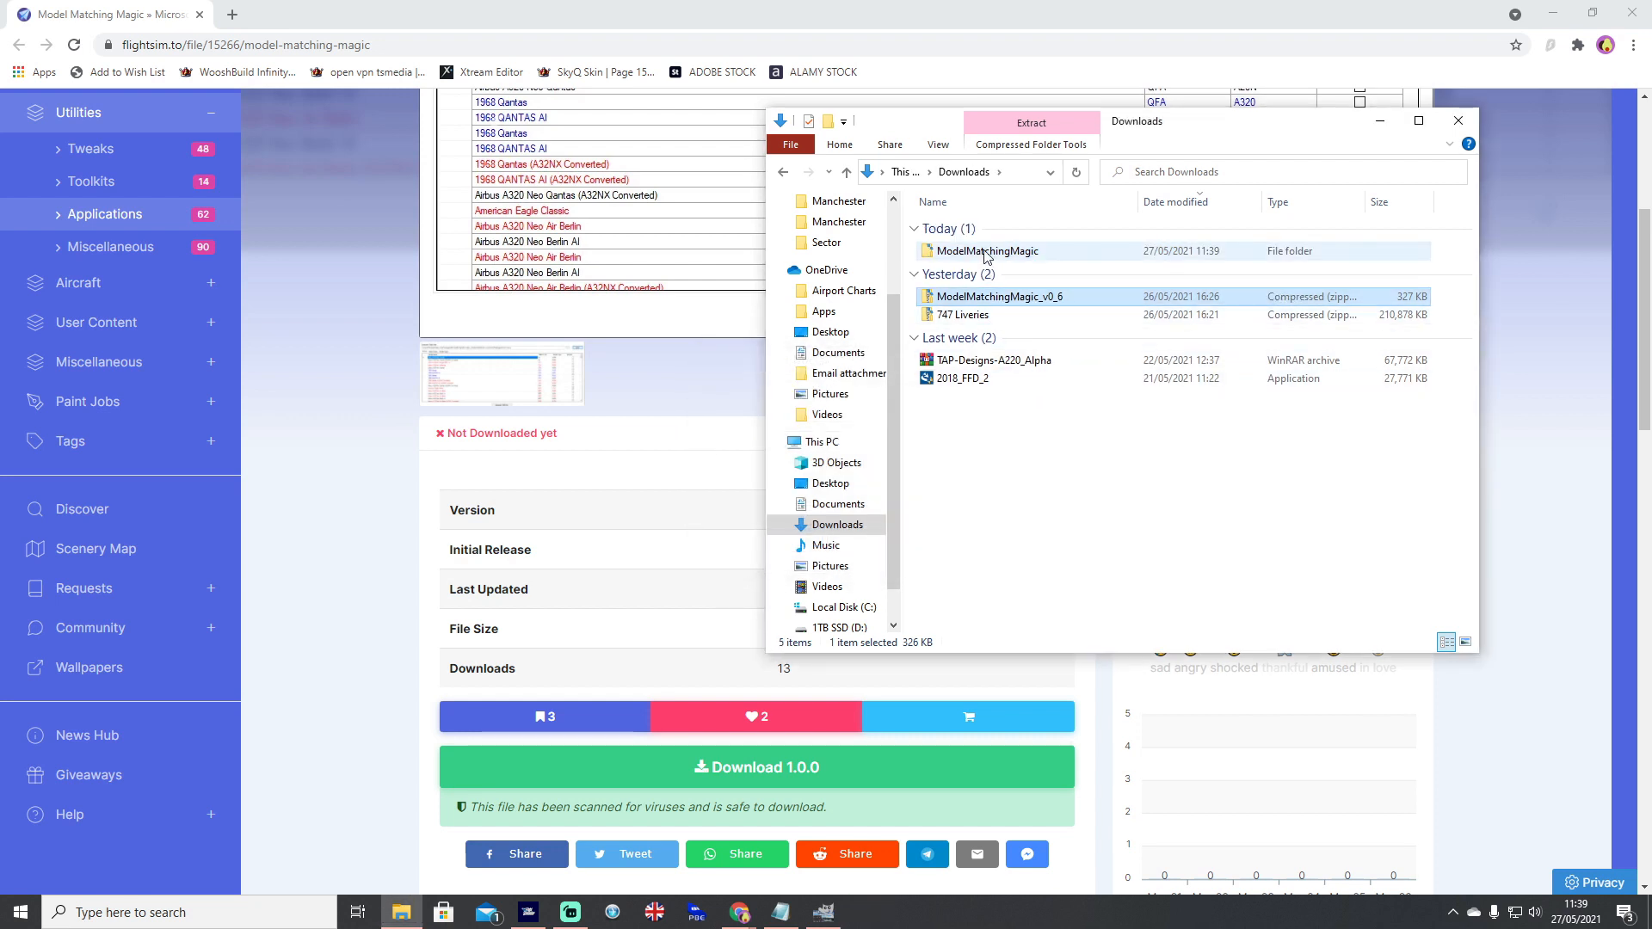
pyautogui.moveTo(987, 251)
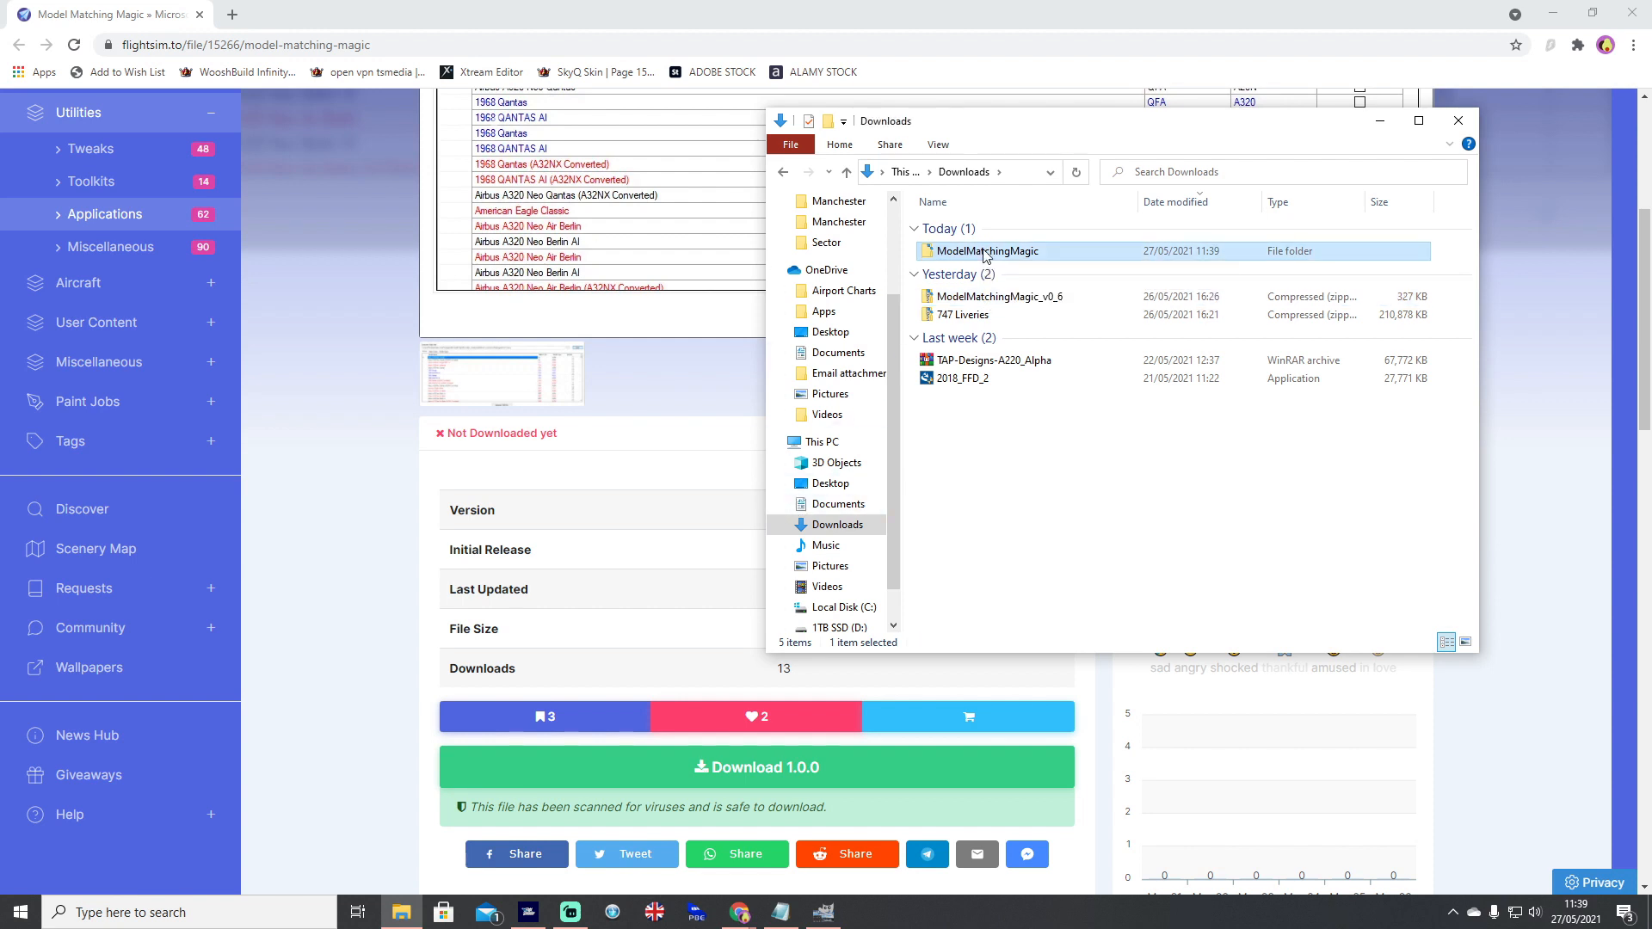
pyautogui.doubleClick(986, 251)
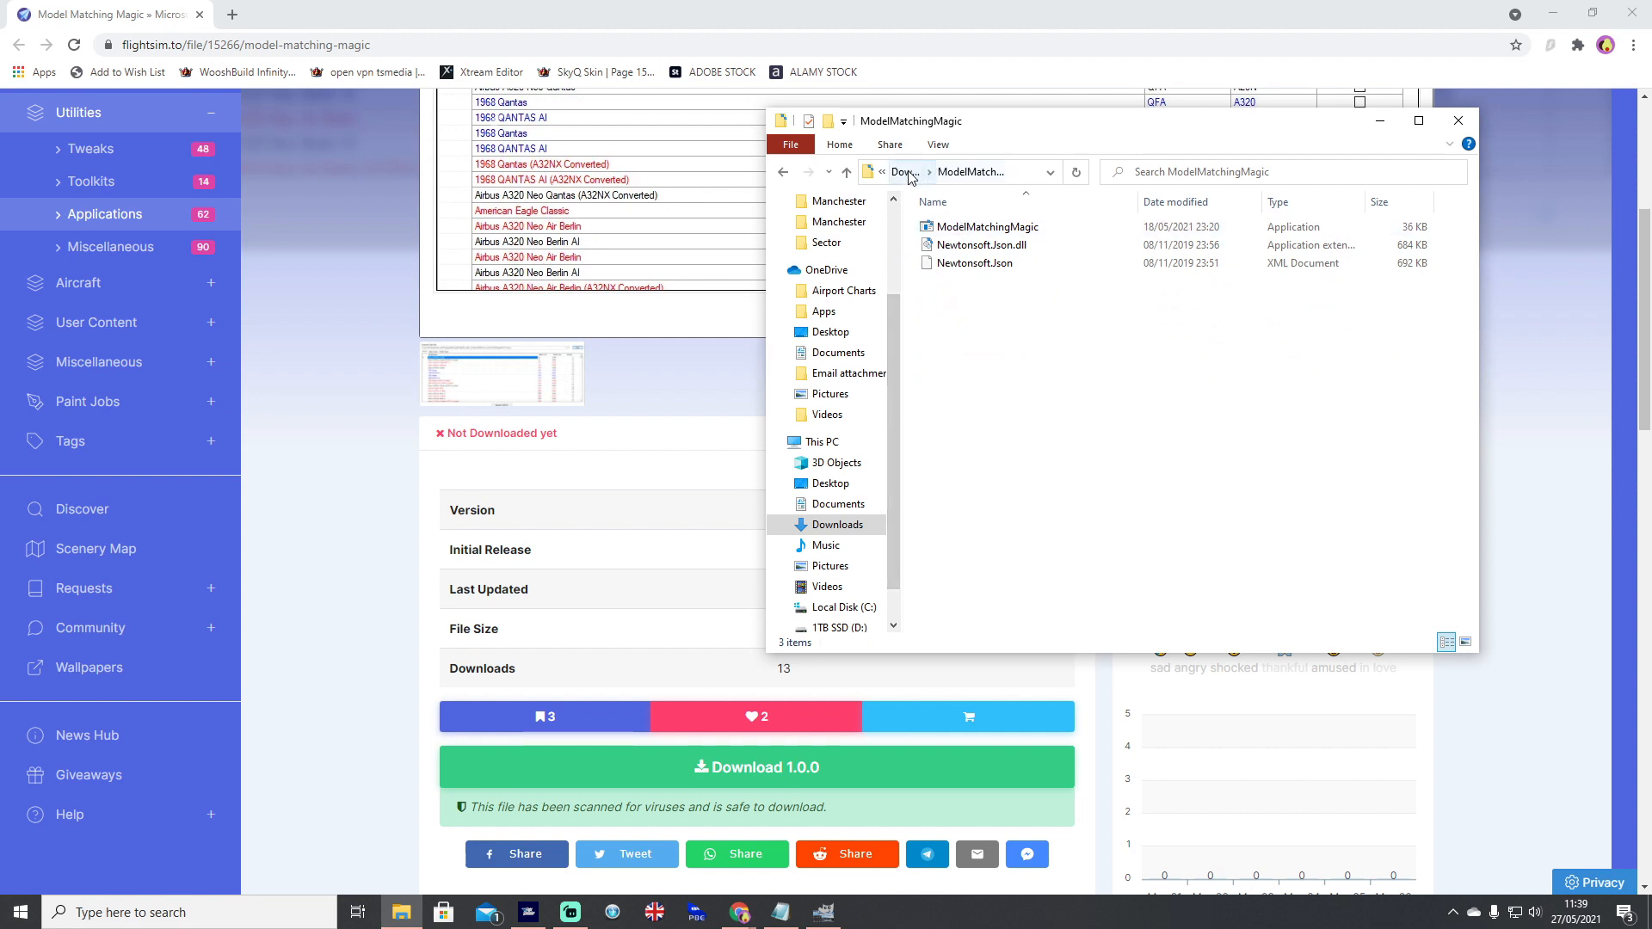
pyautogui.click(980, 245)
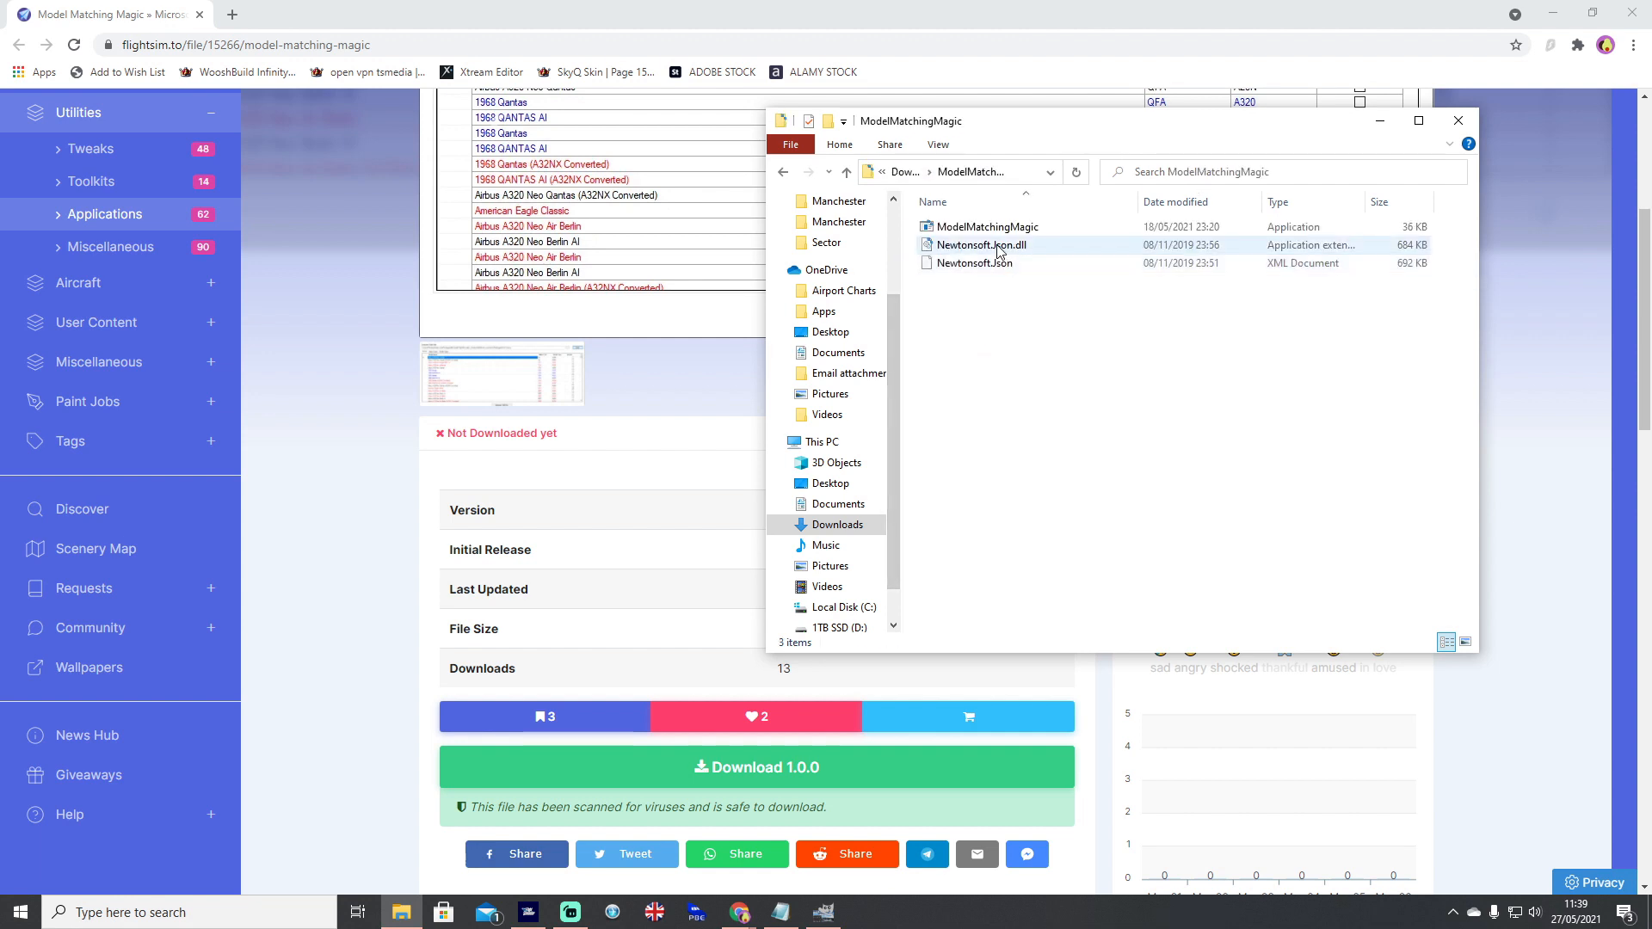
pyautogui.rightClick(986, 227)
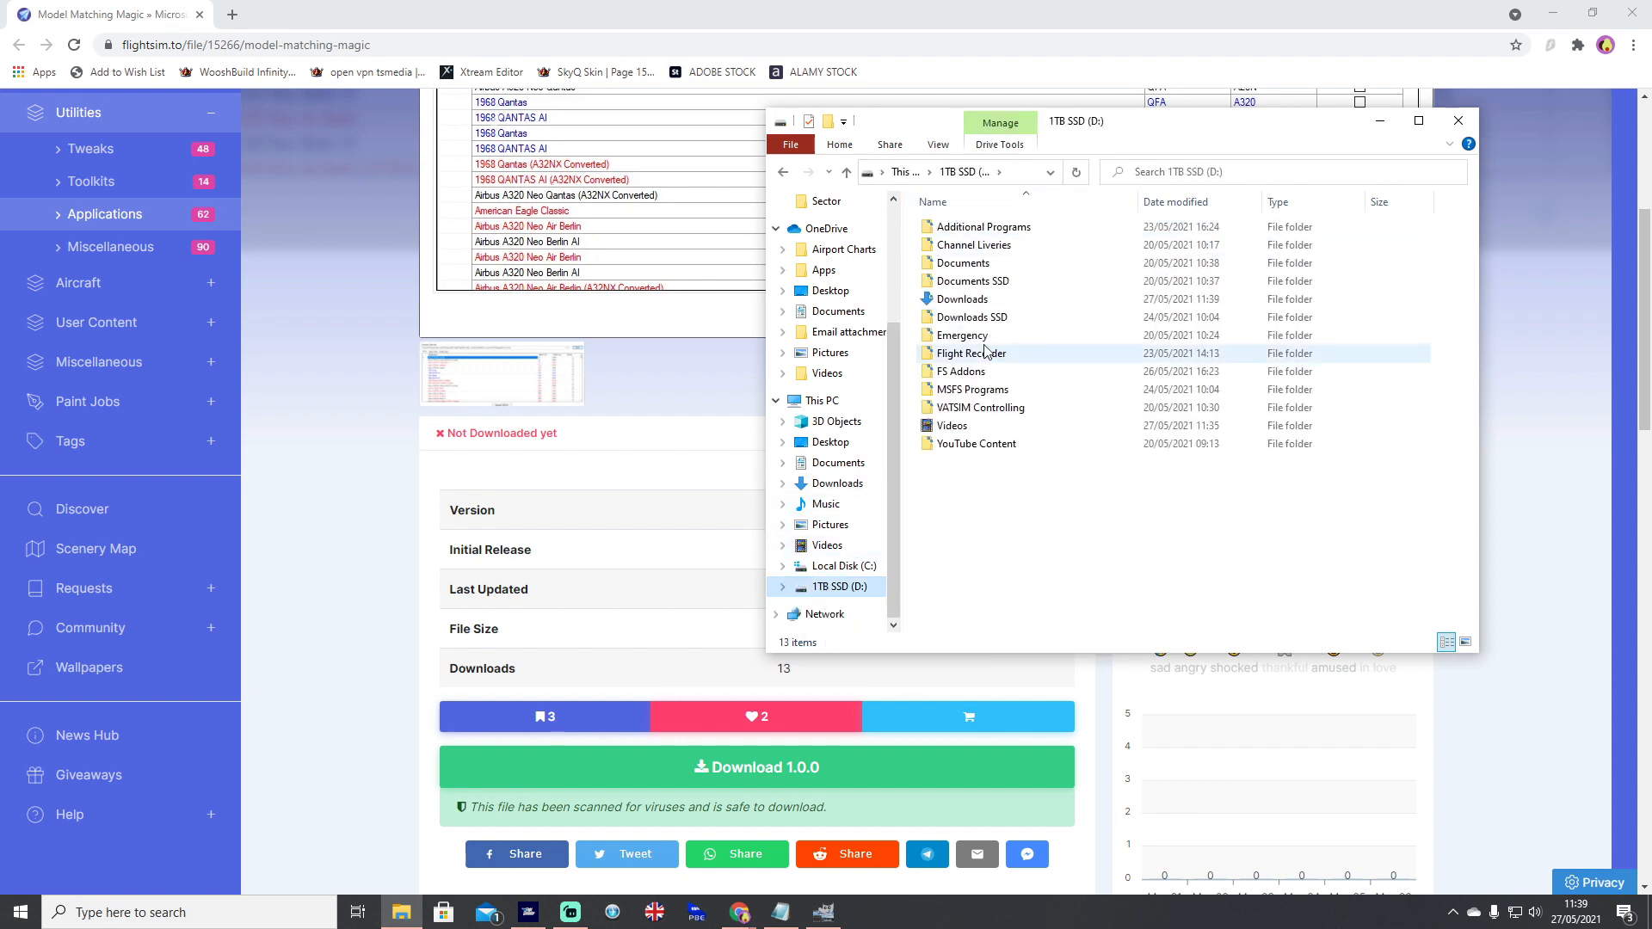
# - Launch ModelMatchingMagic.exe from D:\FS Addons\ModelMatchingMagic
pyautogui.doubleClick(971, 353)
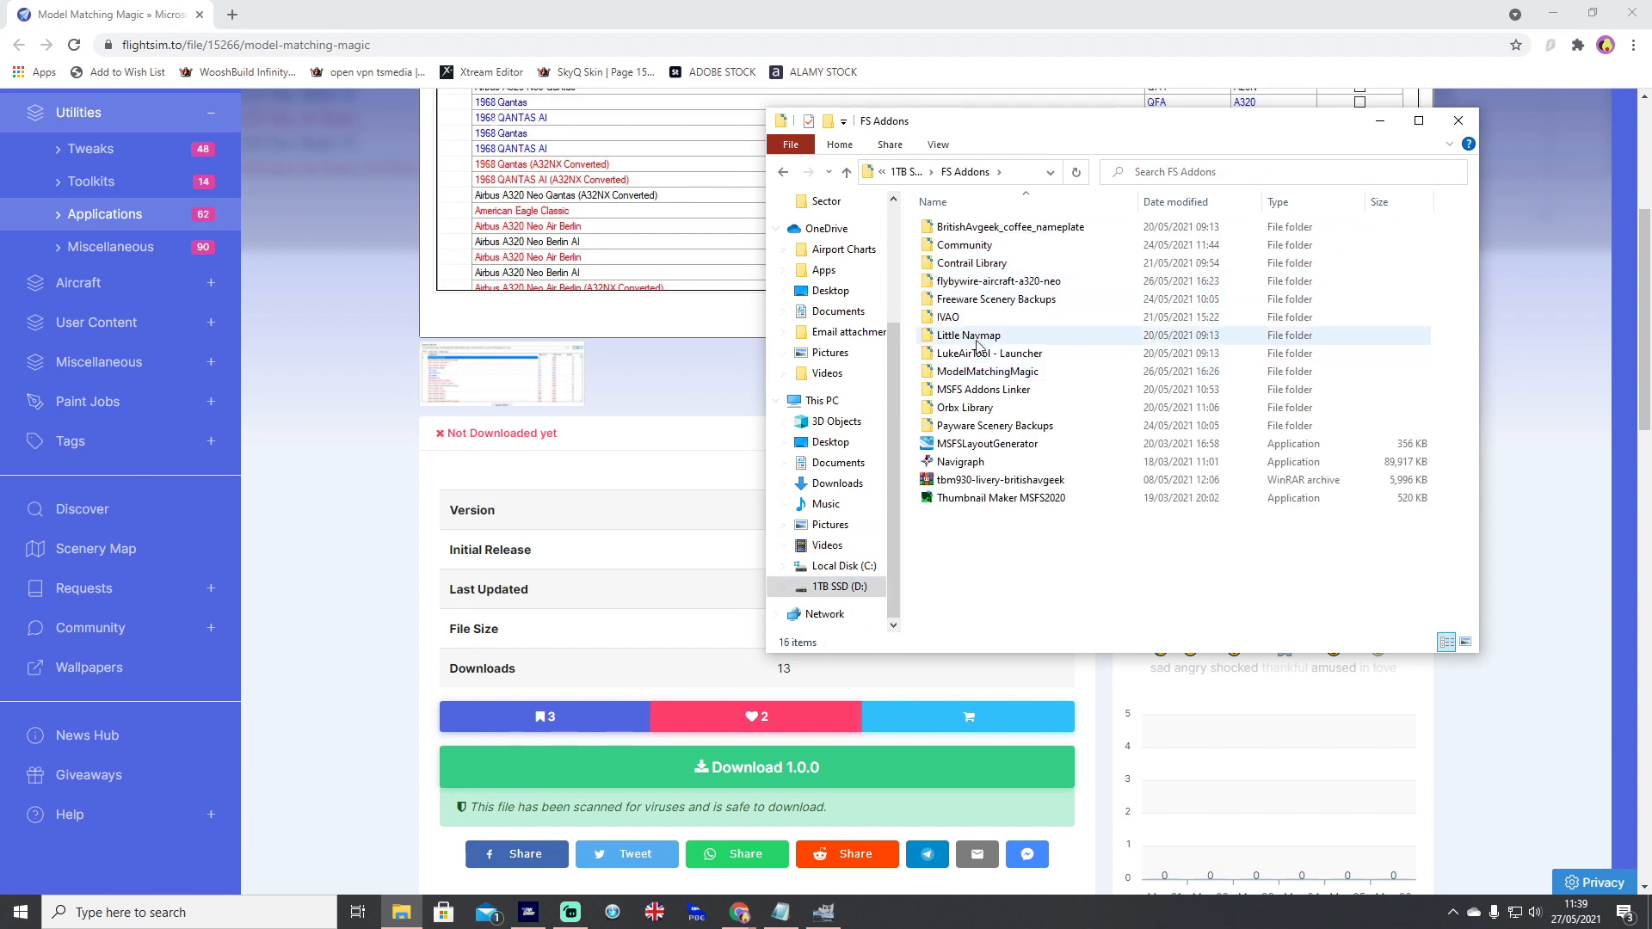
pyautogui.doubleClick(987, 372)
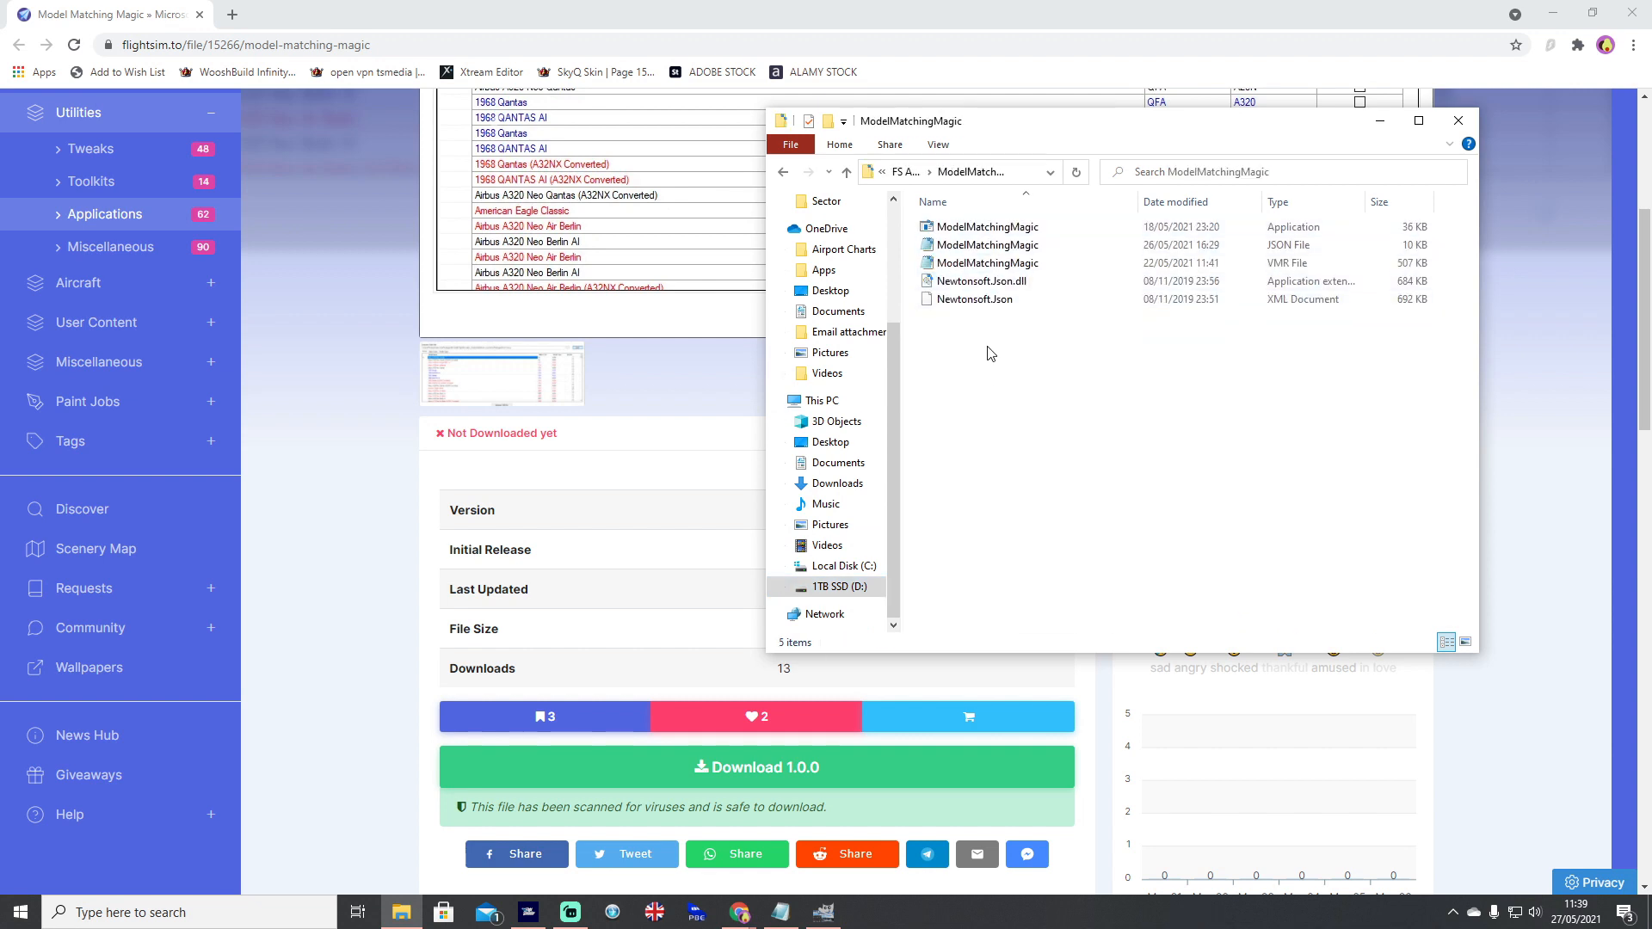
pyautogui.moveTo(983, 439)
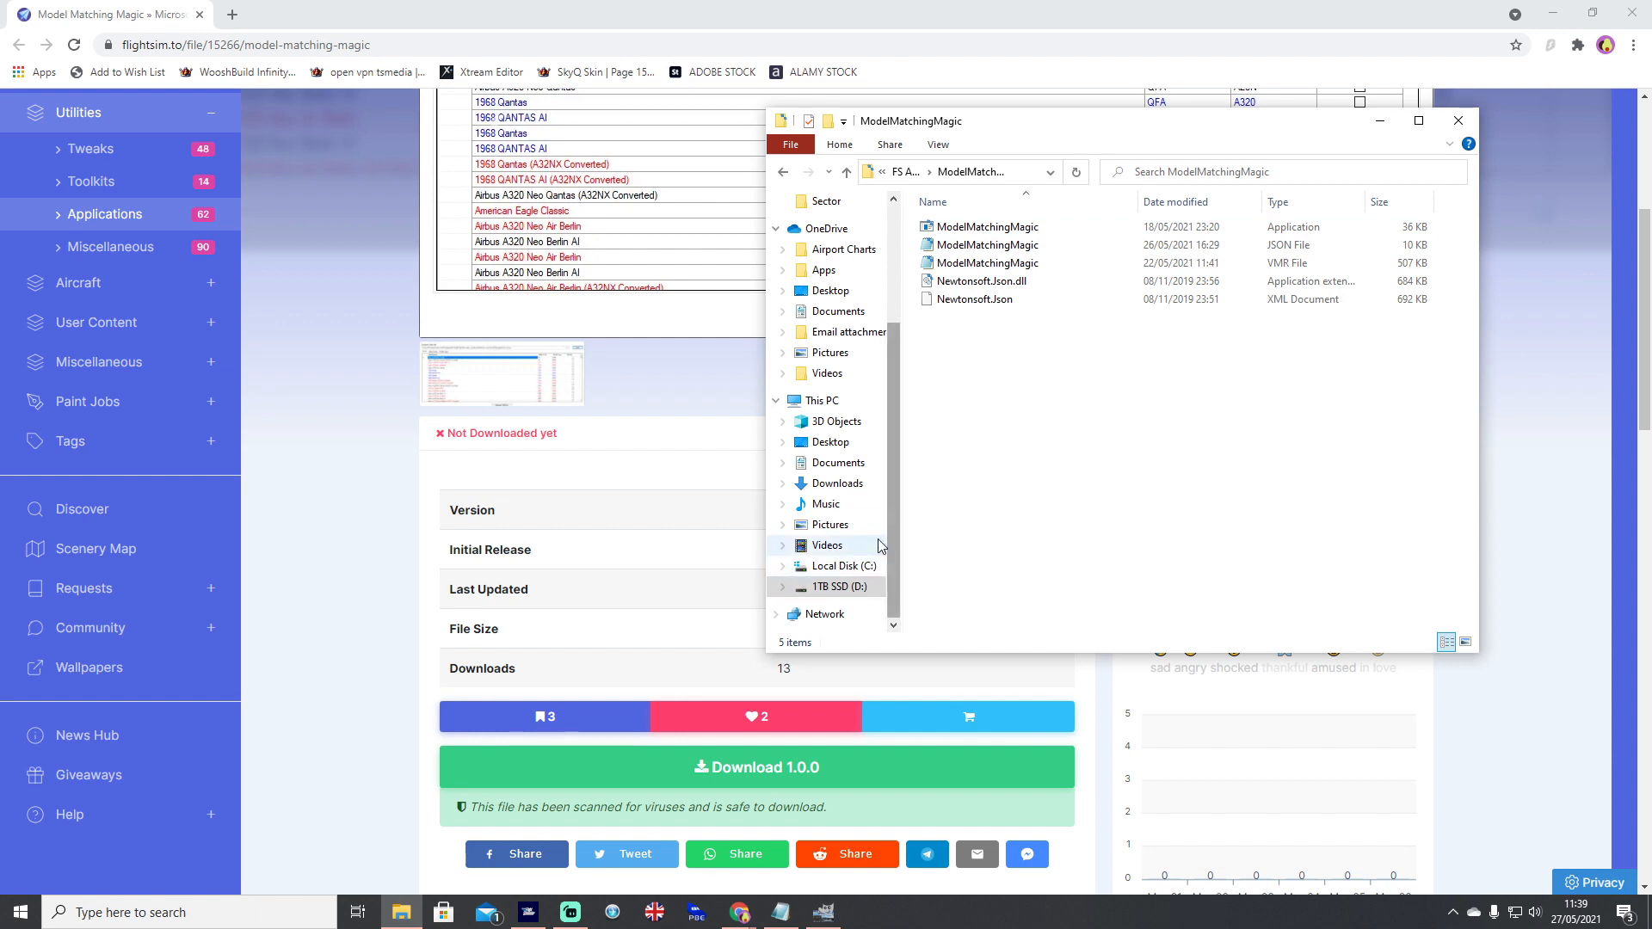
pyautogui.moveTo(842, 570)
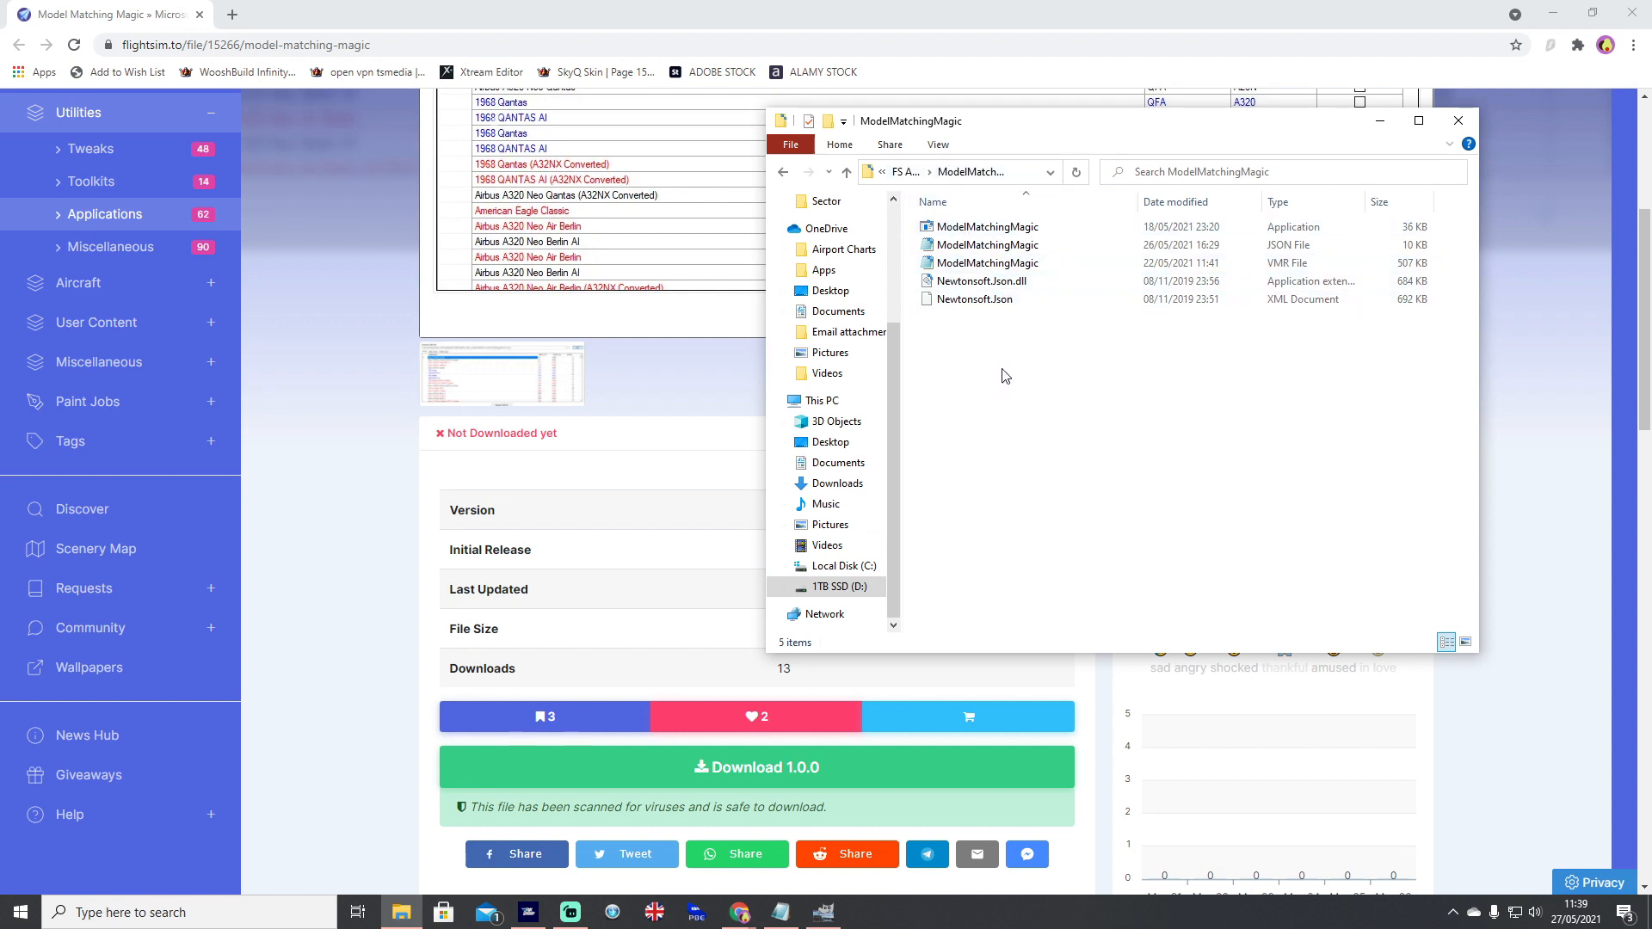
pyautogui.moveTo(982, 315)
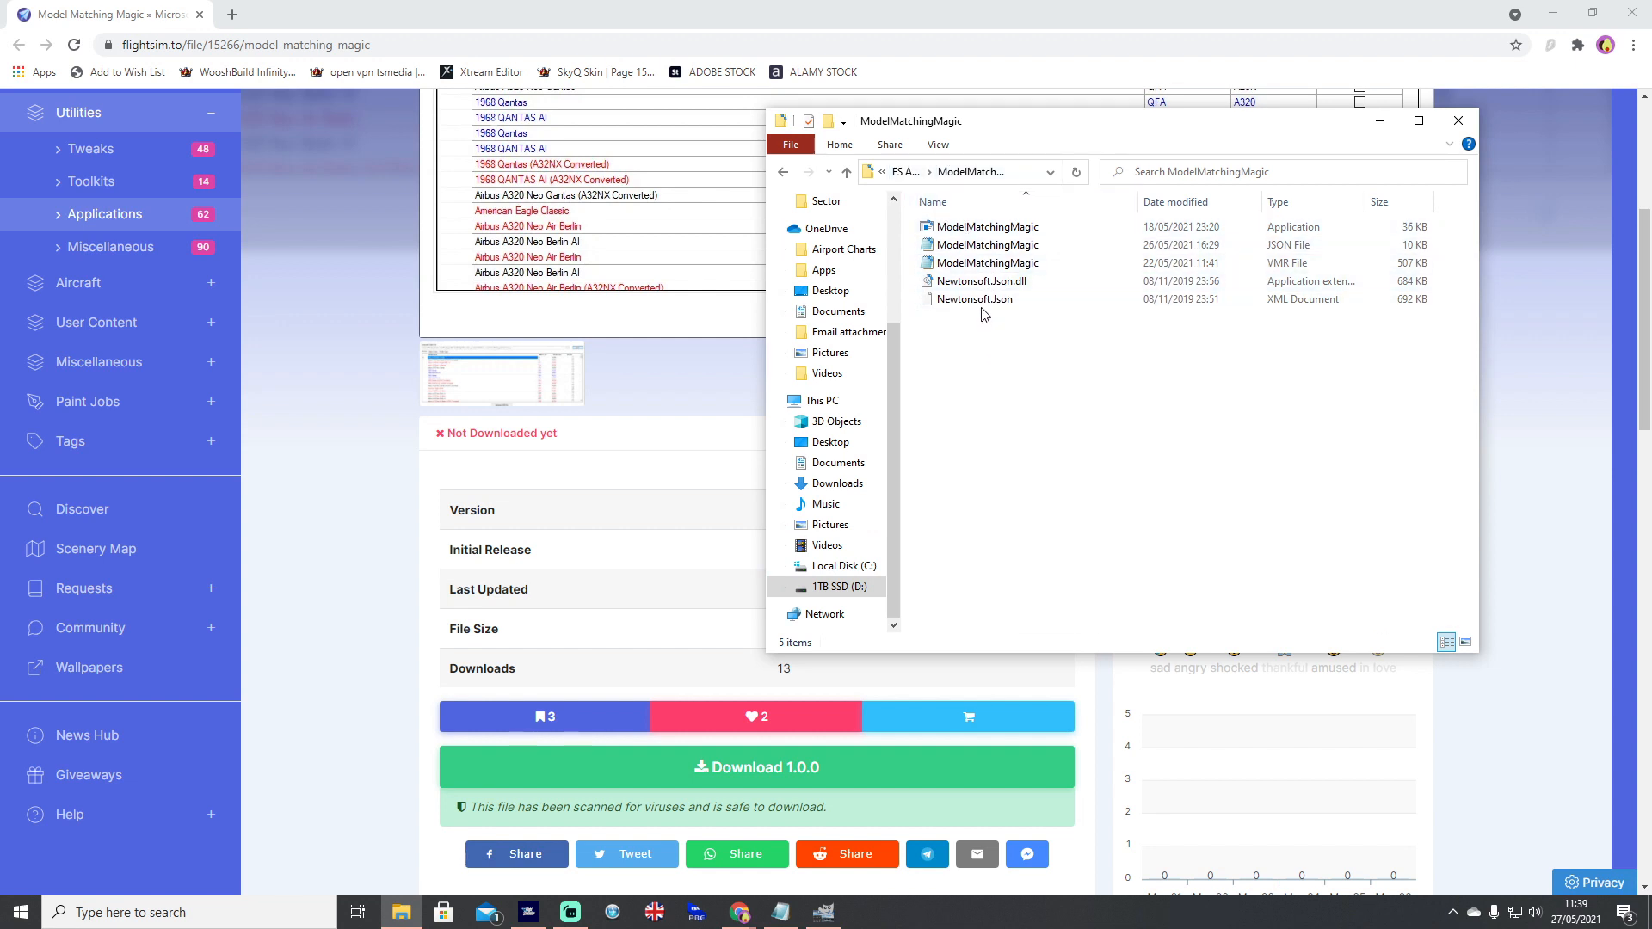
pyautogui.moveTo(1017, 324)
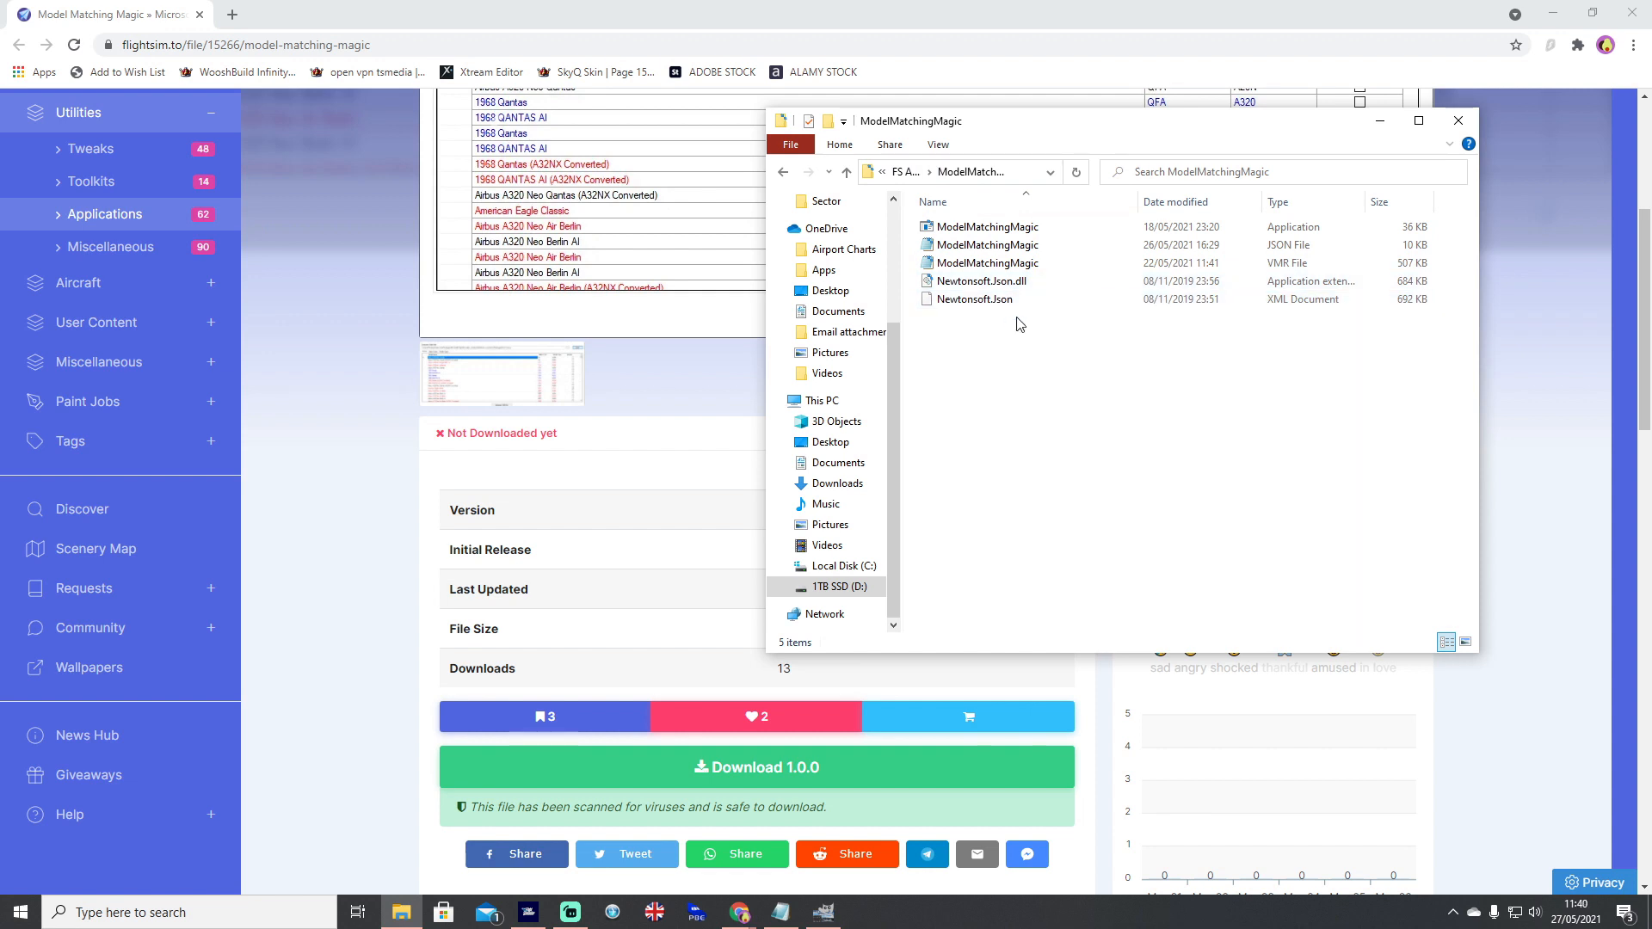
pyautogui.click(988, 227)
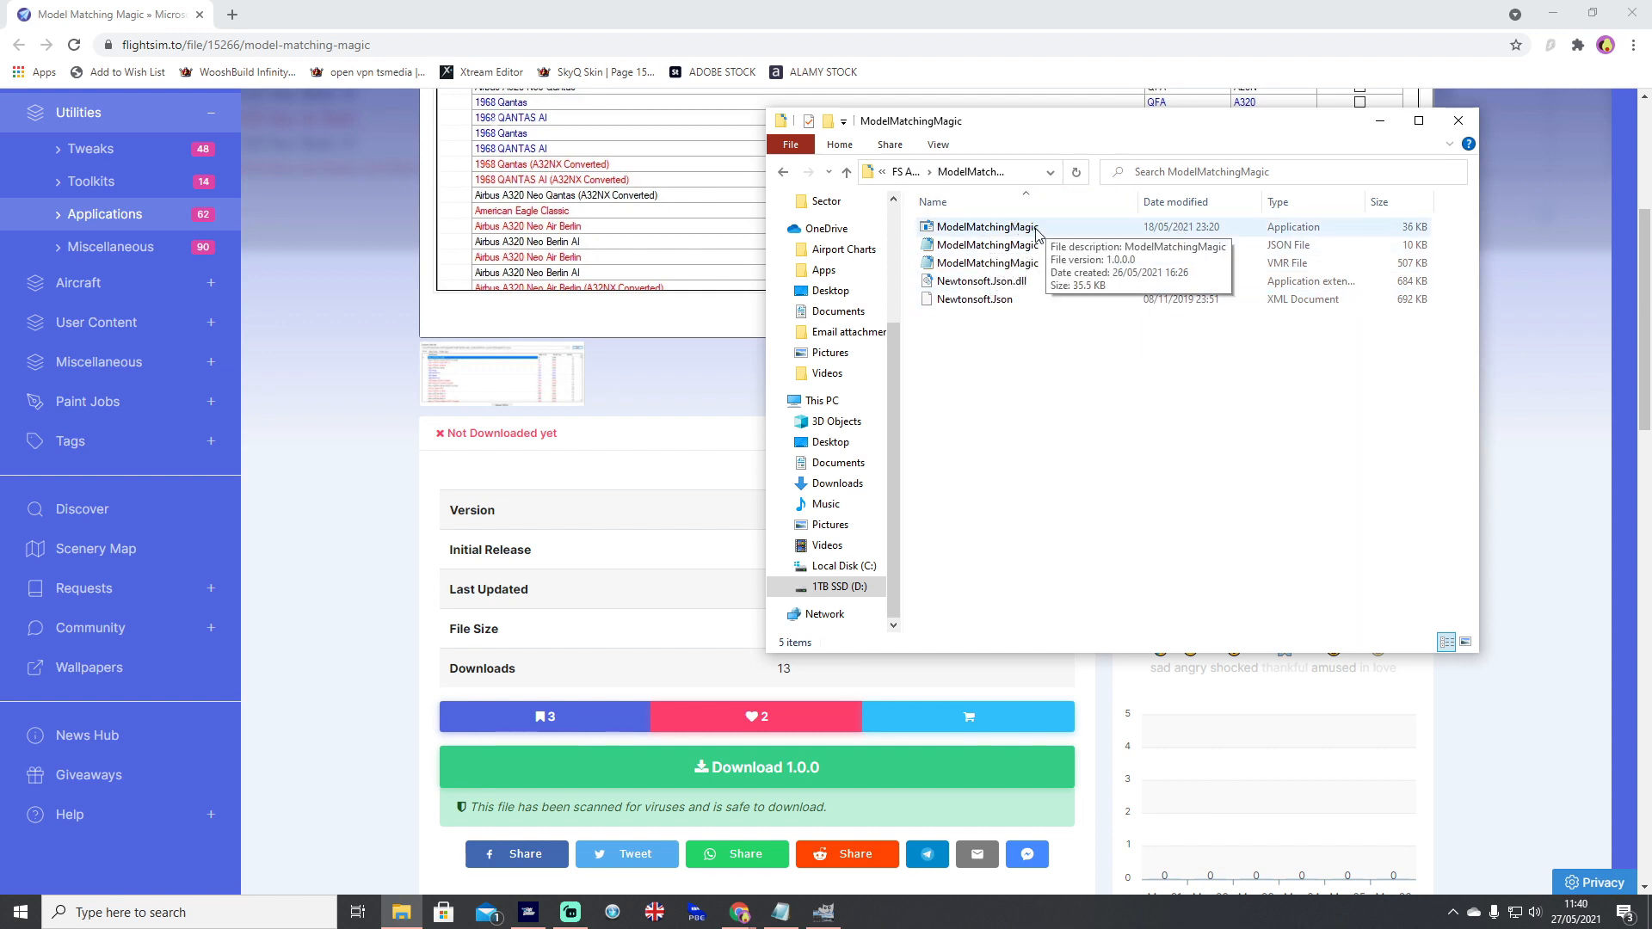
pyautogui.doubleClick(986, 227)
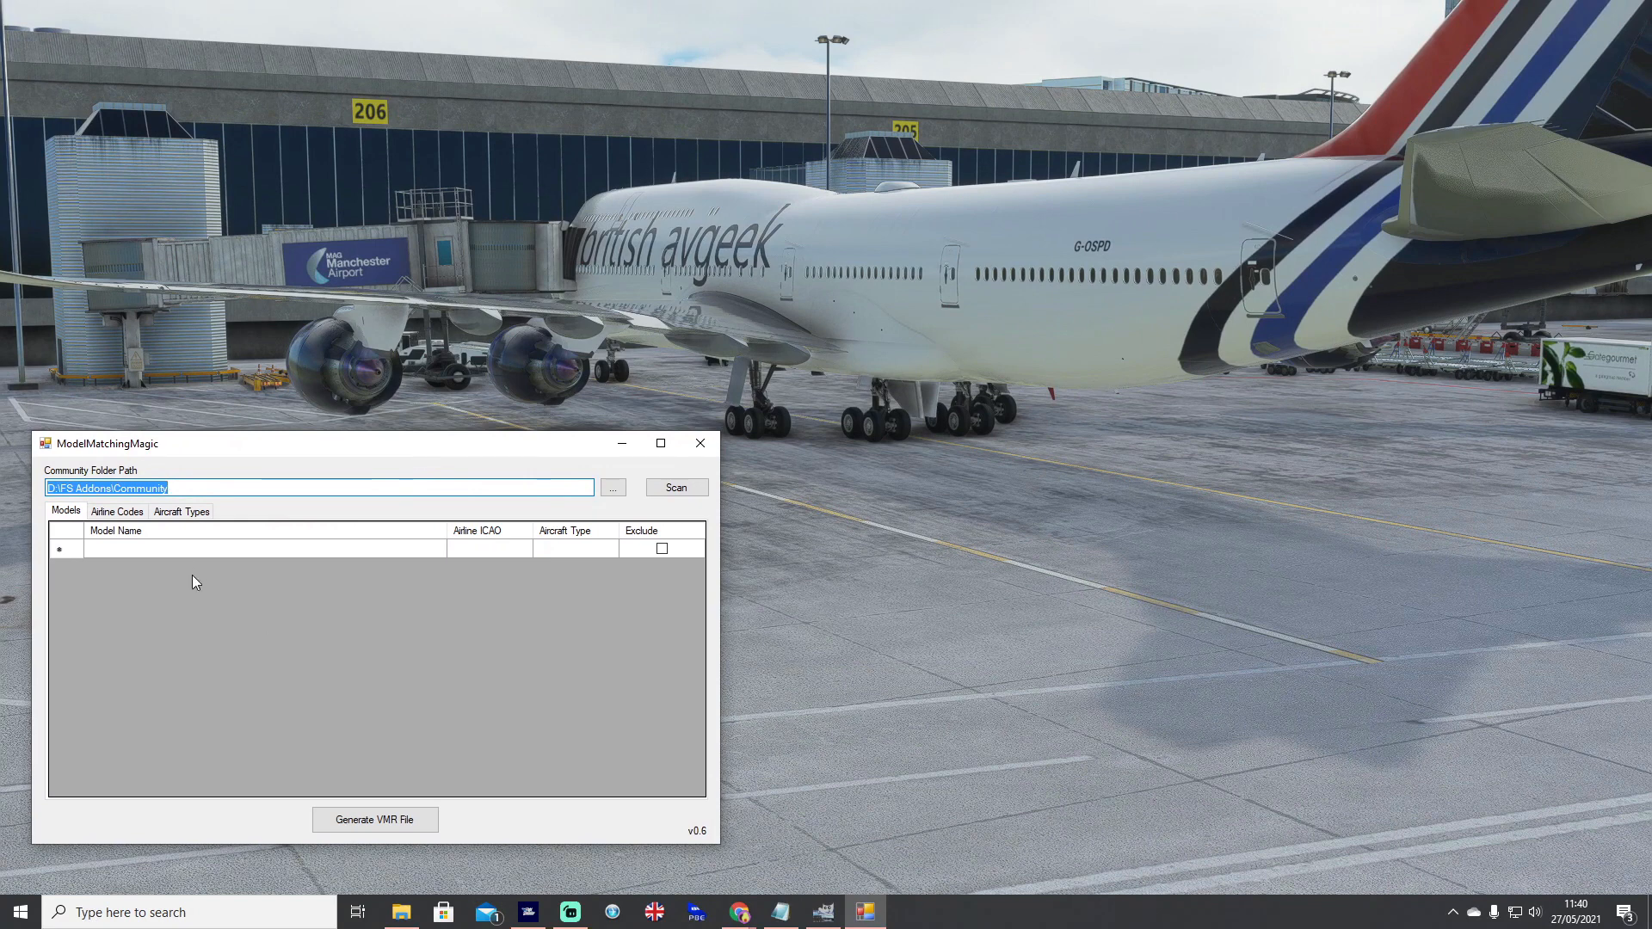
# - Set the Community Folder Path to D:\FS Addons\Community via the folder picker
pyautogui.click(179, 487)
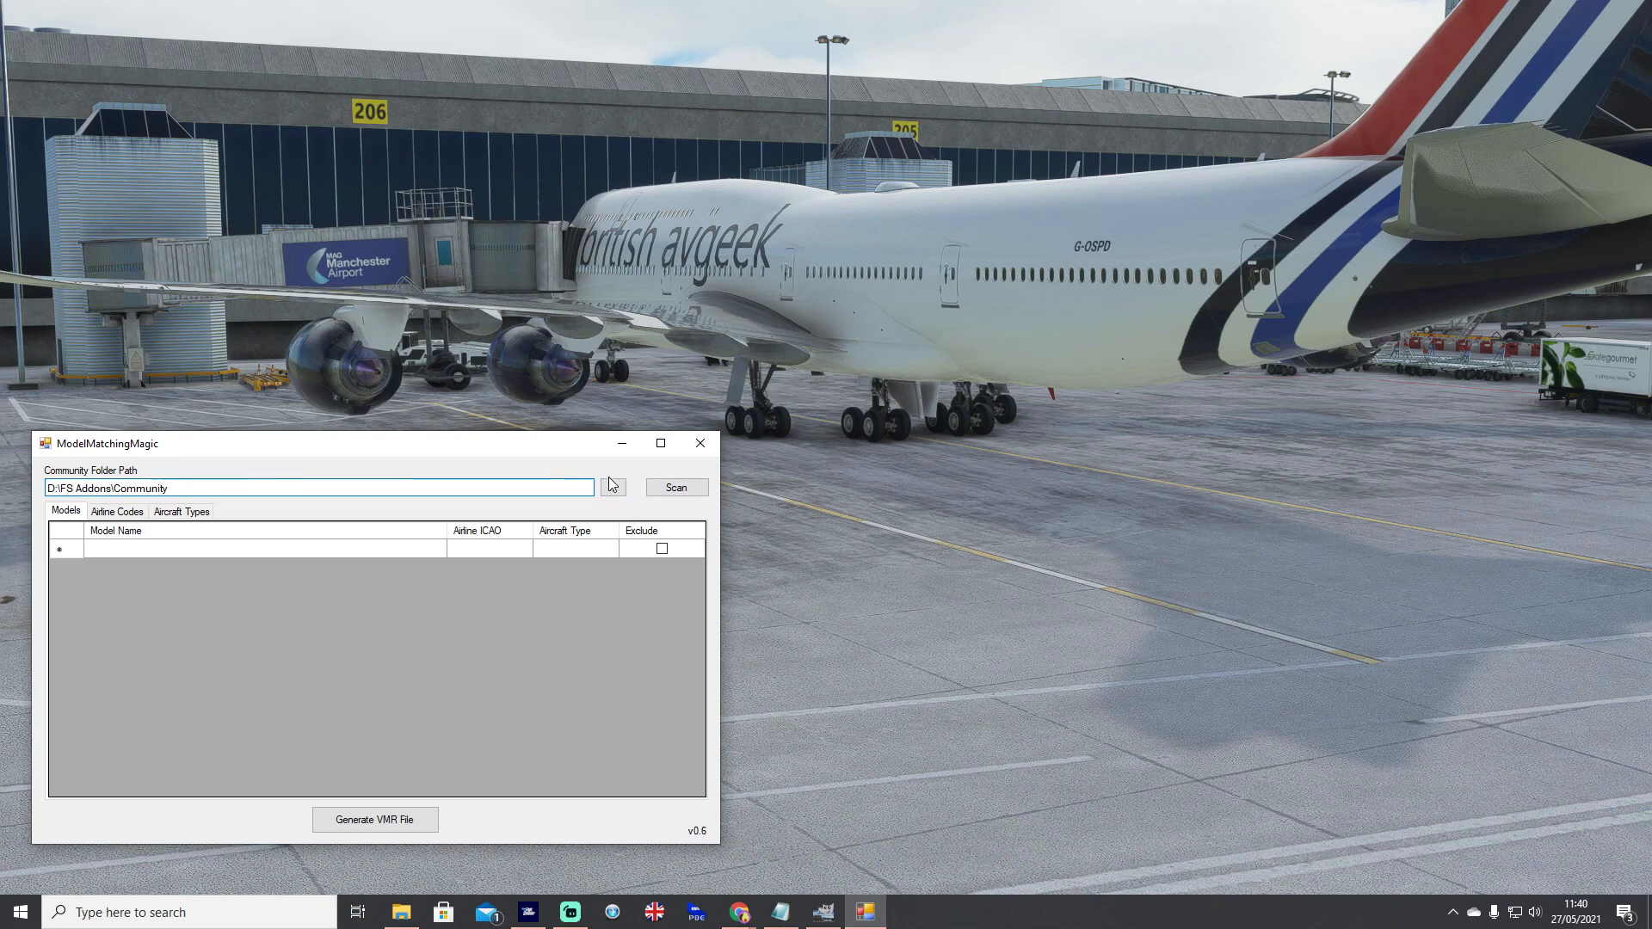
pyautogui.click(613, 487)
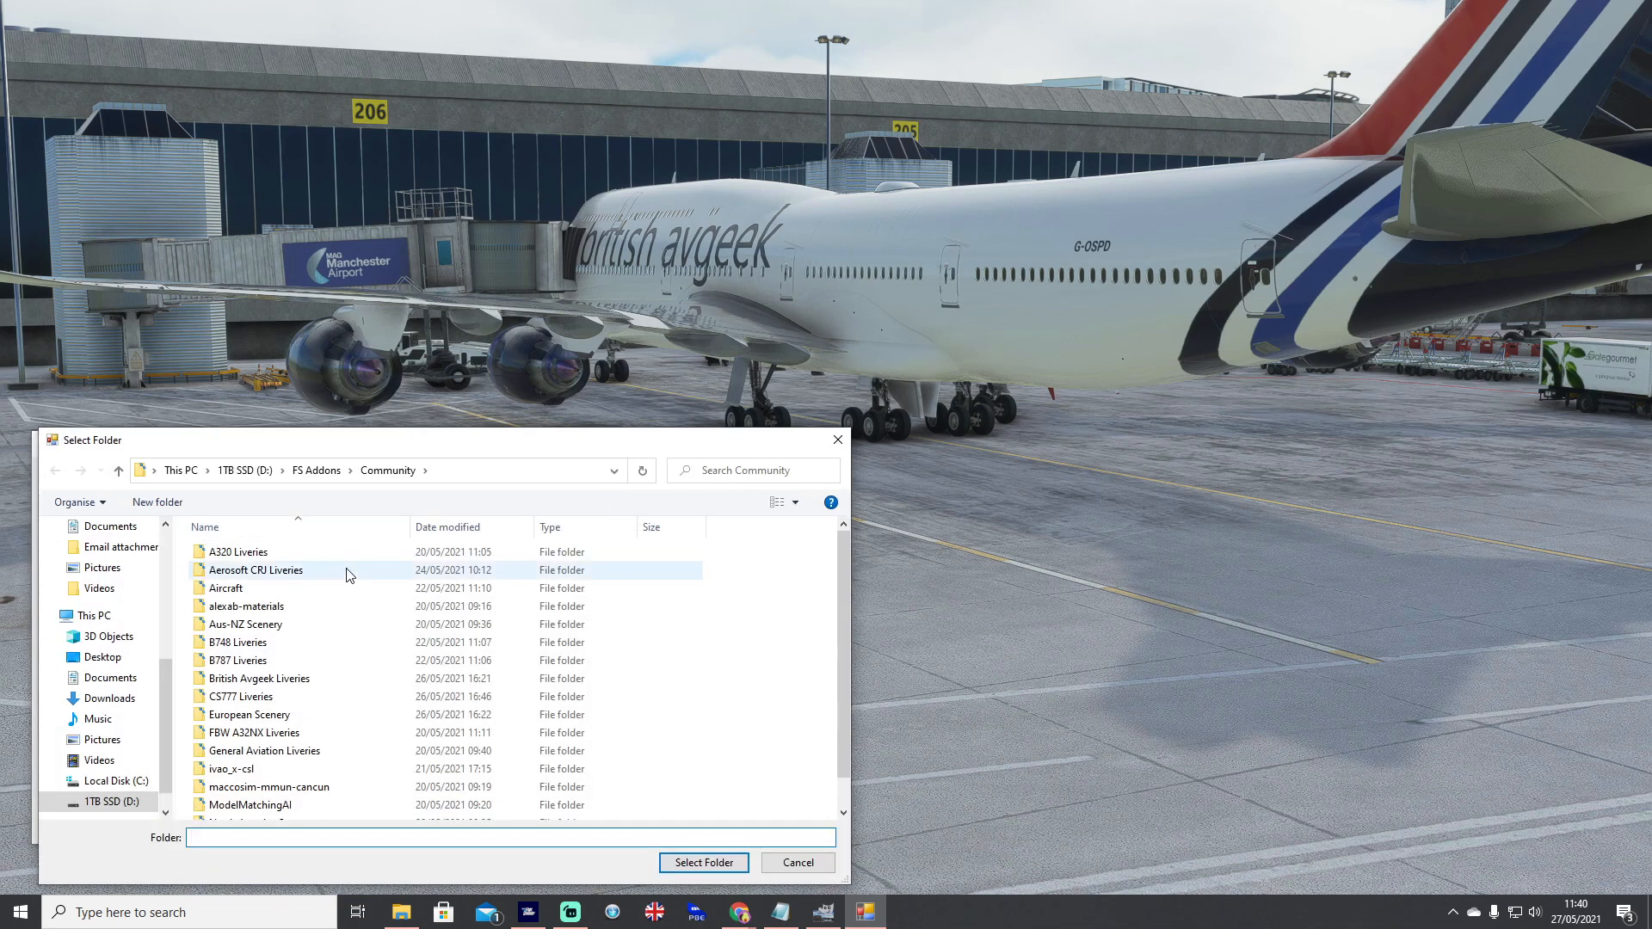
pyautogui.click(314, 470)
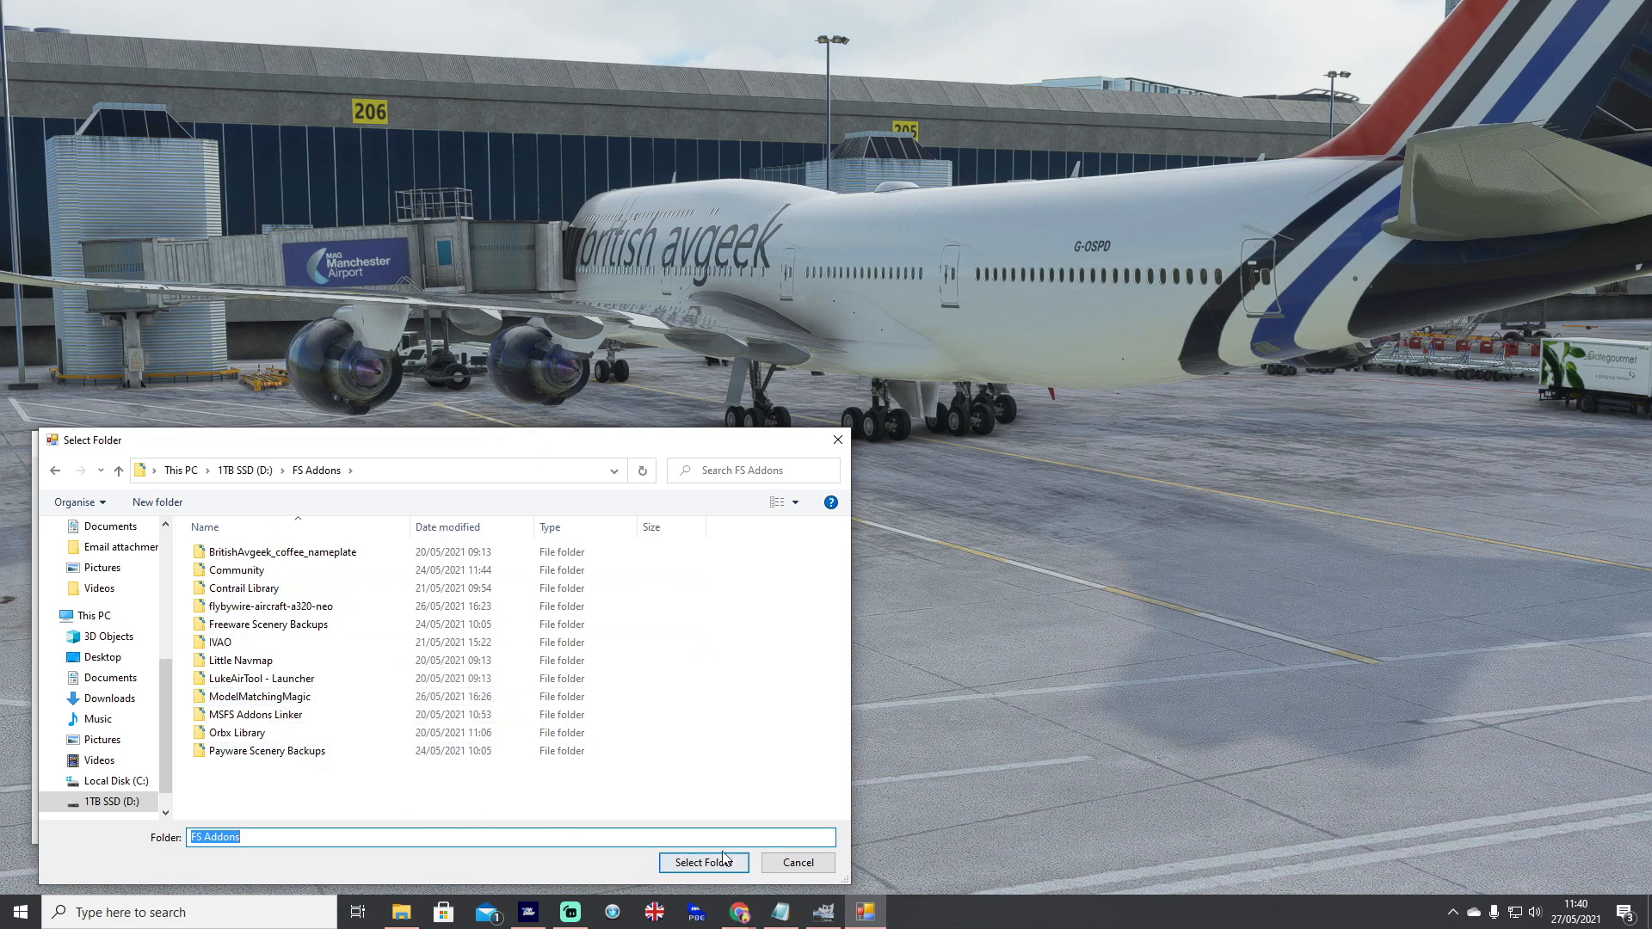
pyautogui.click(237, 569)
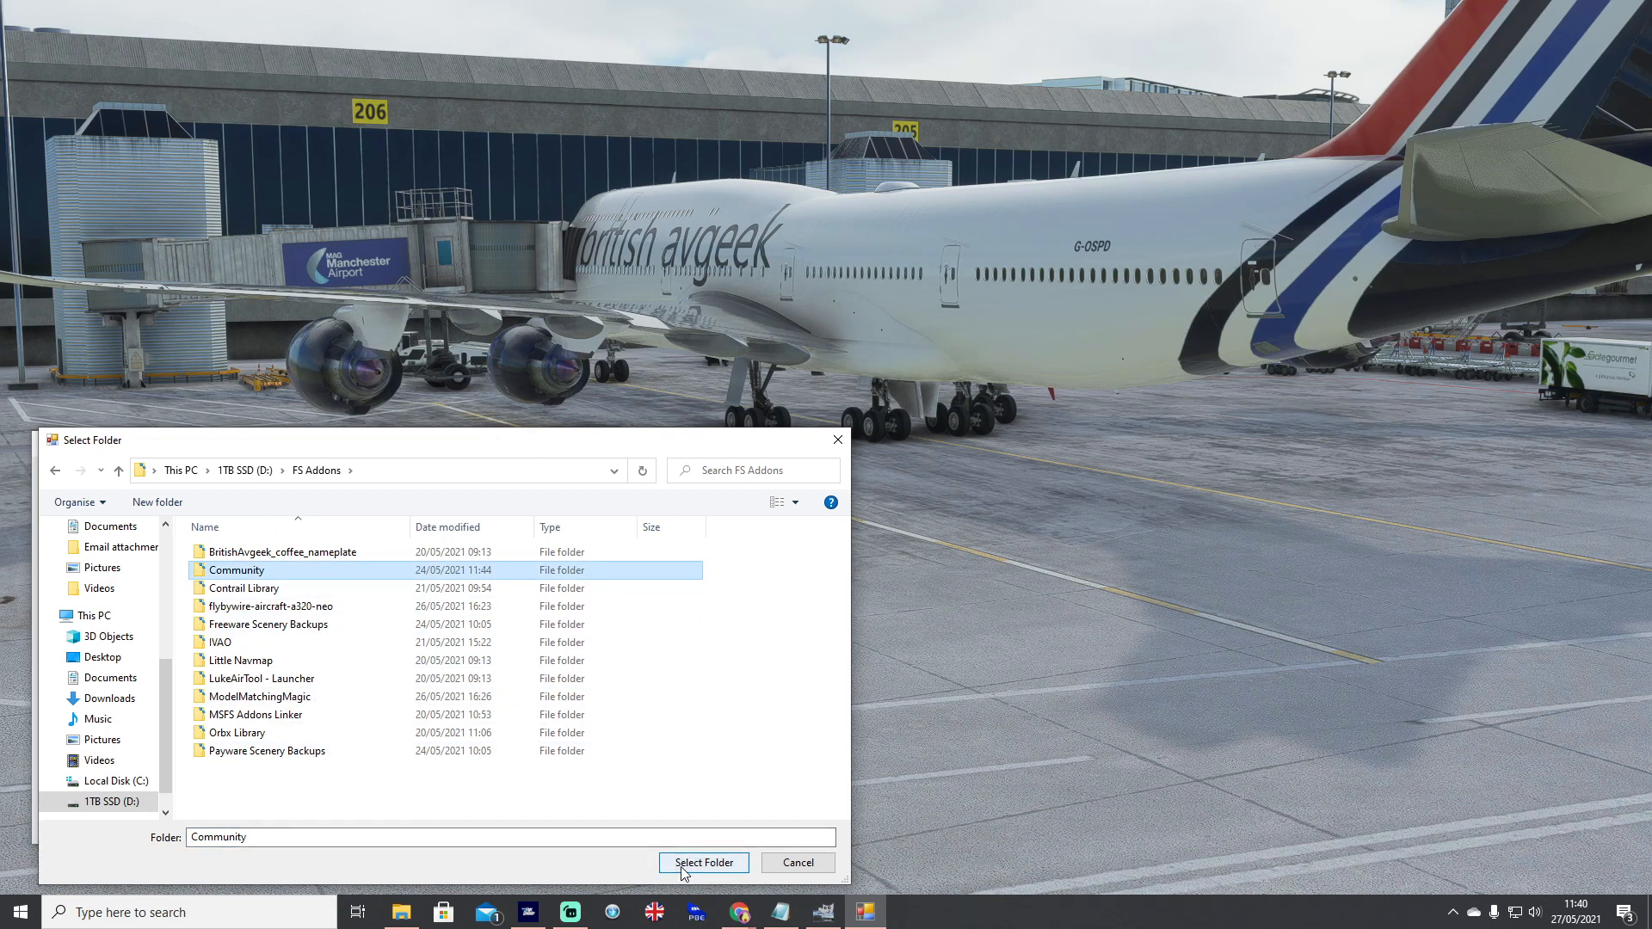
pyautogui.click(702, 862)
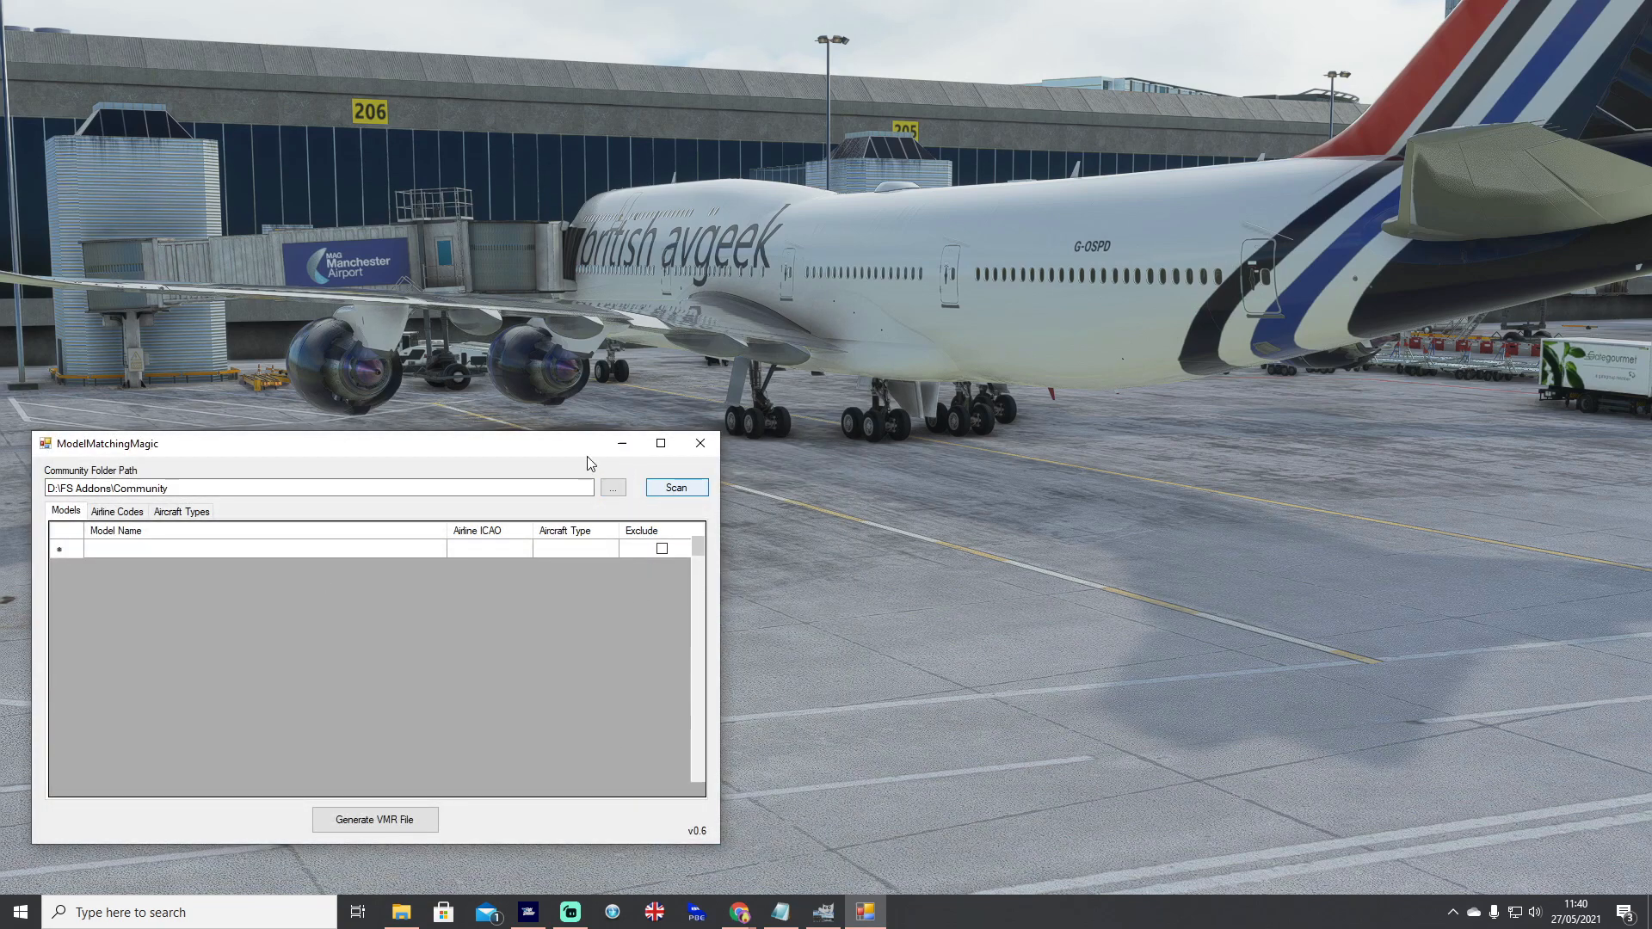
pyautogui.moveTo(567, 453)
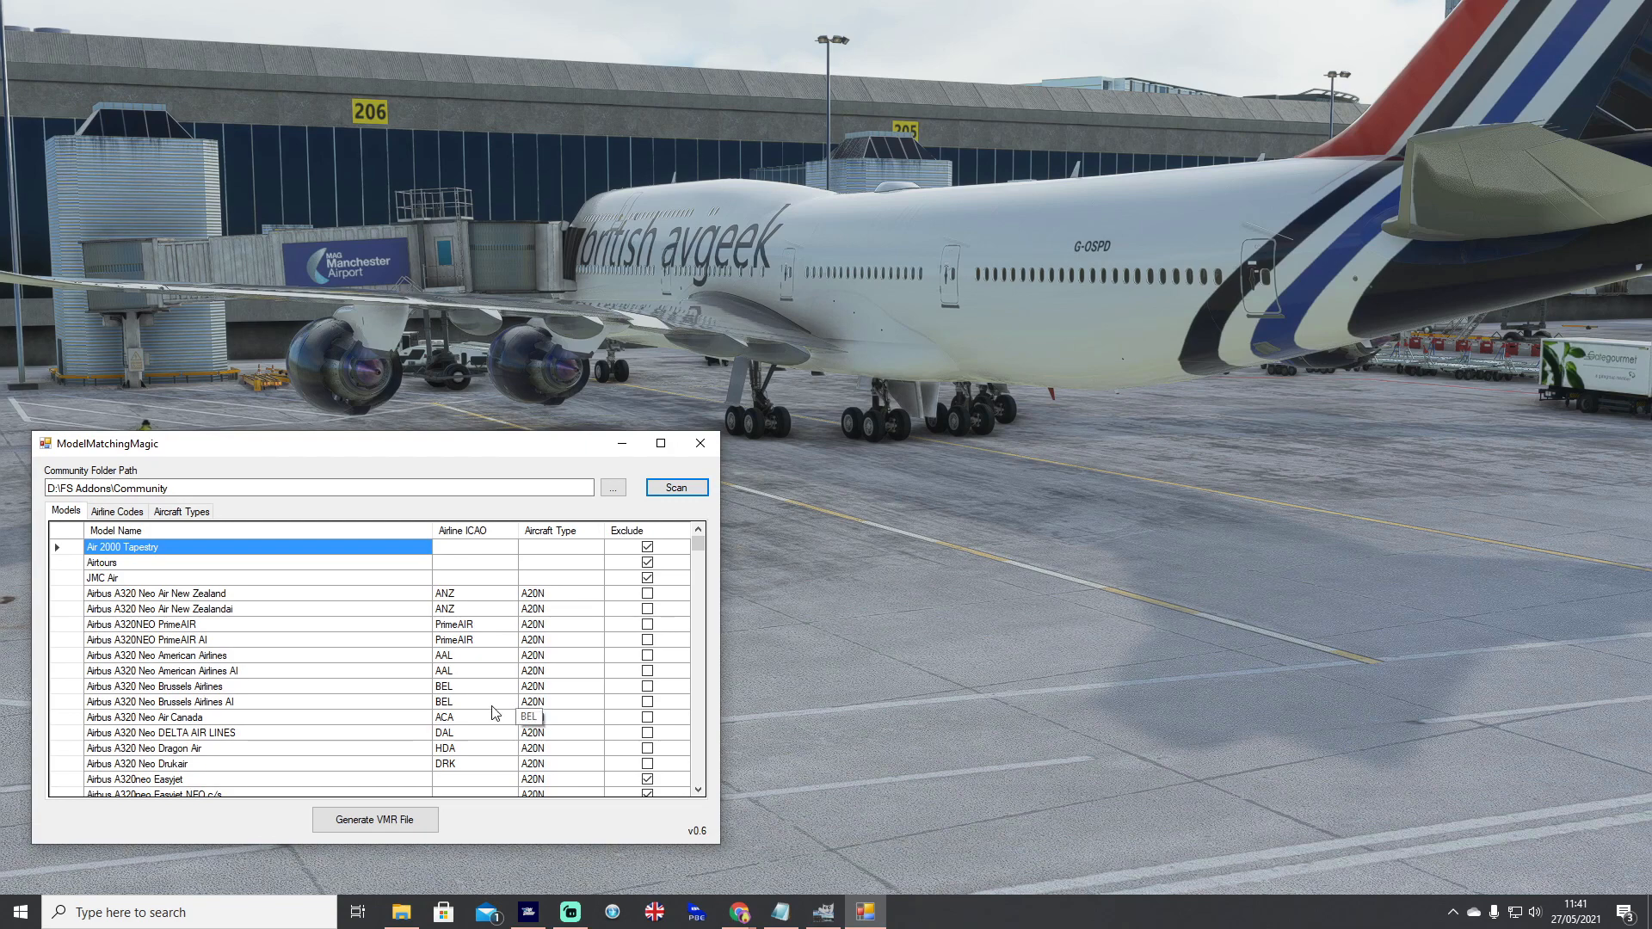
# - Review the scanned Models grid's Airline ICAO, Aircraft Type and Exclude columns and maximise the window
pyautogui.scroll(-3)
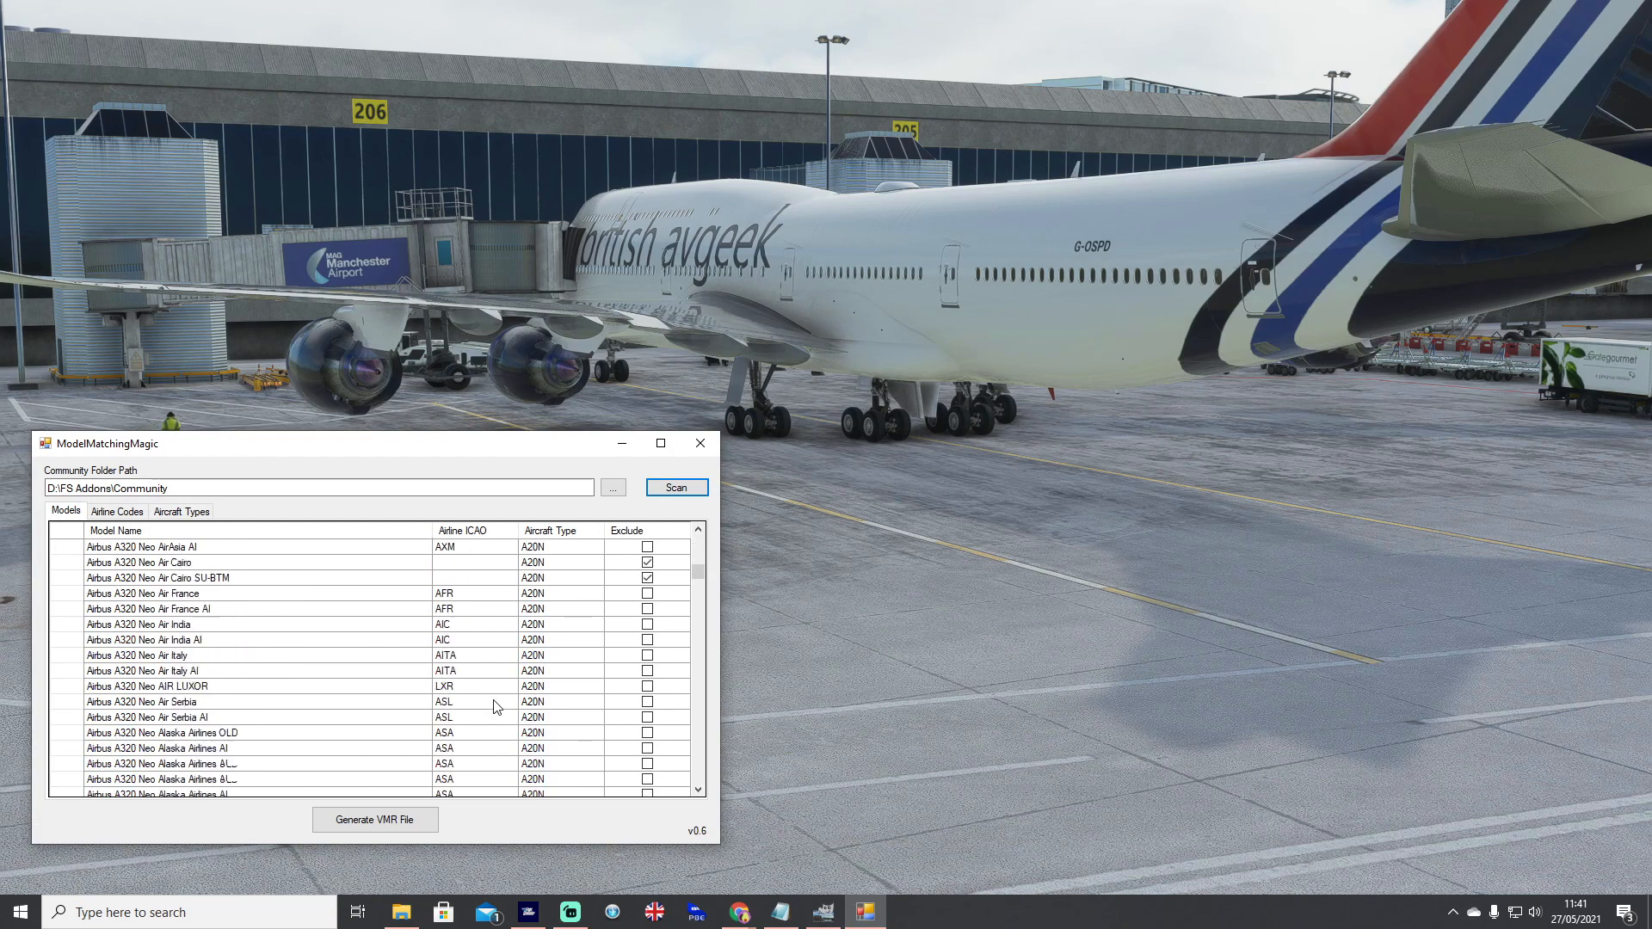
pyautogui.scroll(-3)
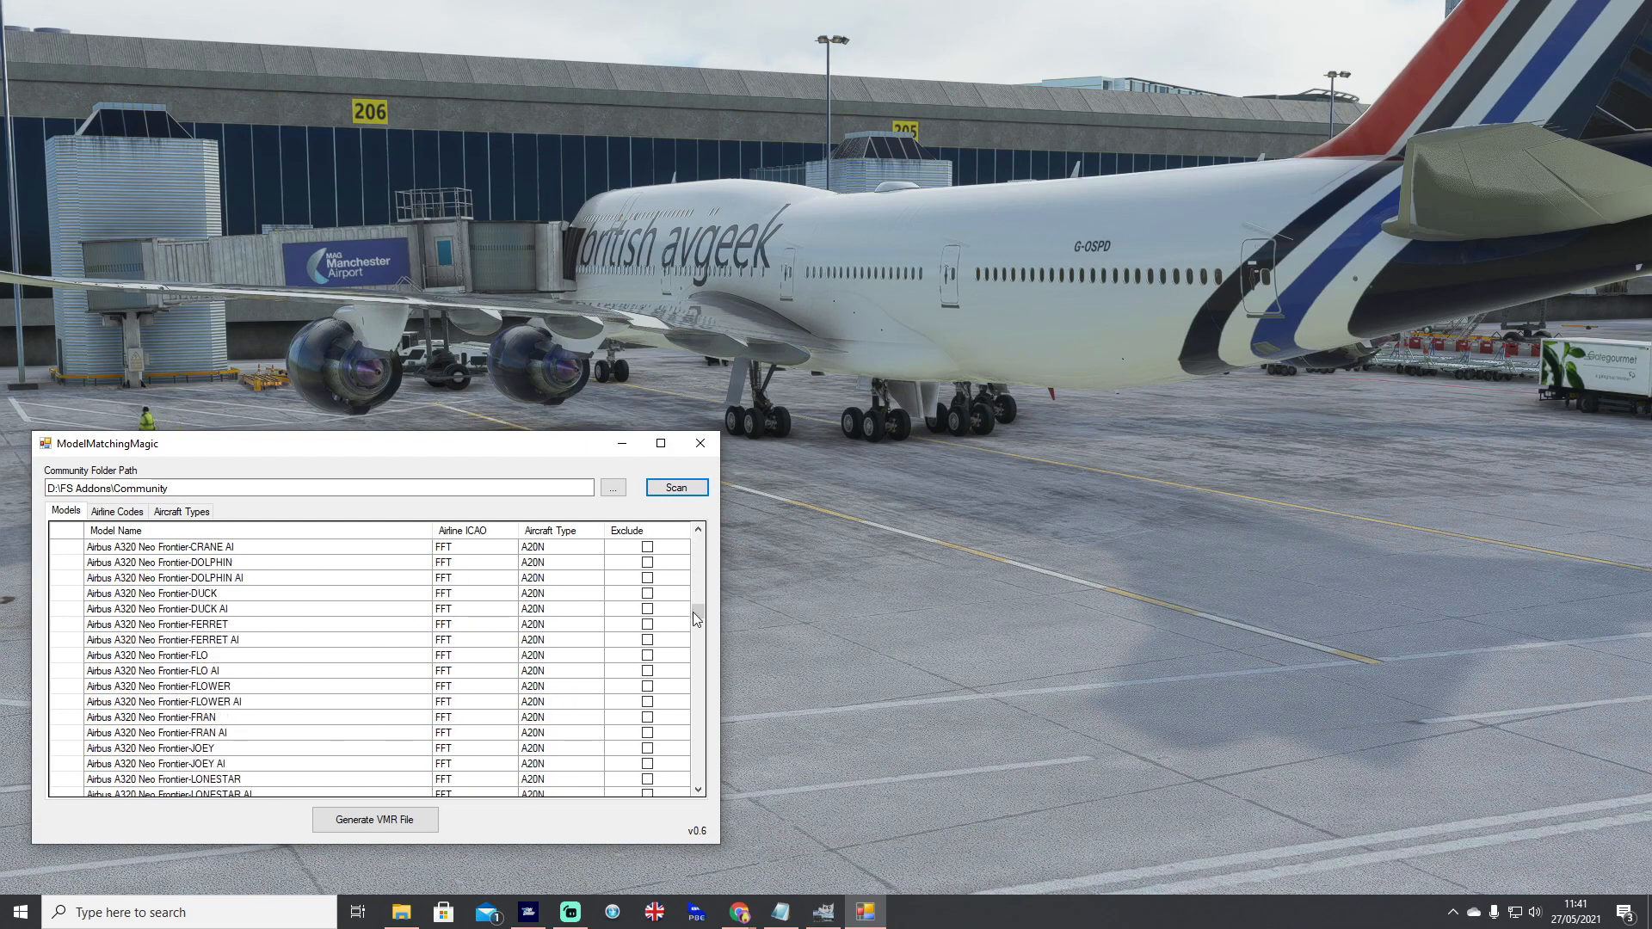
pyautogui.scroll(-3)
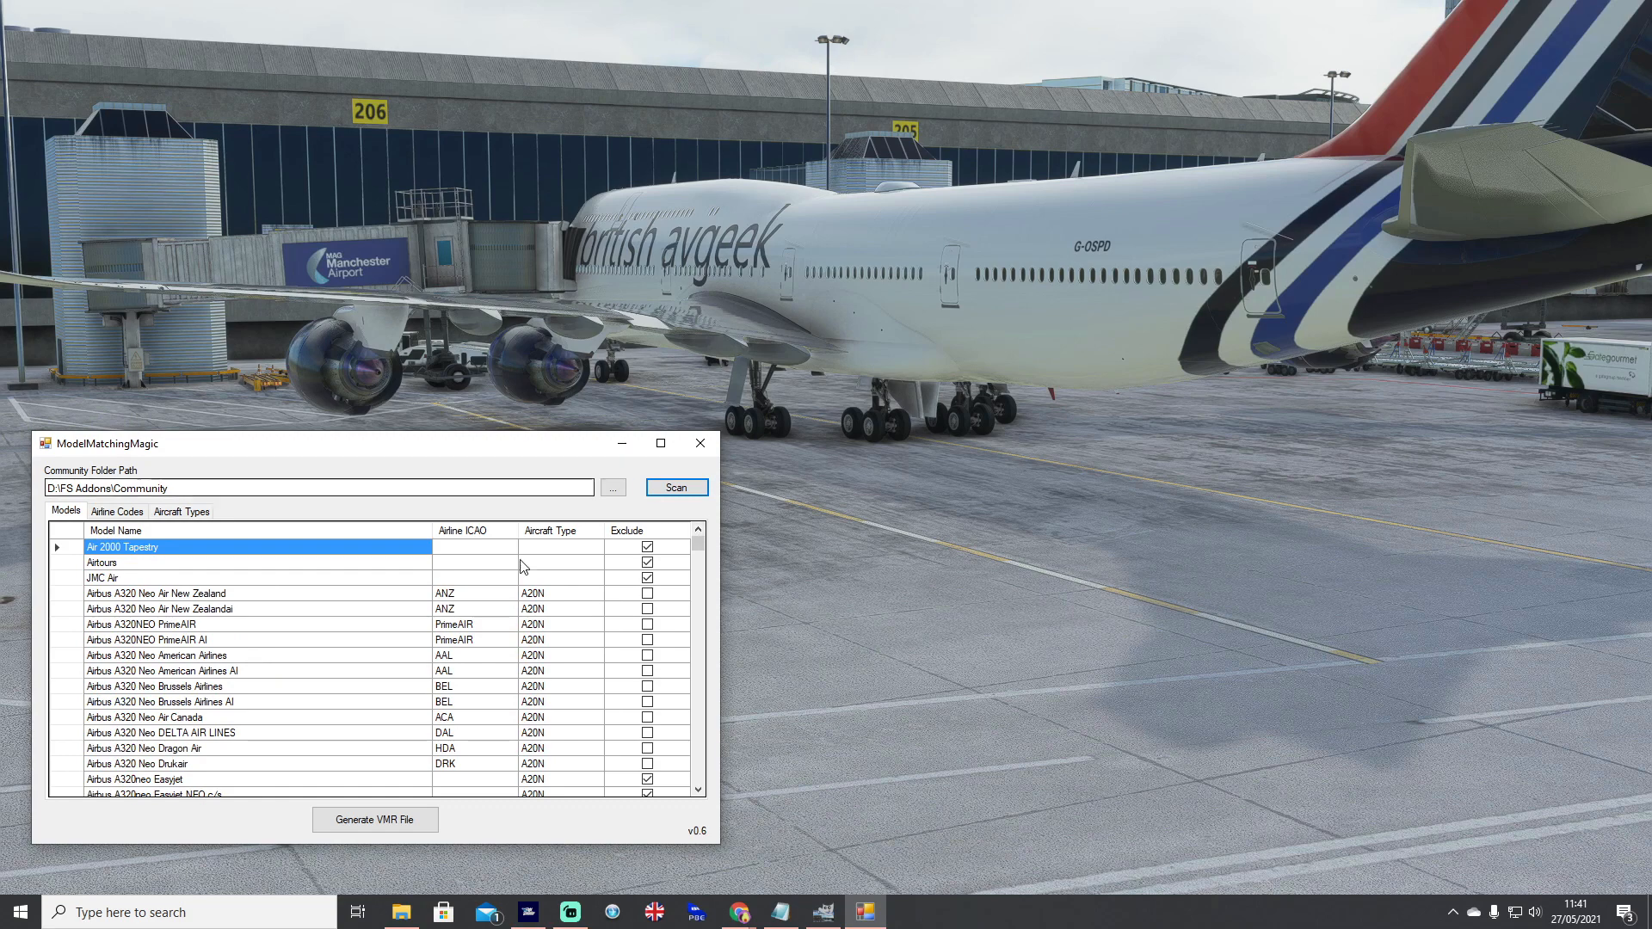
pyautogui.click(660, 442)
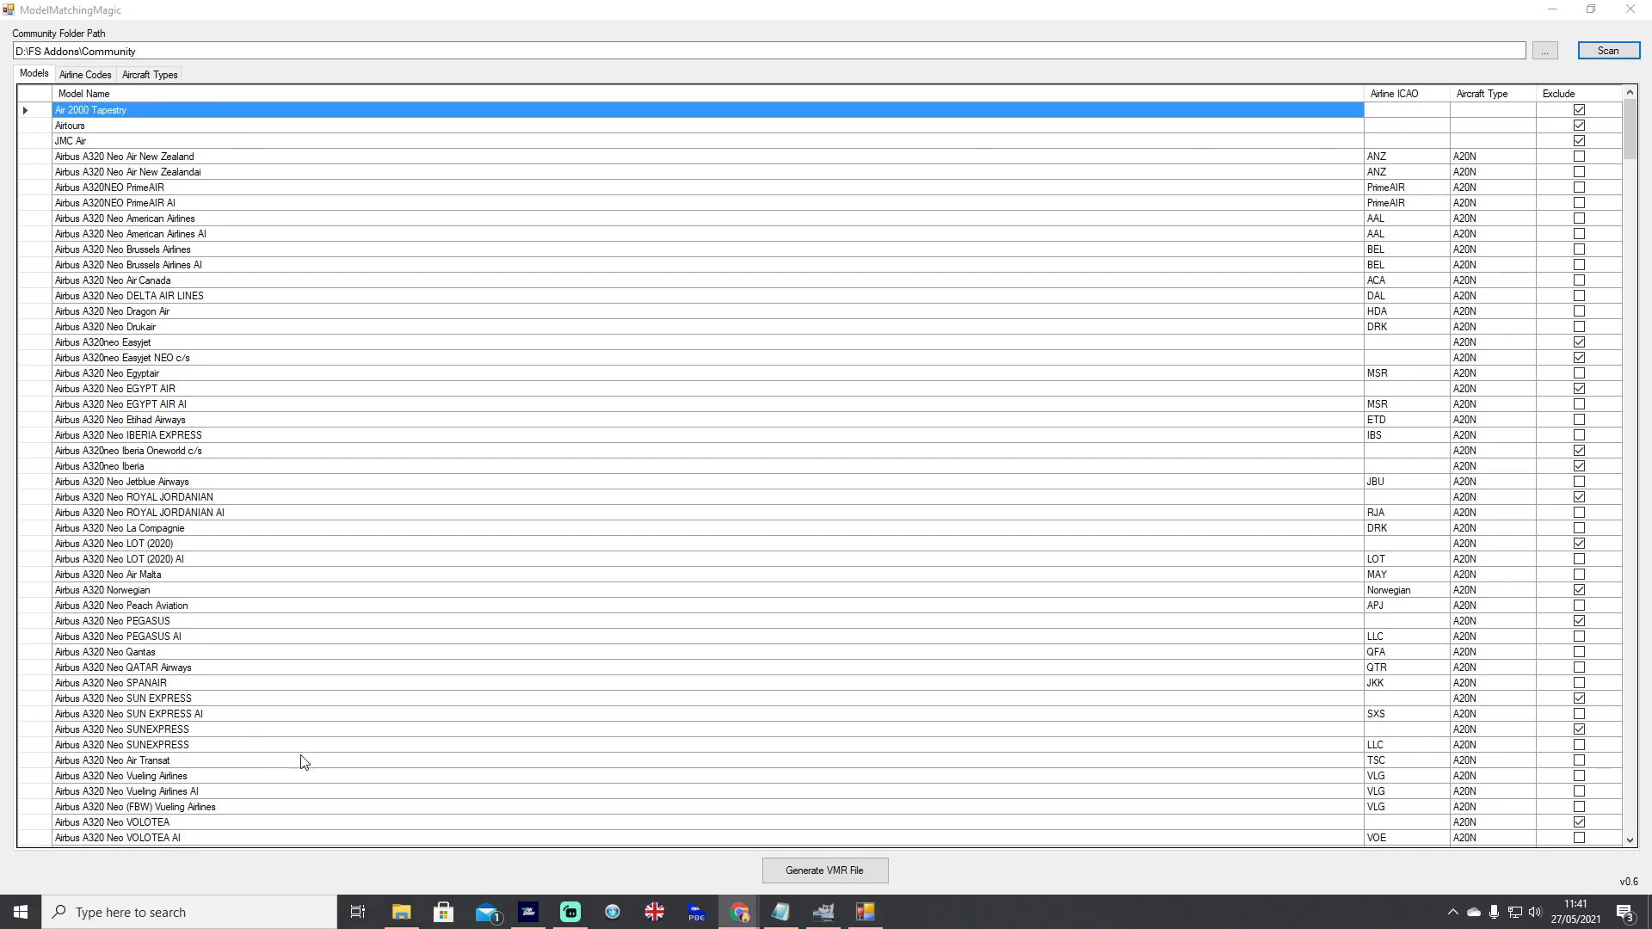
# - Give Air 2000 Tapestry the airline code AMM and stop excluding it
pyautogui.click(1405, 110)
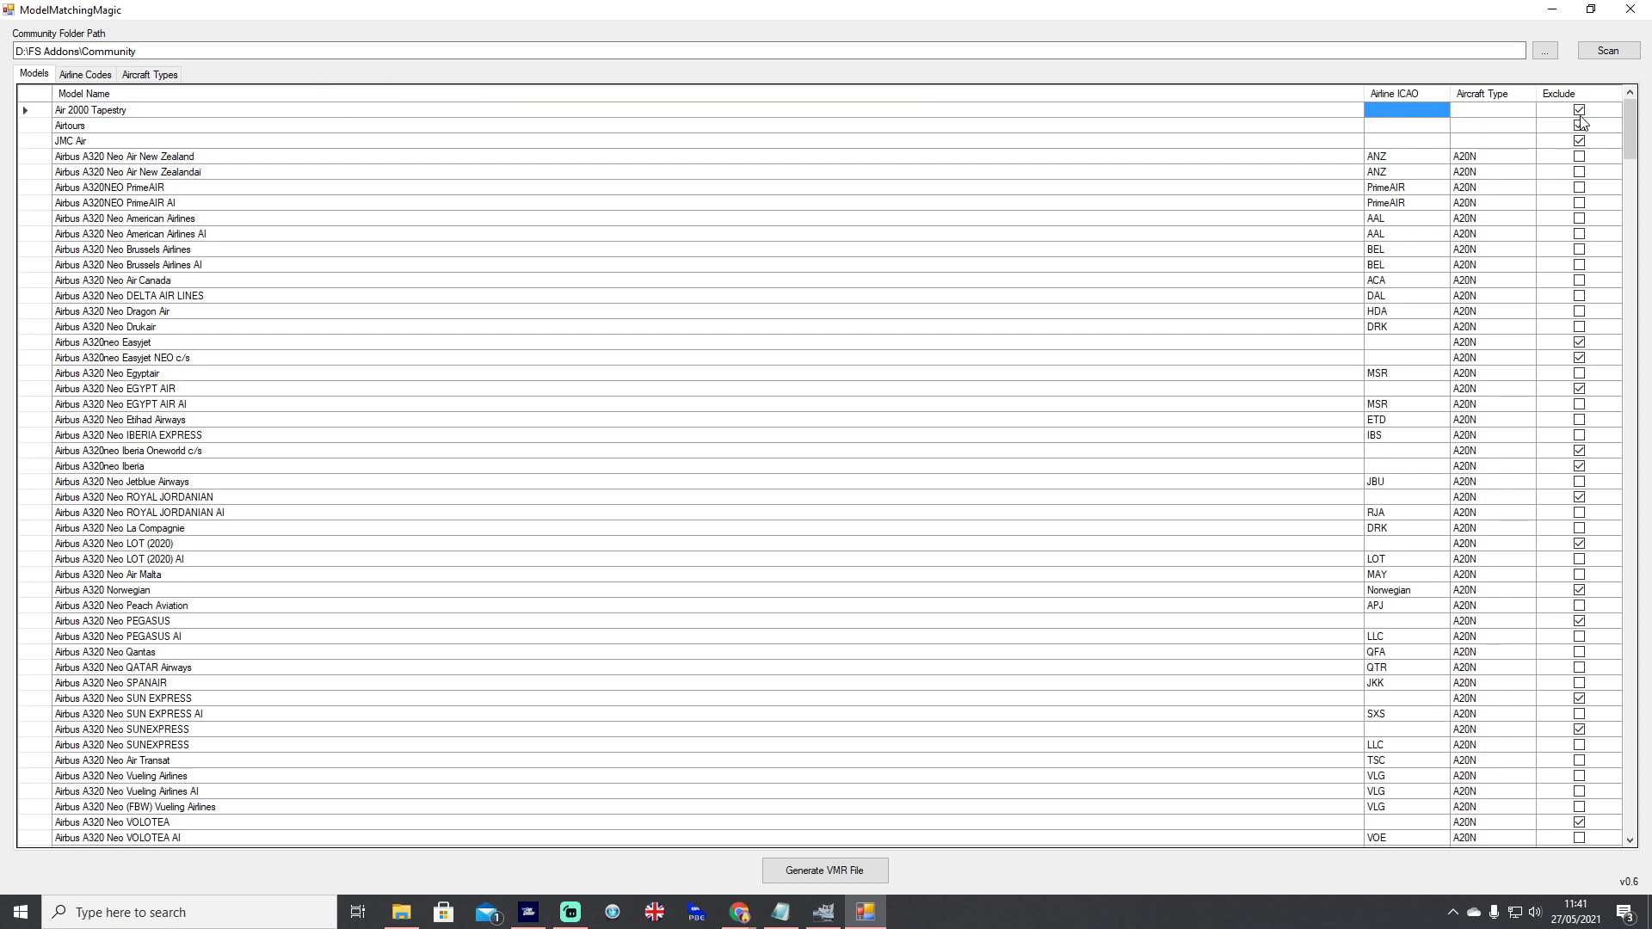
pyautogui.click(1578, 126)
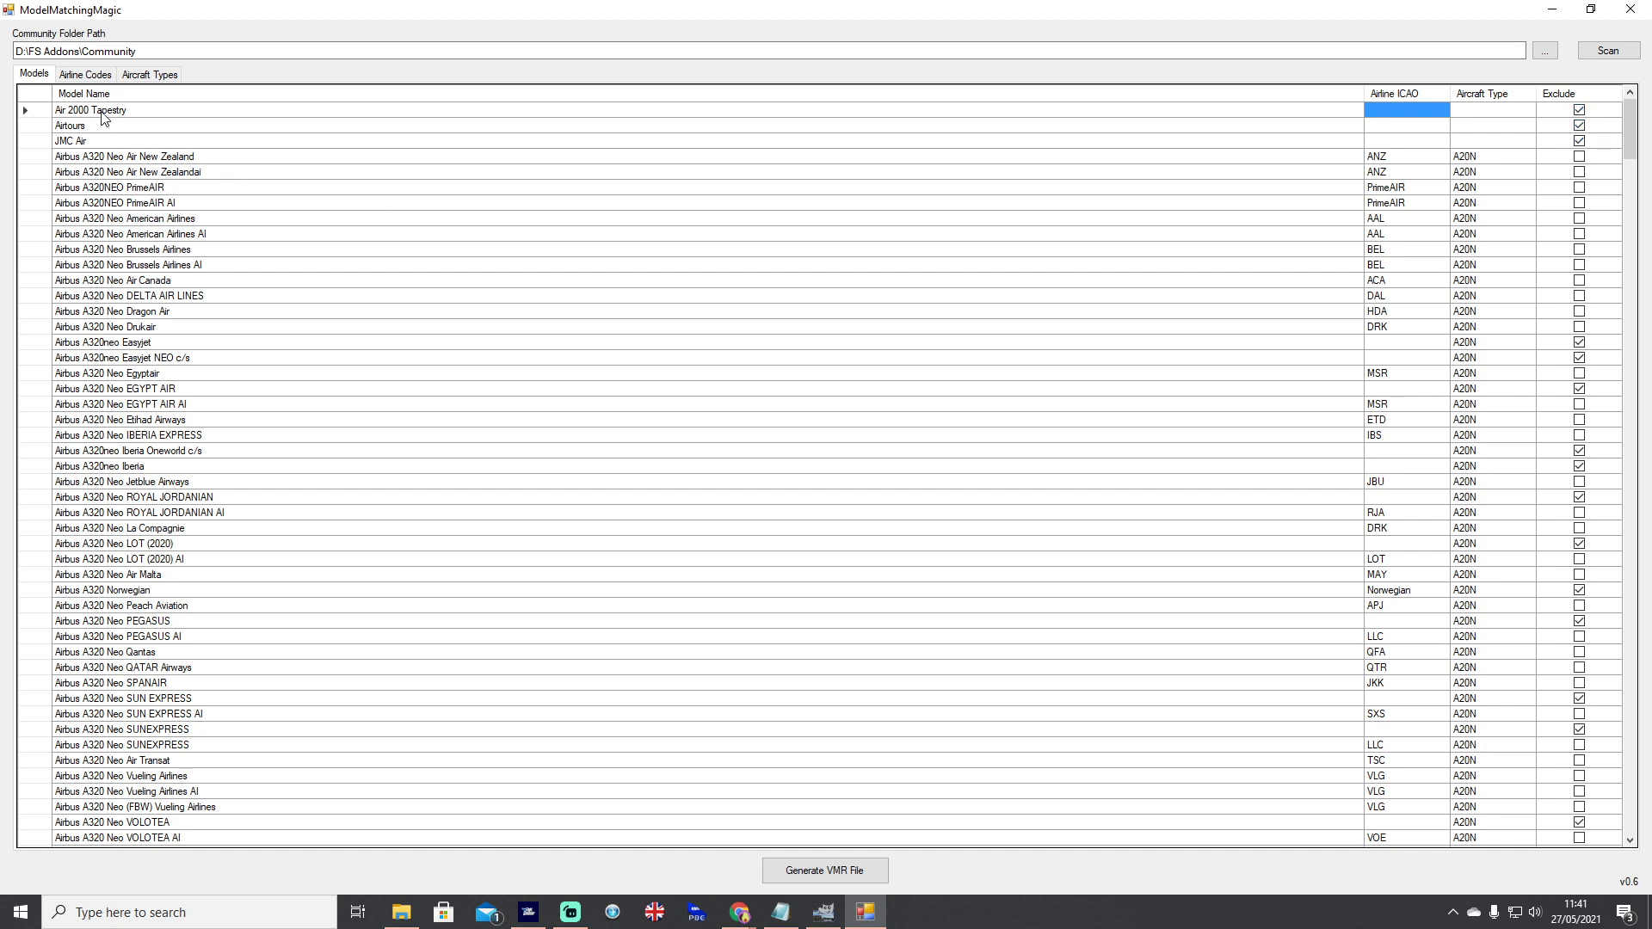
pyautogui.moveTo(100, 110)
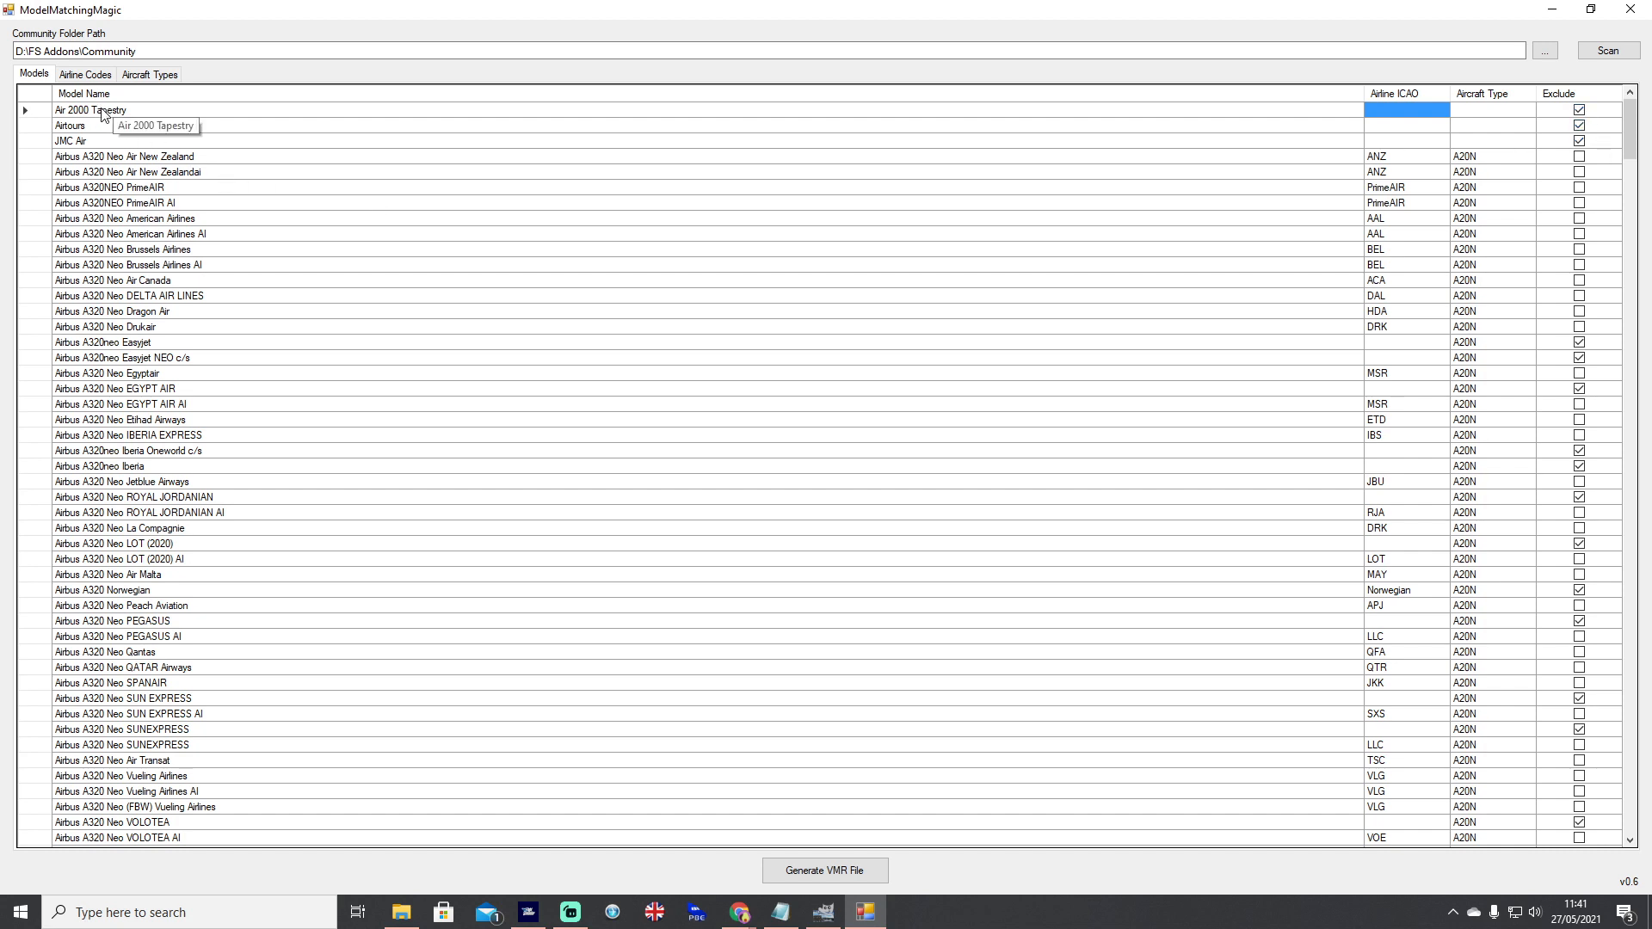
pyautogui.moveTo(1547, 170)
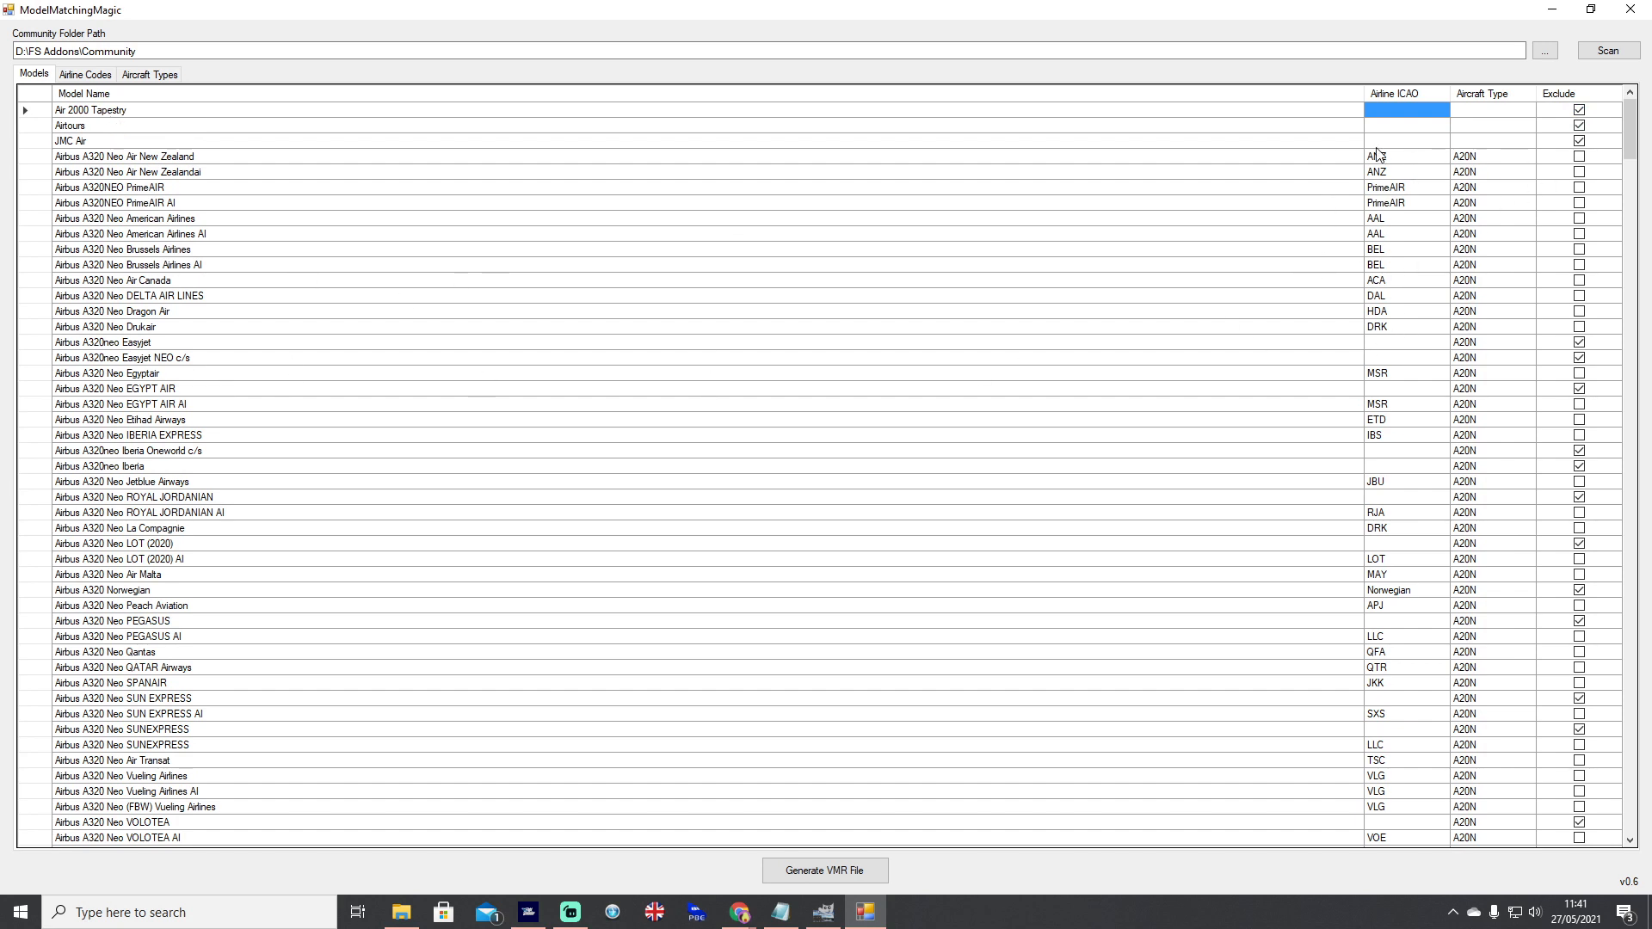
pyautogui.click(1404, 188)
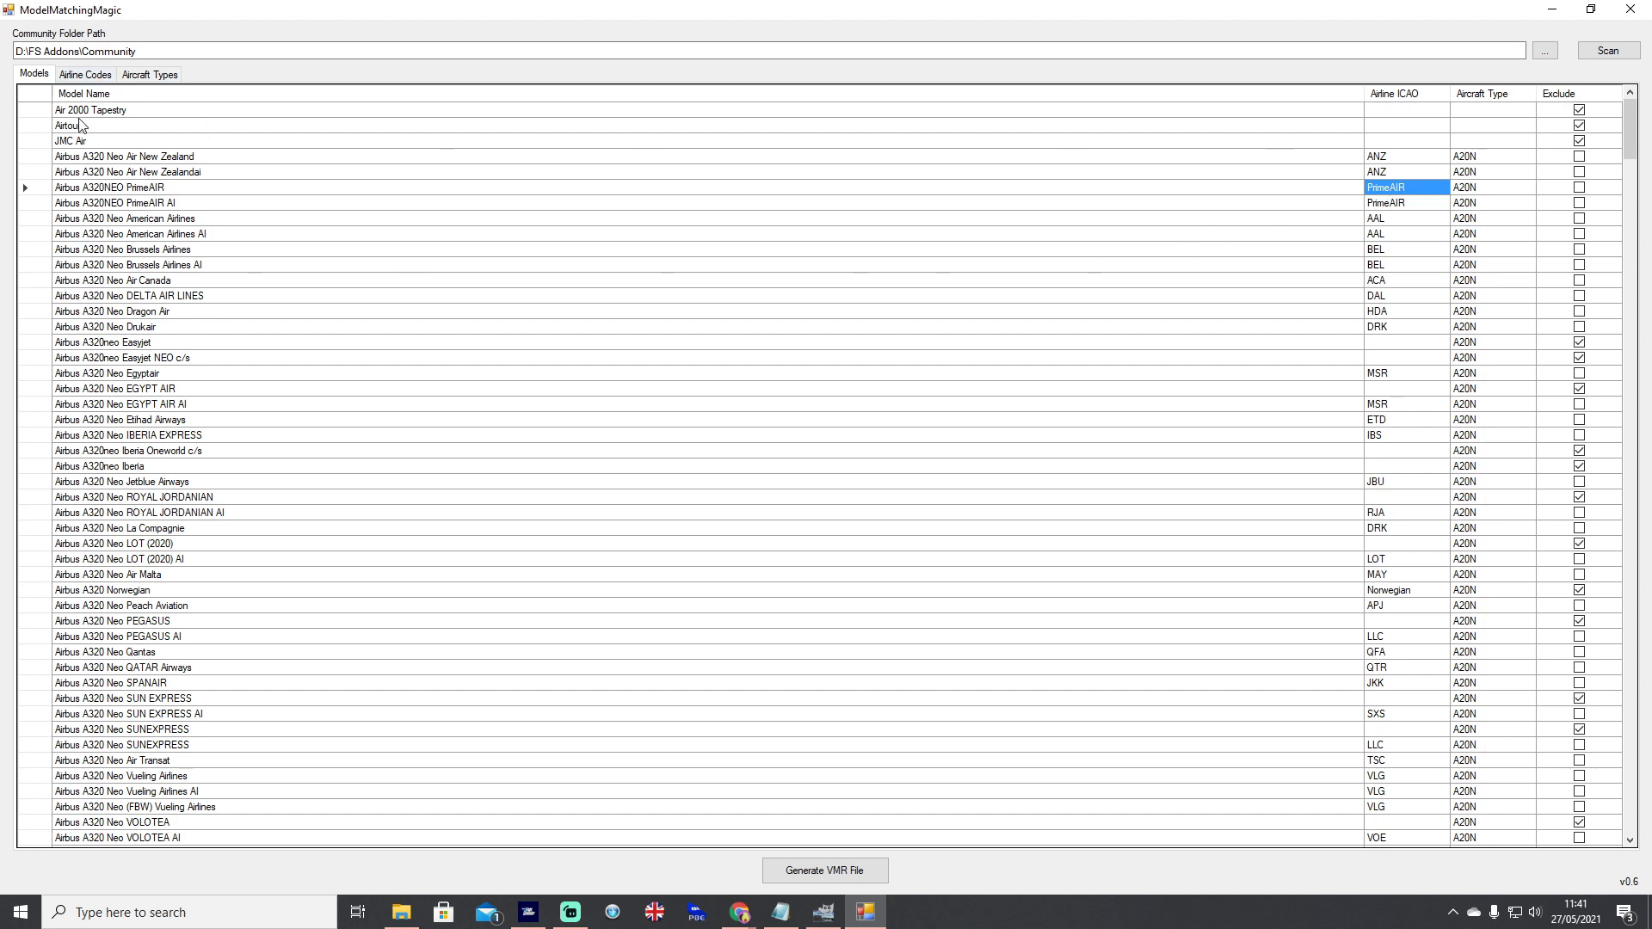
pyautogui.click(1406, 110)
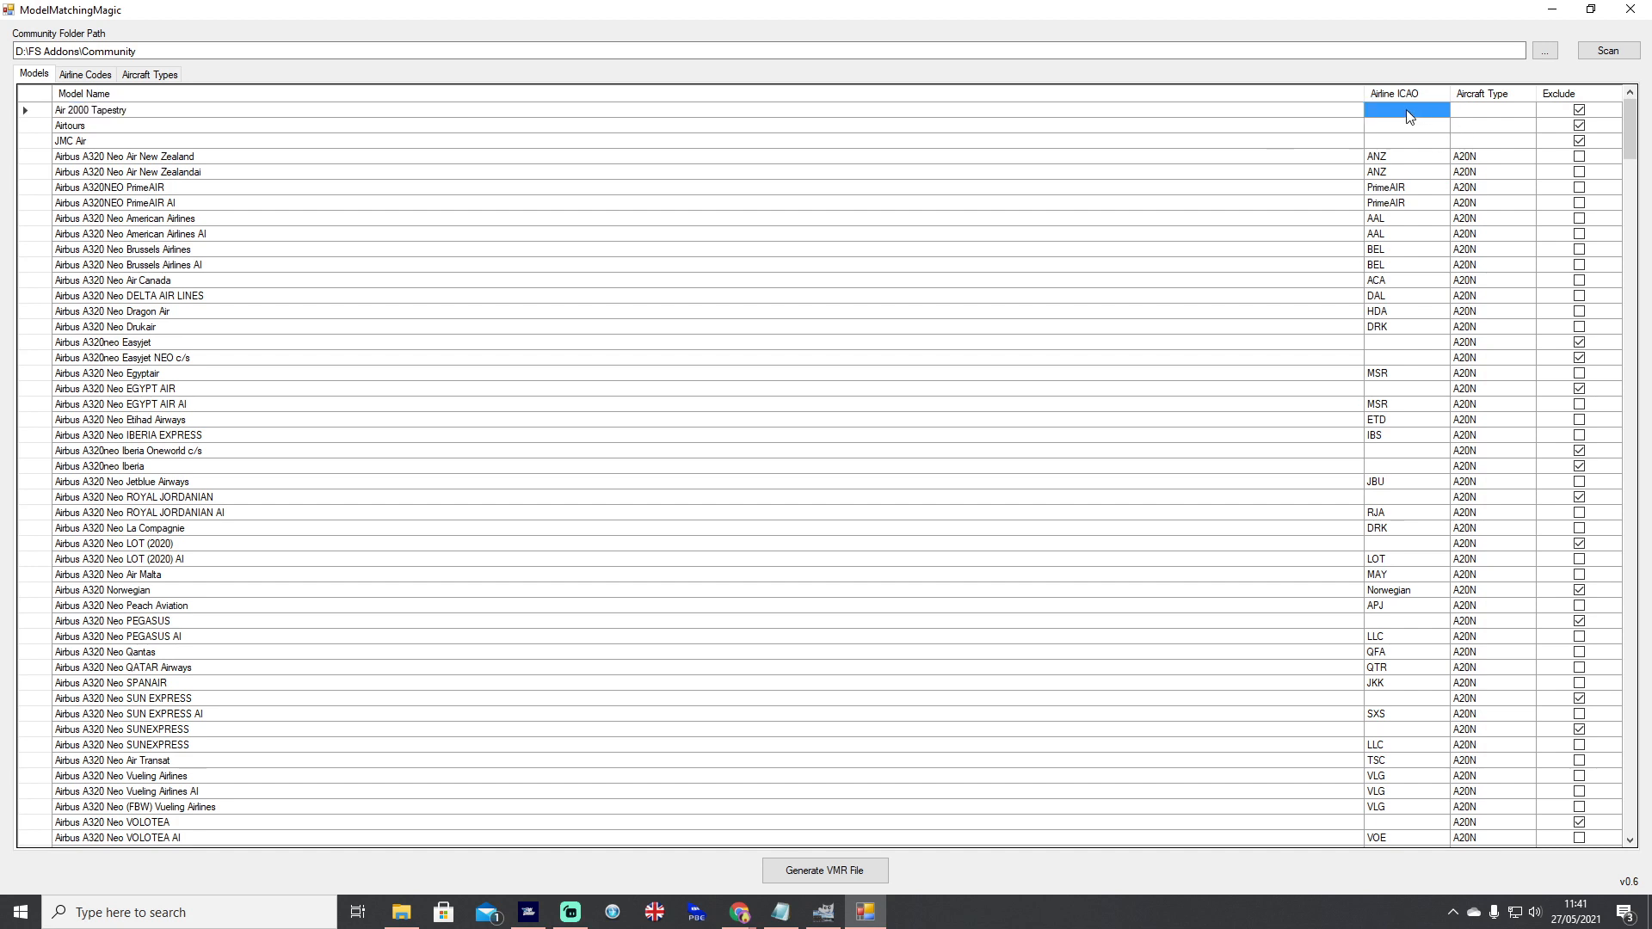
pyautogui.click(1405, 110)
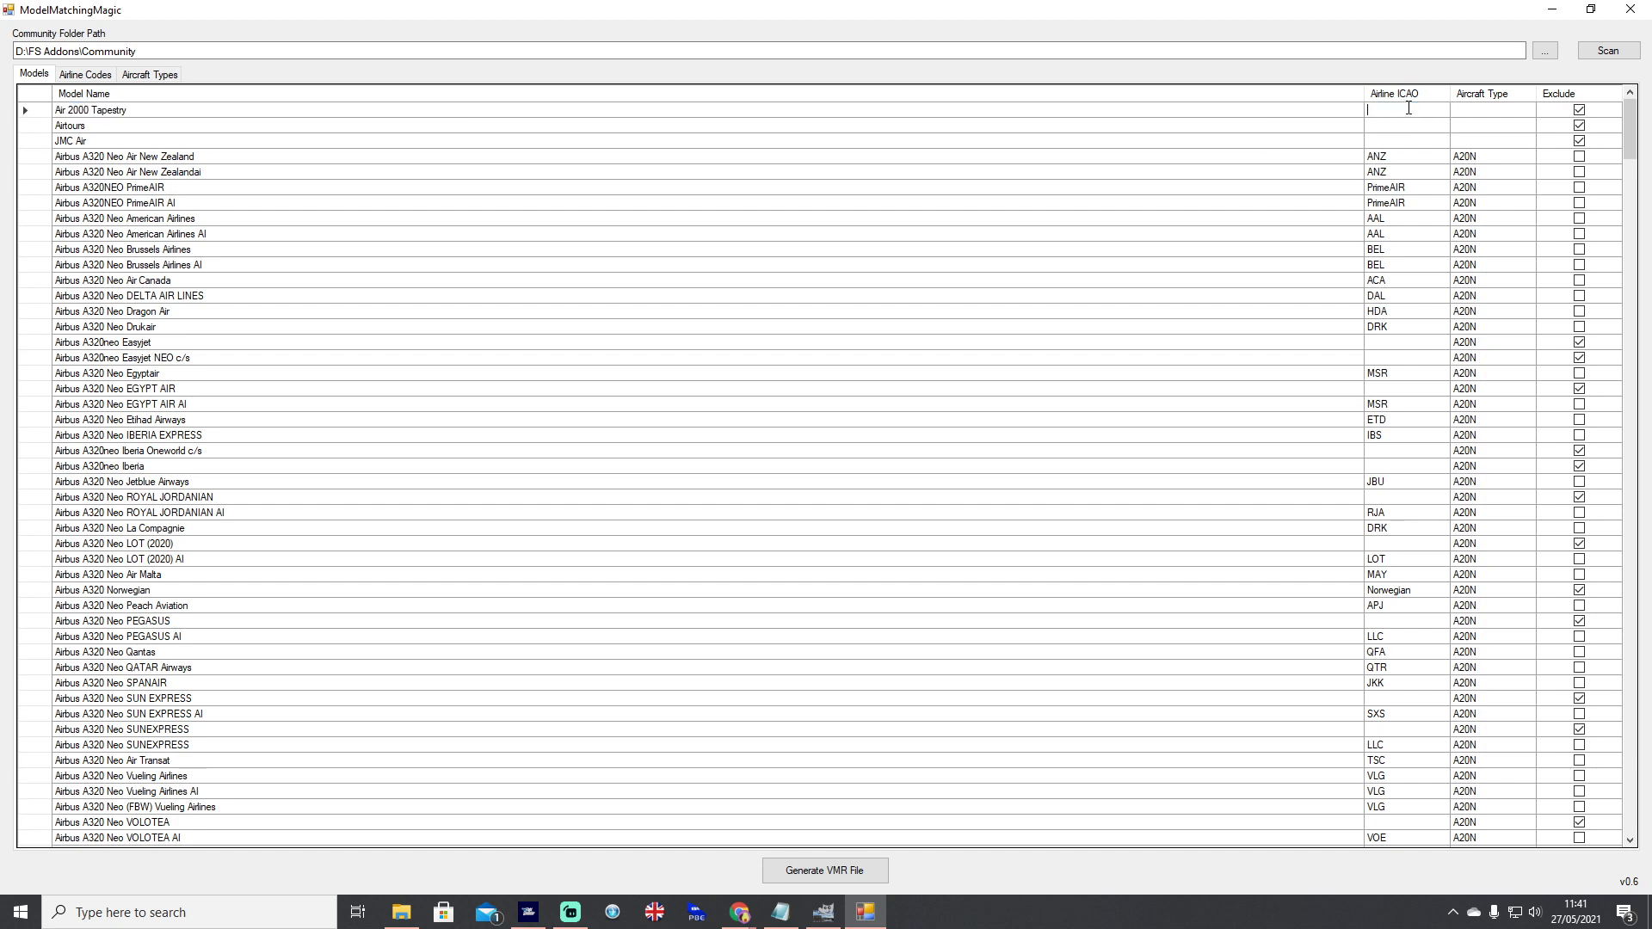
pyautogui.write('AMM')
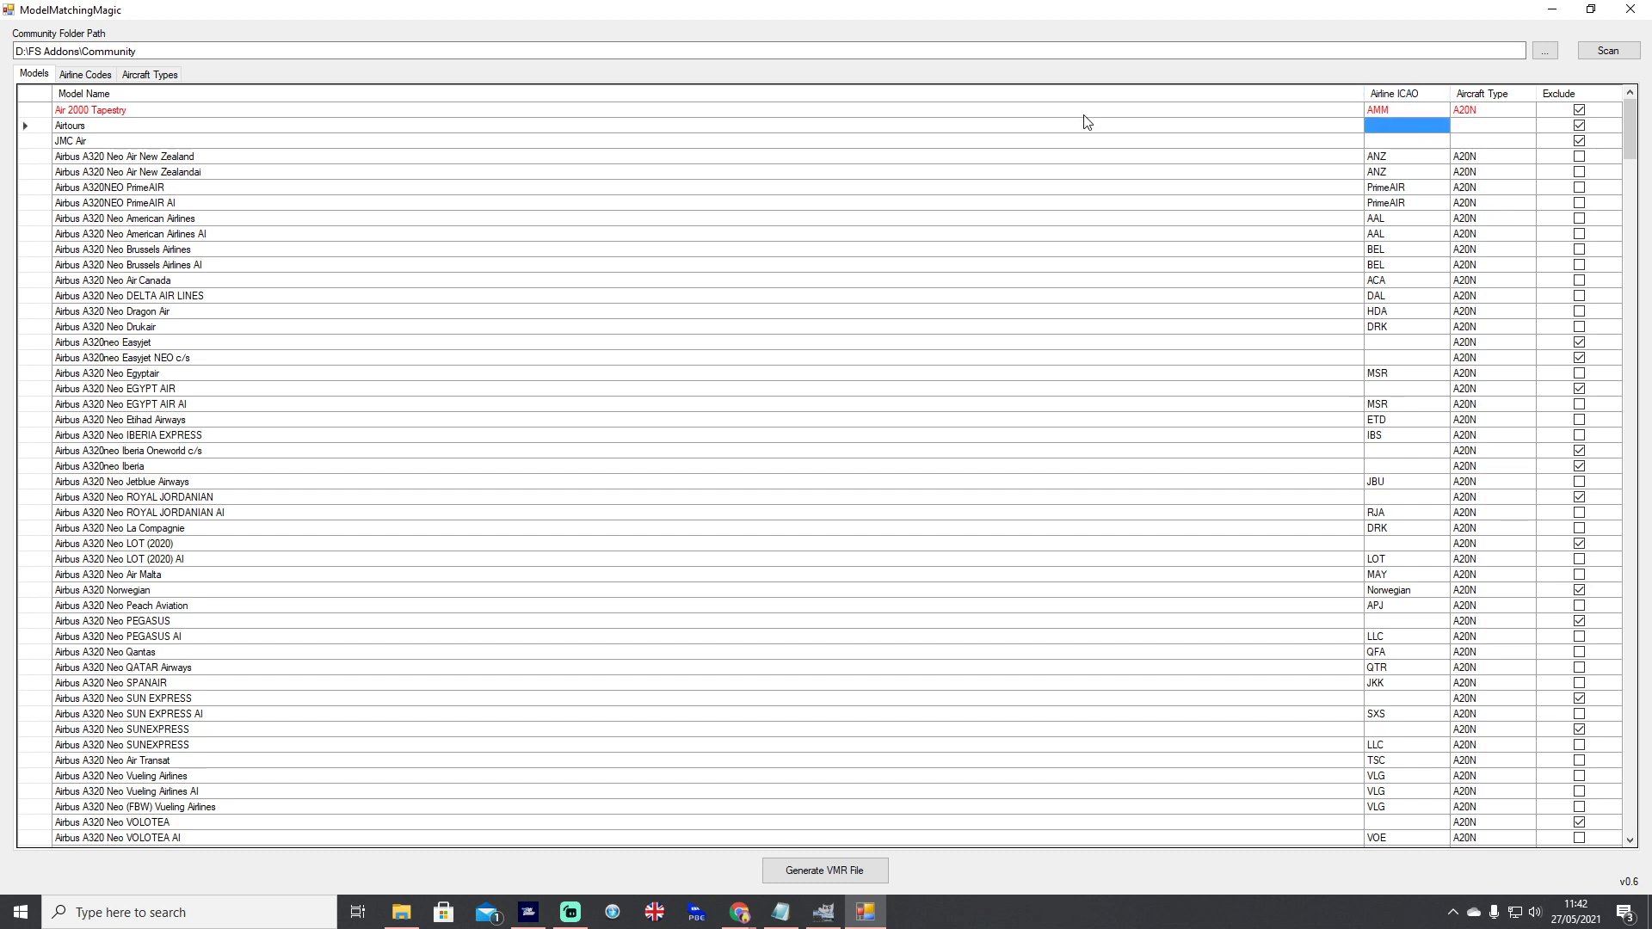
pyautogui.moveTo(1494, 117)
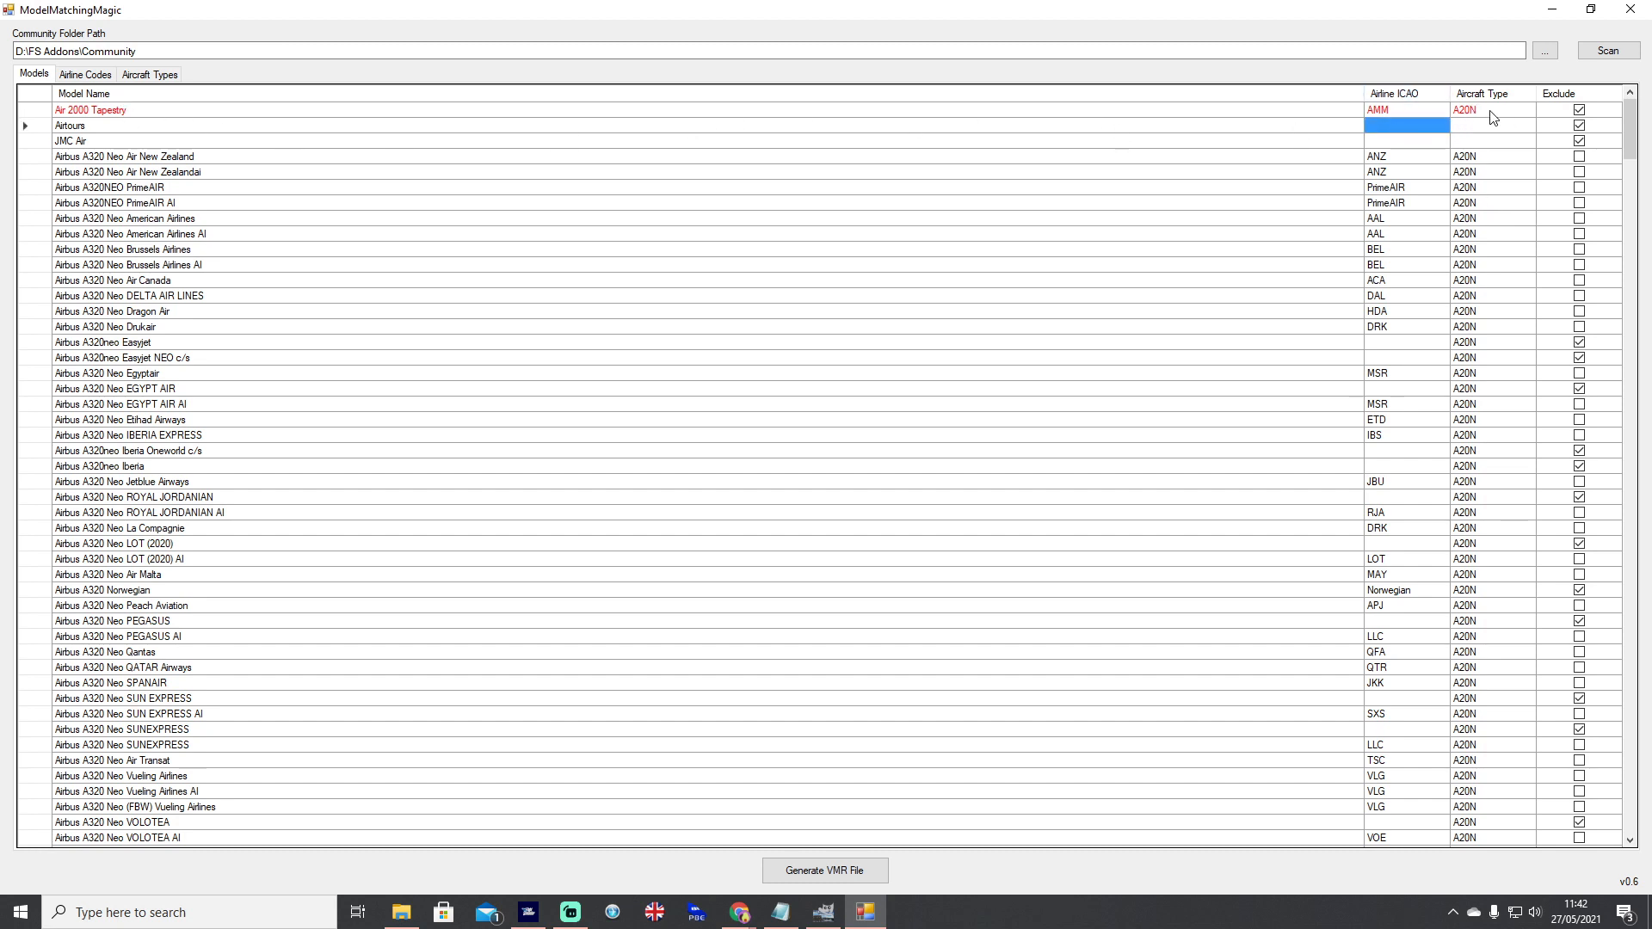
pyautogui.click(1580, 110)
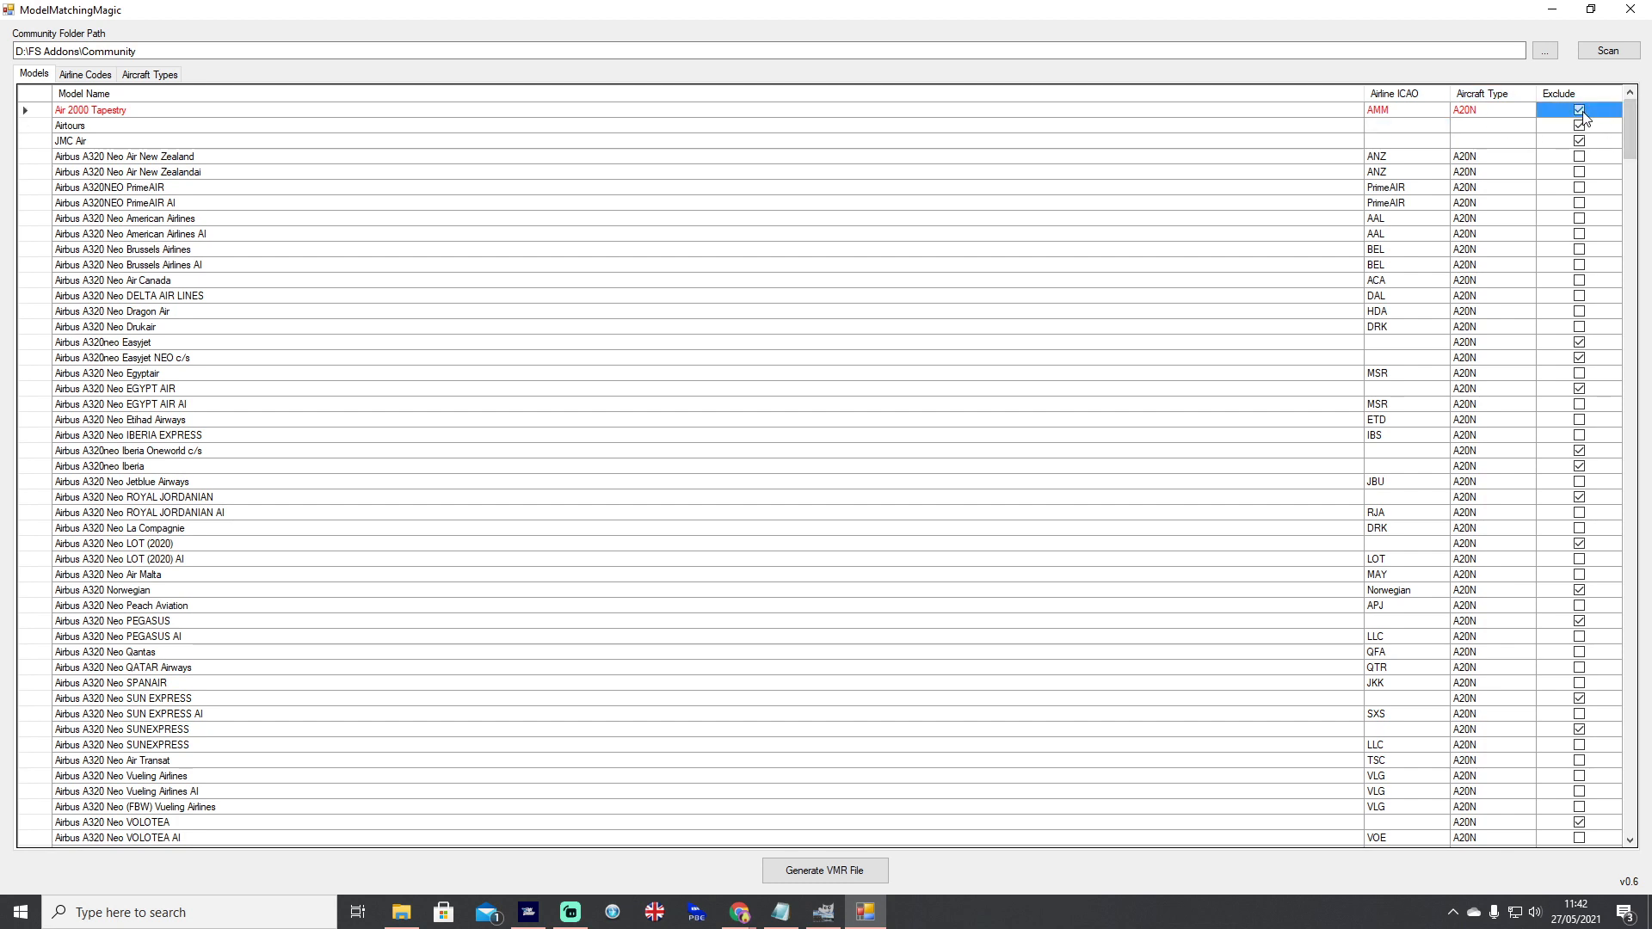
pyautogui.click(1578, 110)
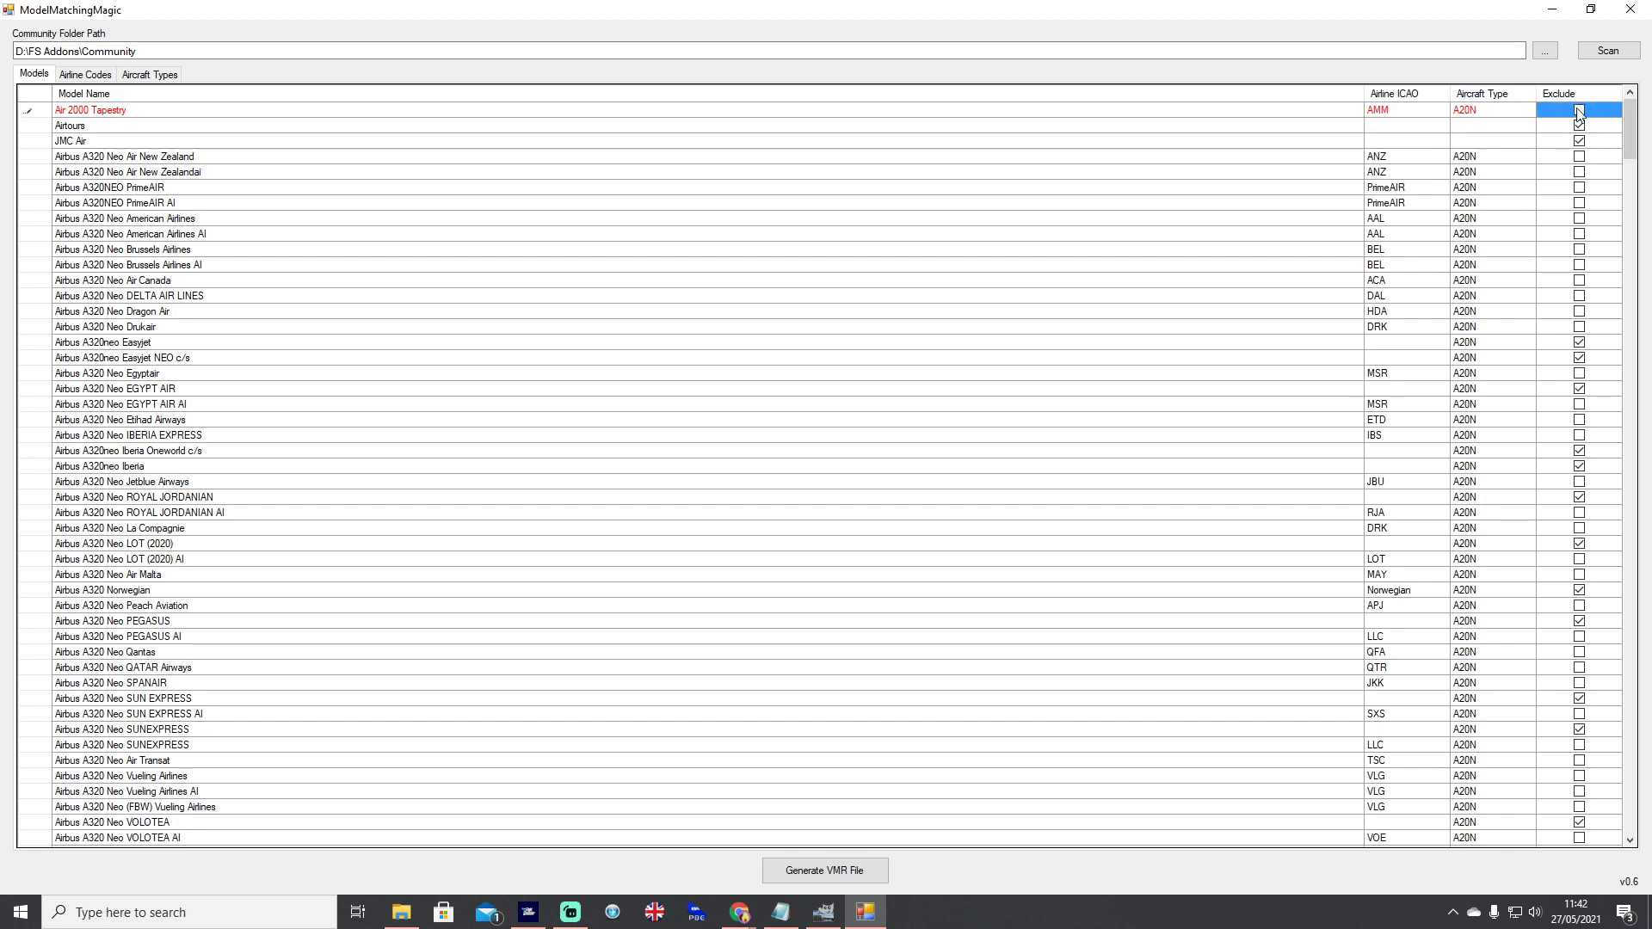
pyautogui.click(1578, 110)
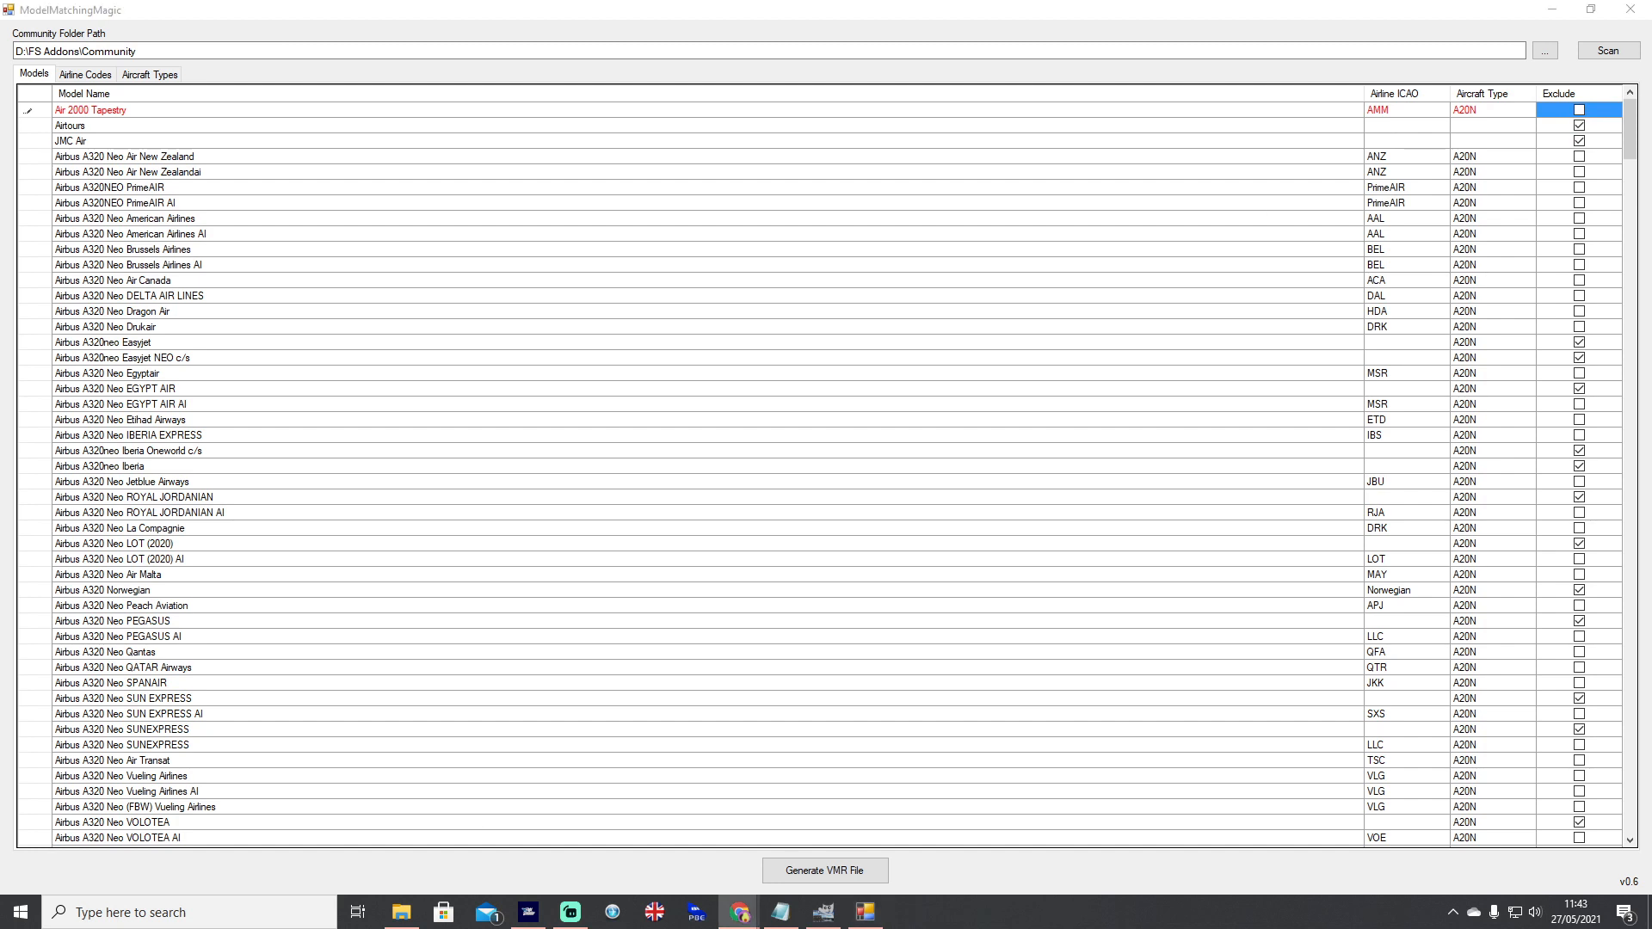
pyautogui.moveTo(267, 411)
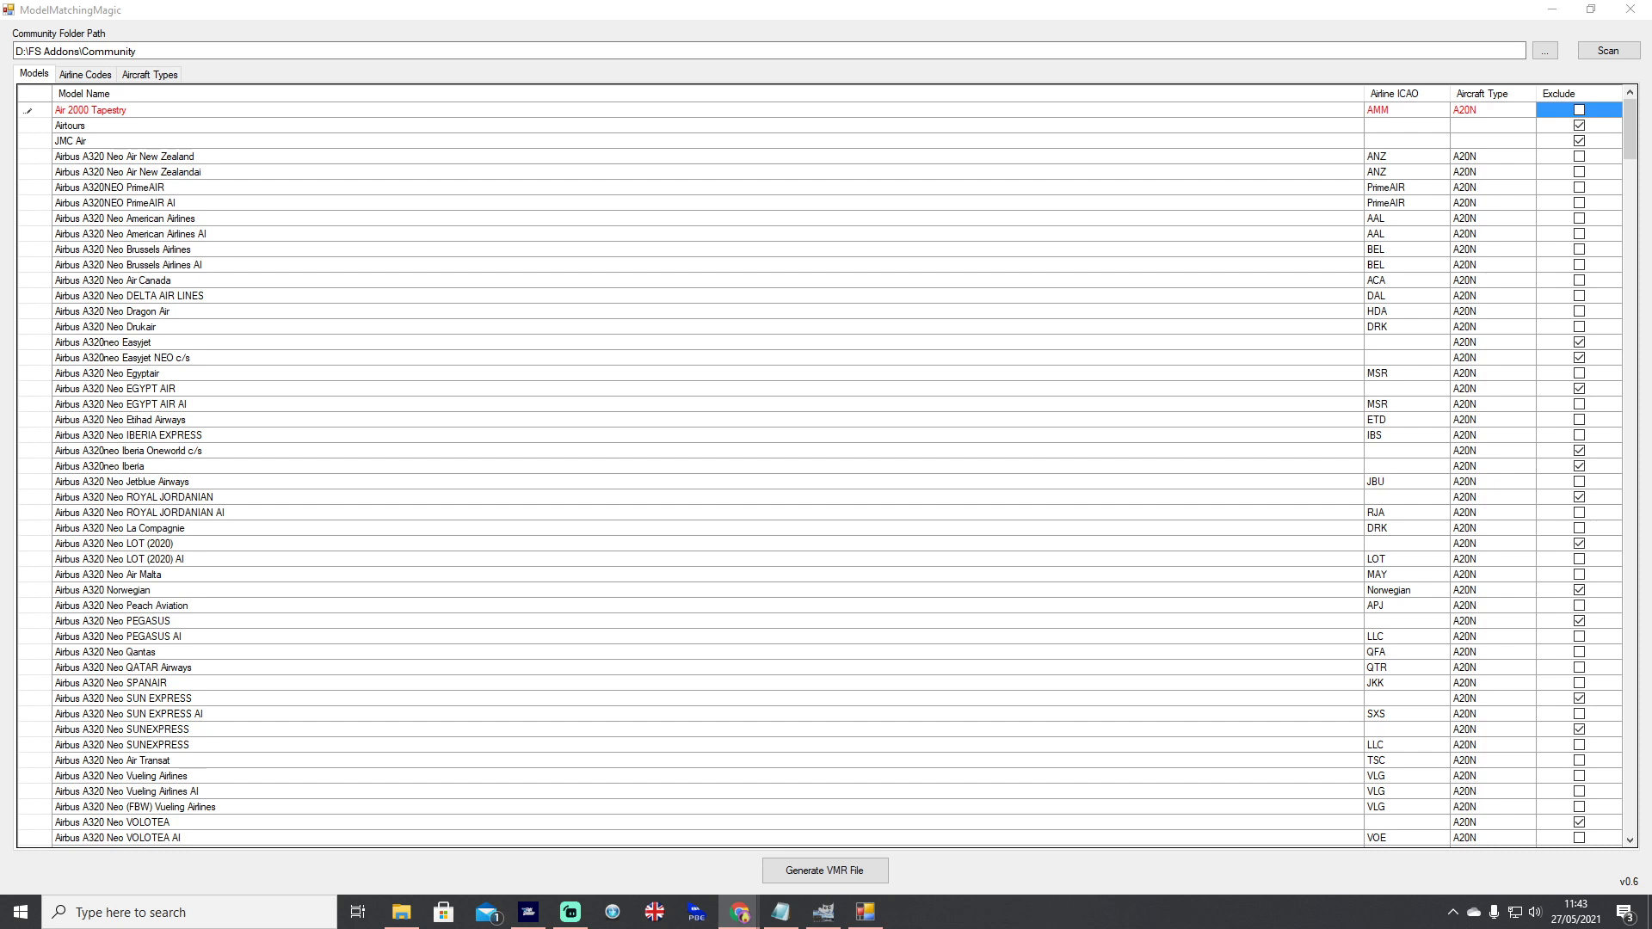
# - Code Airtours as MYT and JMC Air as JMC, and include both
pyautogui.click(1404, 126)
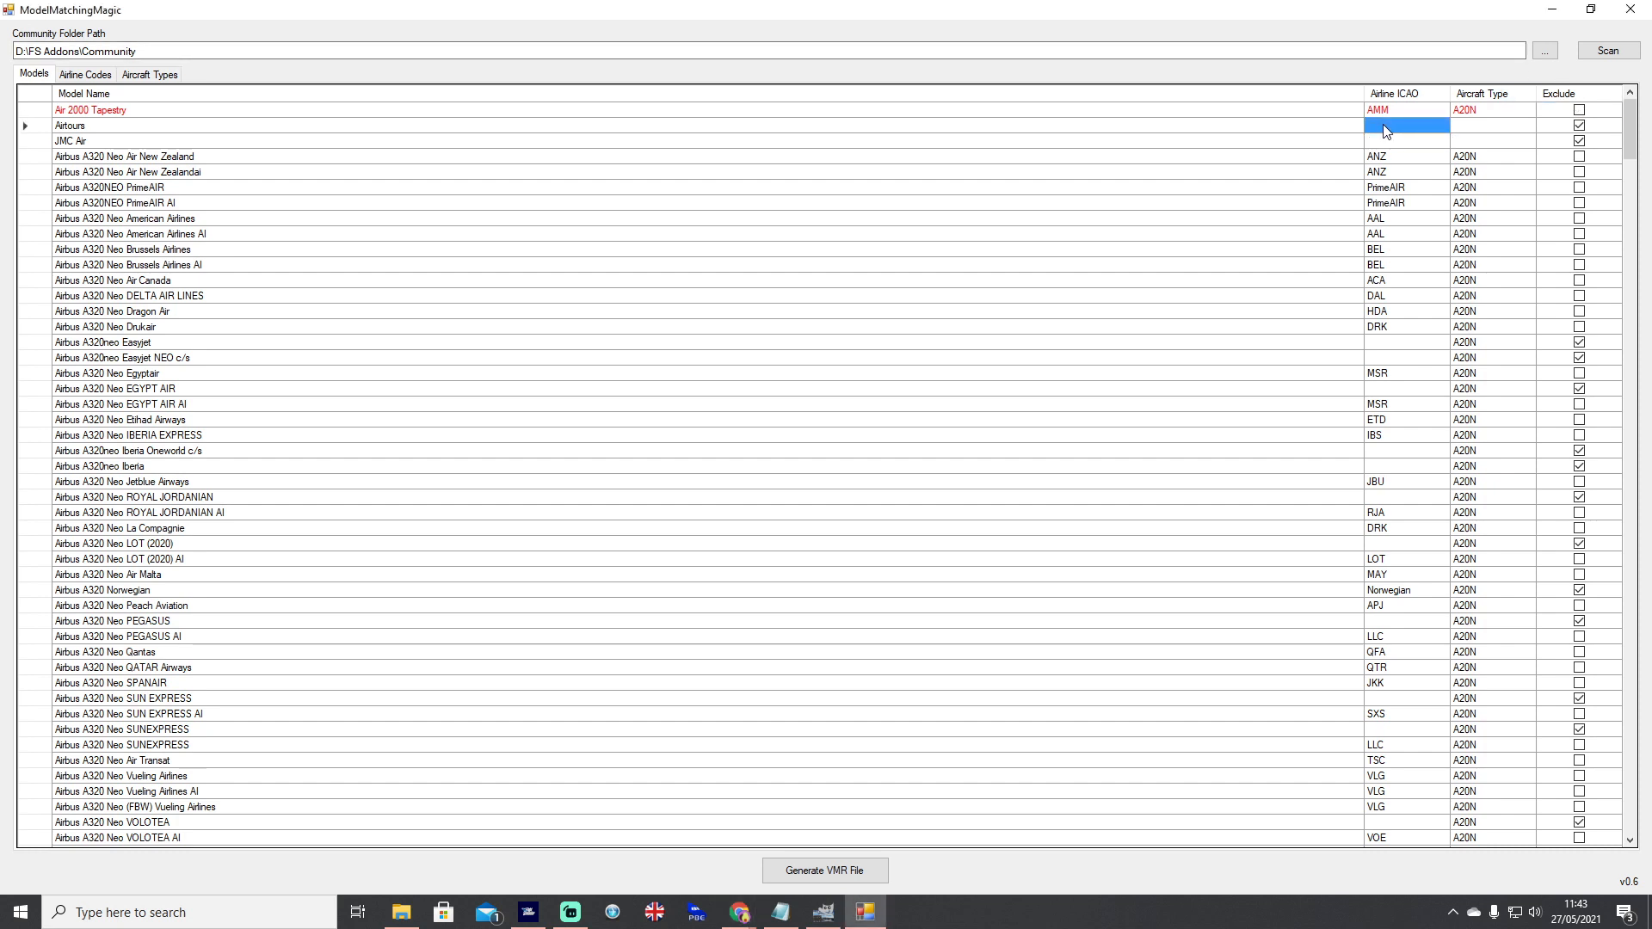
pyautogui.write('MYT')
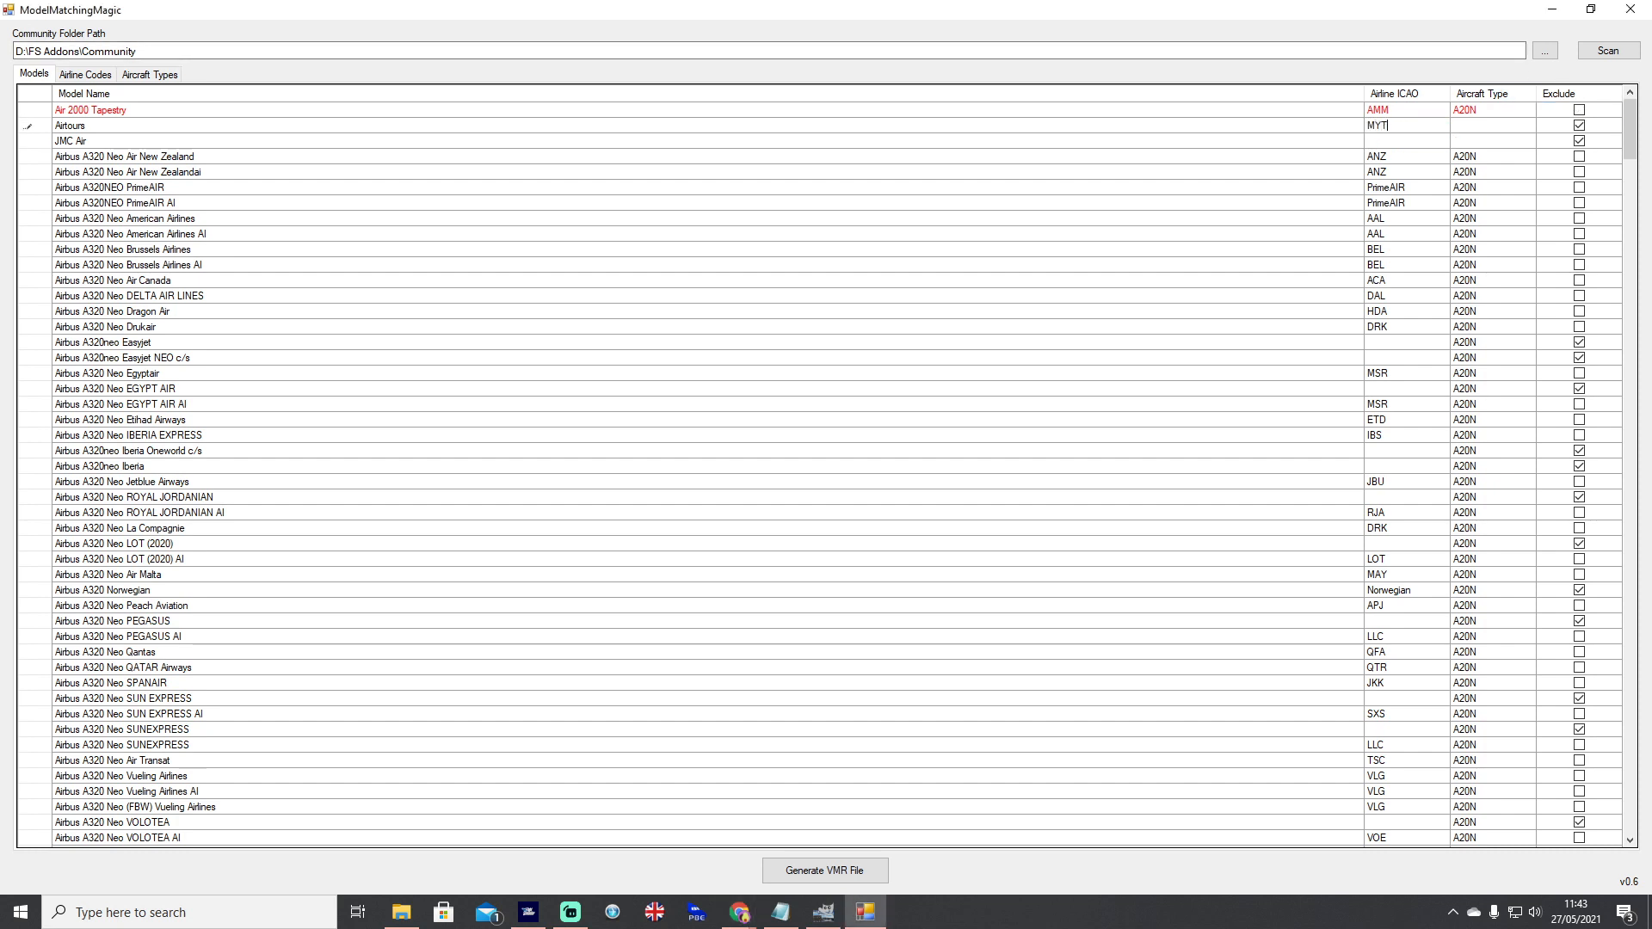
pyautogui.click(1490, 126)
pyautogui.write('A20N')
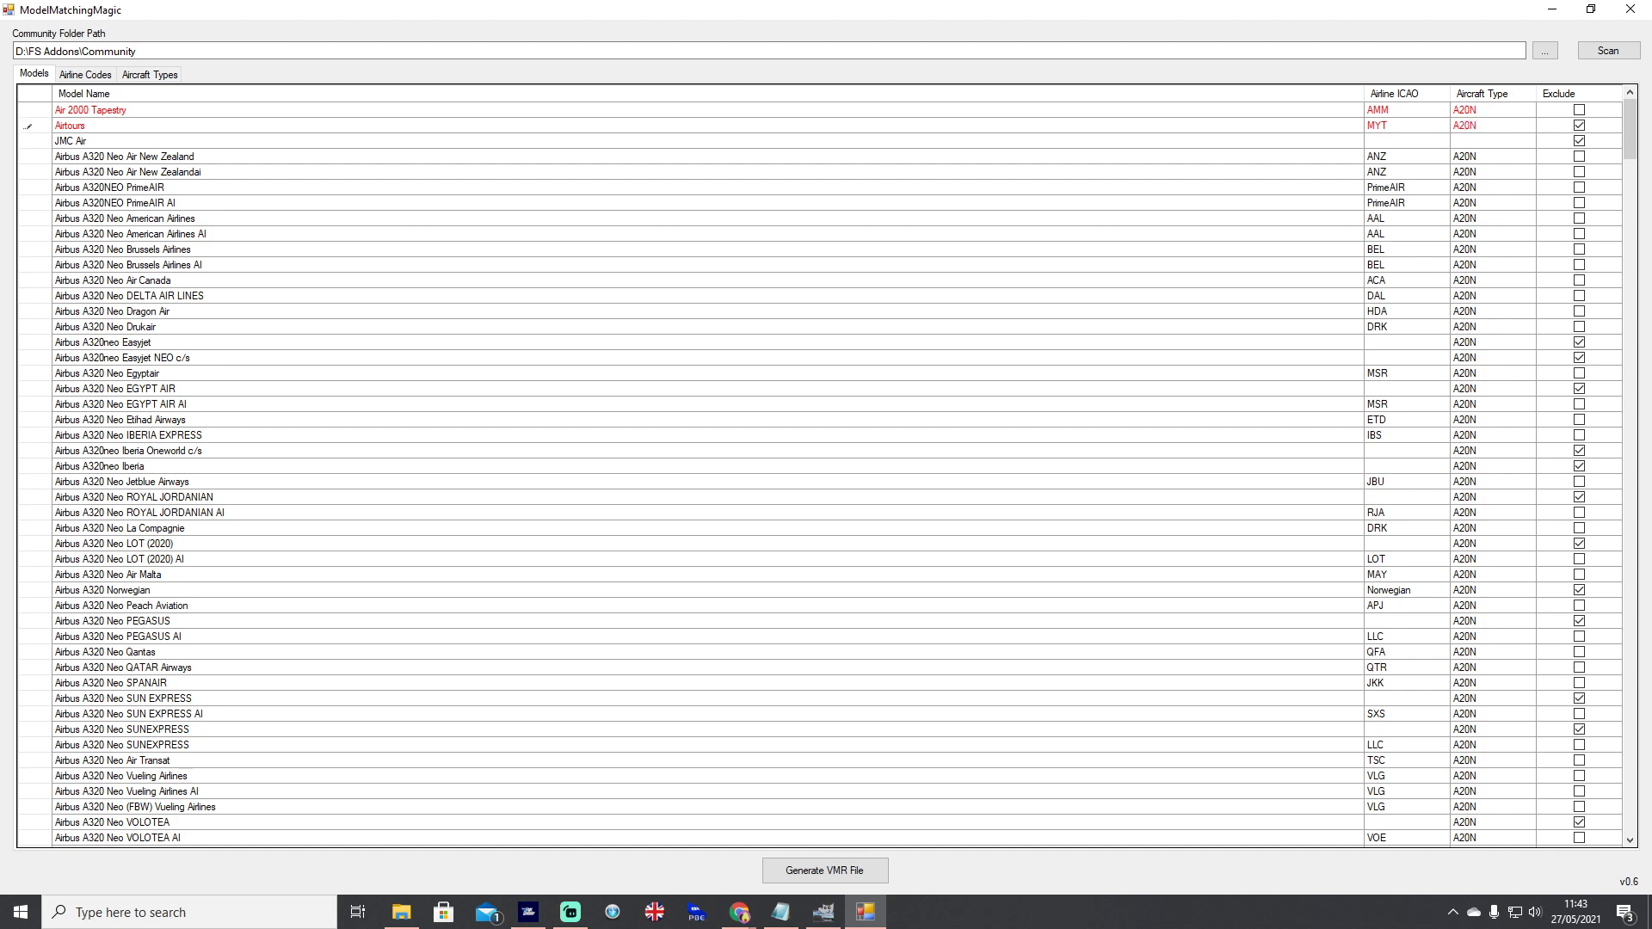
pyautogui.click(1404, 139)
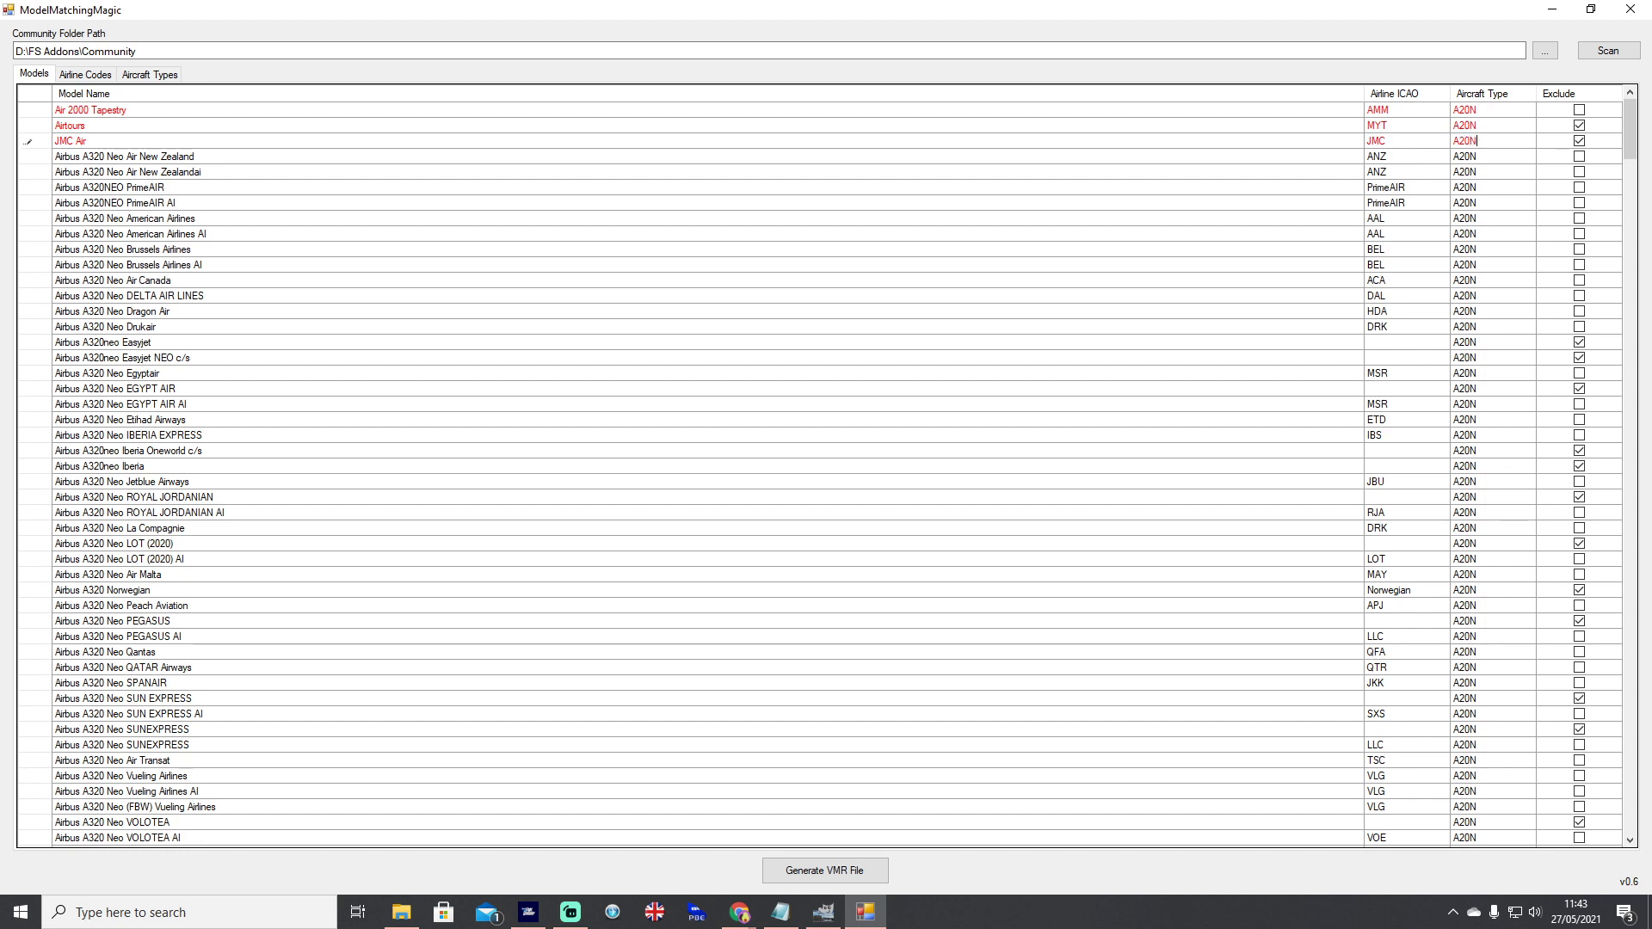
pyautogui.moveTo(1323, 141)
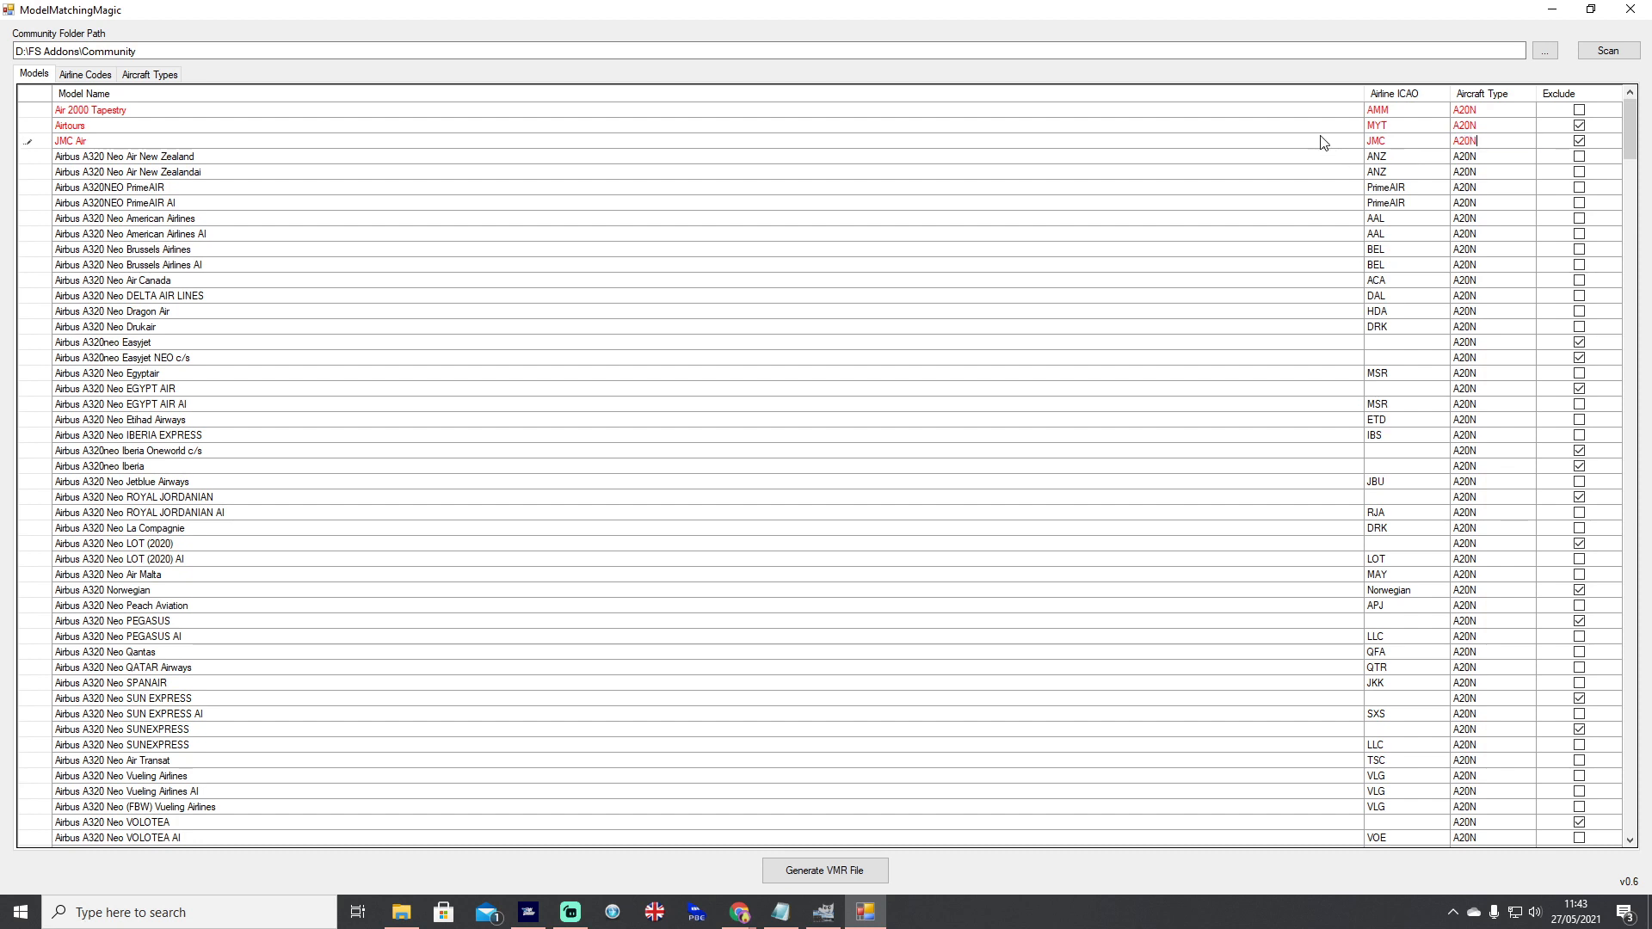
pyautogui.click(1578, 141)
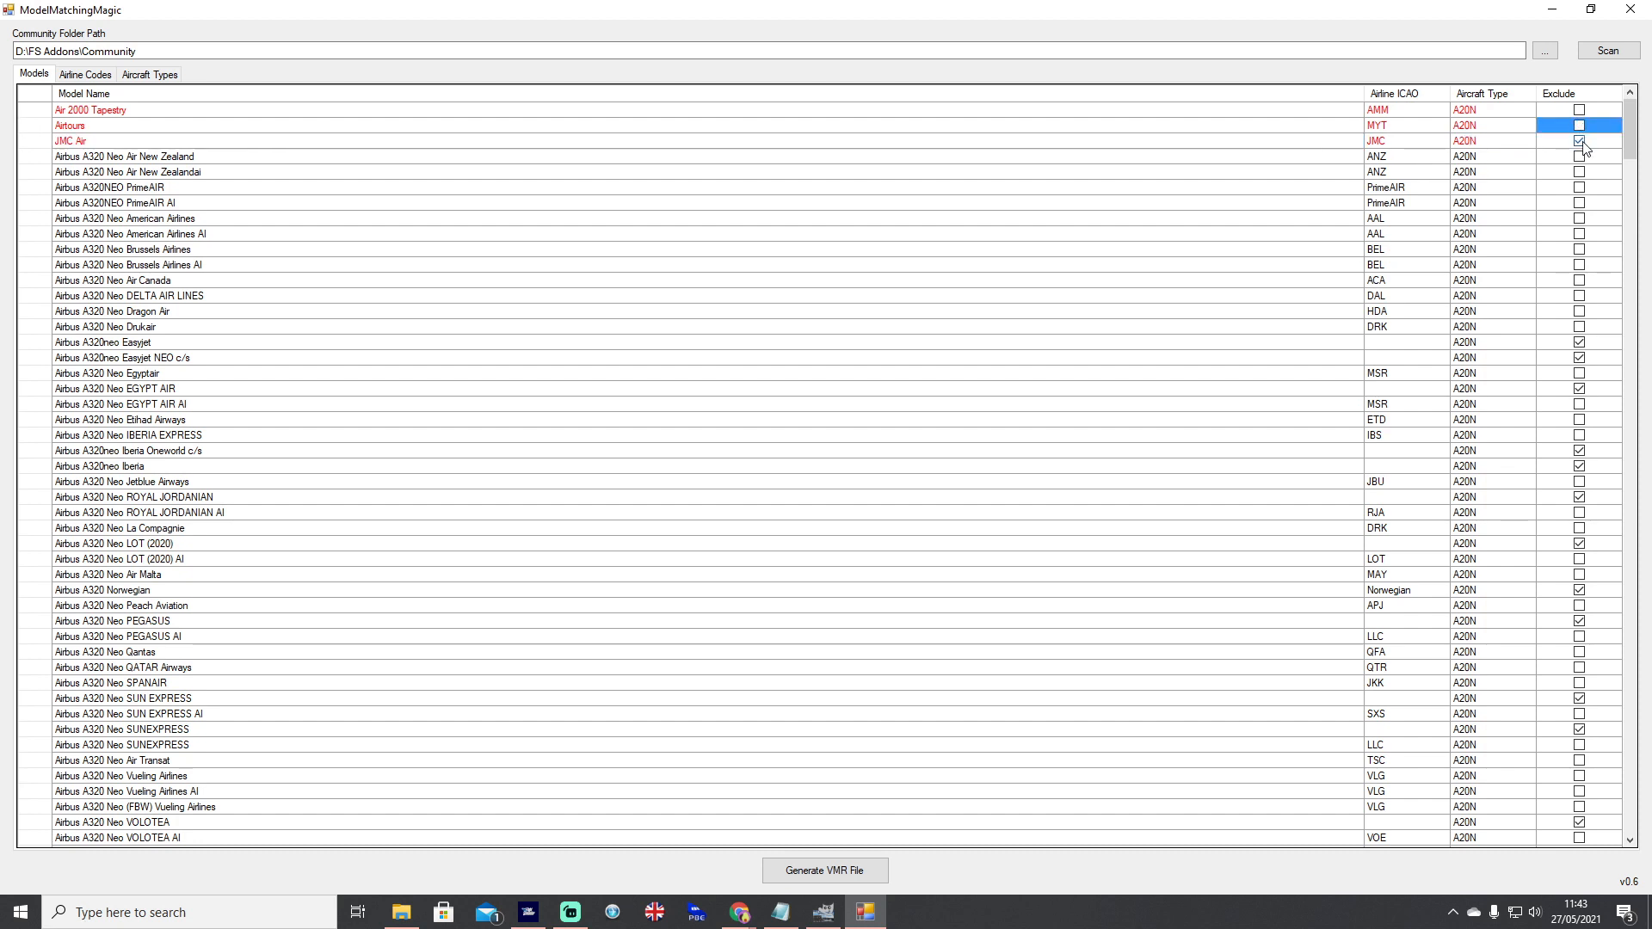
pyautogui.click(1578, 139)
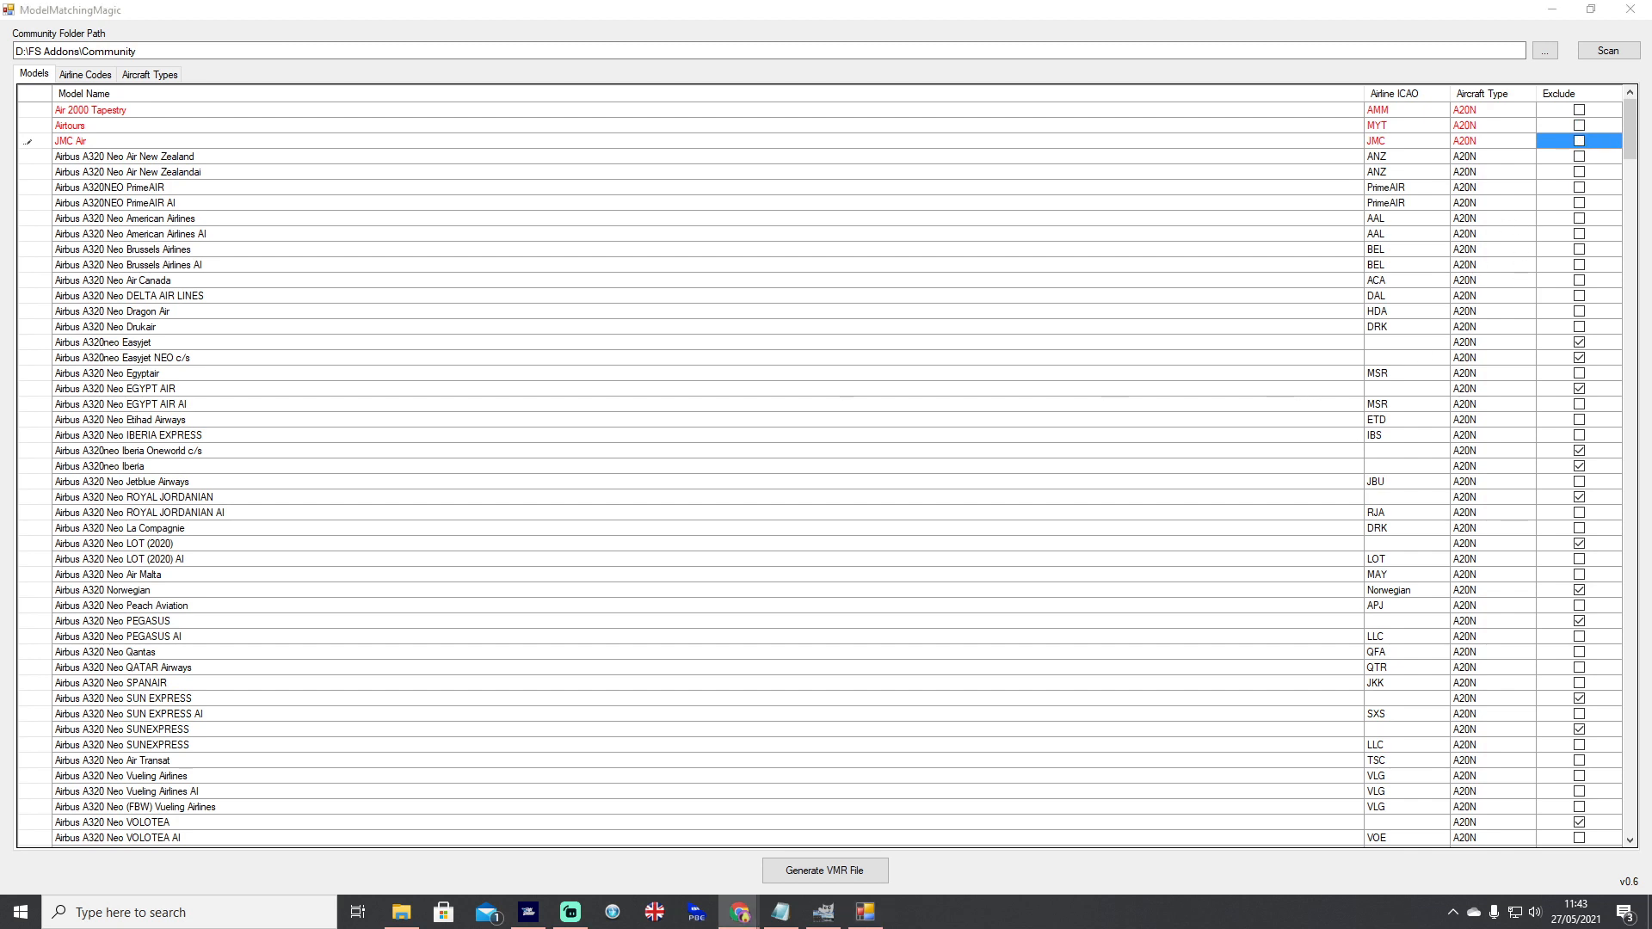
pyautogui.moveTo(1404, 198)
pyautogui.write('MZN')
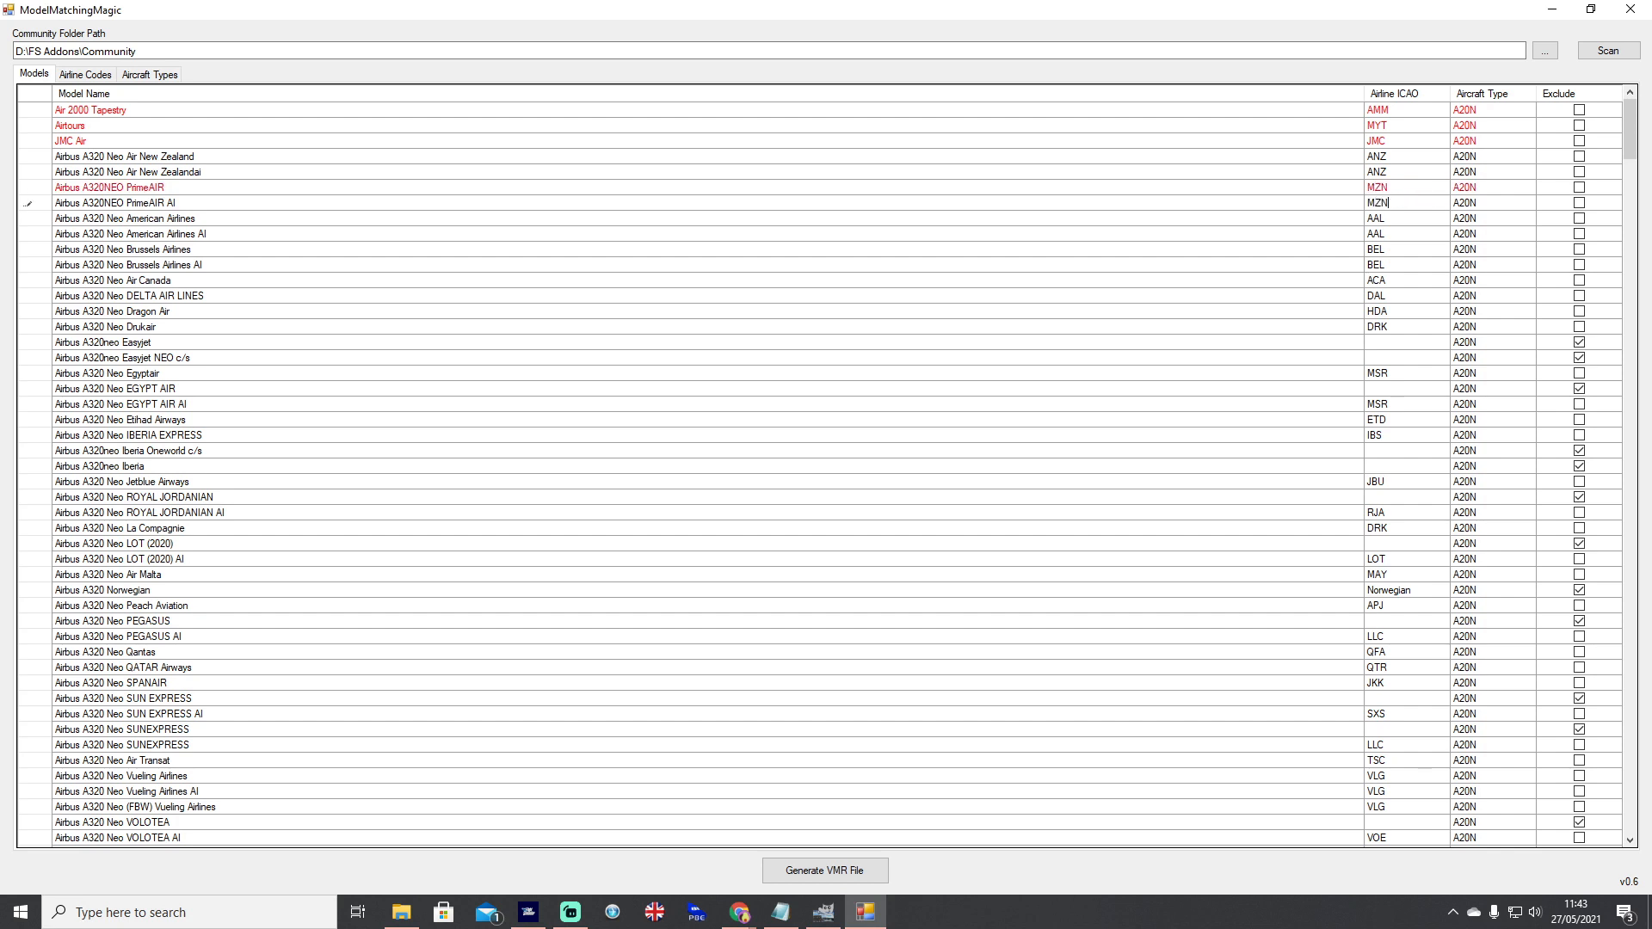
# - Commit MZN for PrimeAIR AI, code the Easyjet models EZY and include EGYPT AIR (MSR)
pyautogui.click(1400, 219)
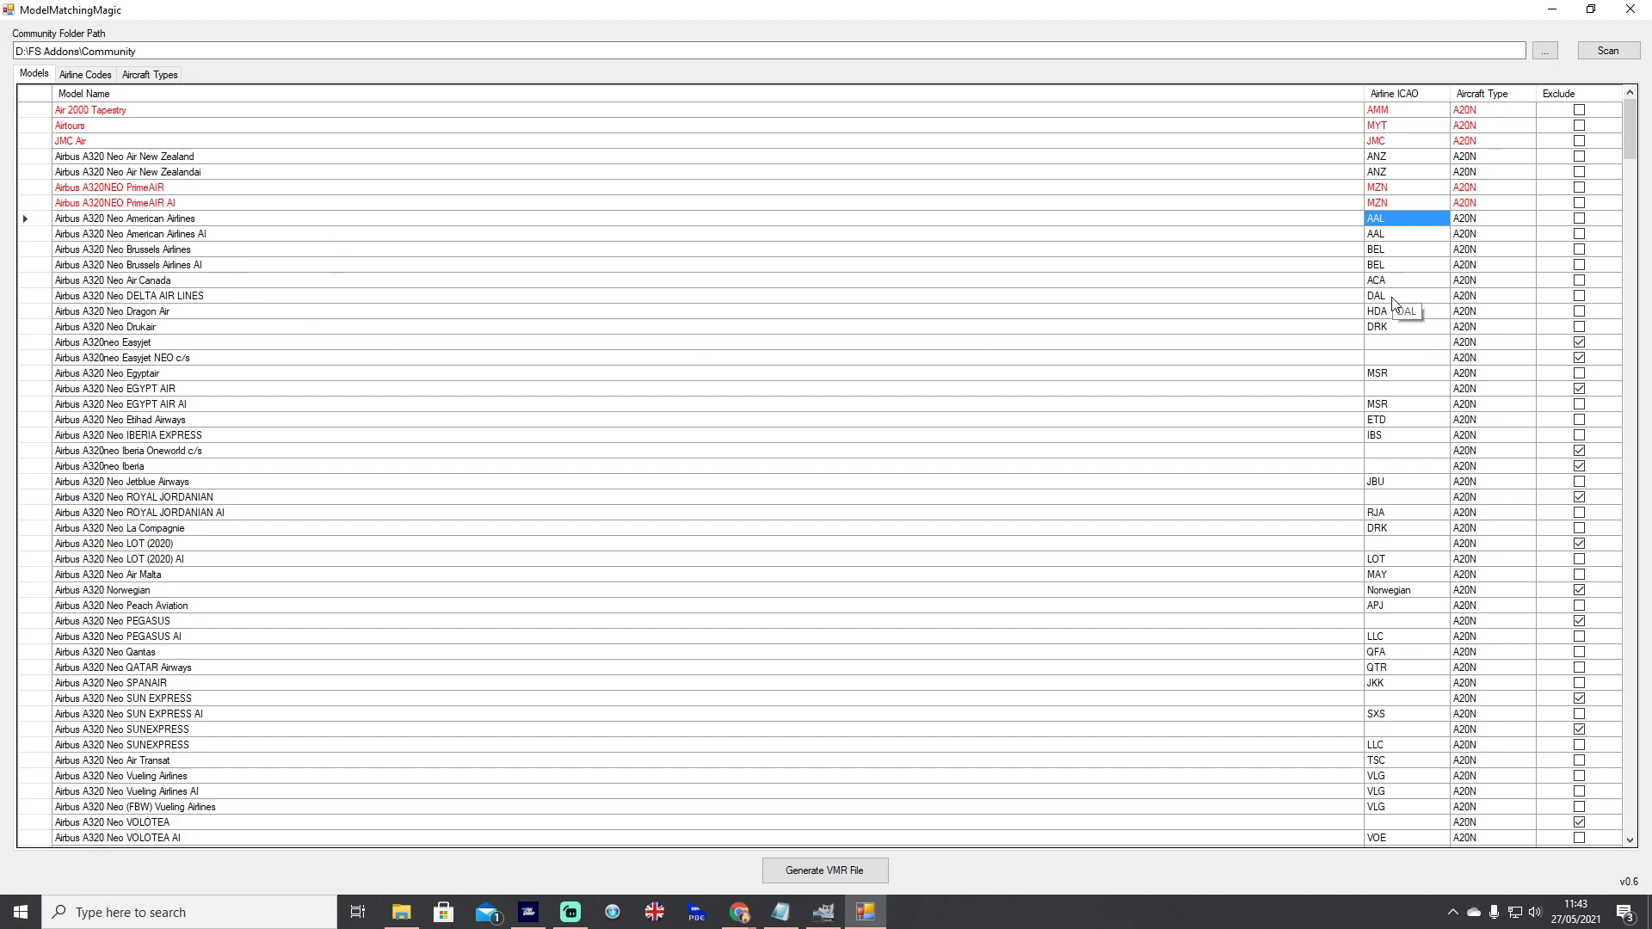
pyautogui.moveTo(1392, 351)
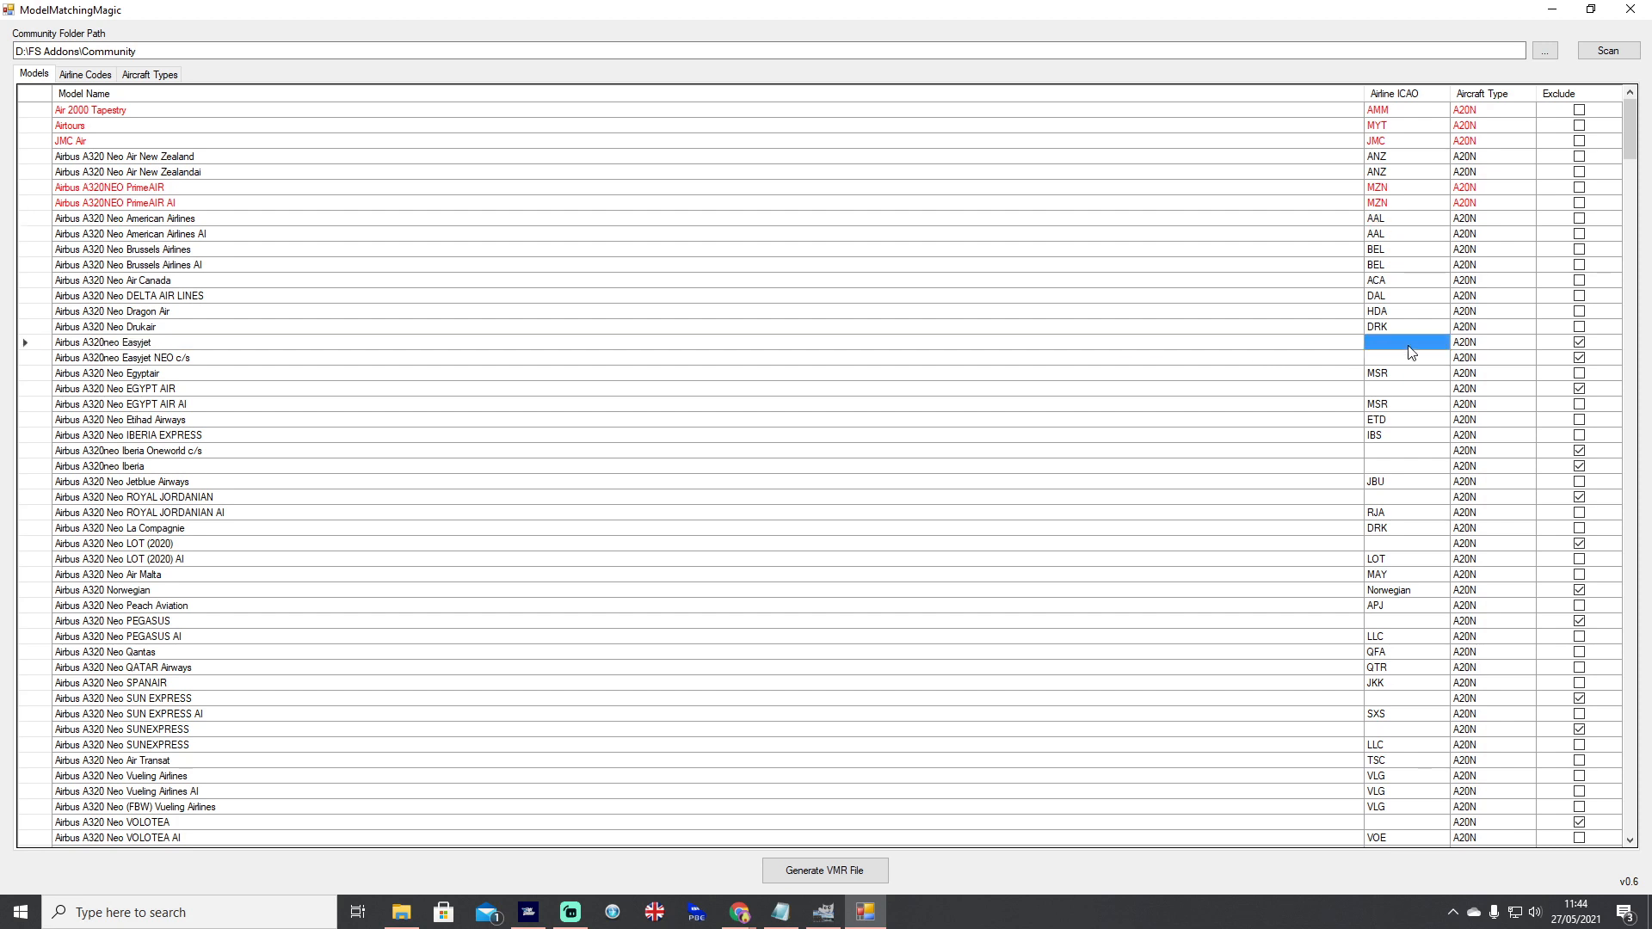
pyautogui.write('EZY')
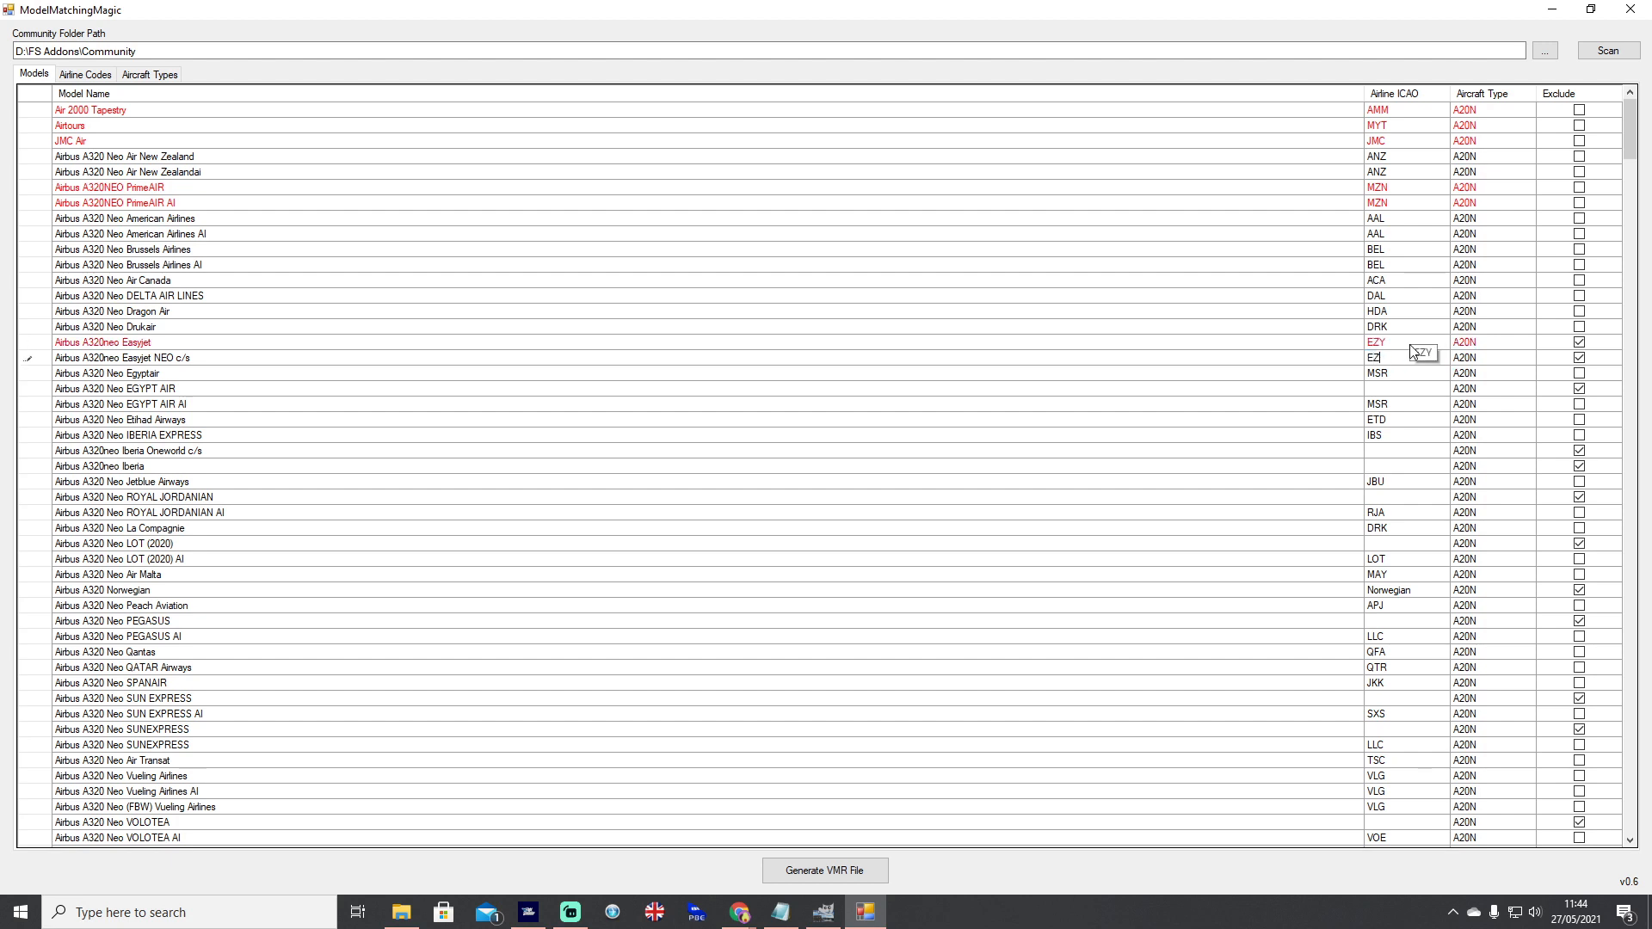
pyautogui.click(1400, 387)
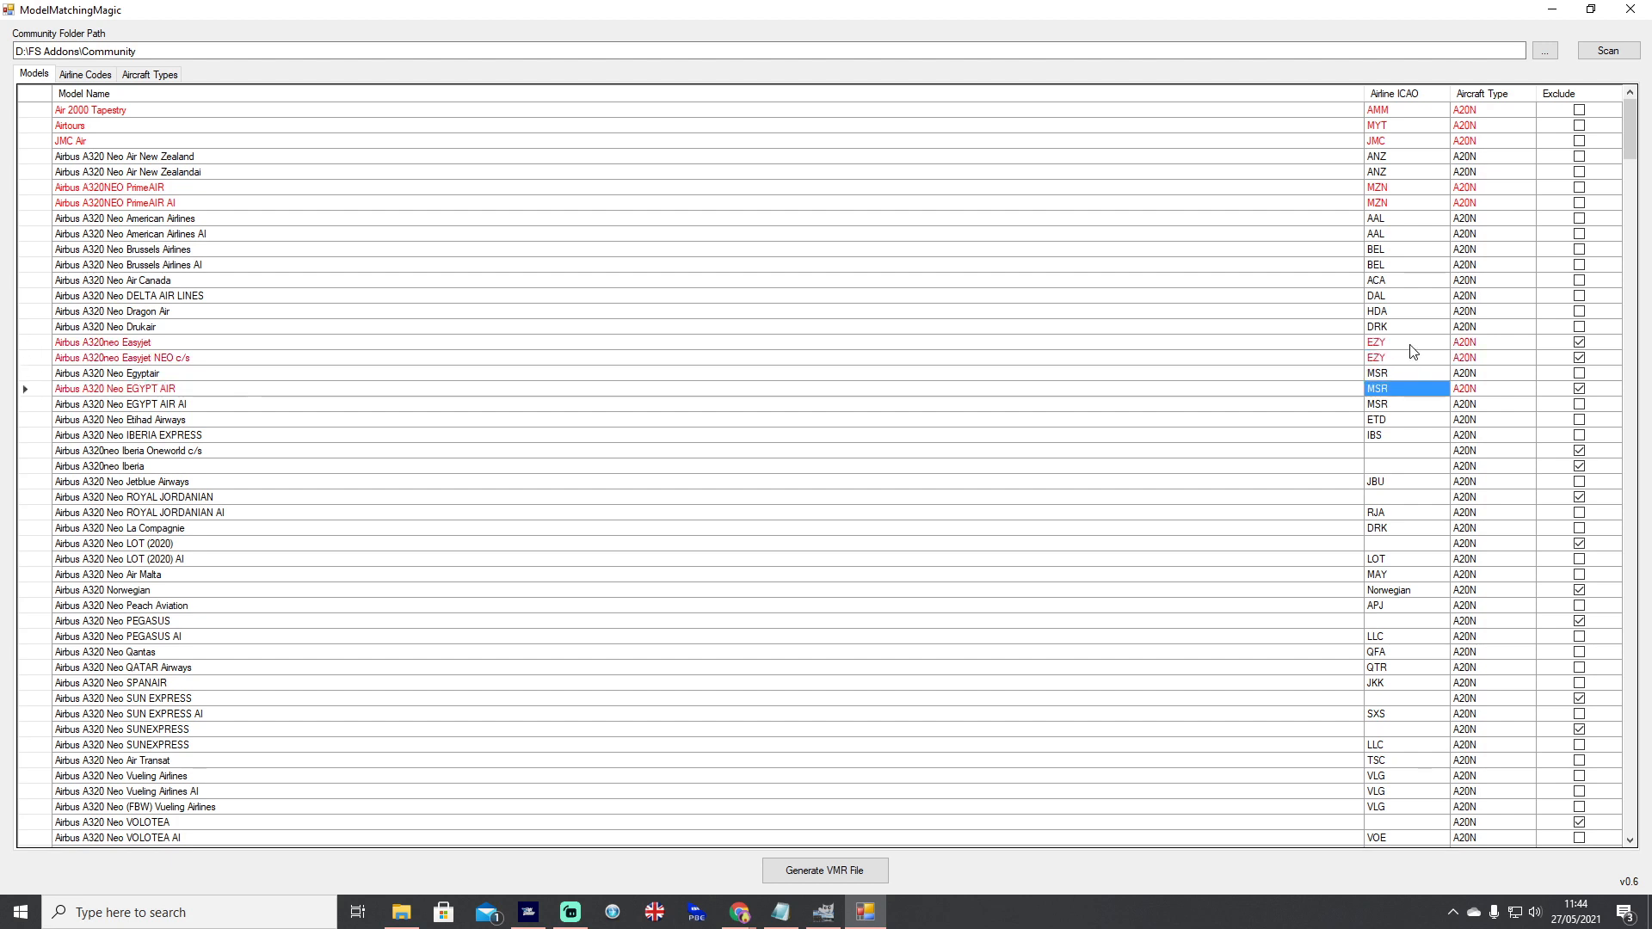
pyautogui.click(1578, 341)
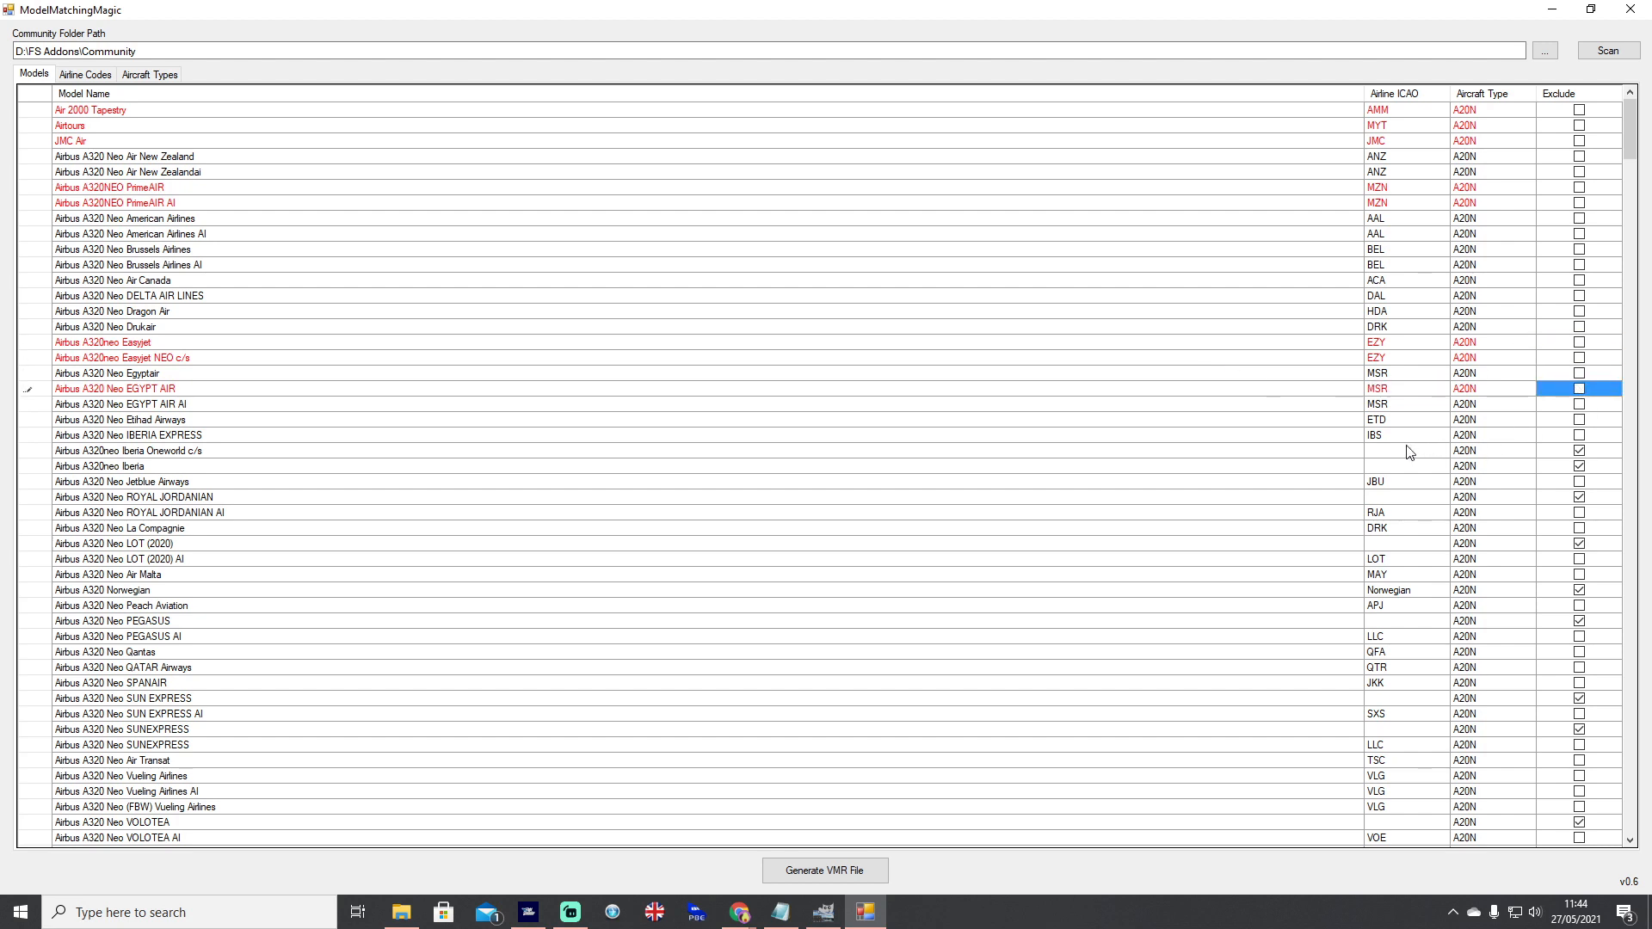
# - Give both Iberia models the airline code IBE and move on to ROYAL JORDANIAN
pyautogui.click(1406, 435)
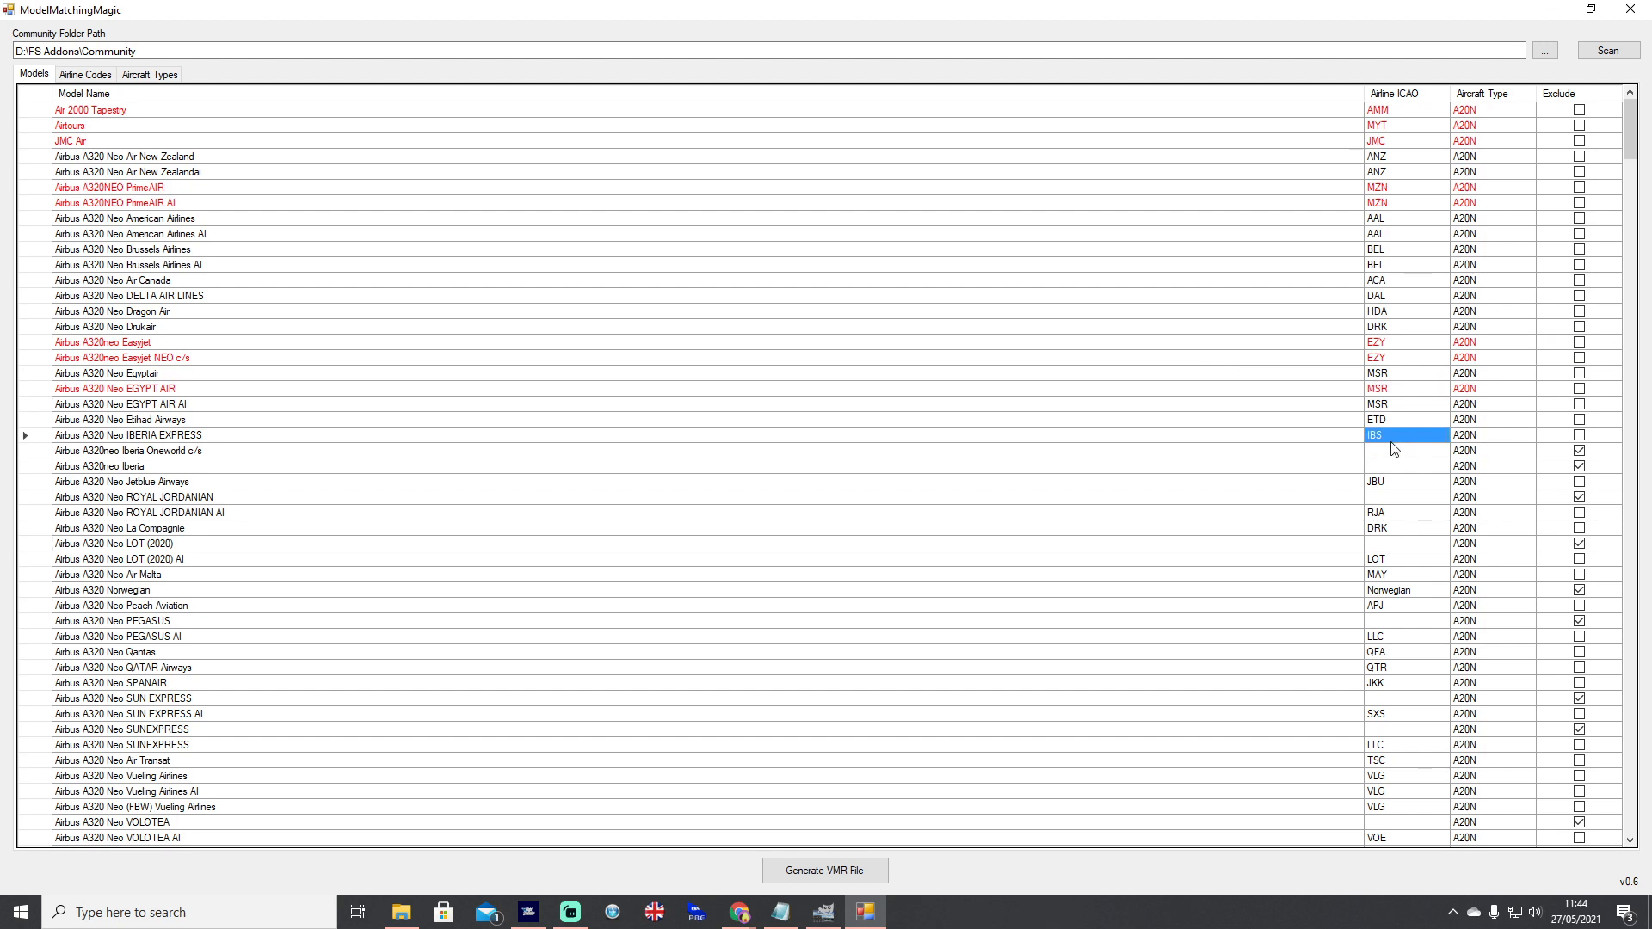
pyautogui.click(124, 435)
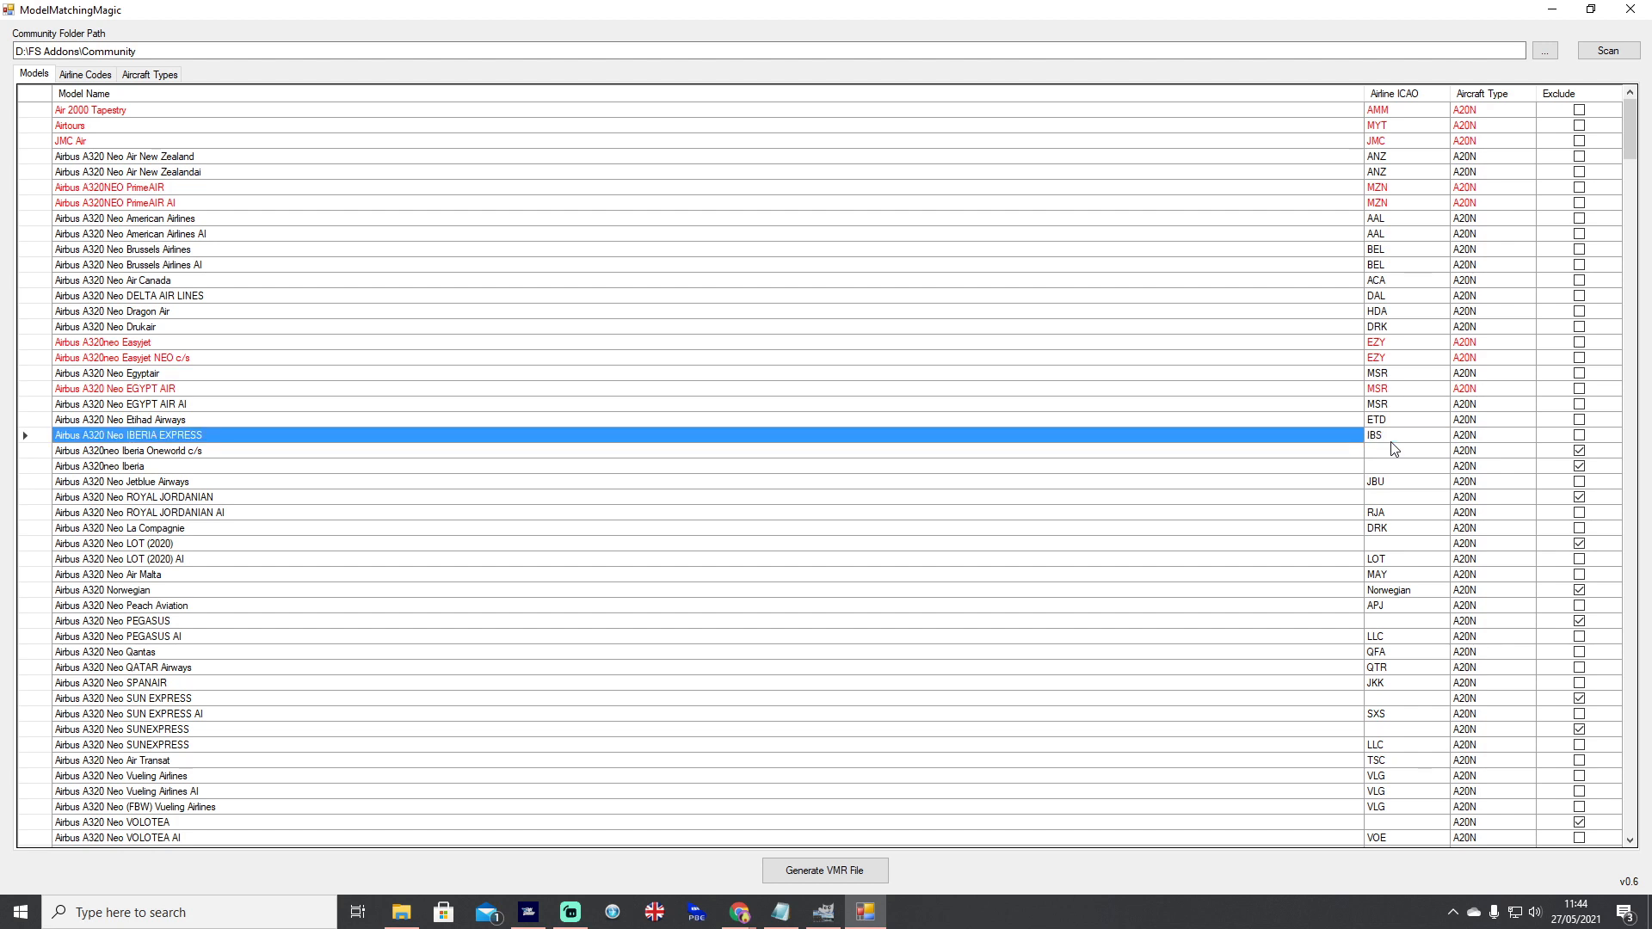
pyautogui.click(125, 449)
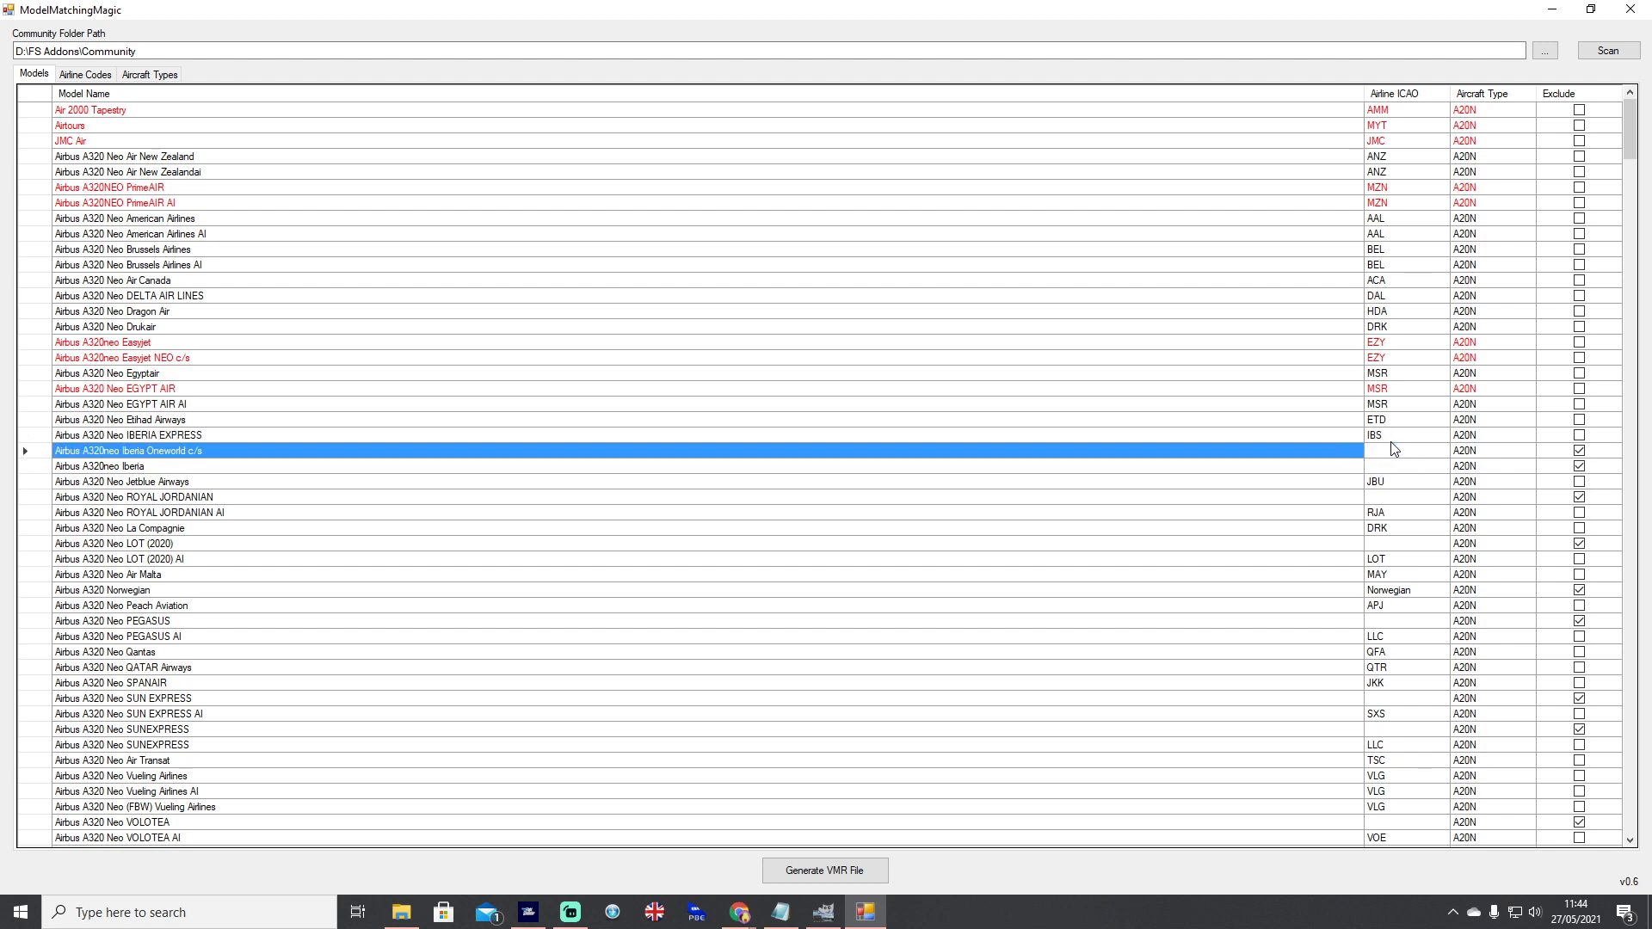
pyautogui.click(1401, 435)
pyautogui.write('IBE')
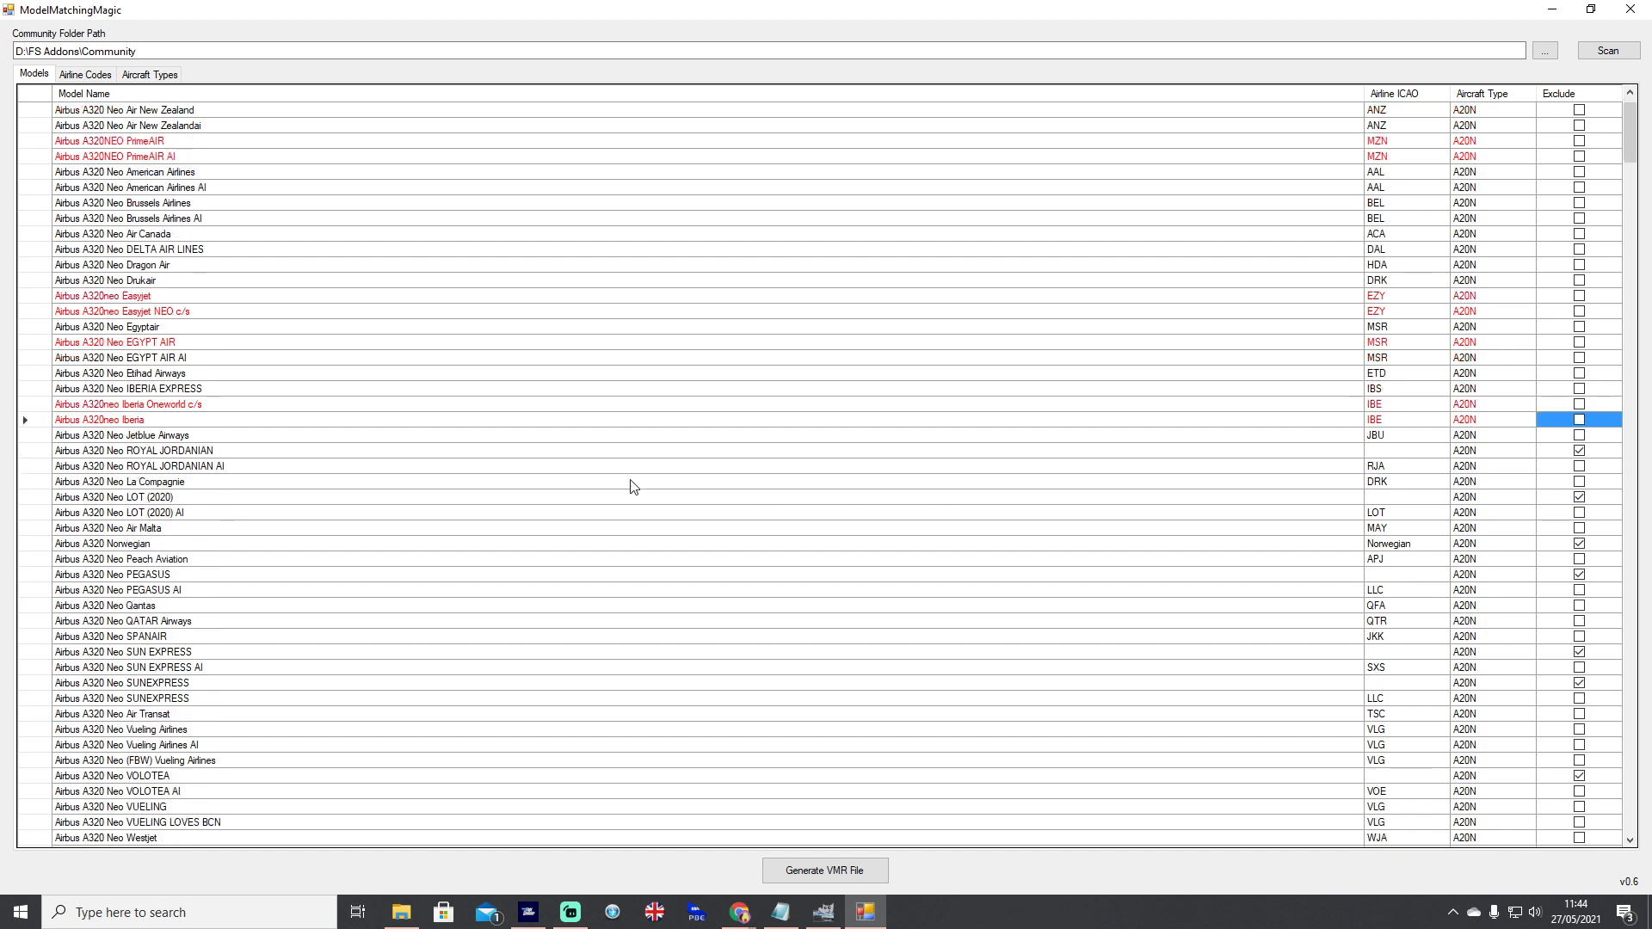
pyautogui.click(1406, 449)
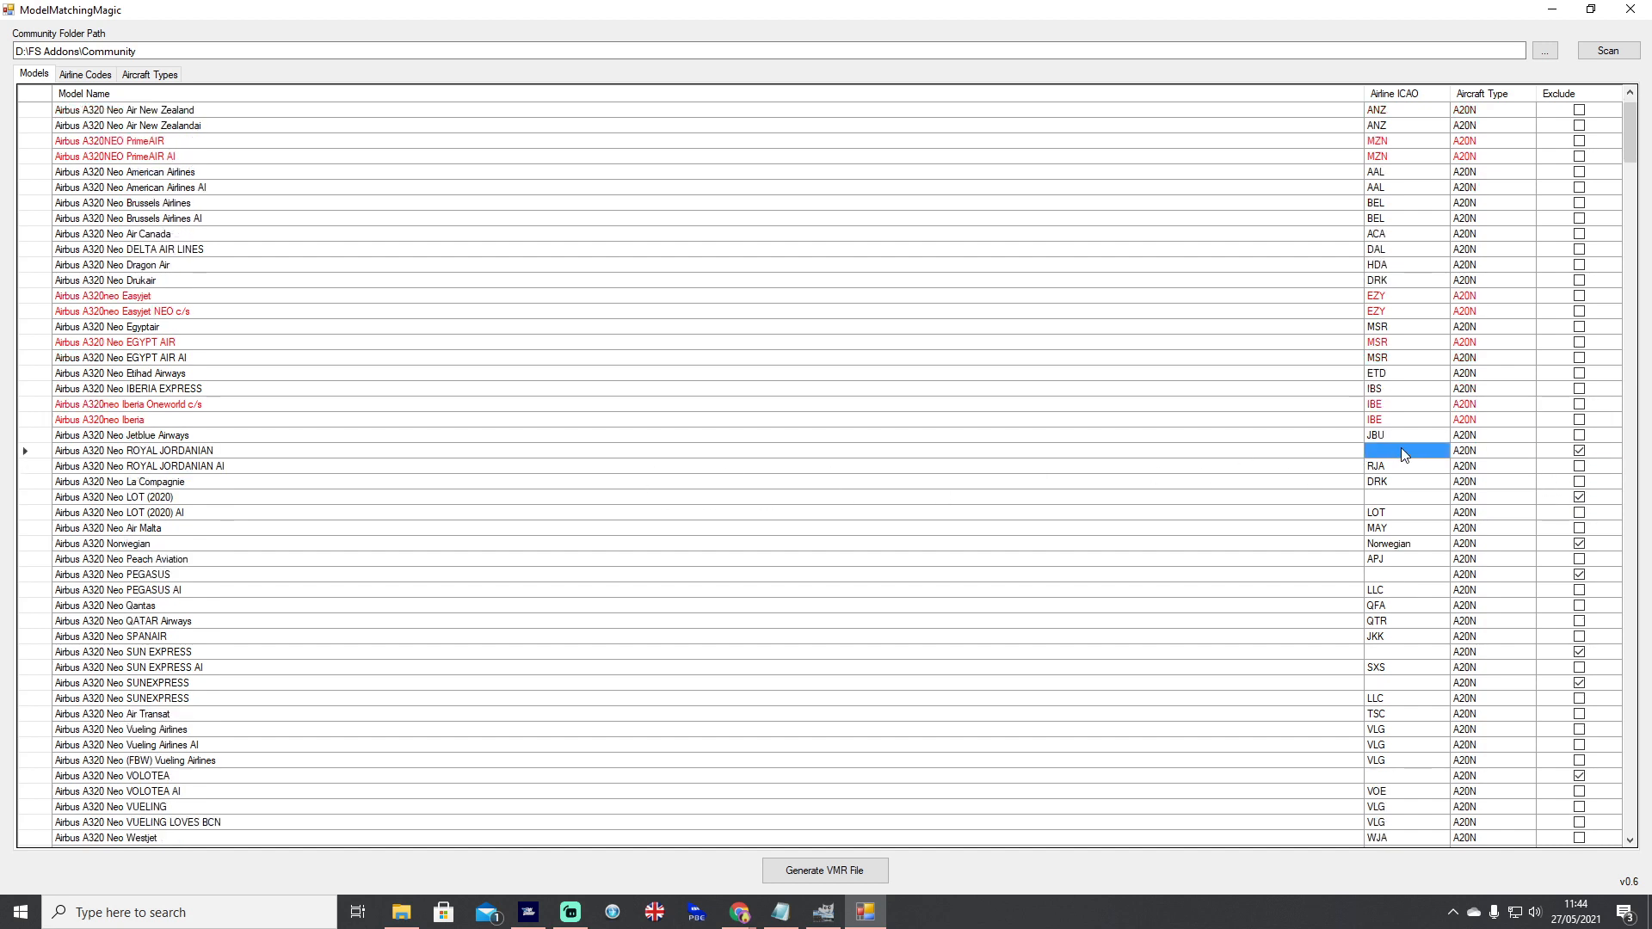
# - Code ROYAL JORDANIAN RJA, LOT (2020) LOT and Norwegian NAS, and include them
pyautogui.click(1578, 451)
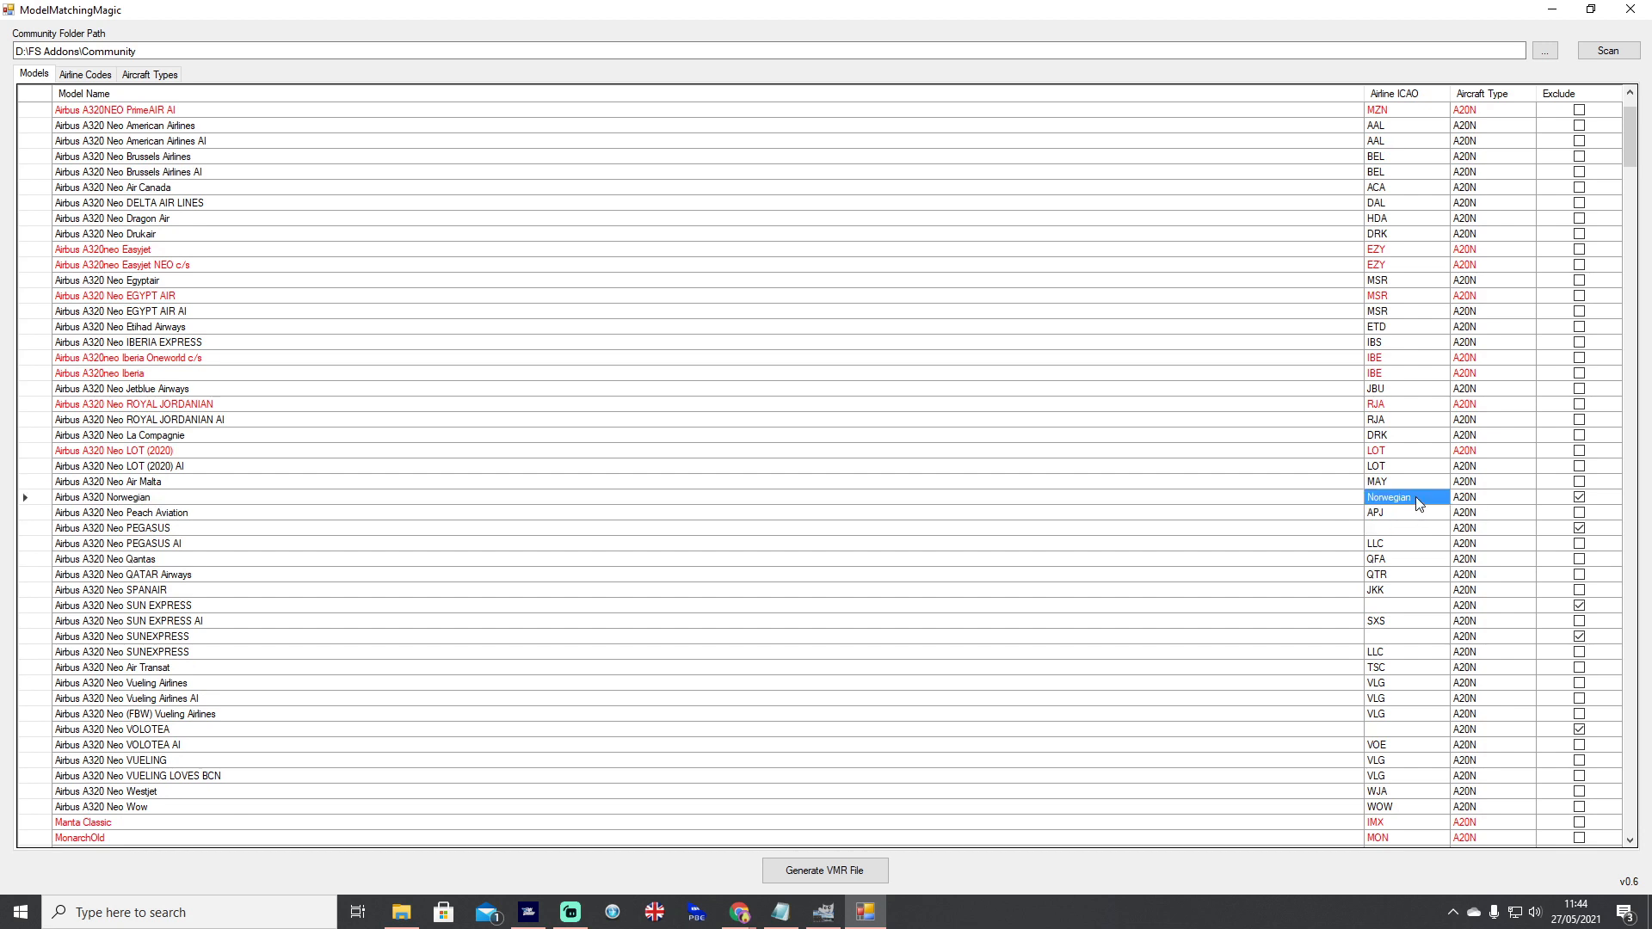
pyautogui.click(738, 911)
pyautogui.write('NAS')
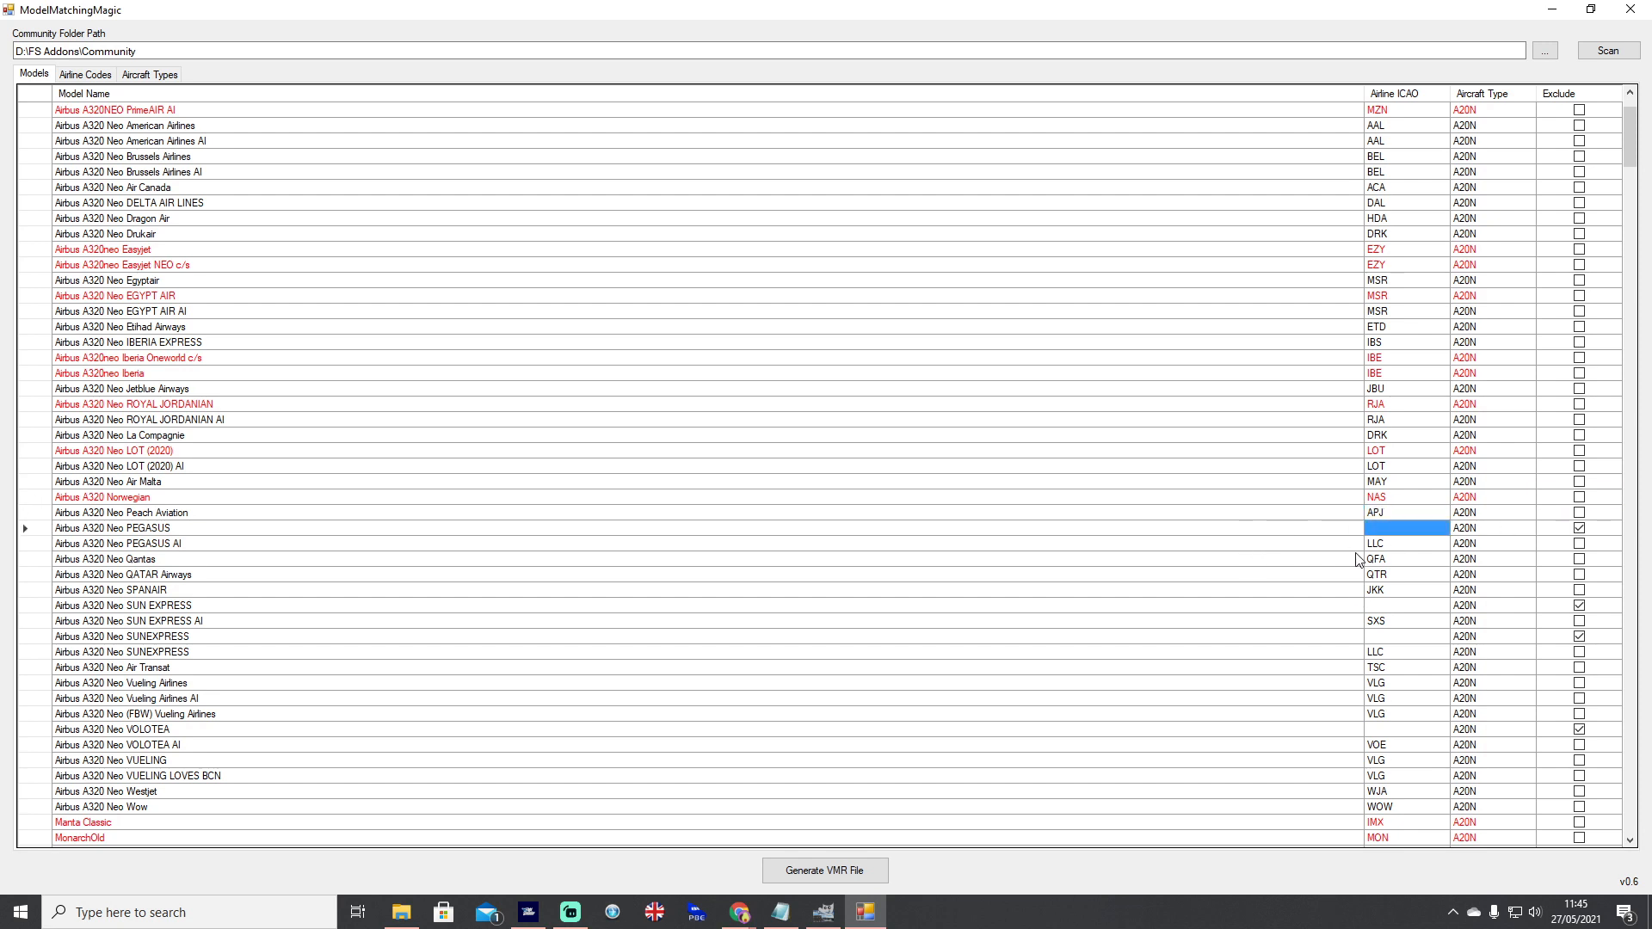
pyautogui.click(1406, 544)
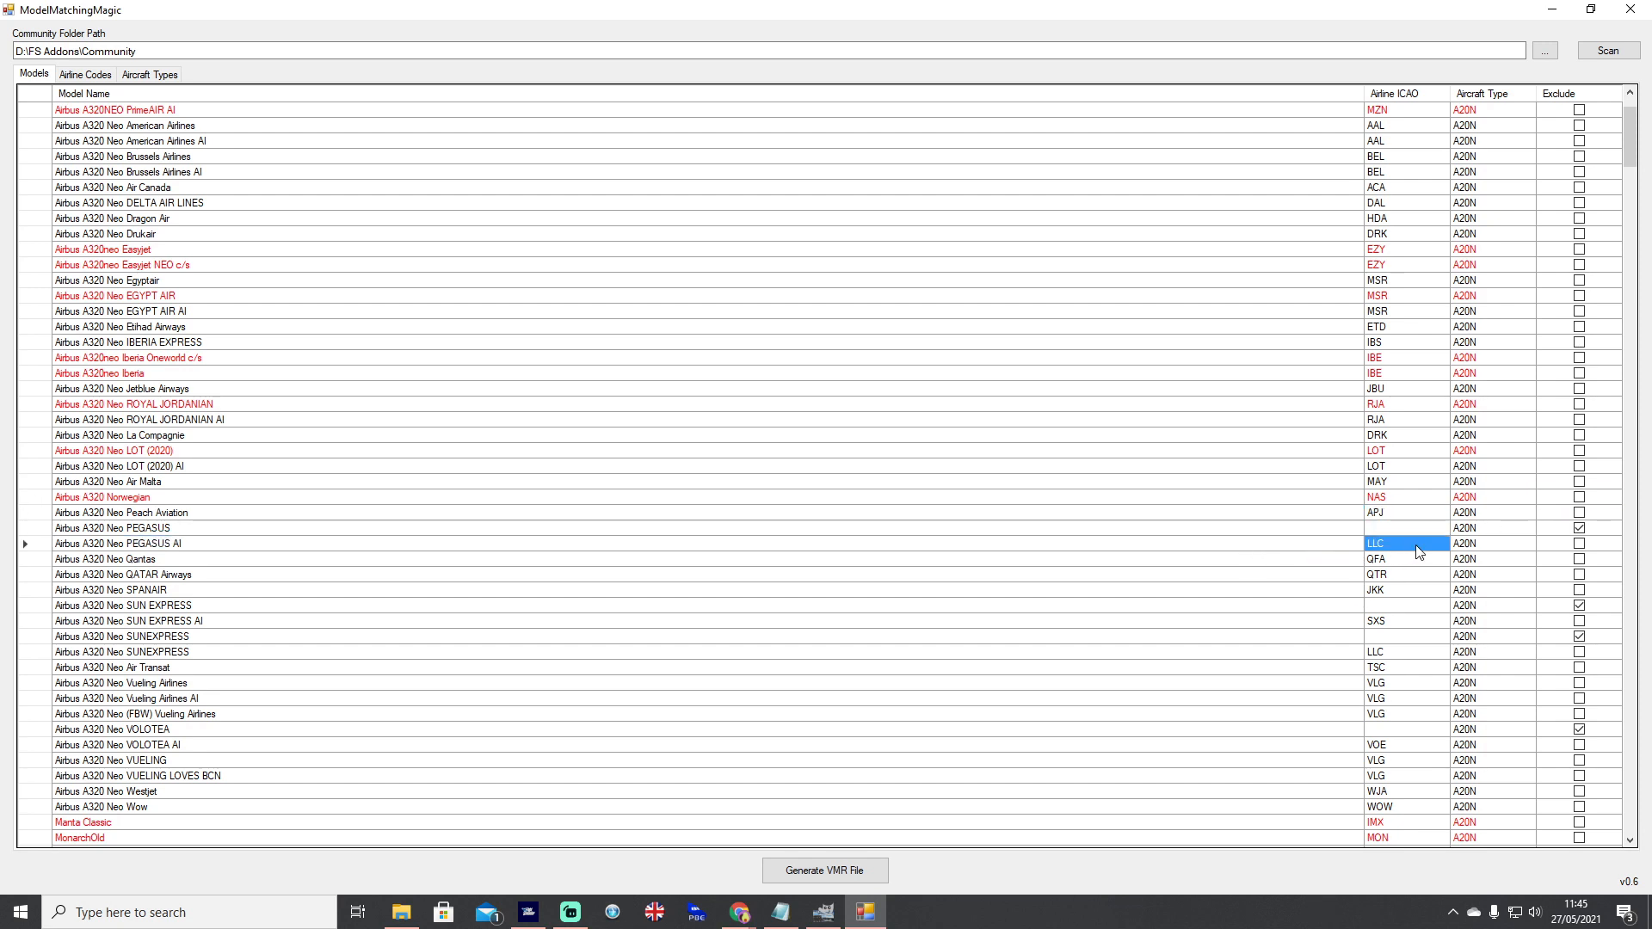
pyautogui.scroll(-3)
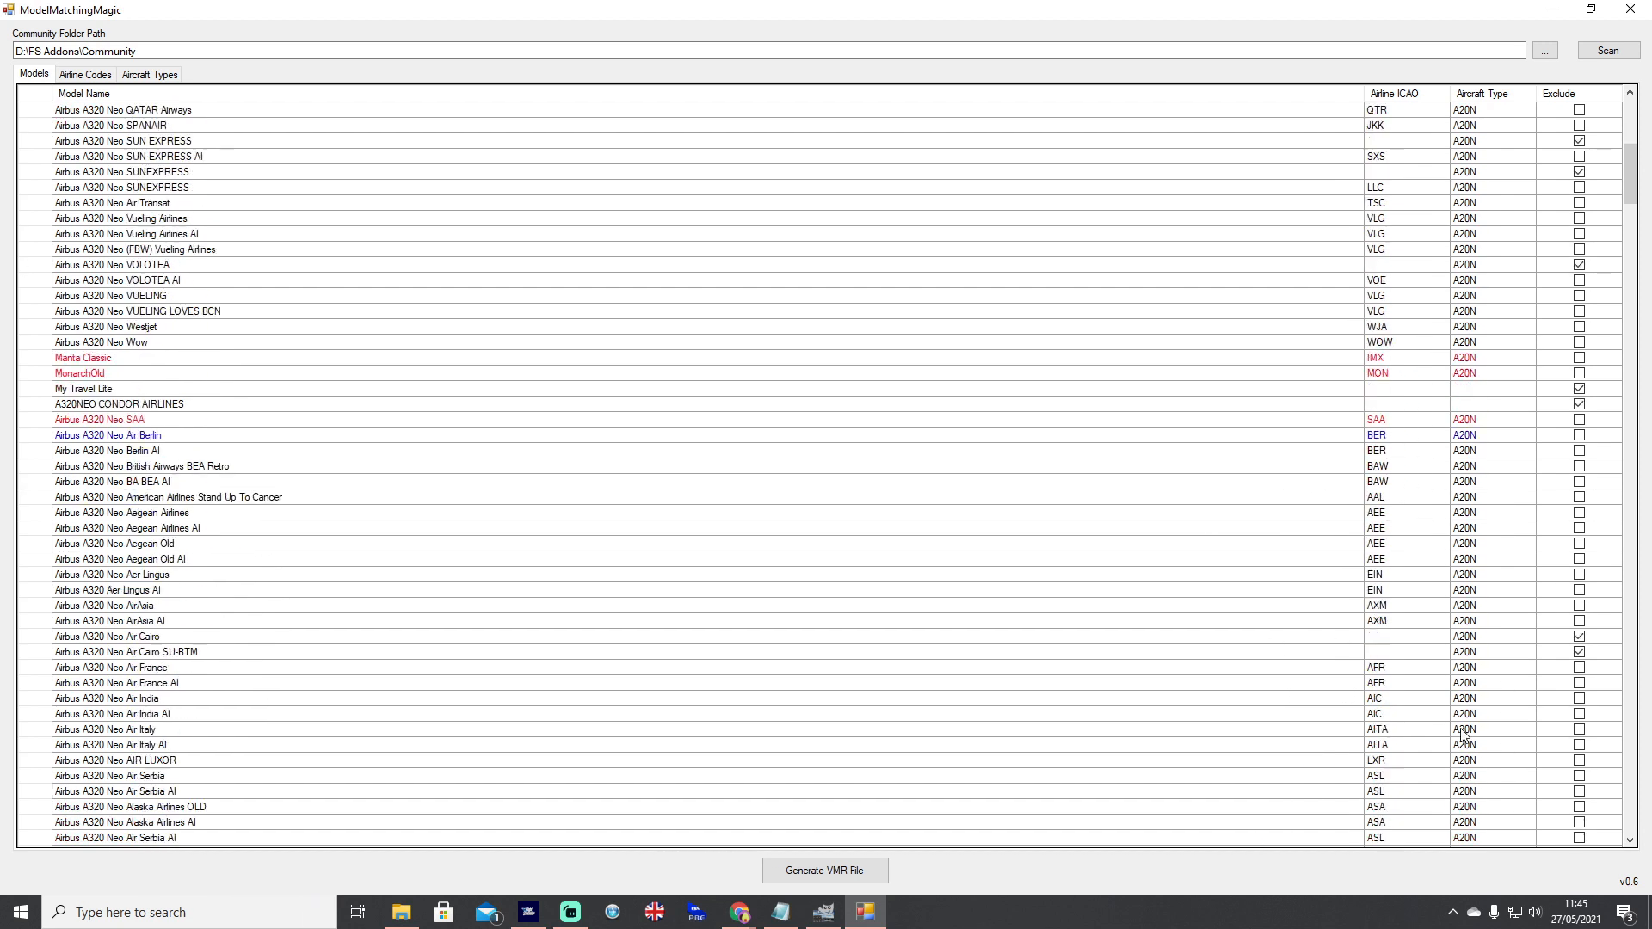
pyautogui.scroll(-3)
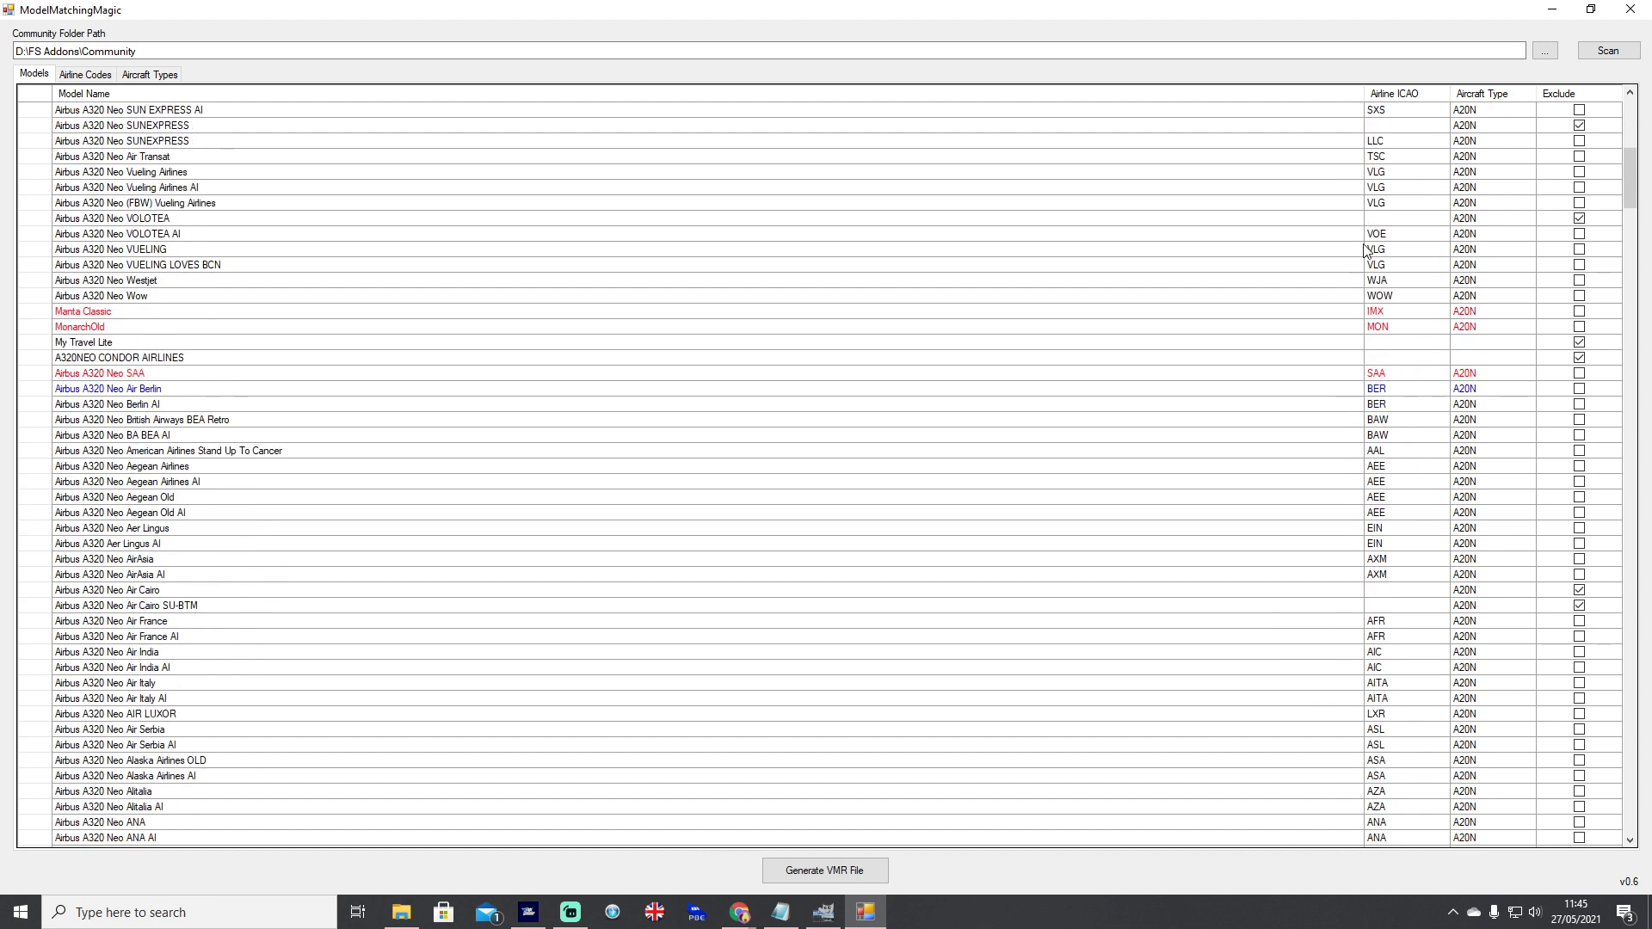
pyautogui.scroll(-3)
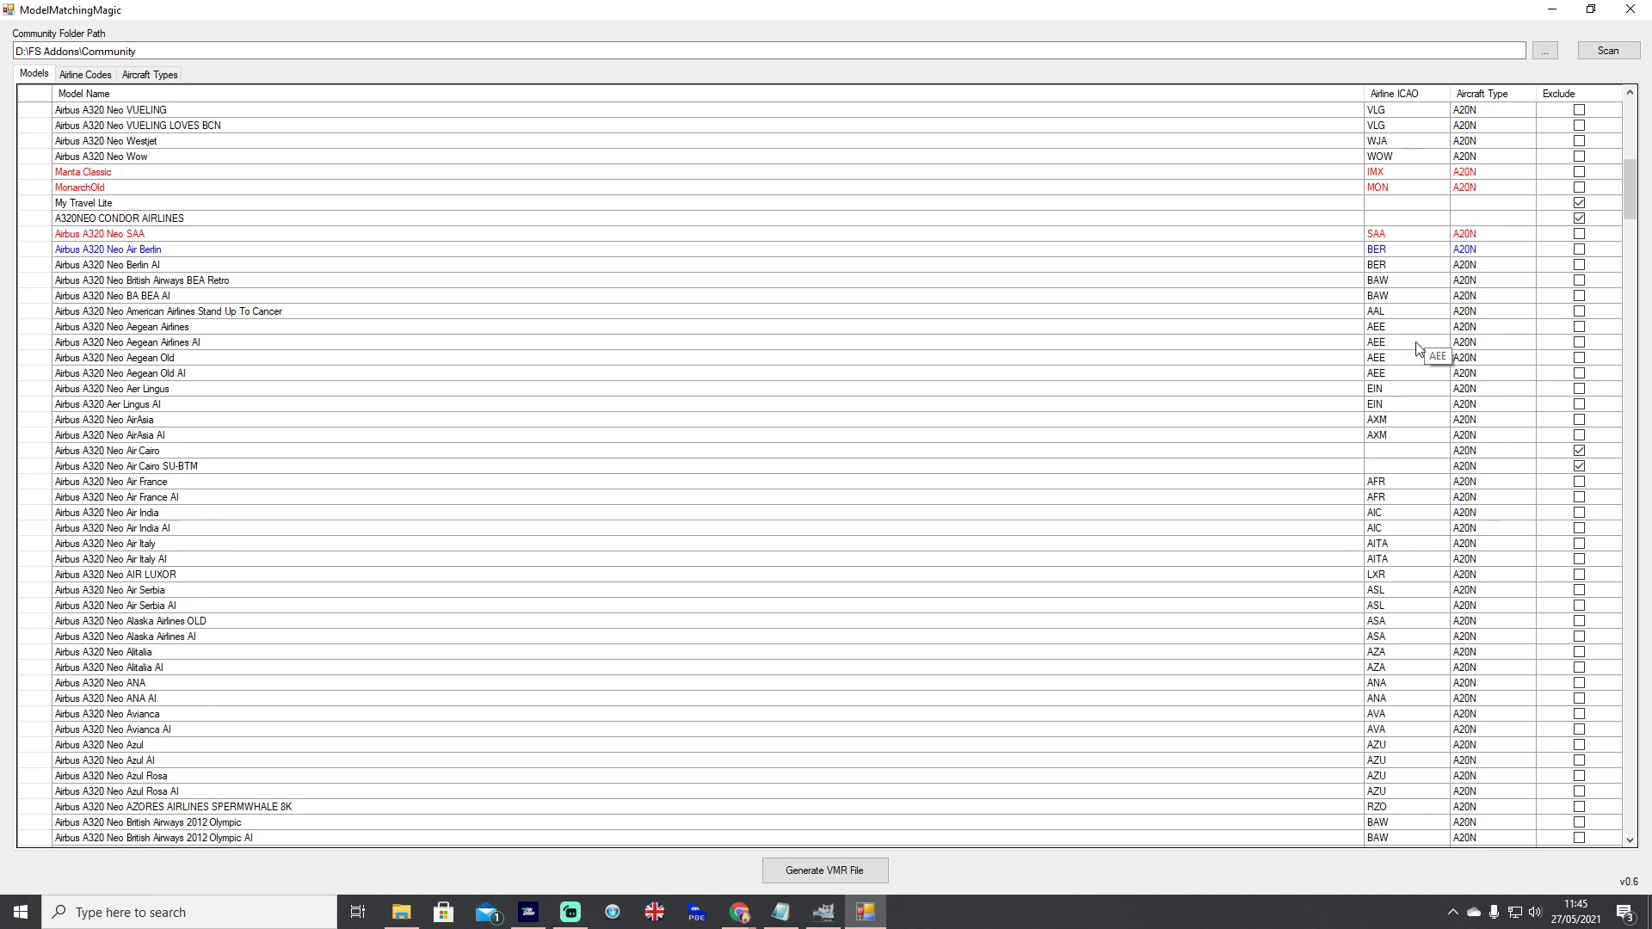
pyautogui.scroll(-3)
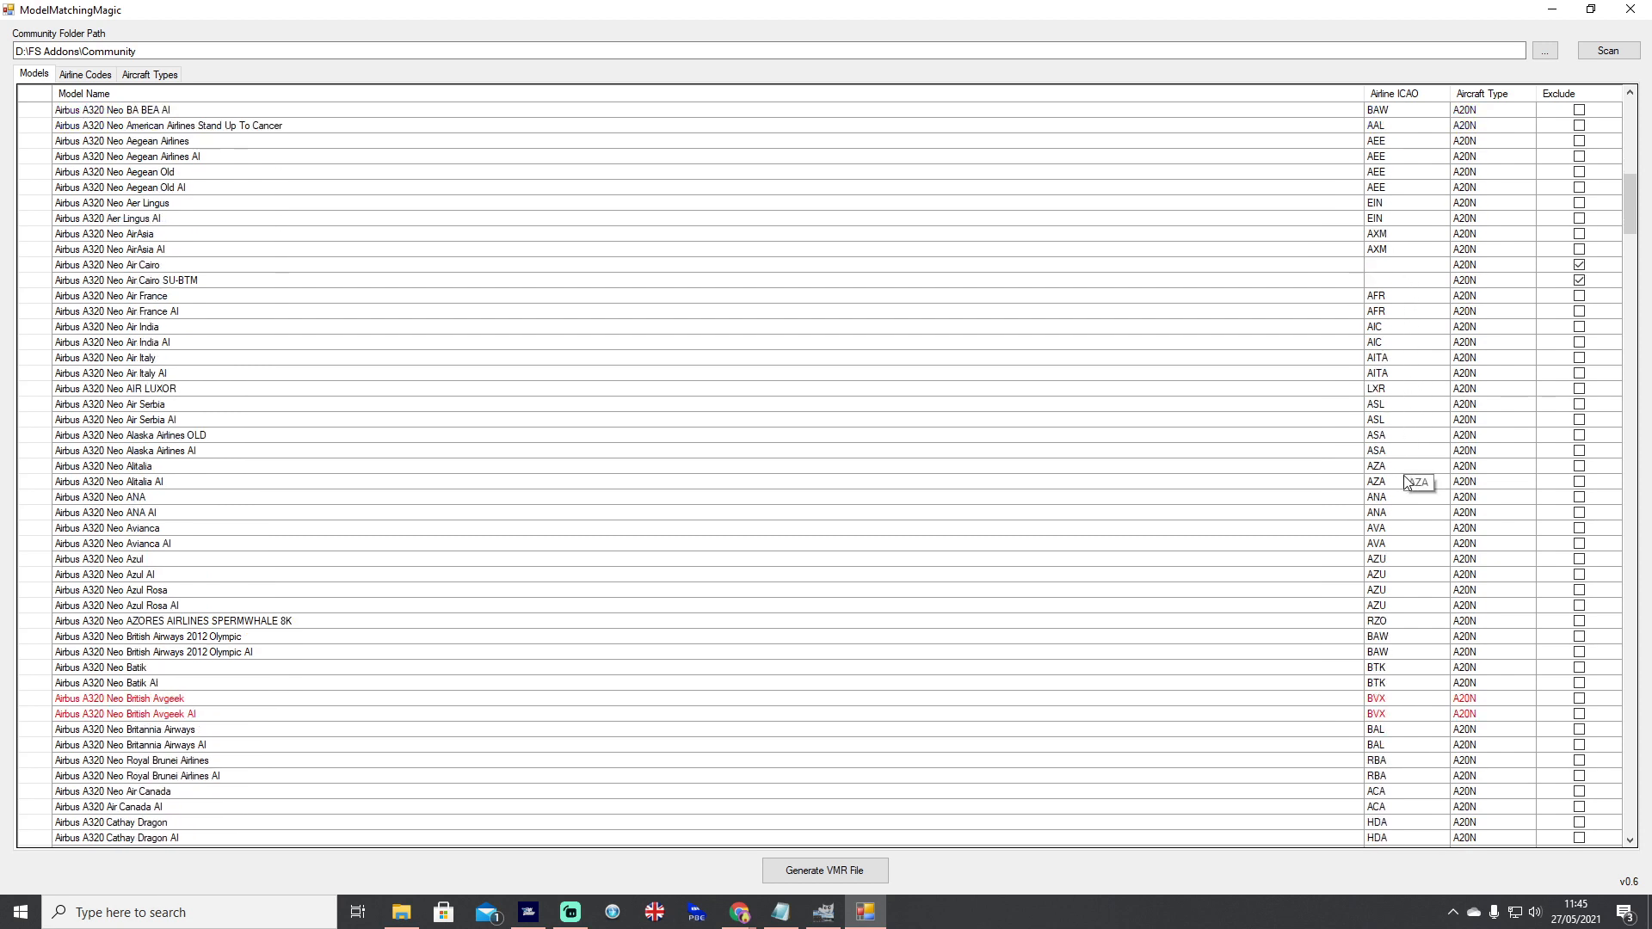
pyautogui.scroll(-3)
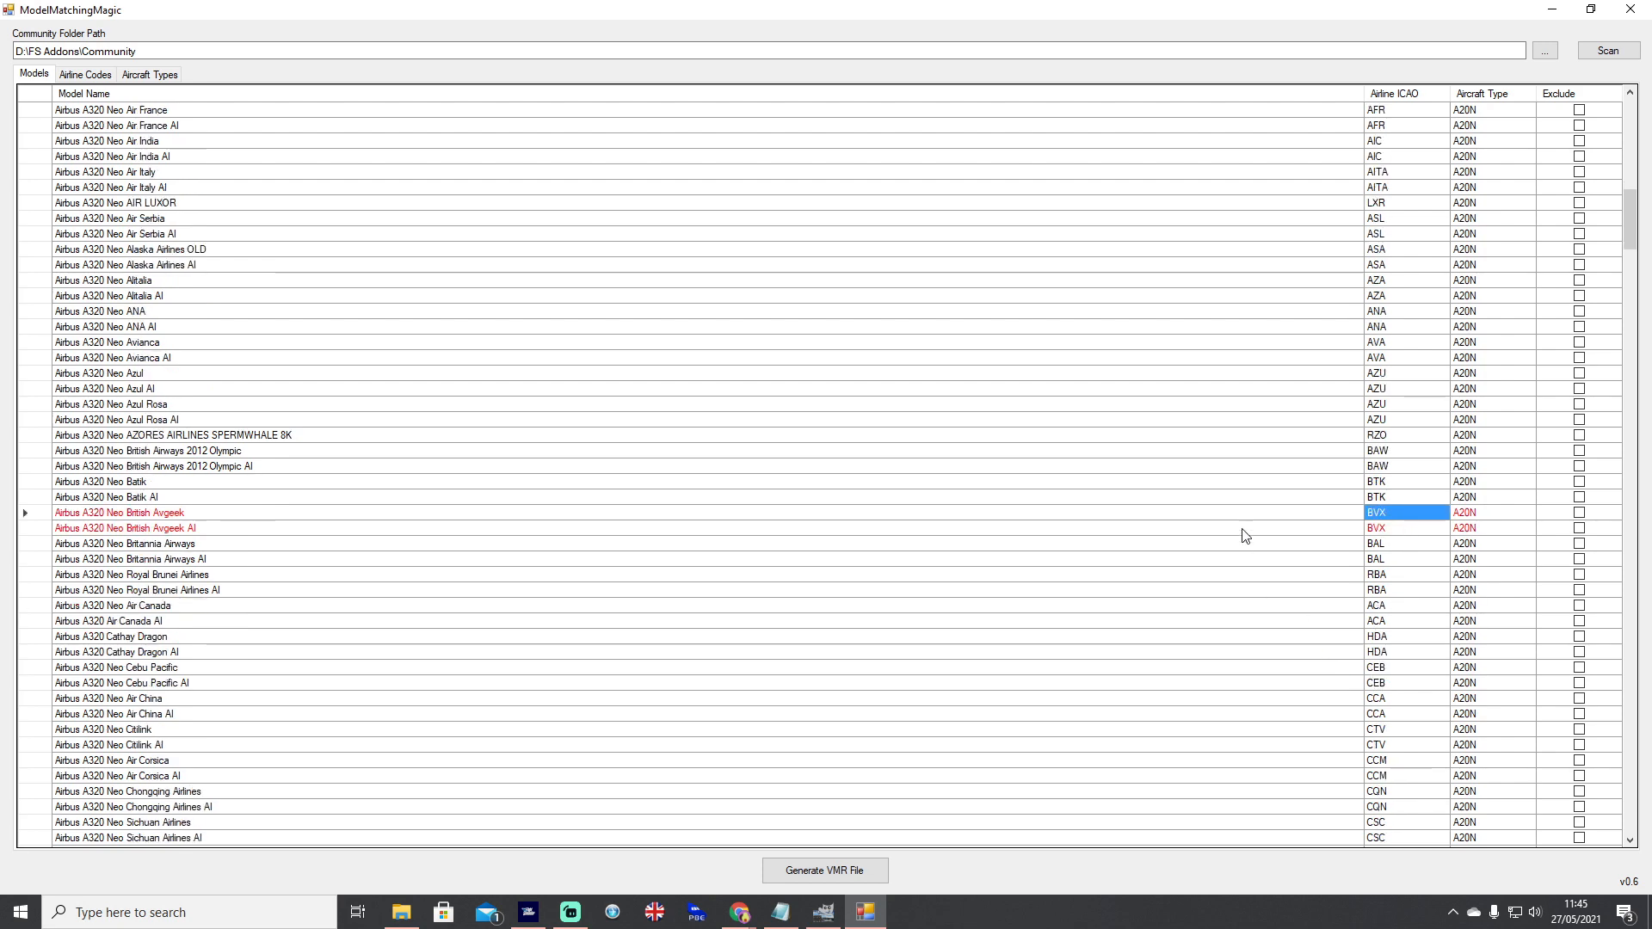
pyautogui.scroll(-3)
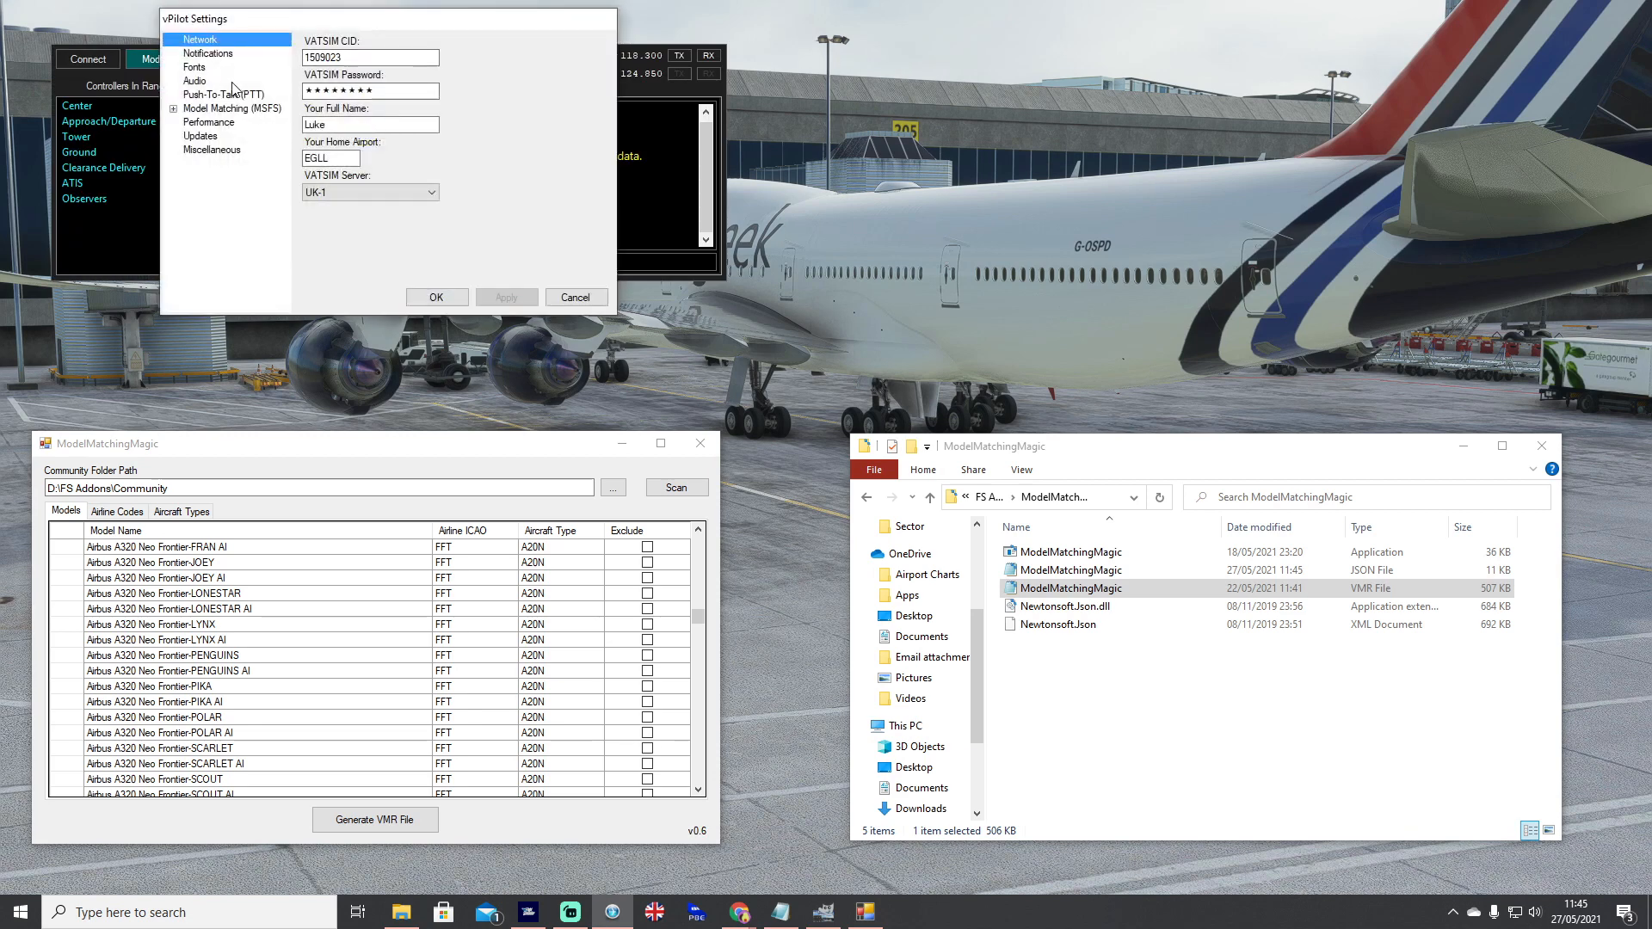
# - Show vPilot's Model Matching (MSFS) settings, acknowledging the Default Model Warning
pyautogui.click(229, 108)
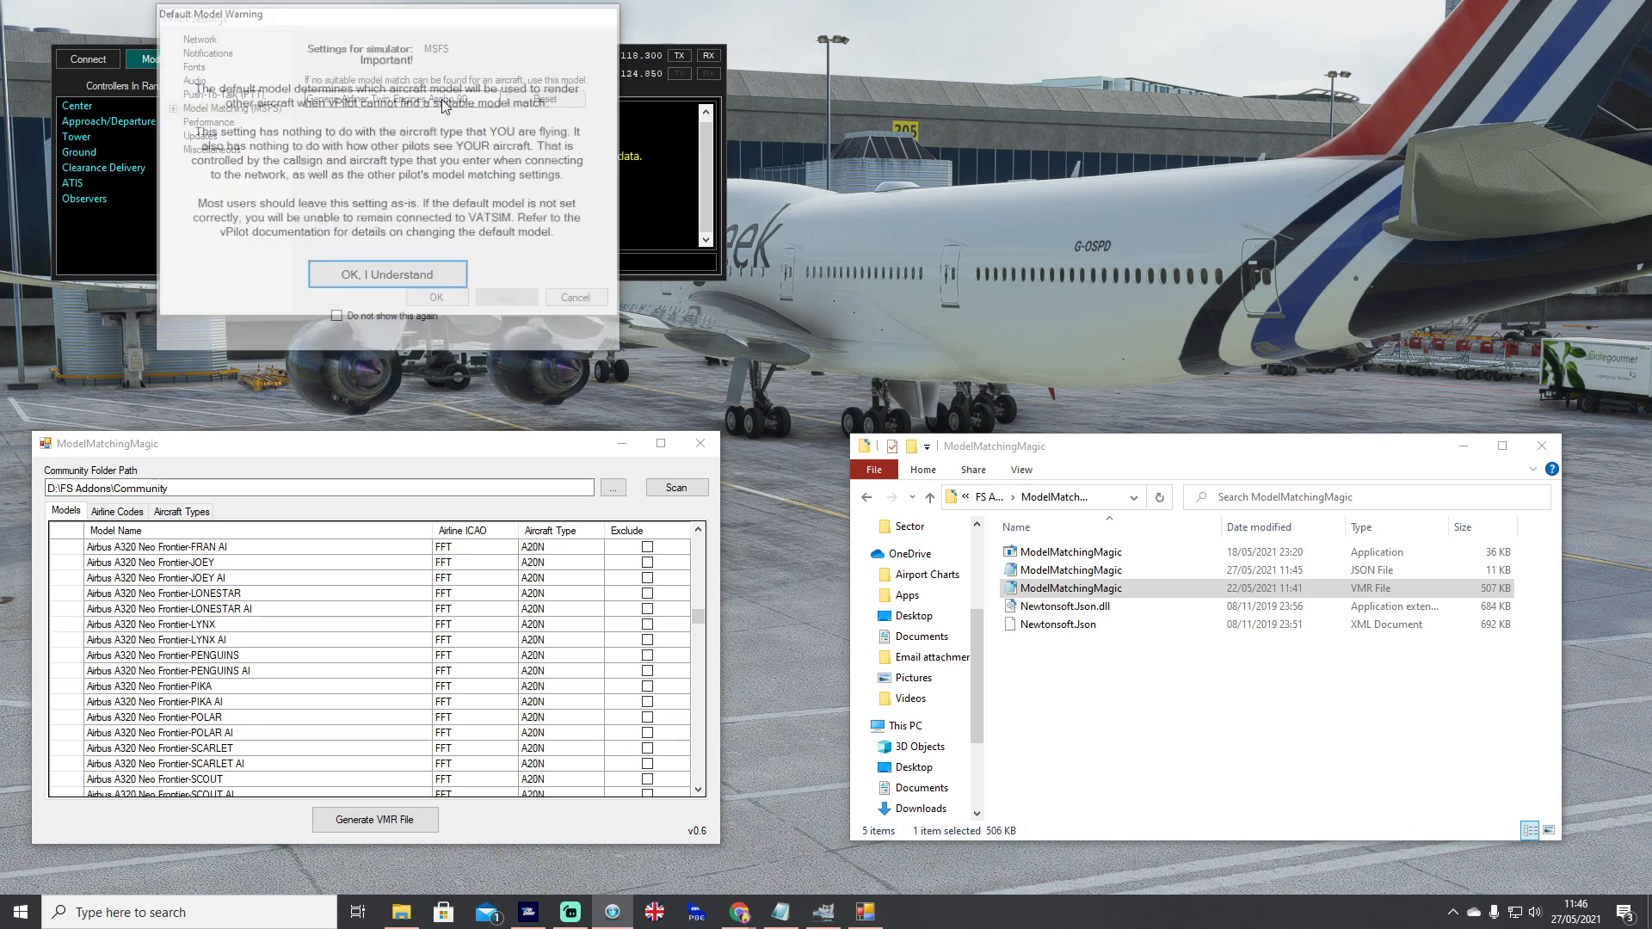
pyautogui.click(387, 273)
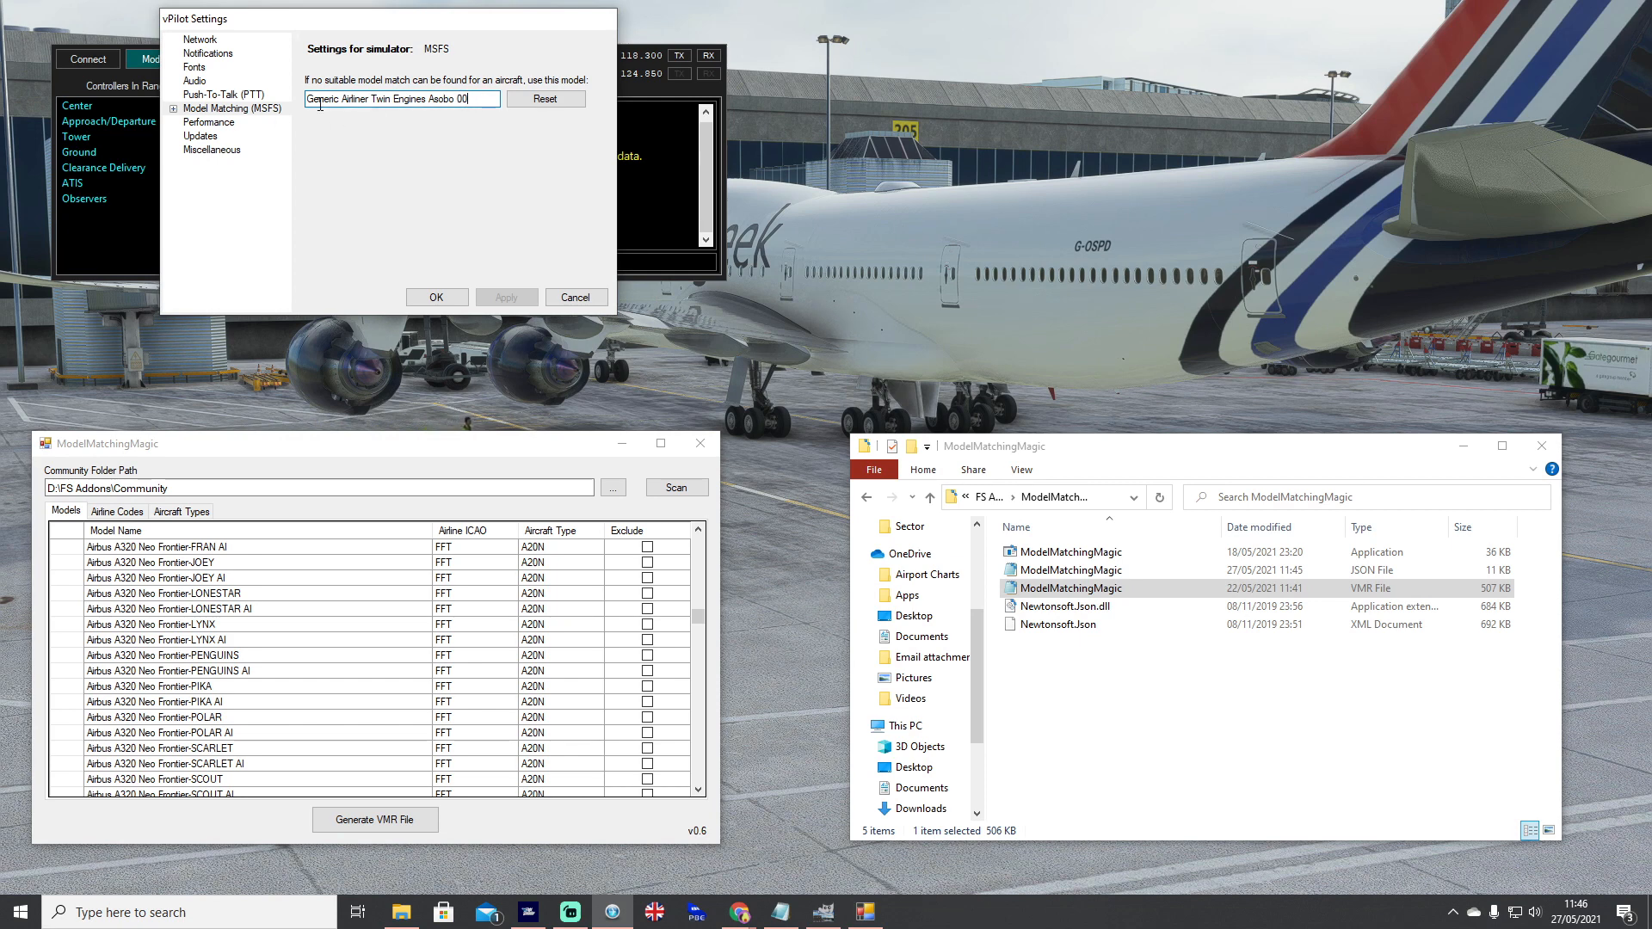
pyautogui.moveTo(175, 110)
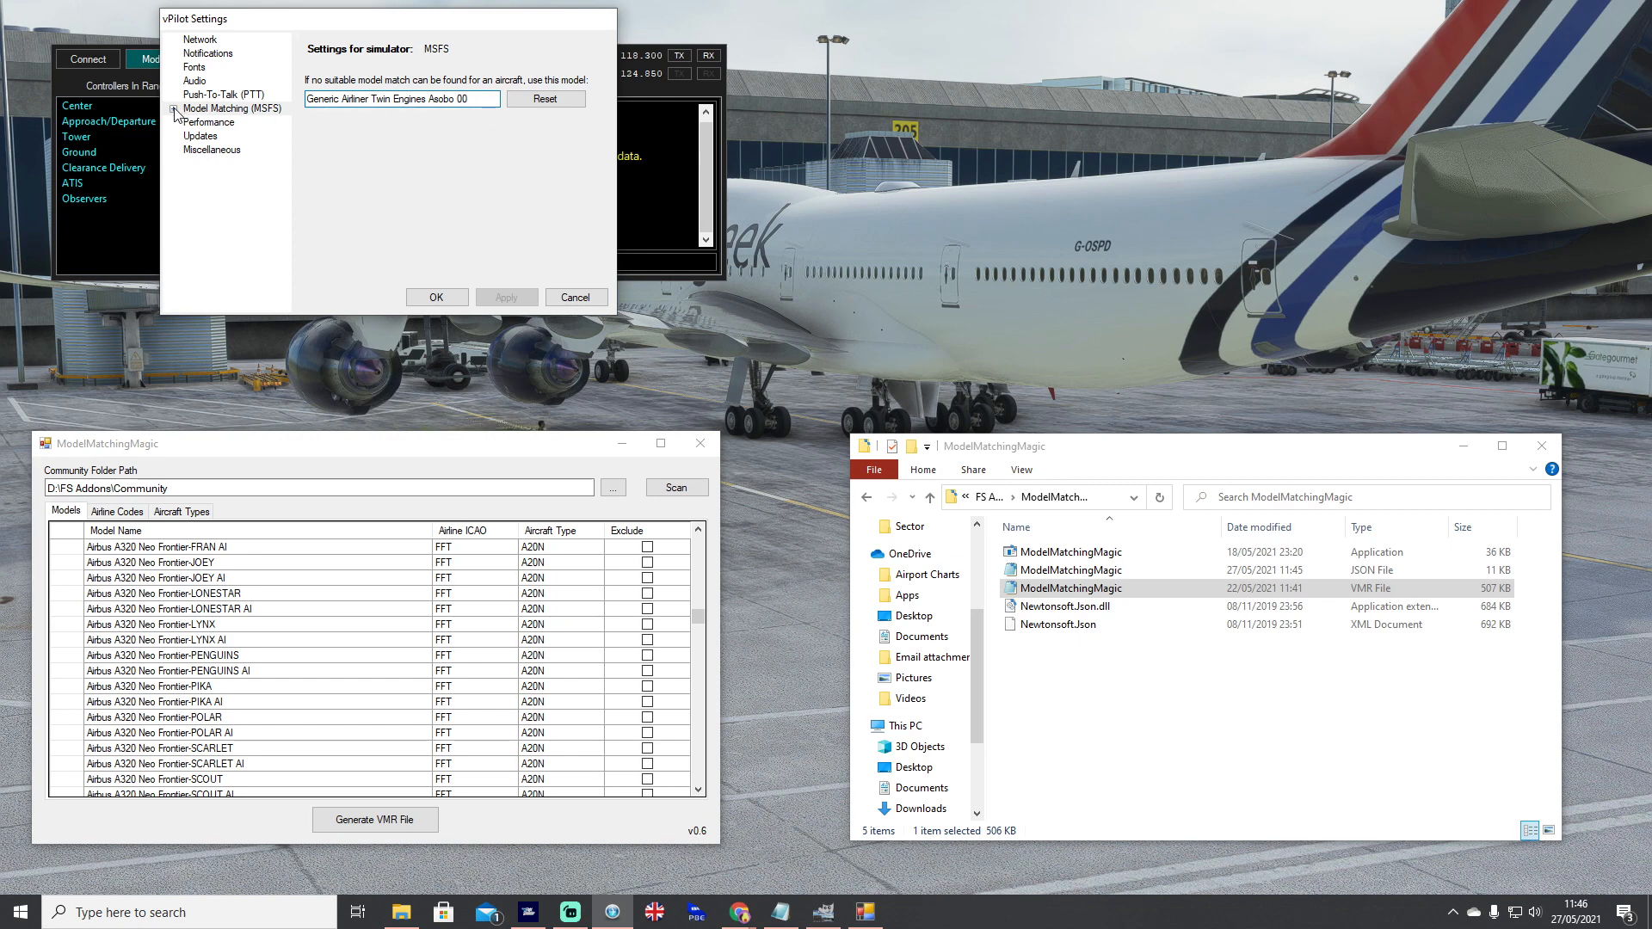
# - Add D:\FS Addons\ModelMatchingMagic\ModelMatchingMagic.vmr to vPilot's custom rule sets
pyautogui.click(225, 122)
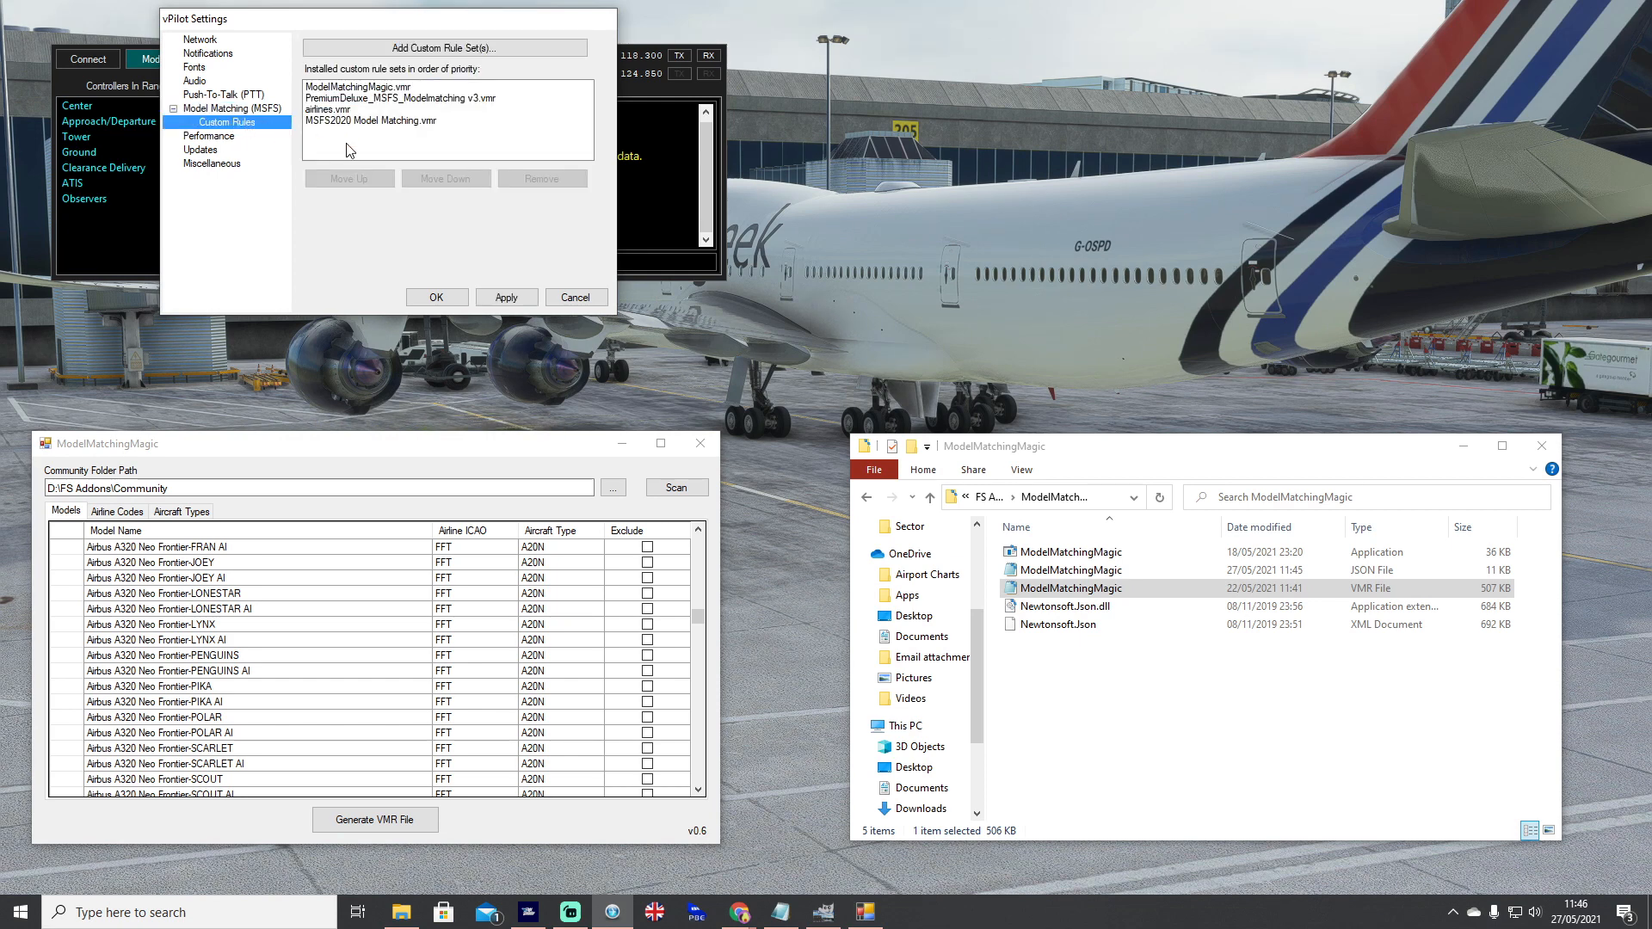
pyautogui.click(444, 48)
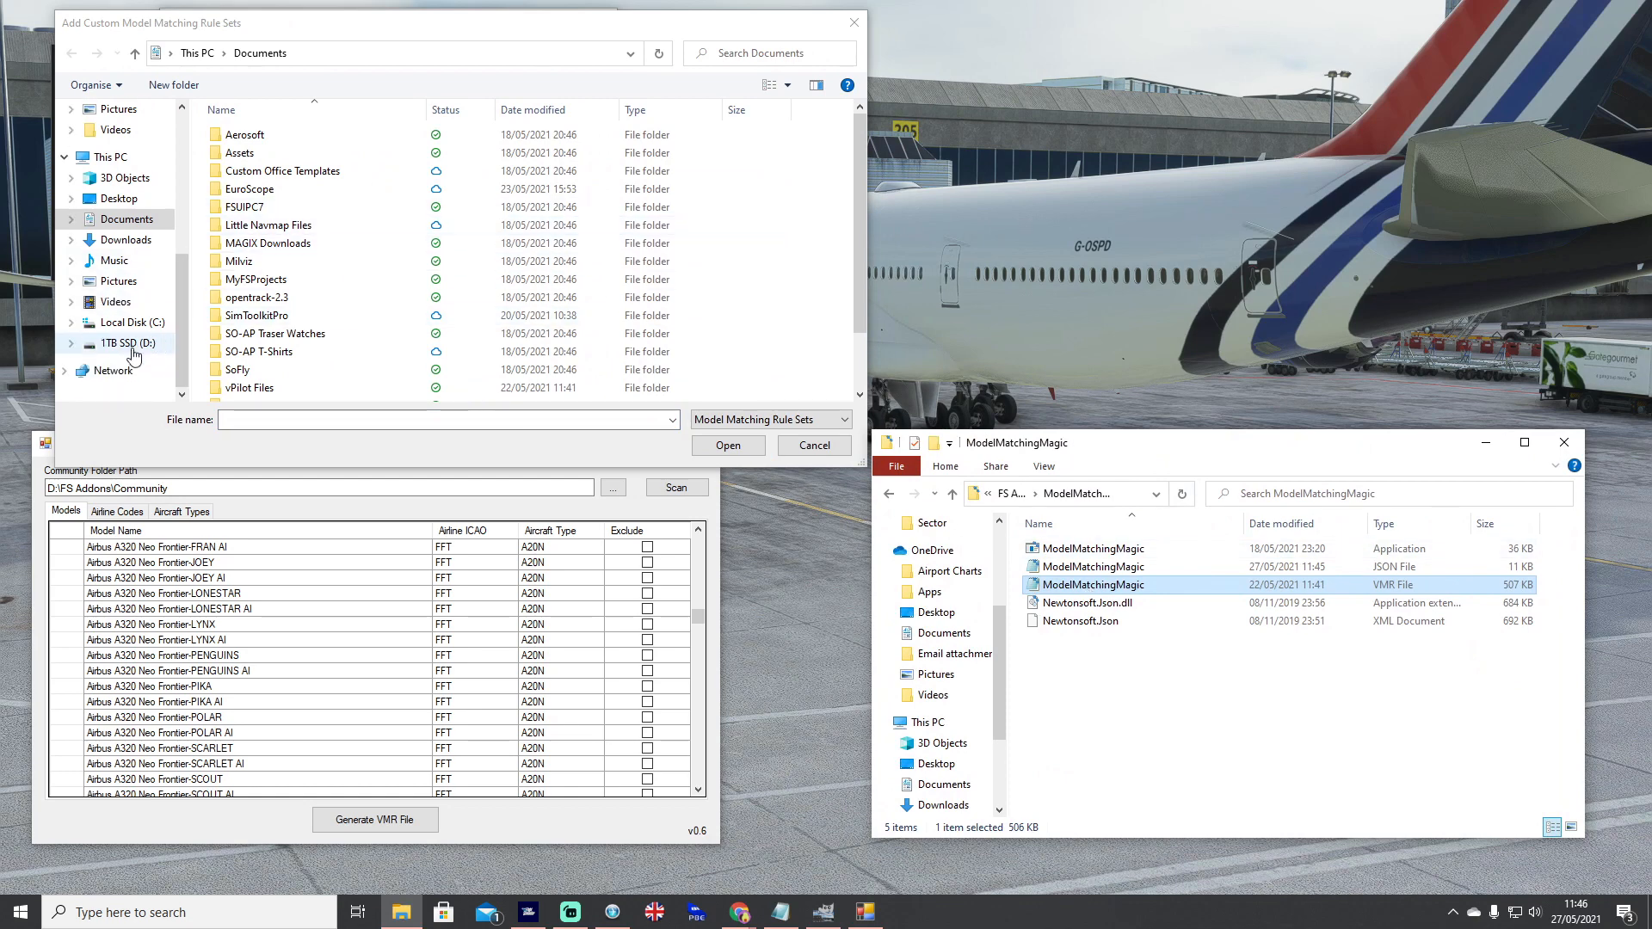
pyautogui.click(120, 344)
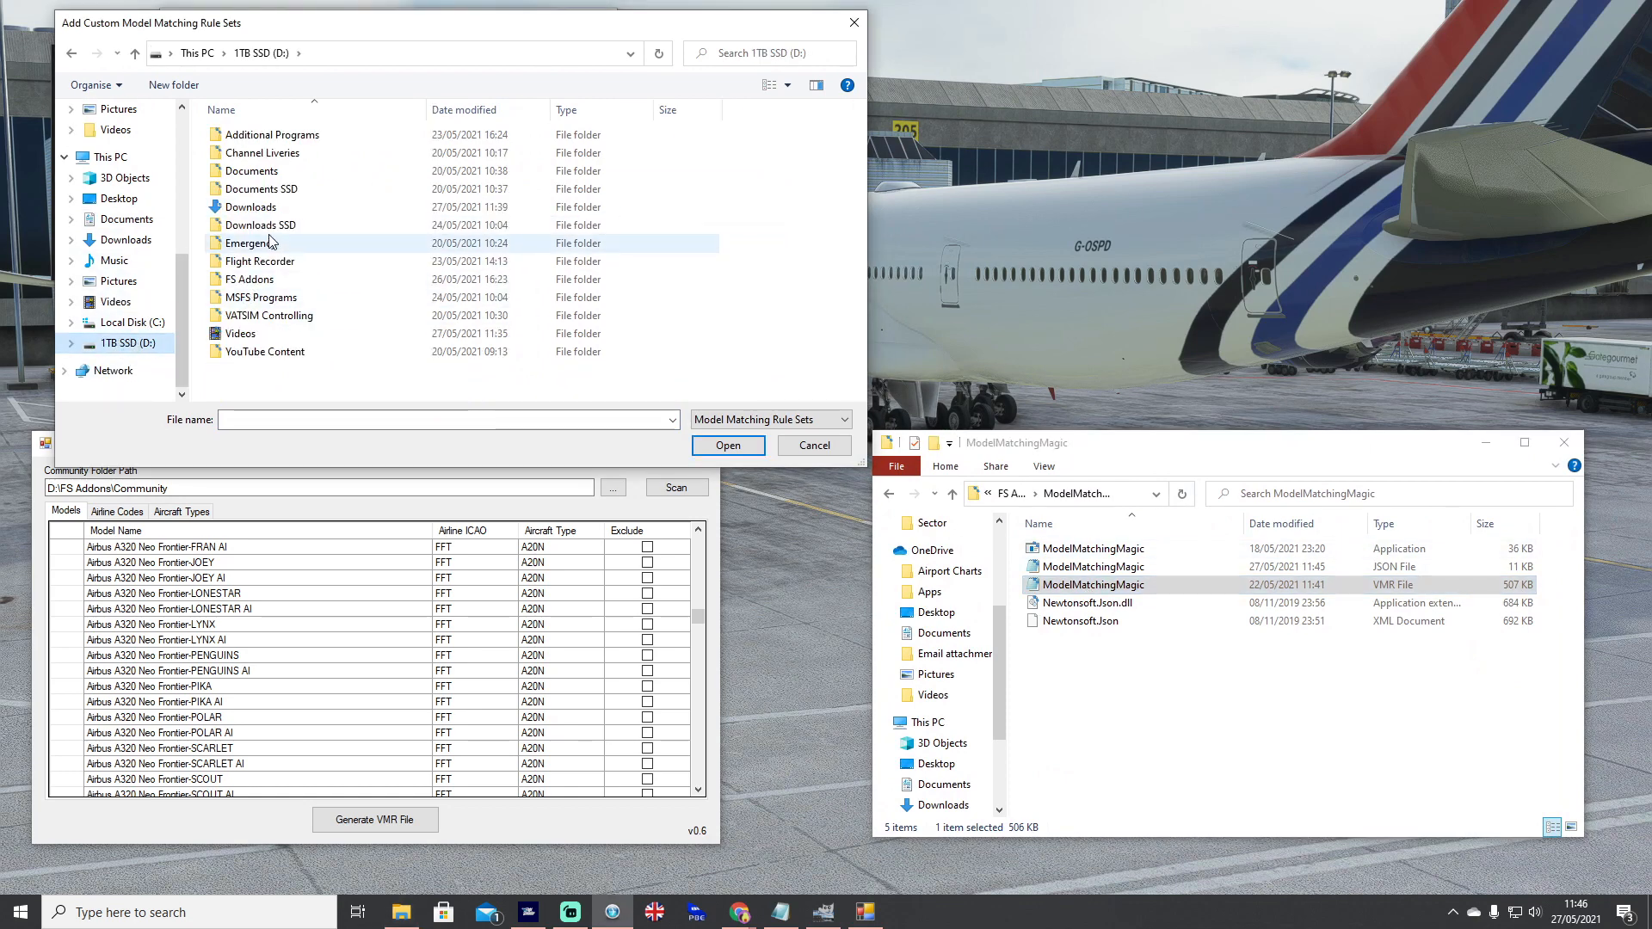
pyautogui.click(261, 298)
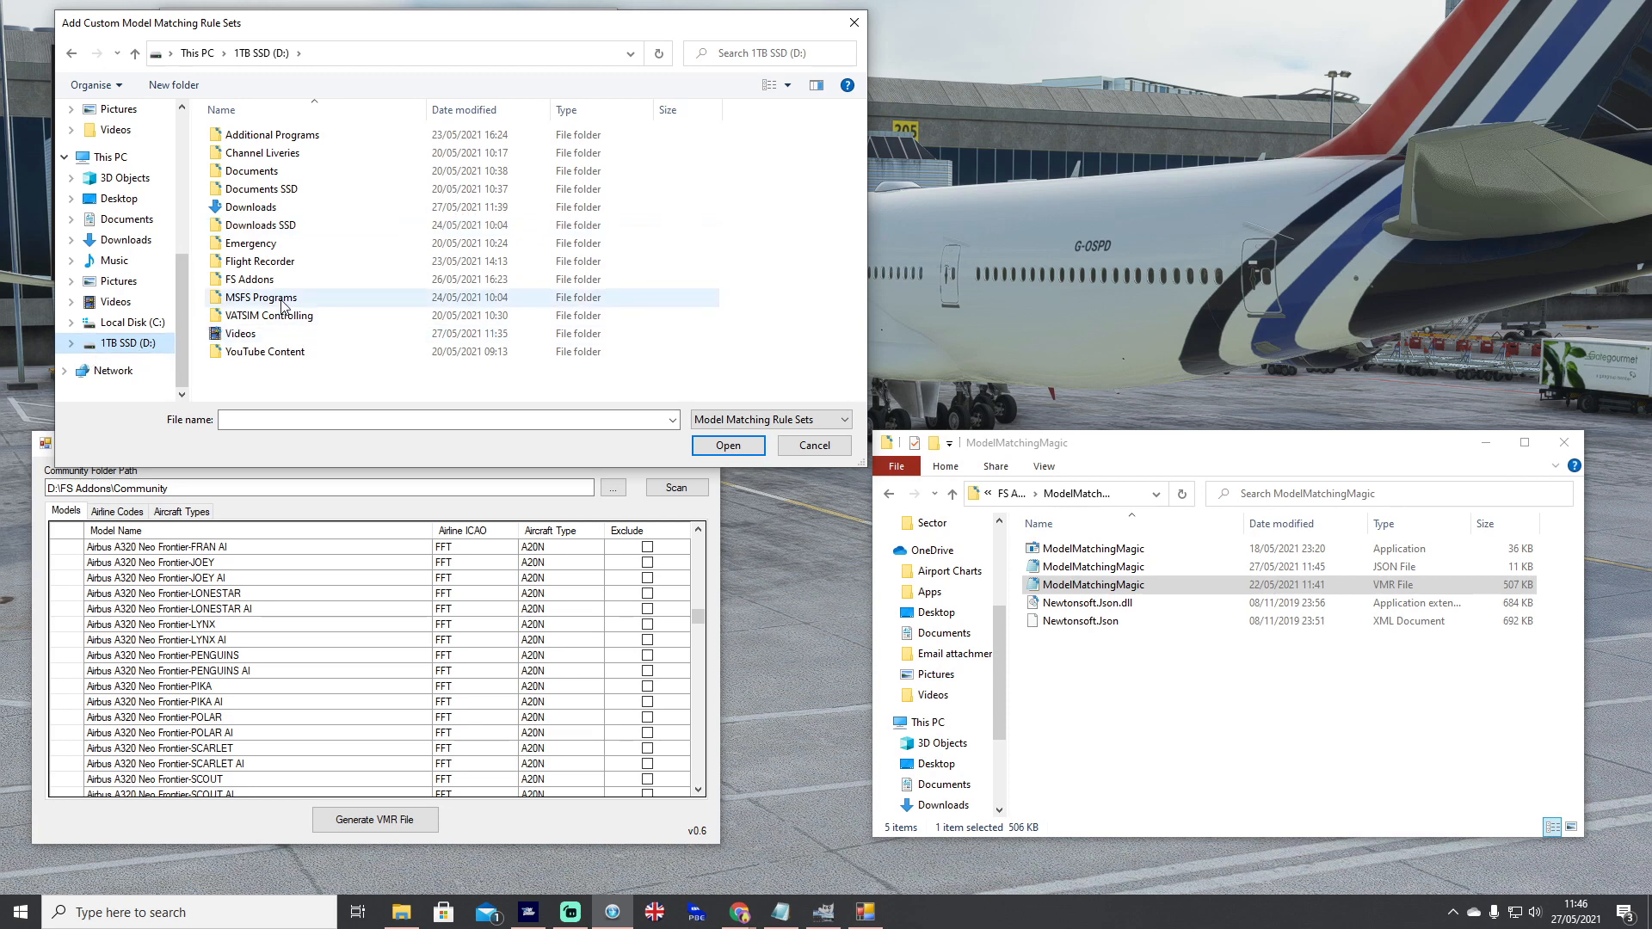
pyautogui.doubleClick(248, 279)
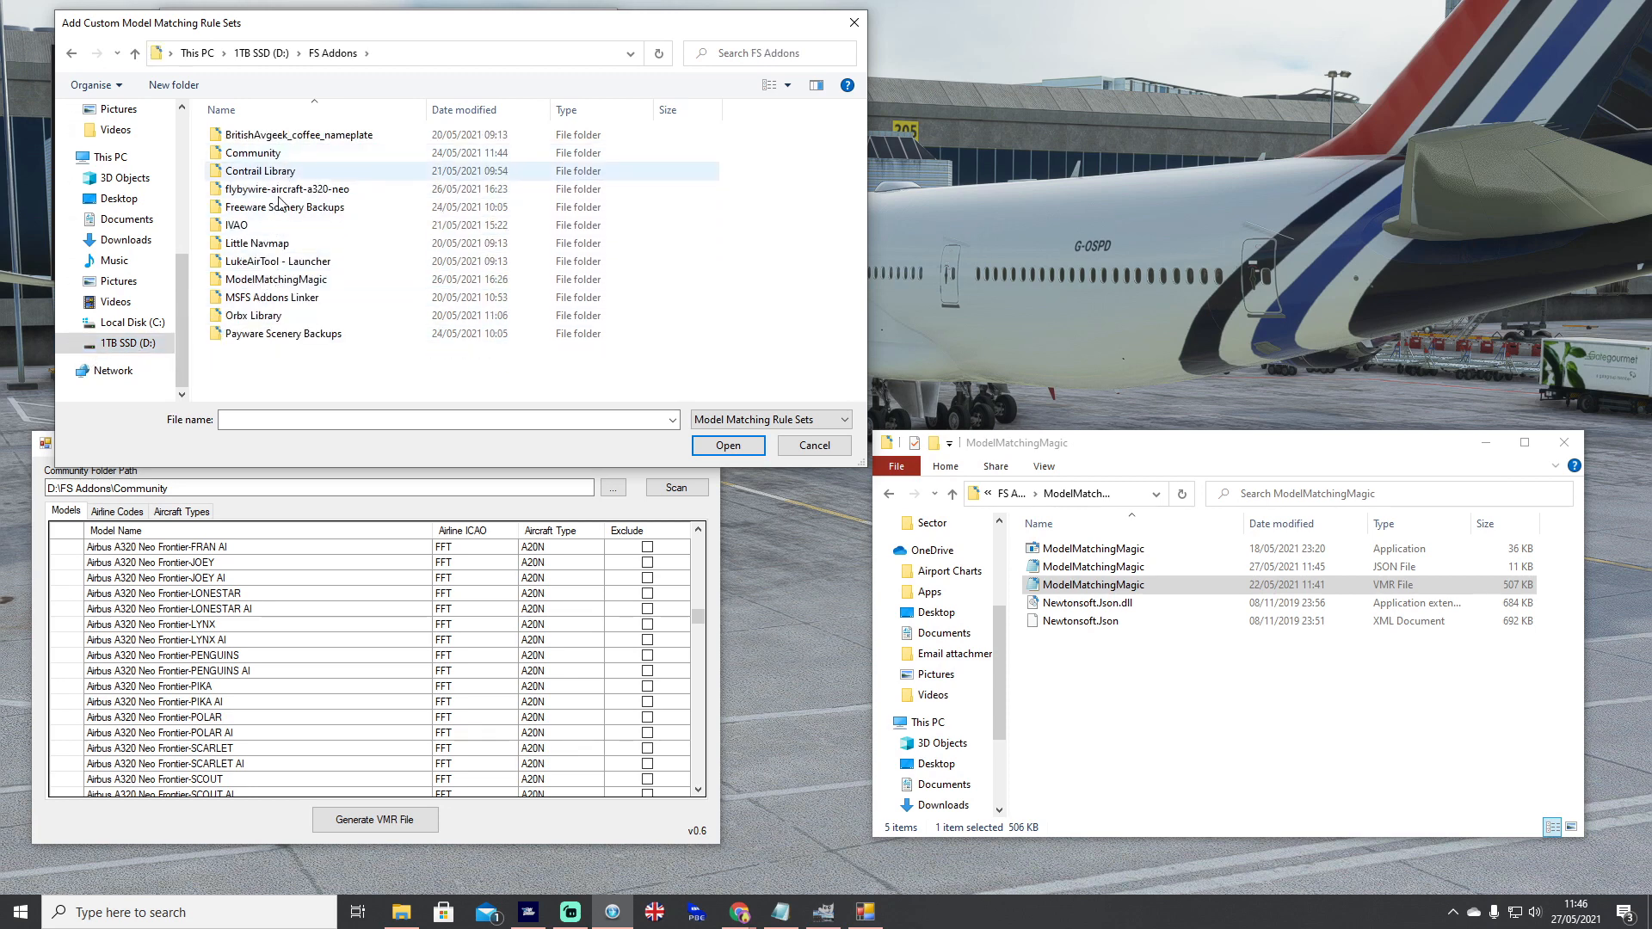
pyautogui.doubleClick(275, 279)
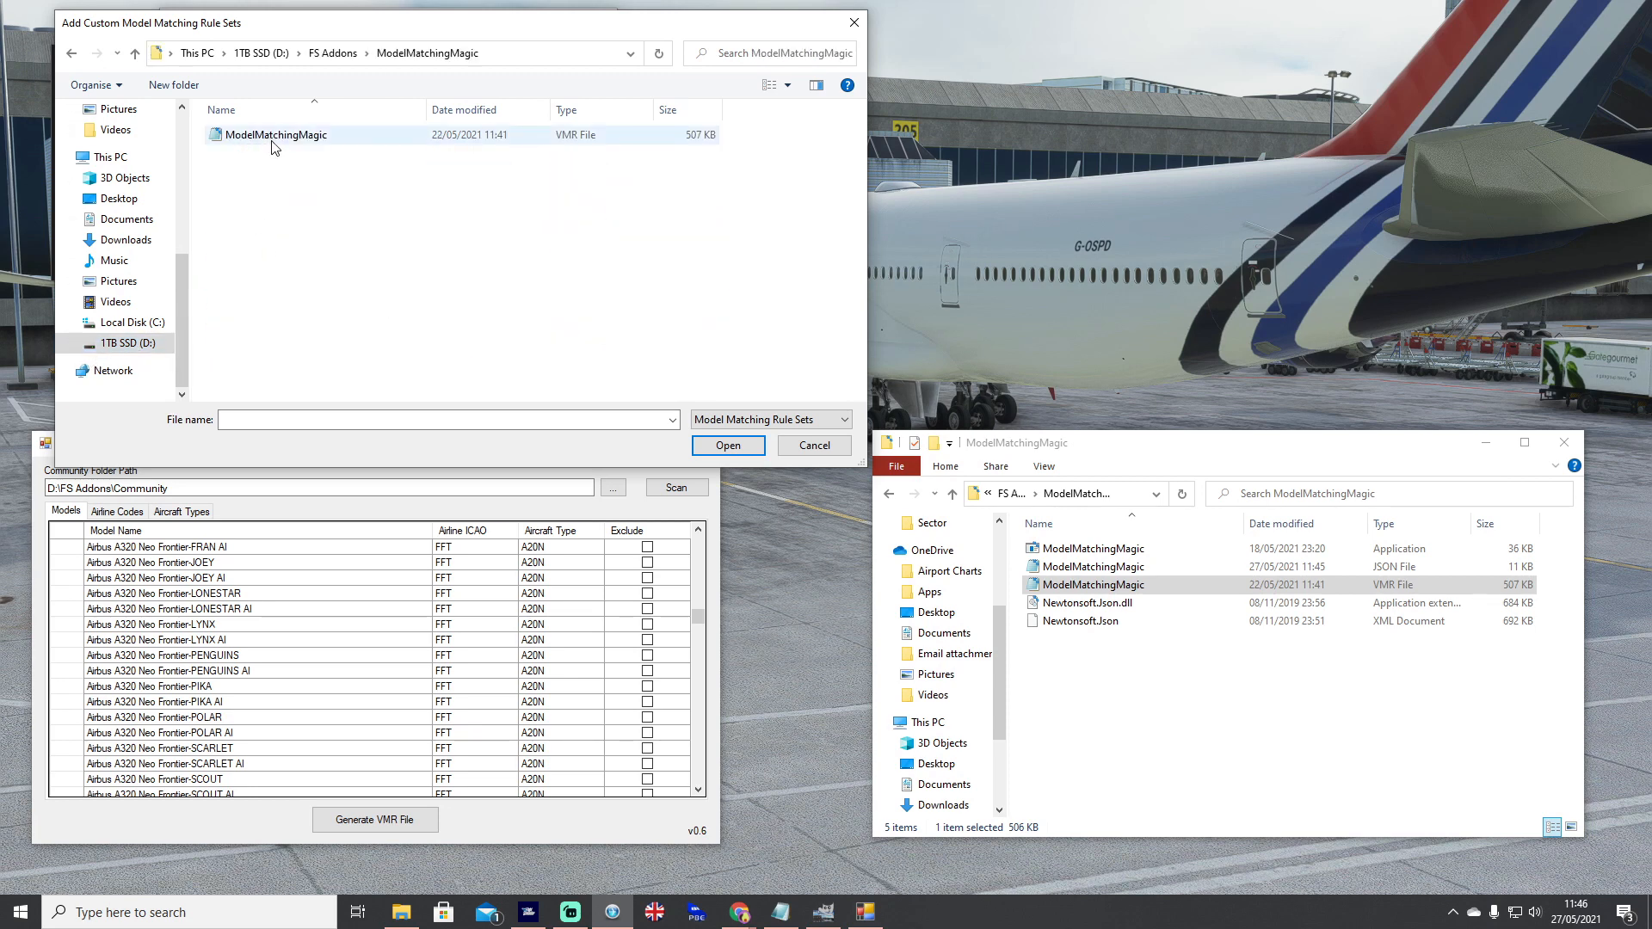
pyautogui.click(277, 134)
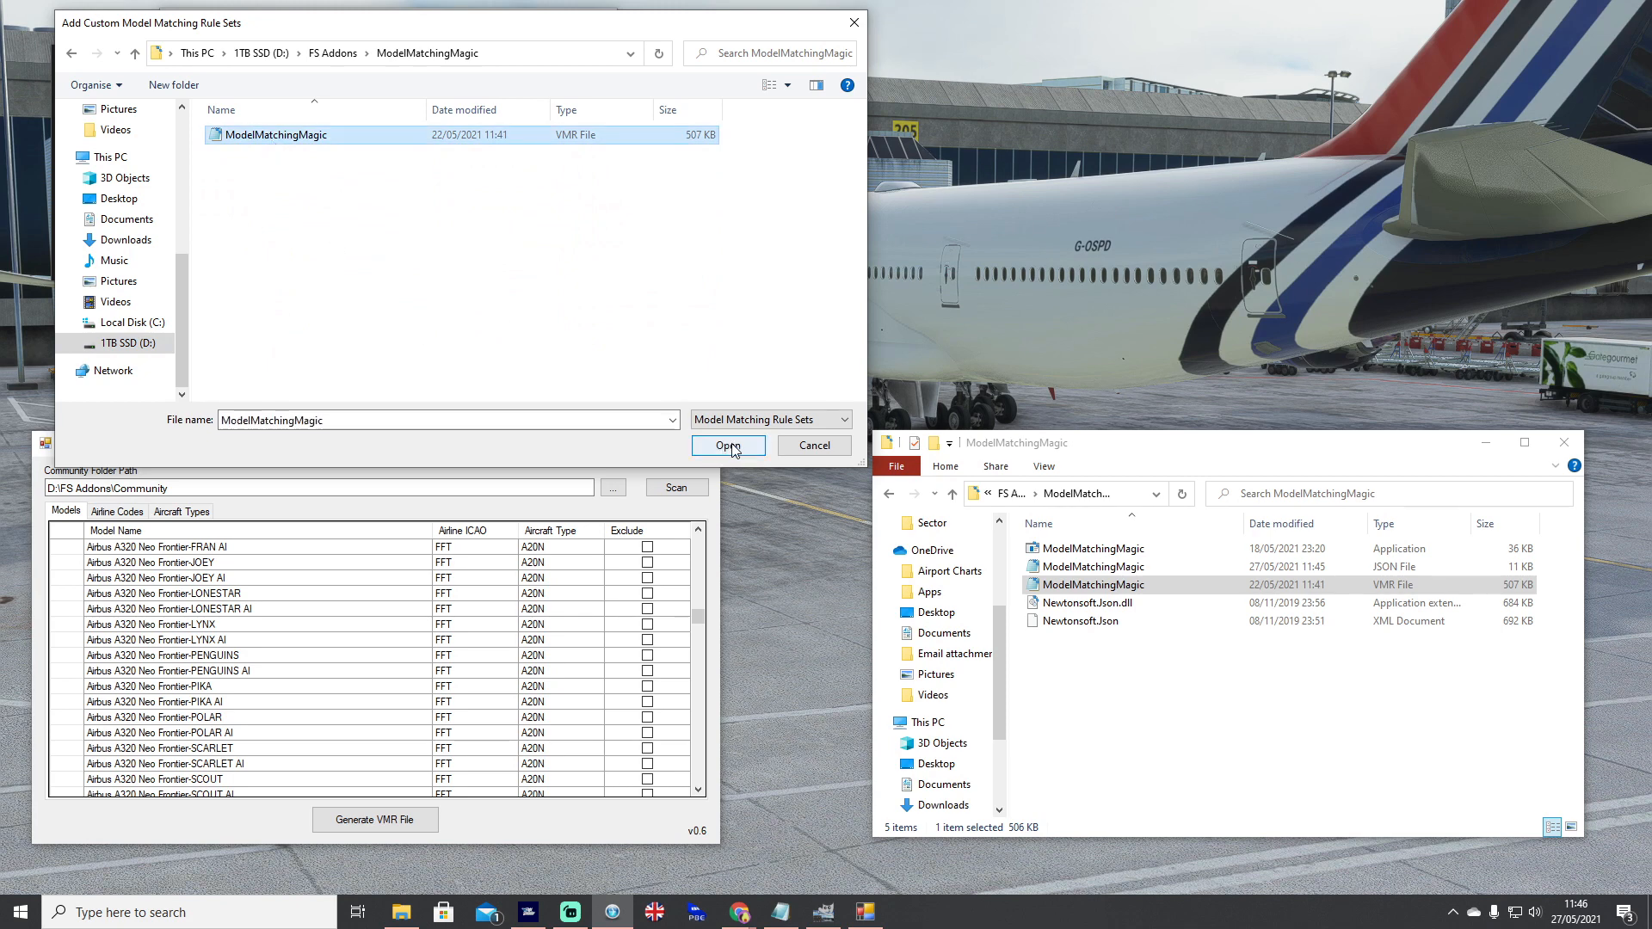
pyautogui.click(726, 446)
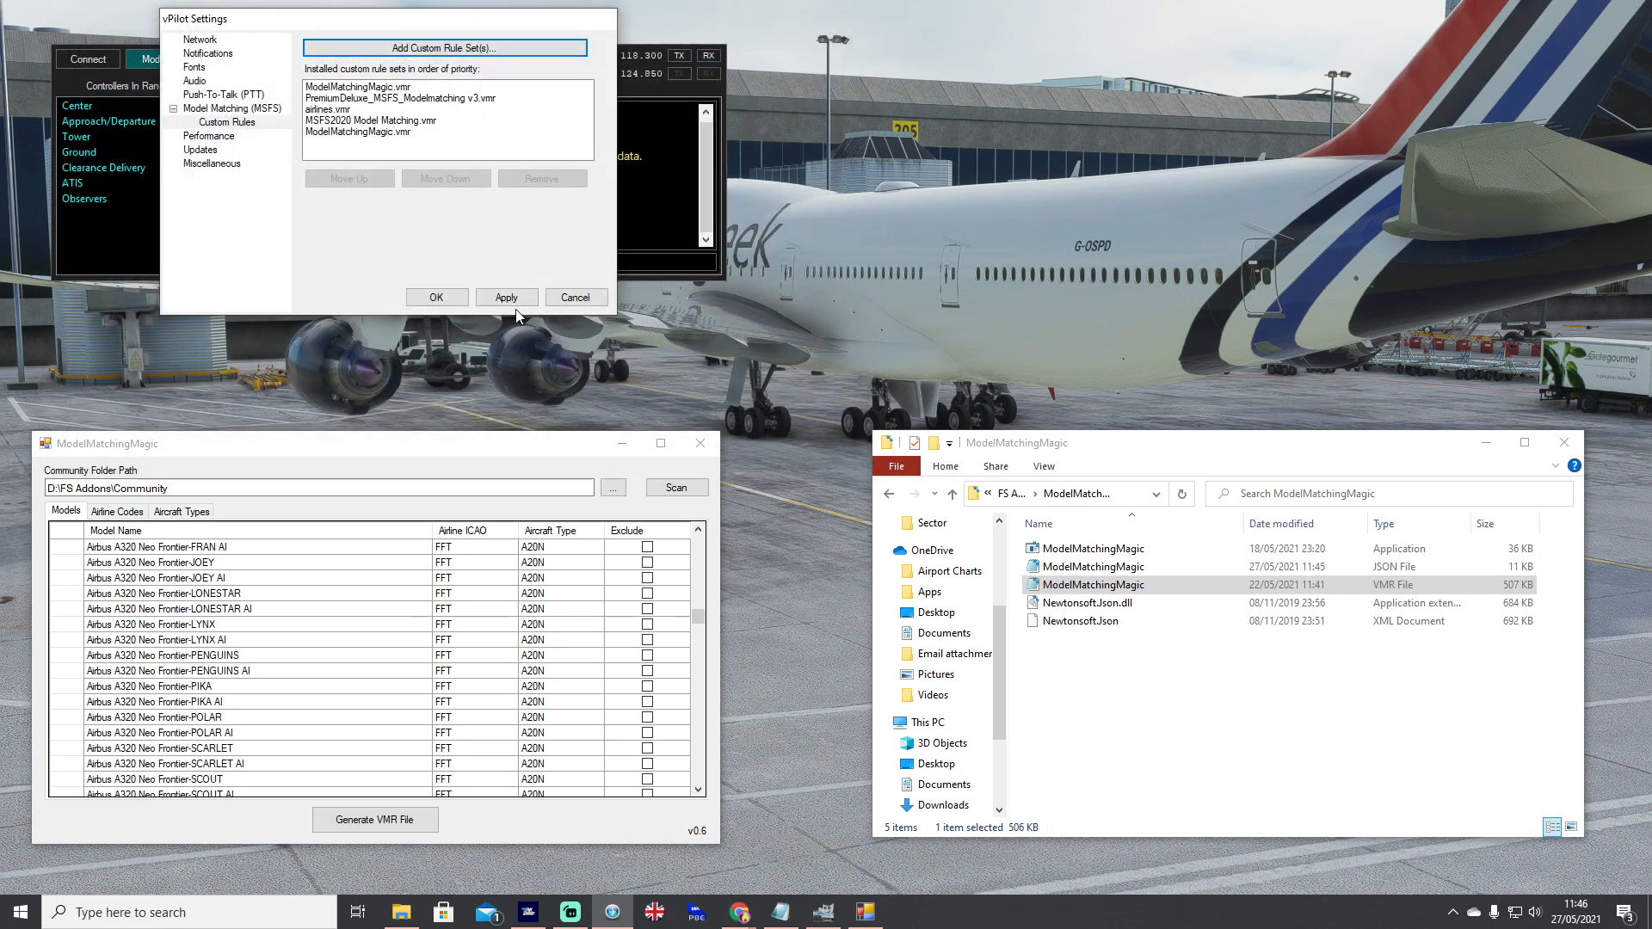
# - Save and close vPilot settings, returning to ModelMatchingMagic full-screen
pyautogui.click(435, 296)
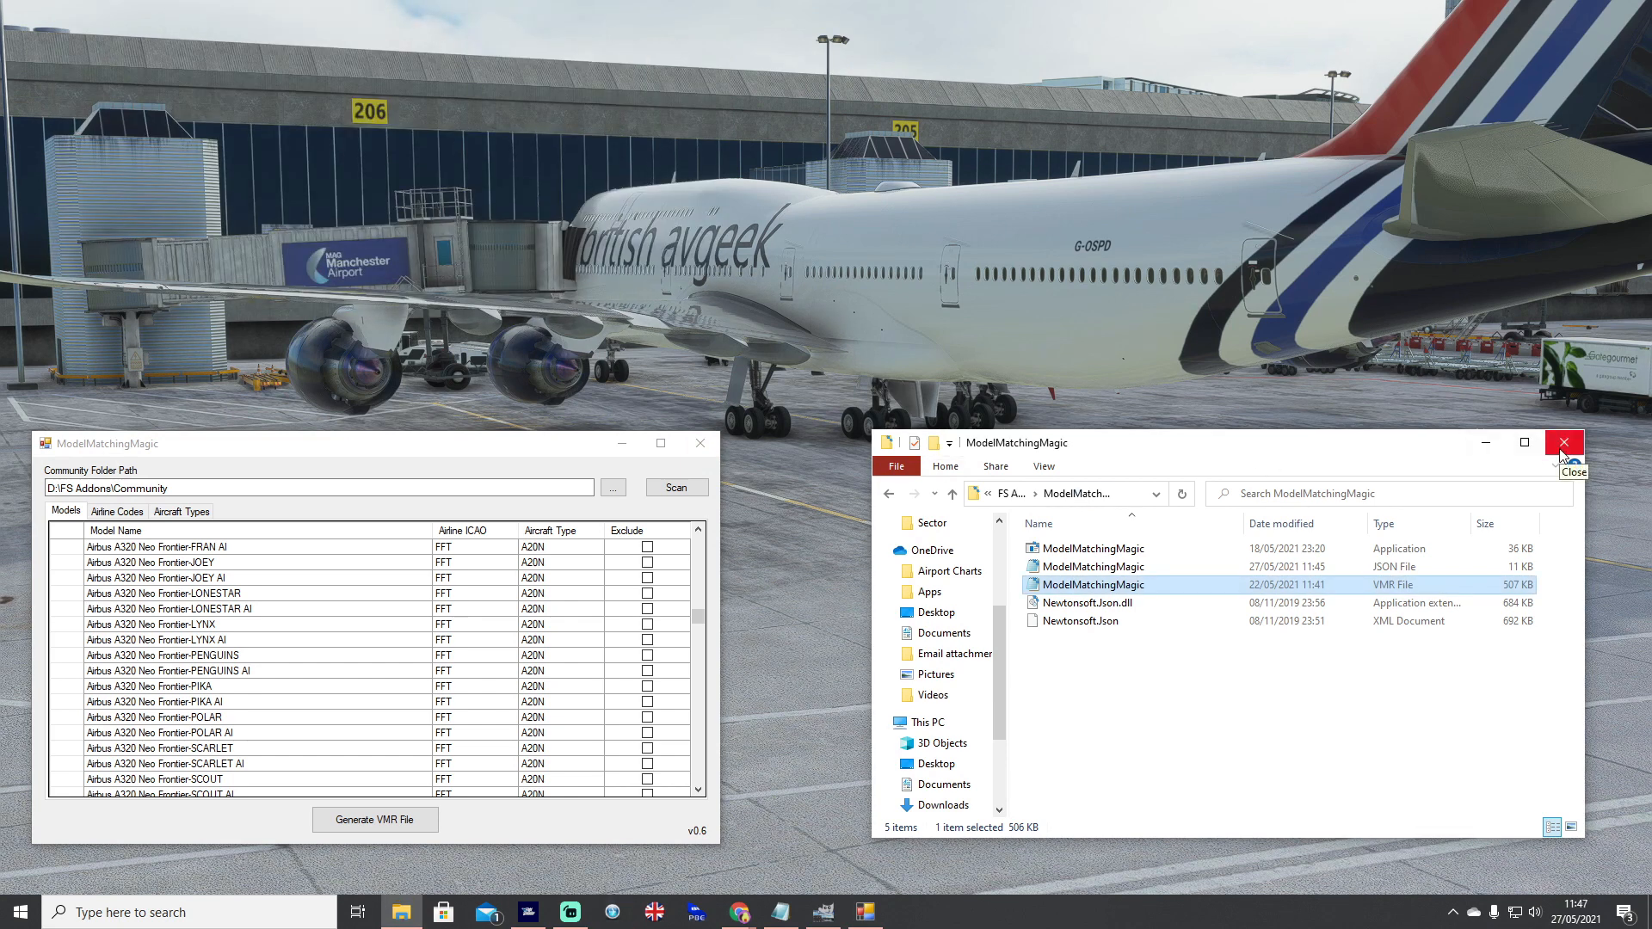
pyautogui.moveTo(435, 448)
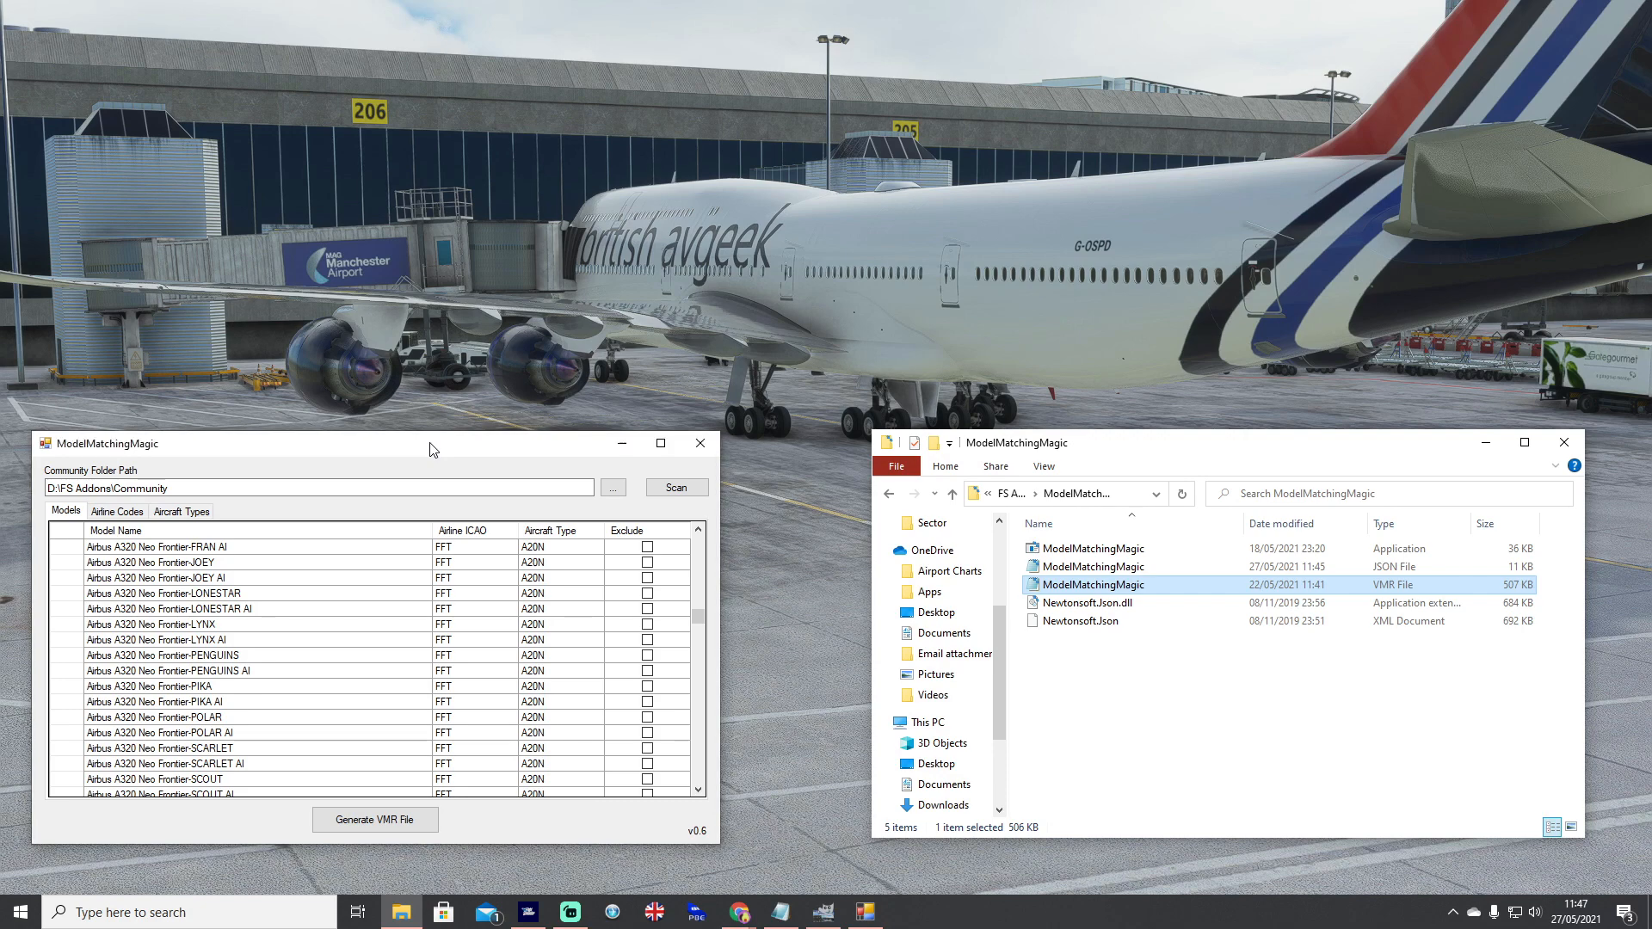
pyautogui.click(661, 442)
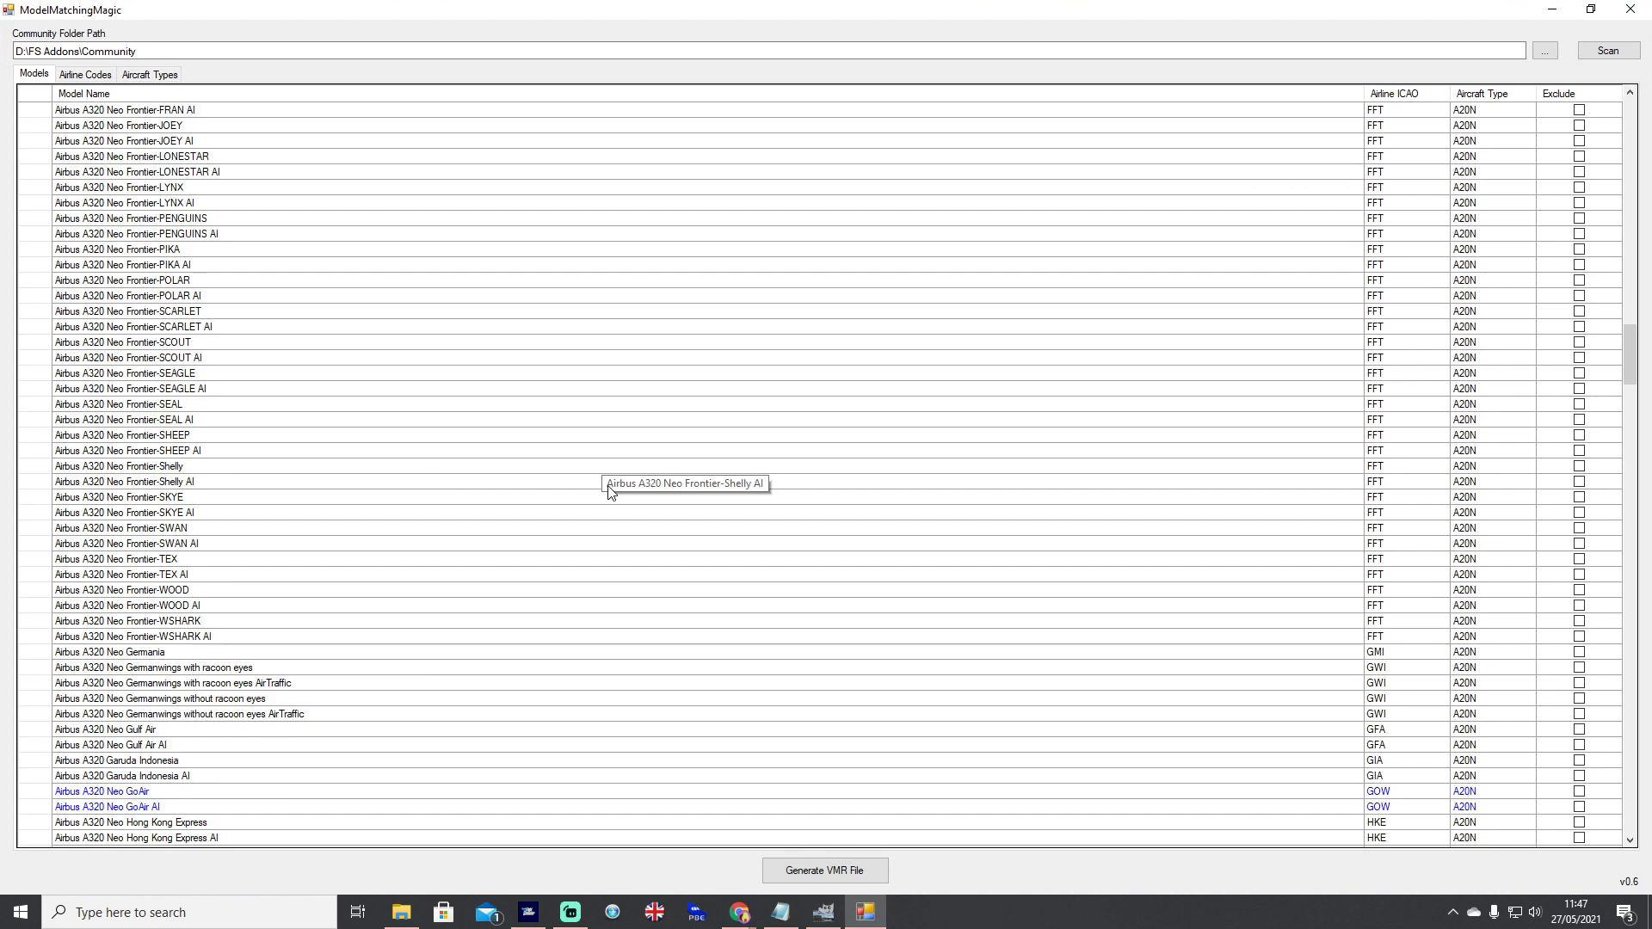
pyautogui.moveTo(1065, 539)
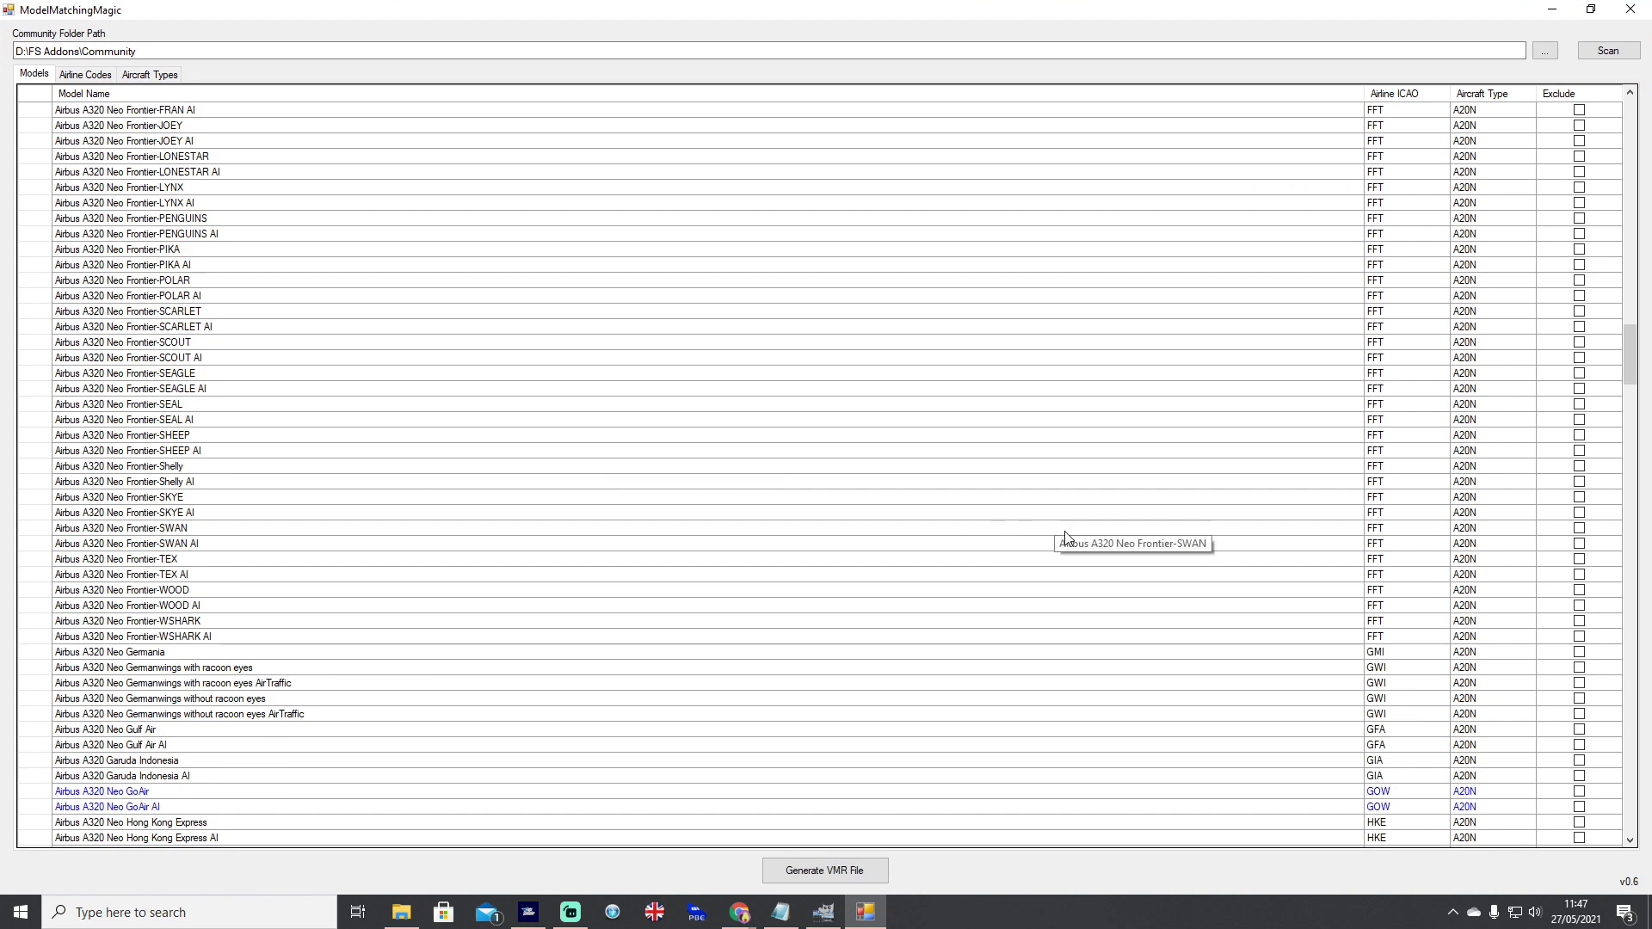
pyautogui.moveTo(1229, 588)
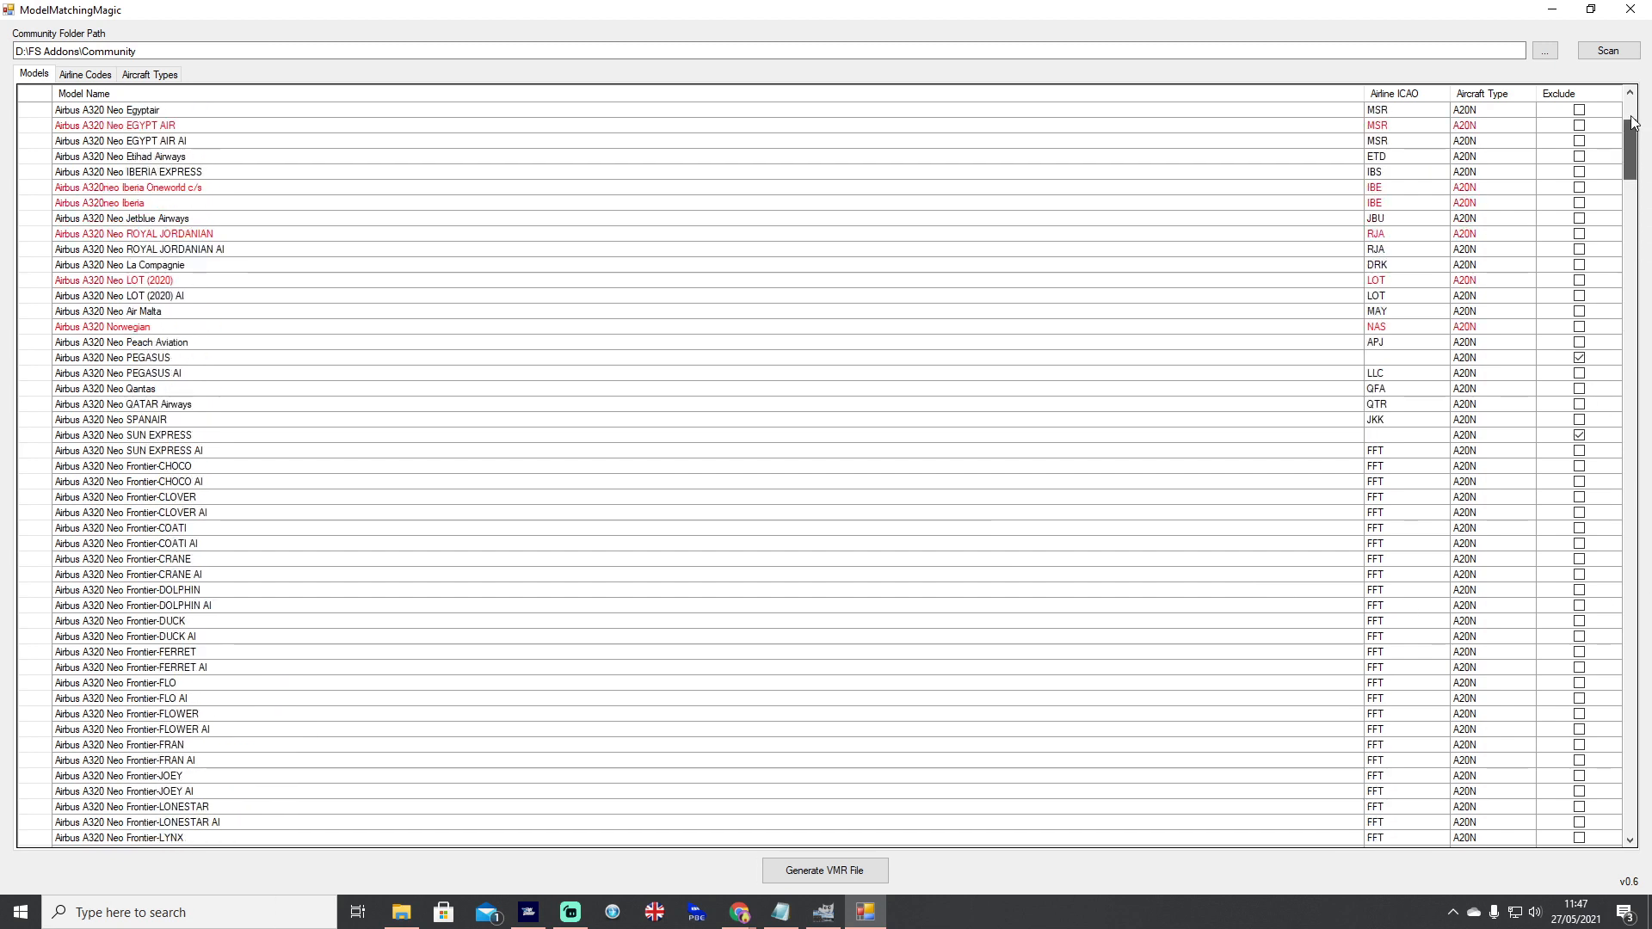
# - Enter LLC, SXS and VOE for the Pegasus, SunExpress and Volotea models so they are included
pyautogui.scroll(-3)
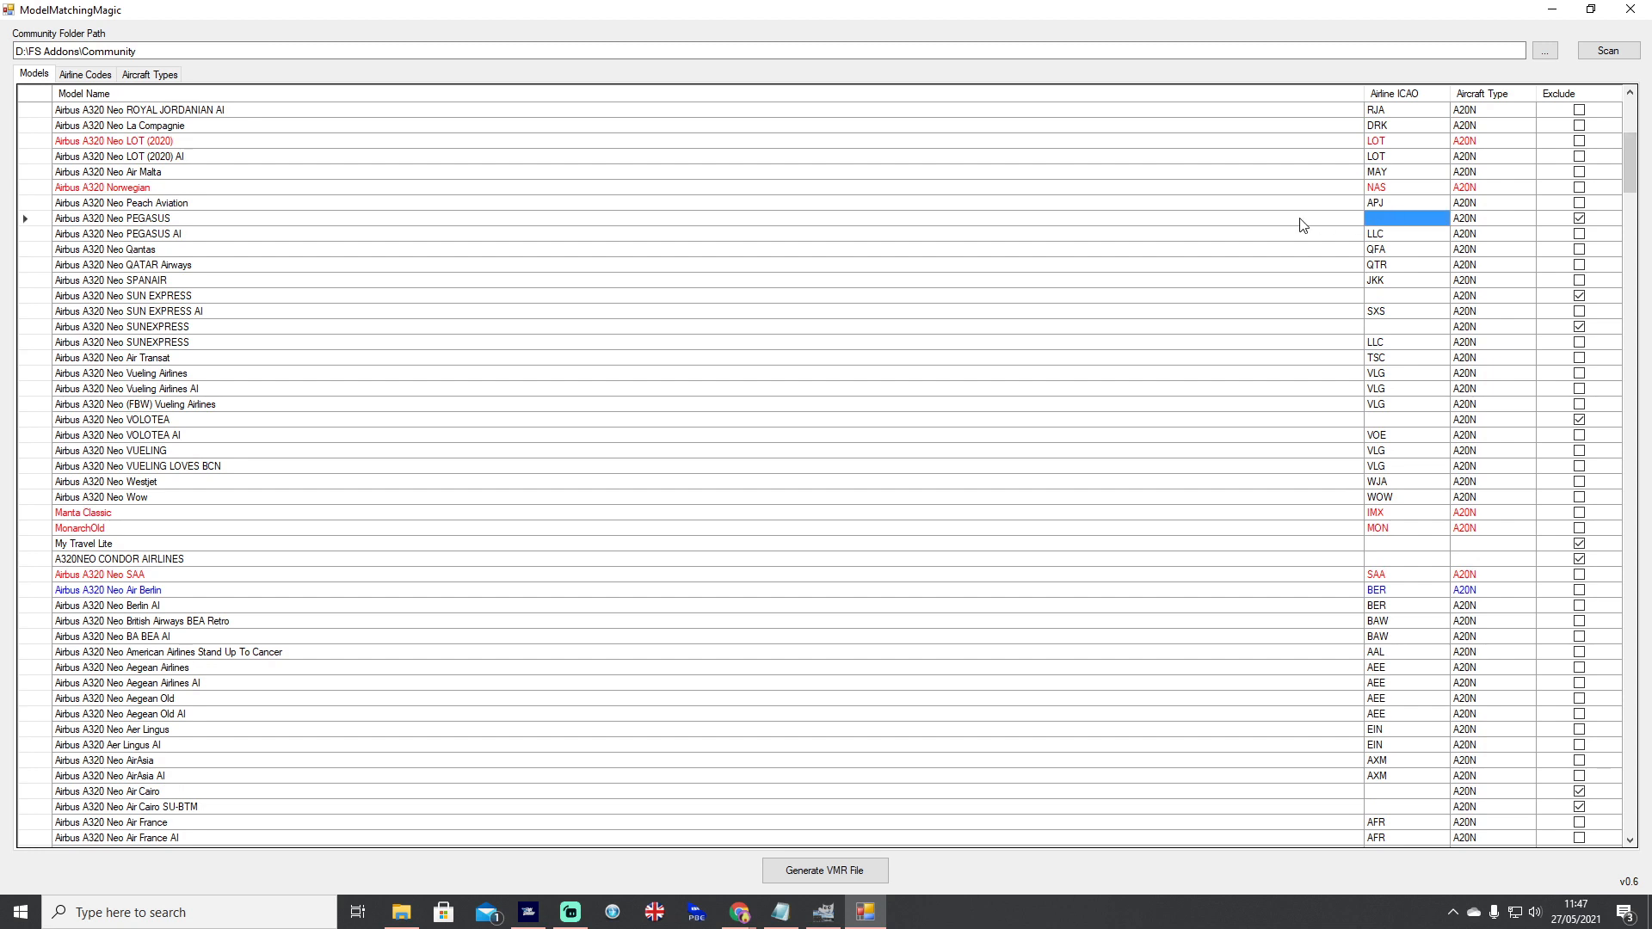
pyautogui.moveTo(1387, 299)
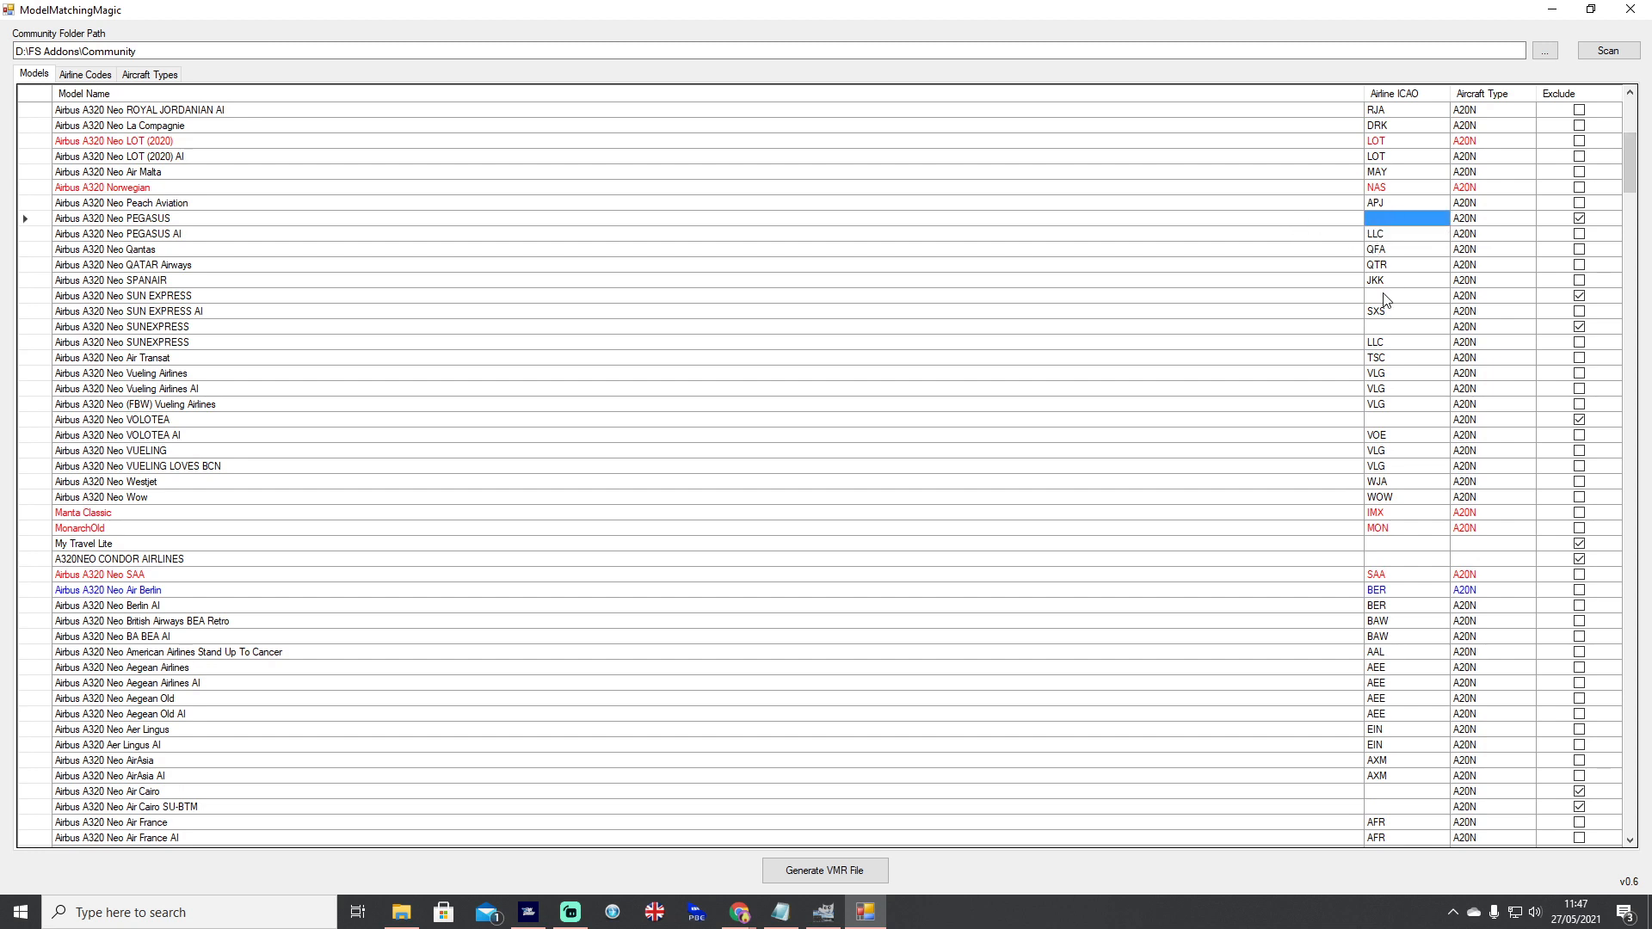
pyautogui.click(1404, 295)
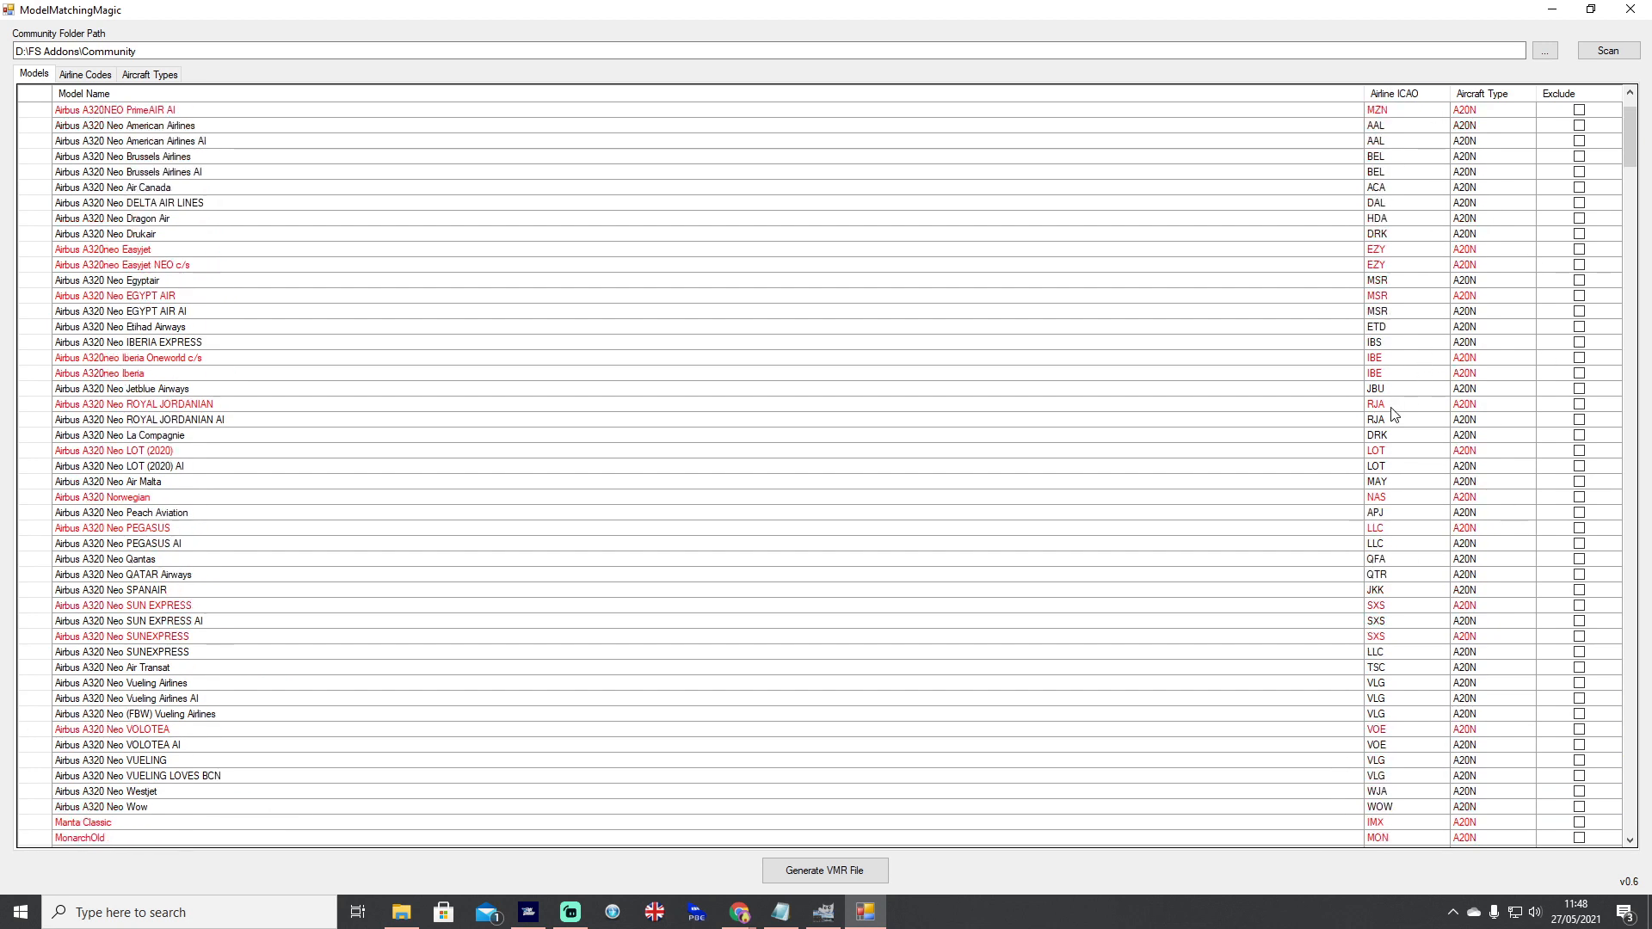
pyautogui.moveTo(552, 451)
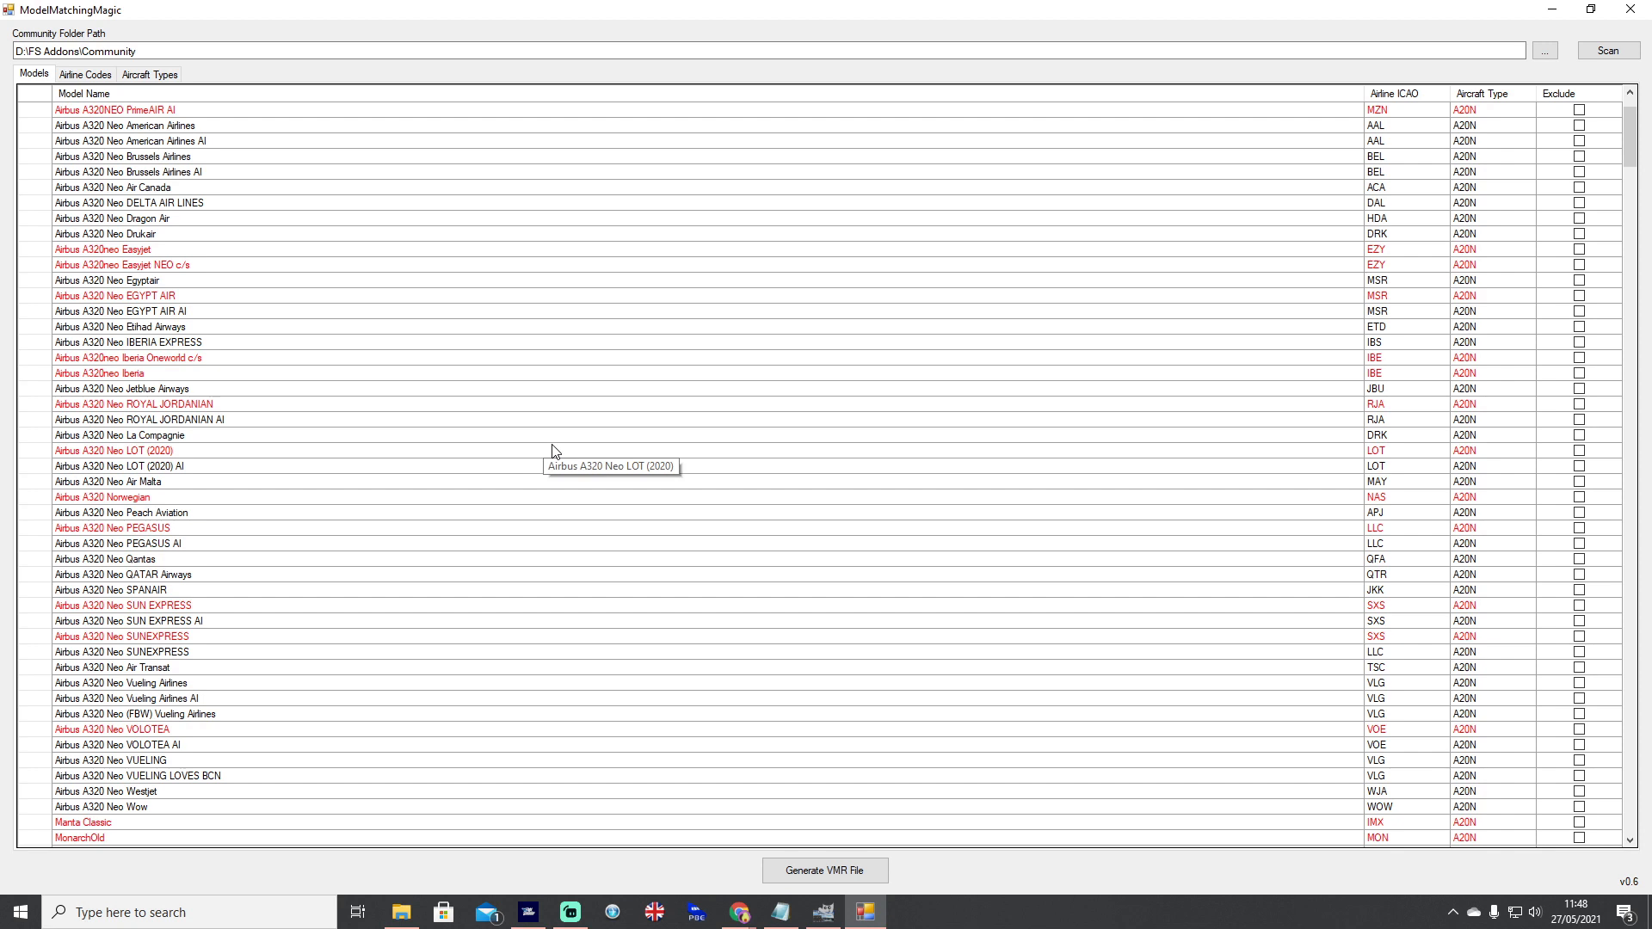
pyautogui.moveTo(556, 453)
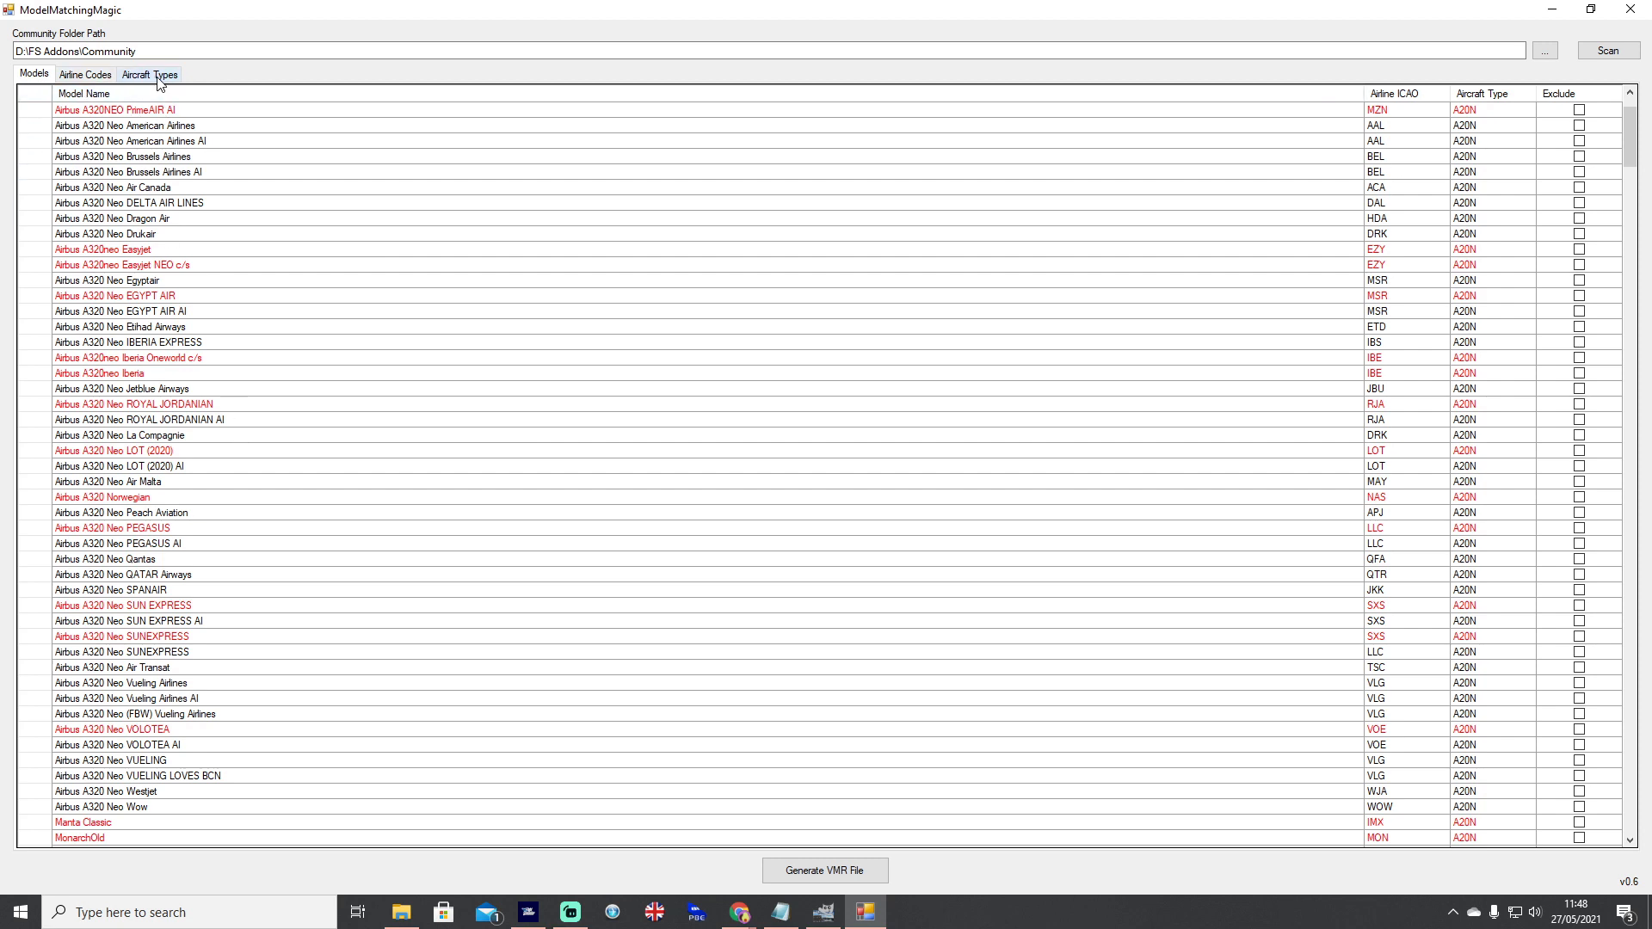
# - In the Airline Codes tab, add alias SHT to British Airways and start a new easyJet alias
pyautogui.click(86, 74)
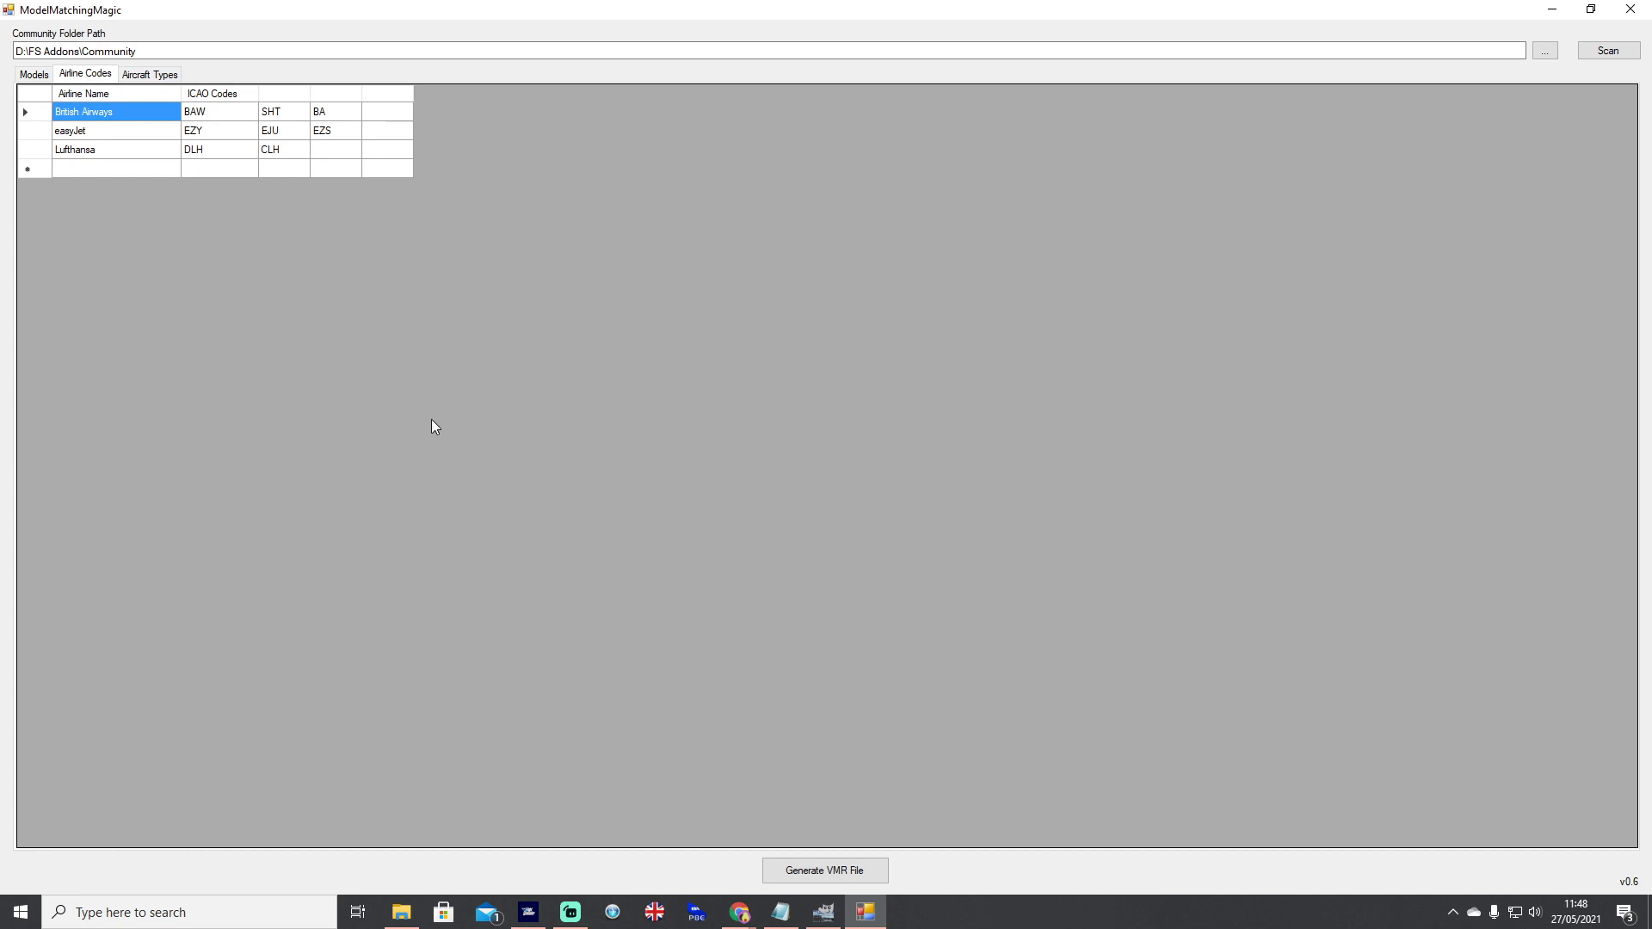
pyautogui.moveTo(97, 127)
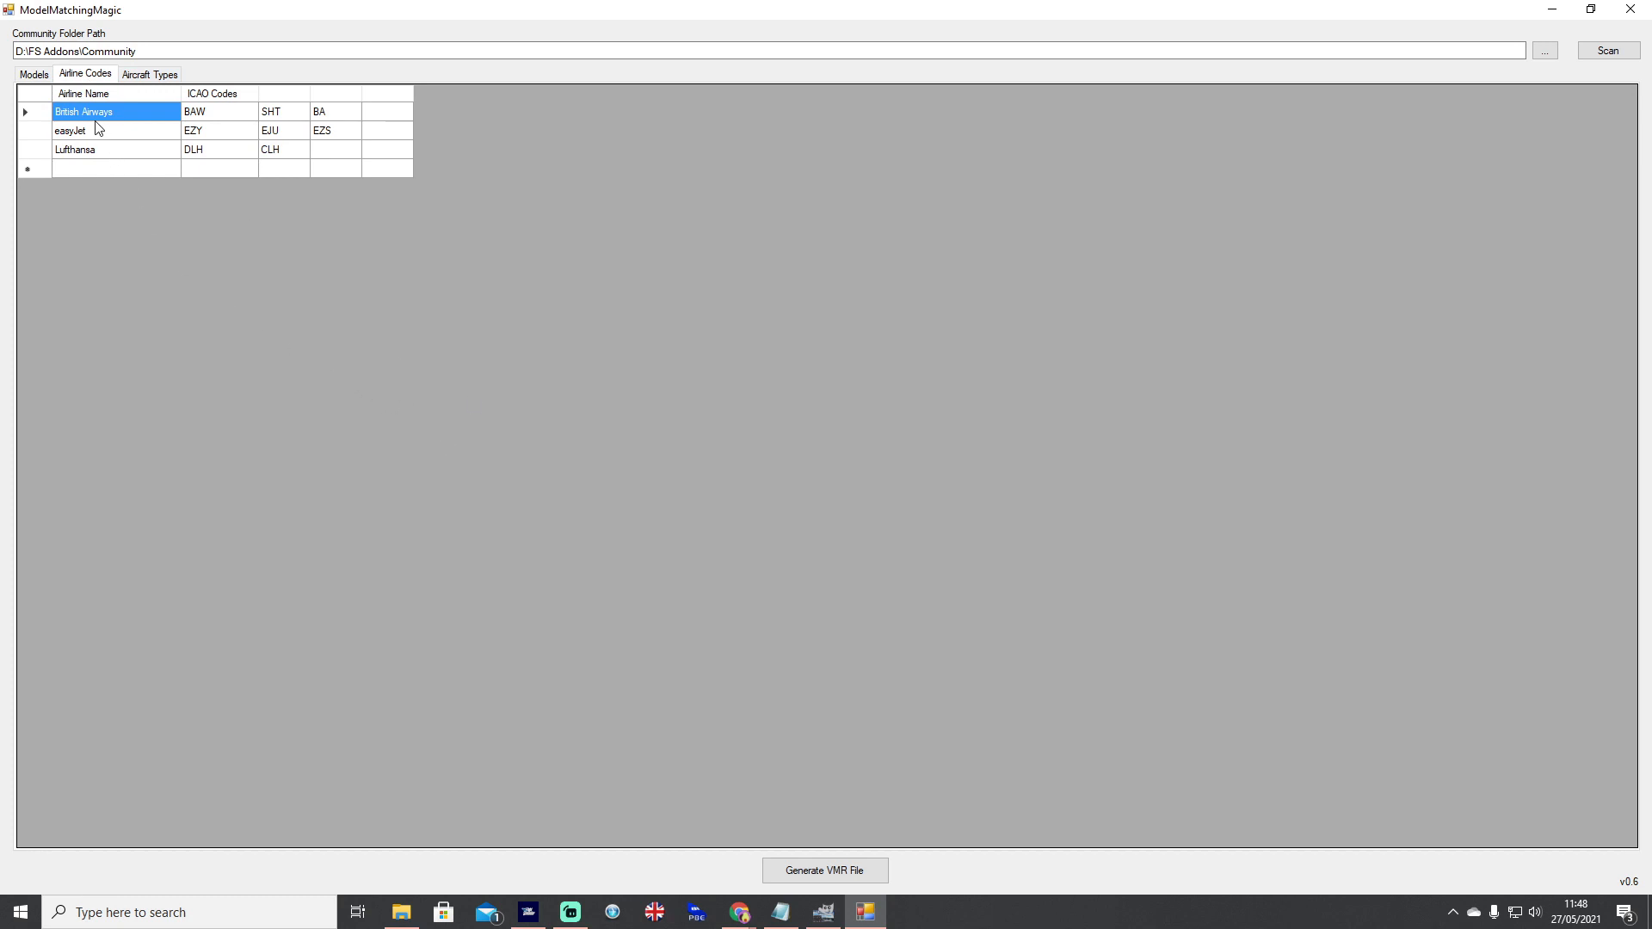
pyautogui.moveTo(200, 122)
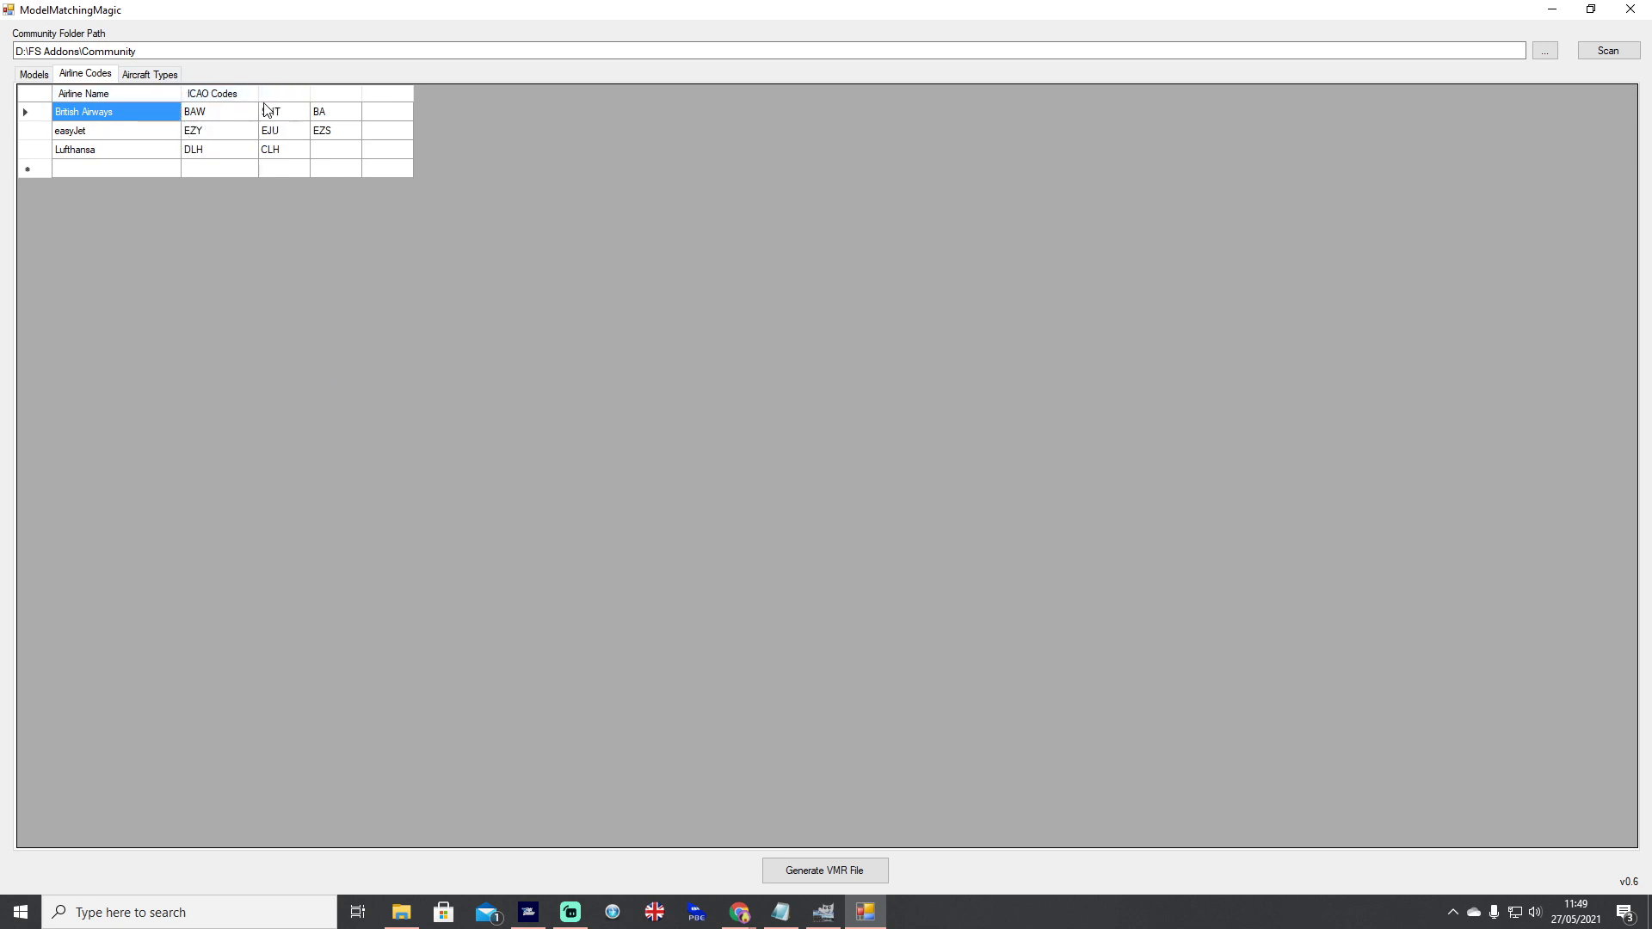
pyautogui.write('SHT')
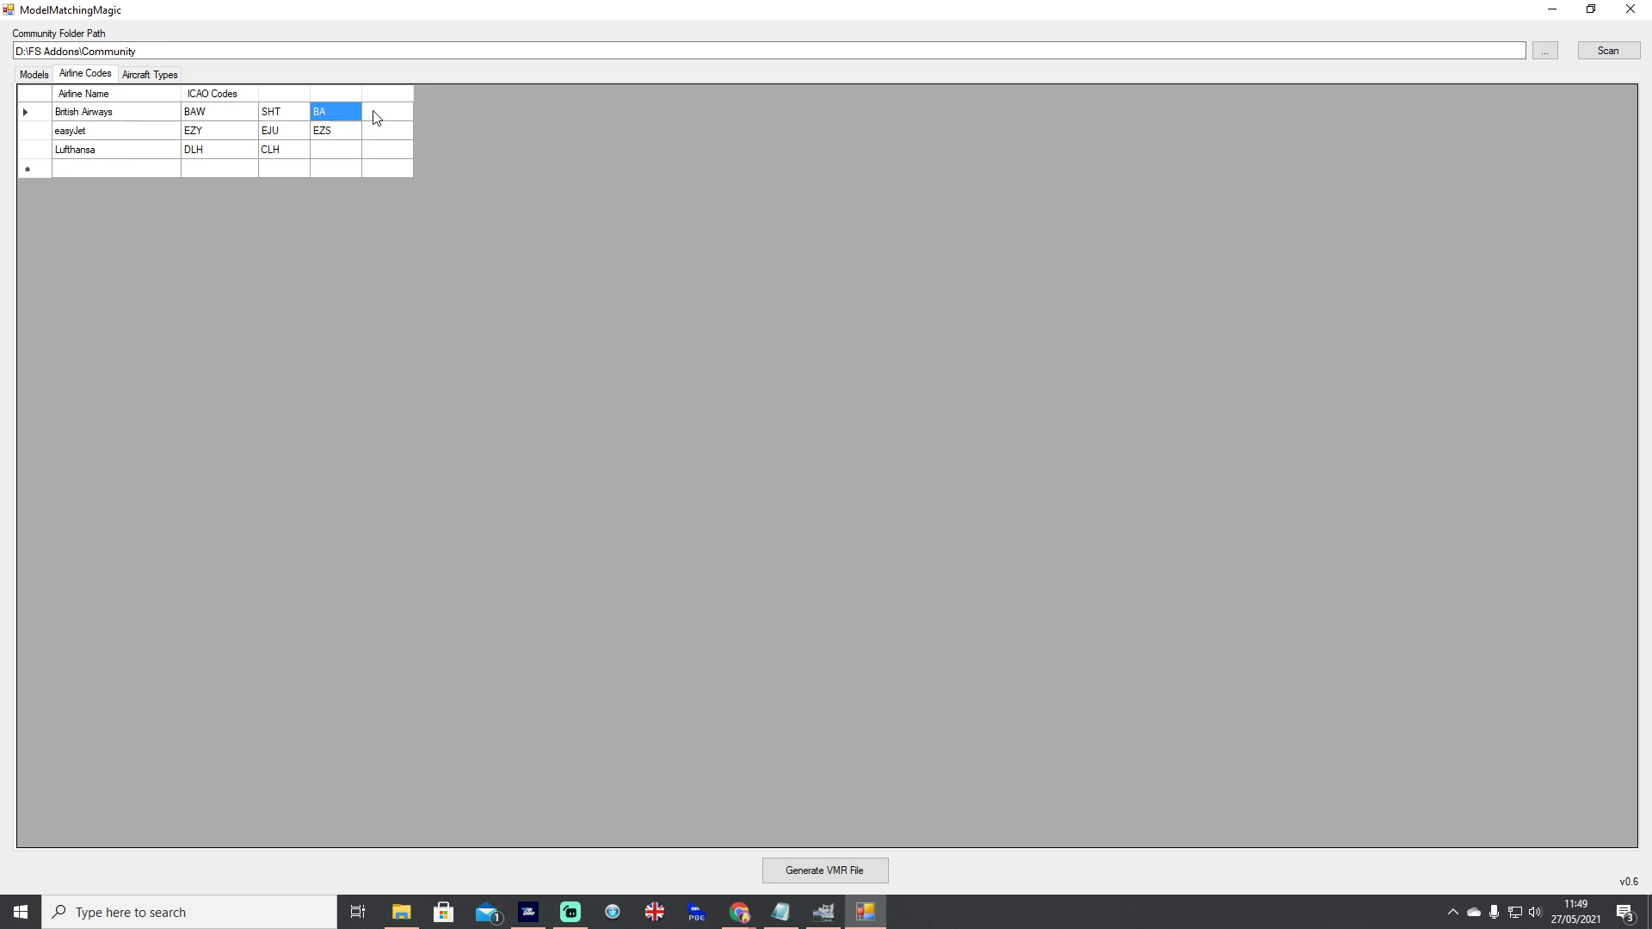
pyautogui.click(385, 129)
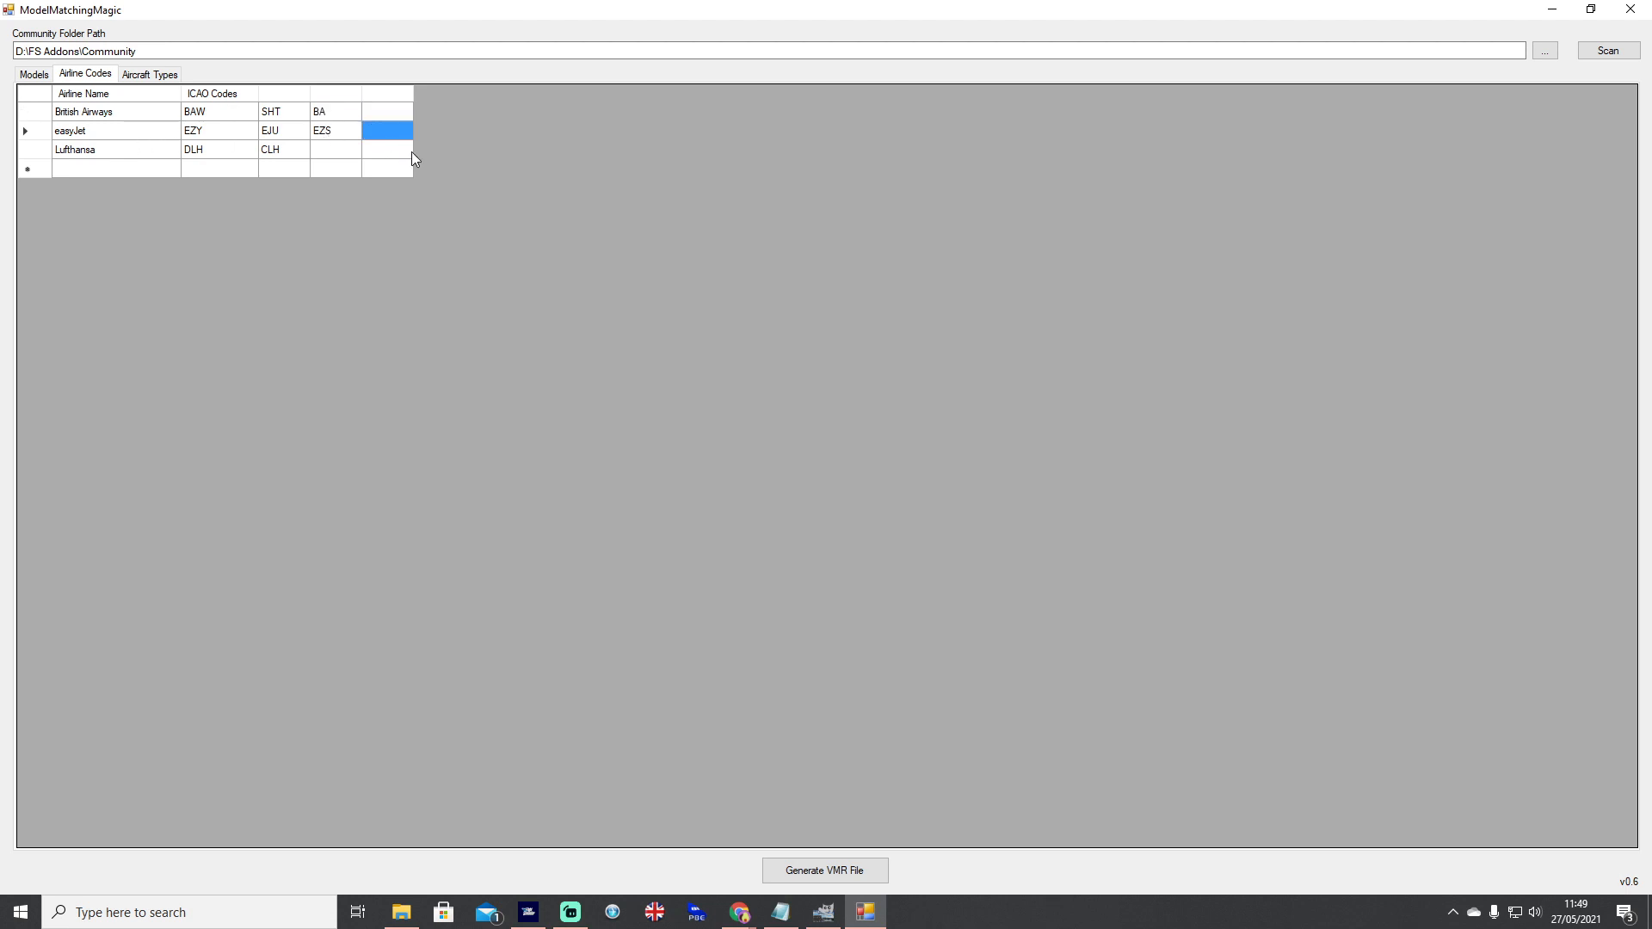
# - Give easyJet the extra code U2 and start an Iberia entry with code IBE
pyautogui.write('U2')
pyautogui.click(115, 168)
pyautogui.write('Iberia')
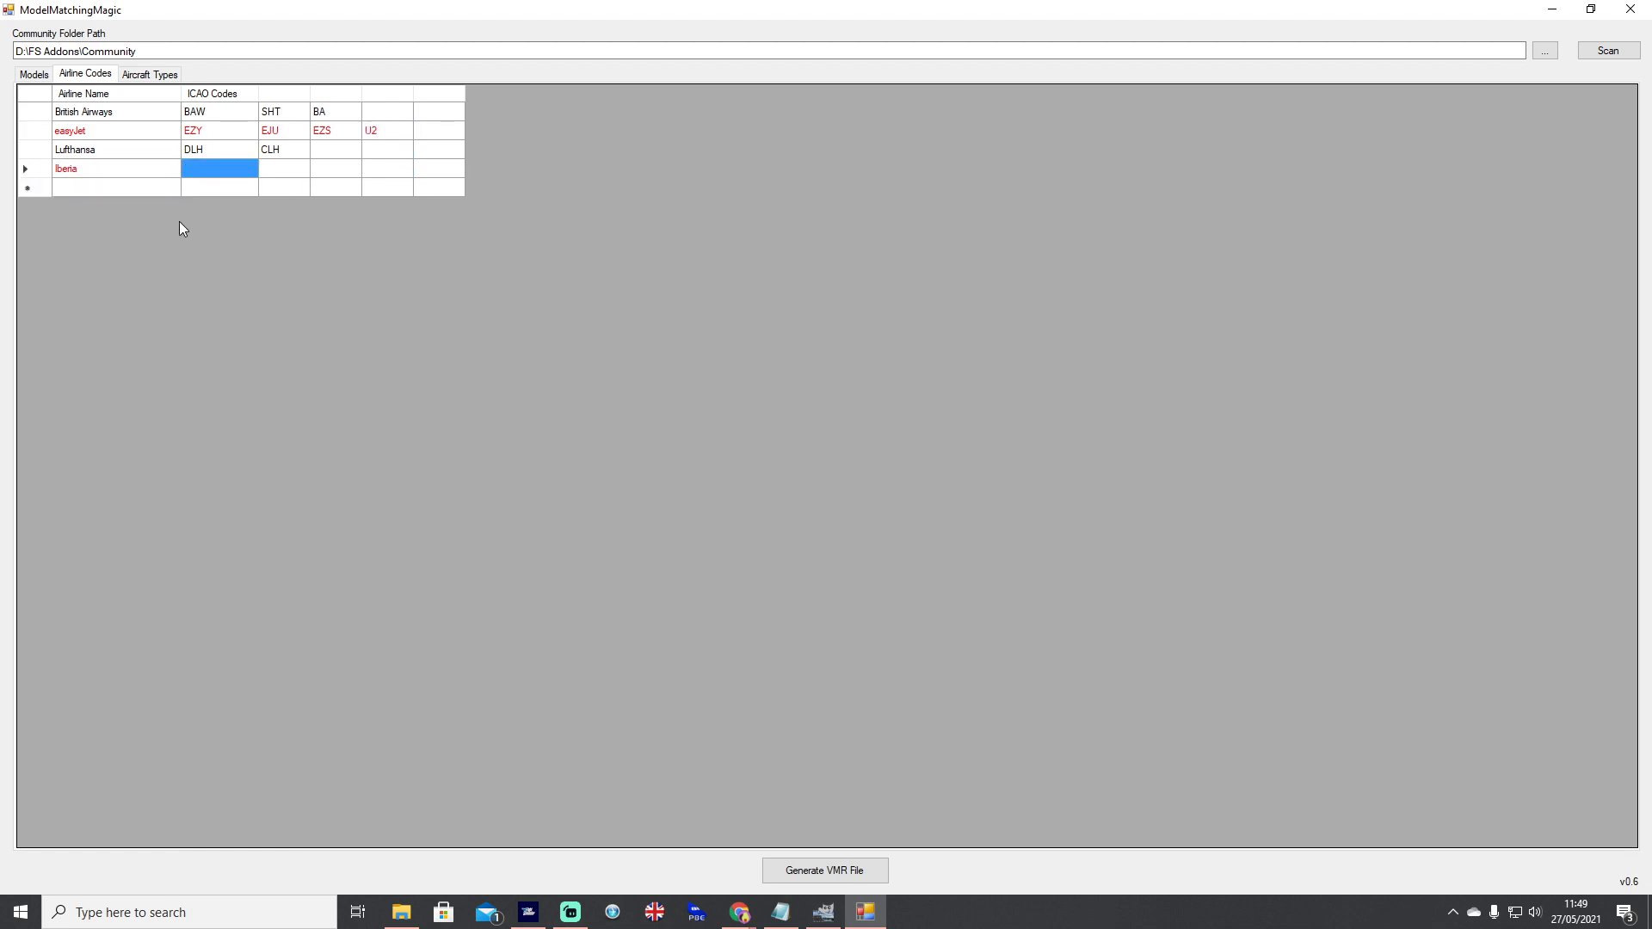
pyautogui.write('IBE')
pyautogui.click(284, 169)
pyautogui.write('IBS')
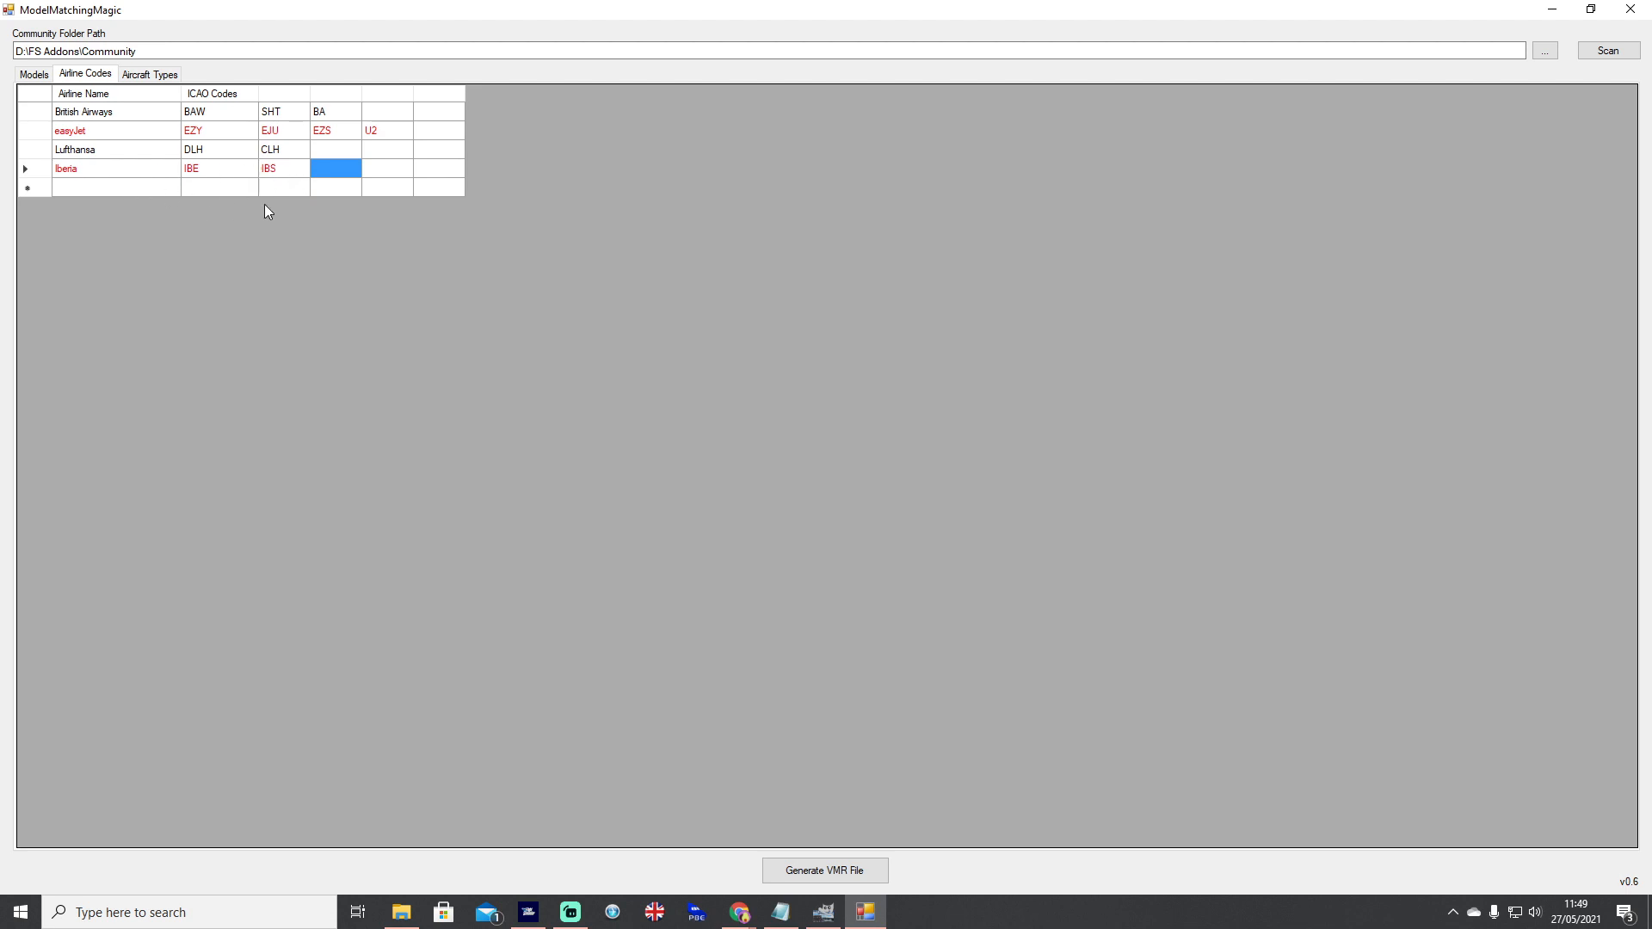
pyautogui.moveTo(289, 196)
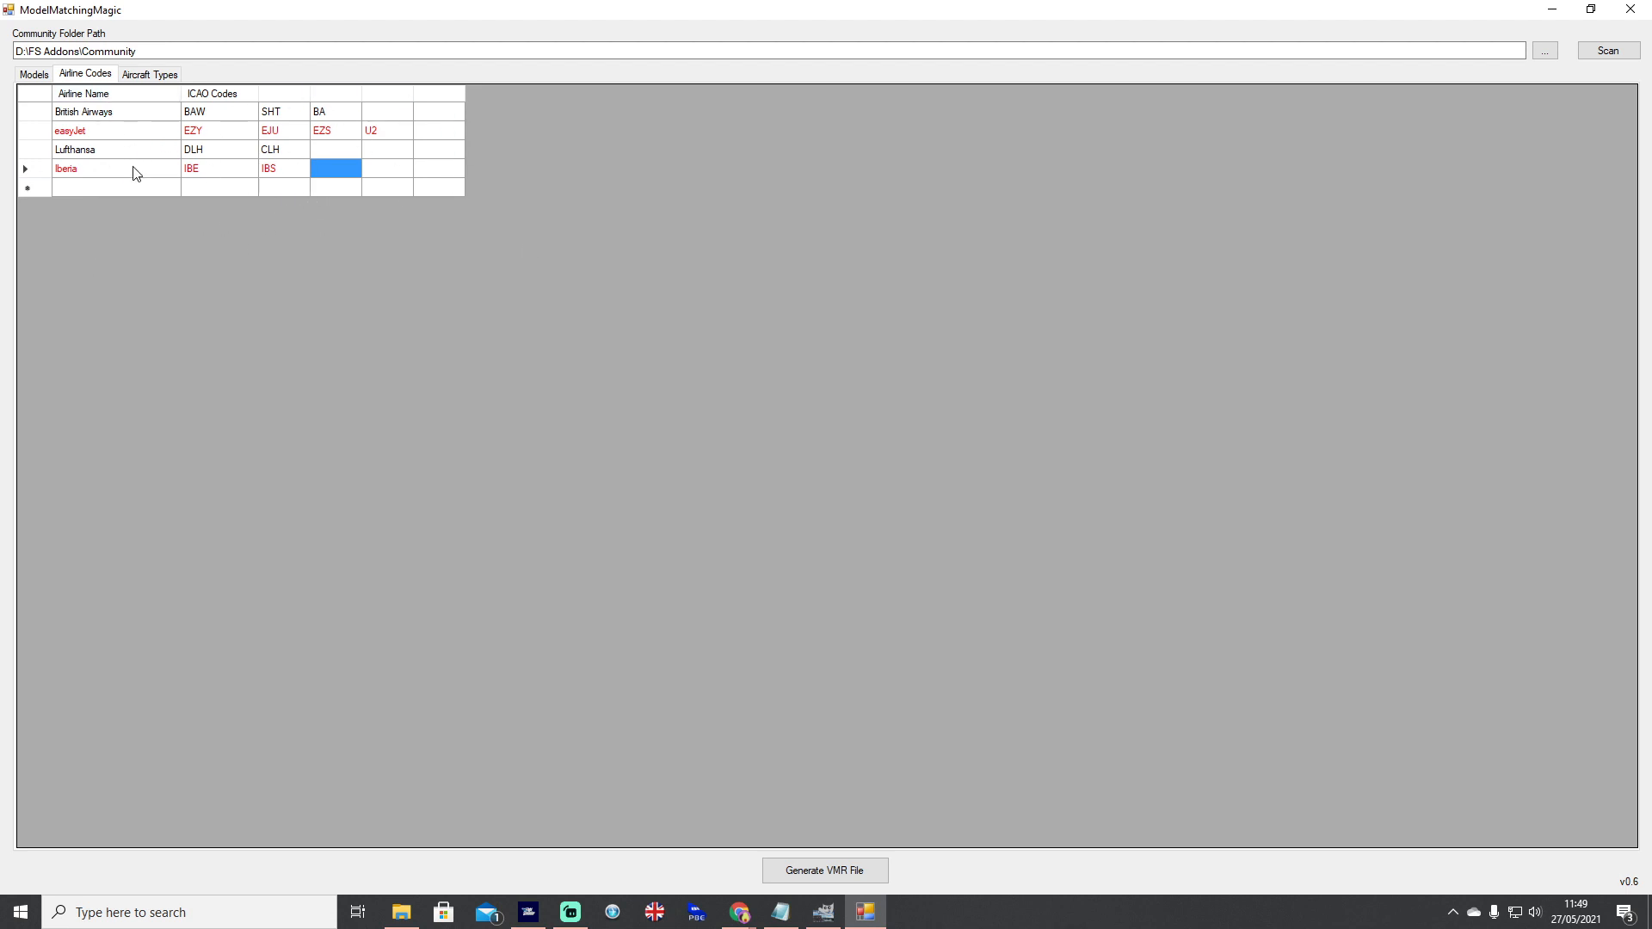
pyautogui.moveTo(126, 171)
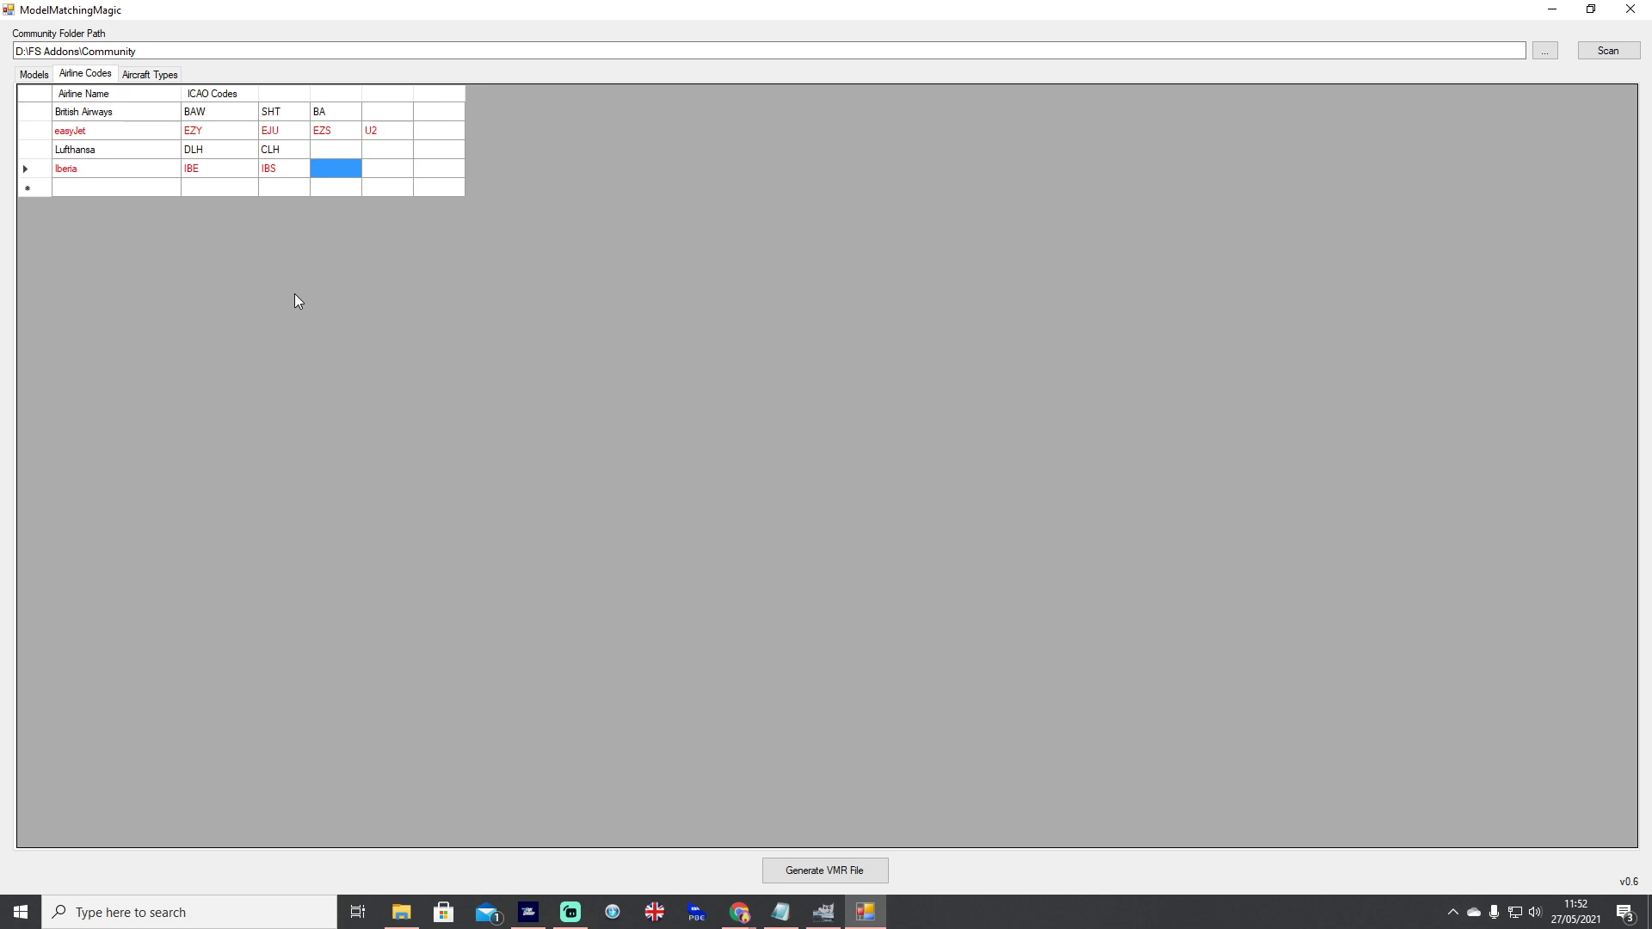
pyautogui.moveTo(361, 287)
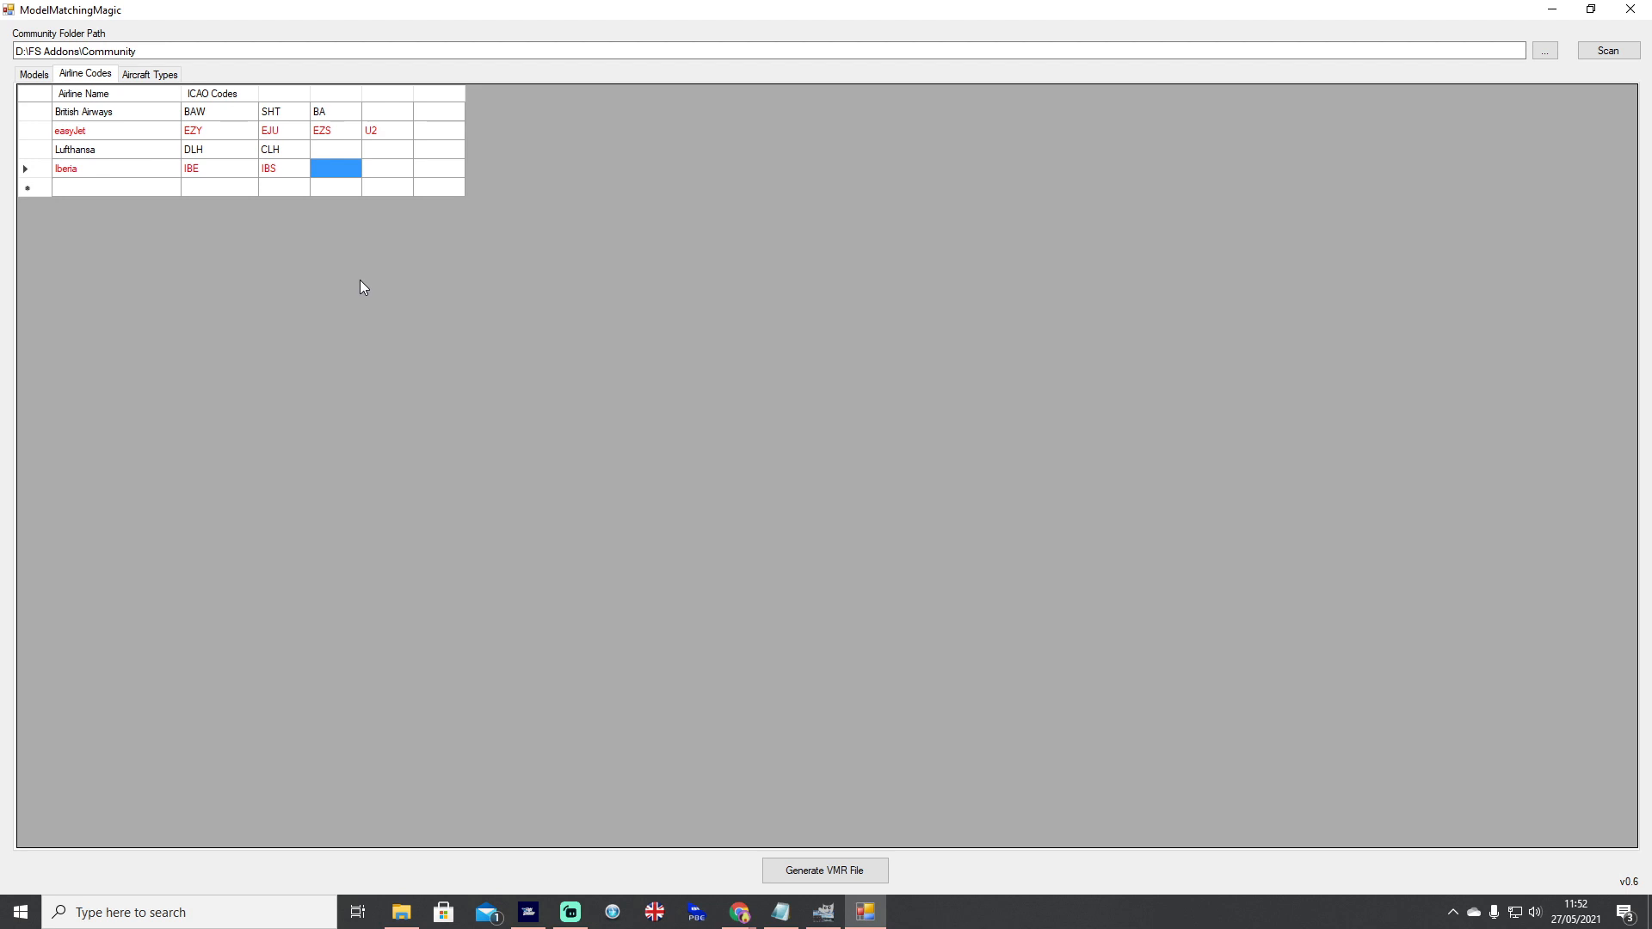
pyautogui.moveTo(583, 279)
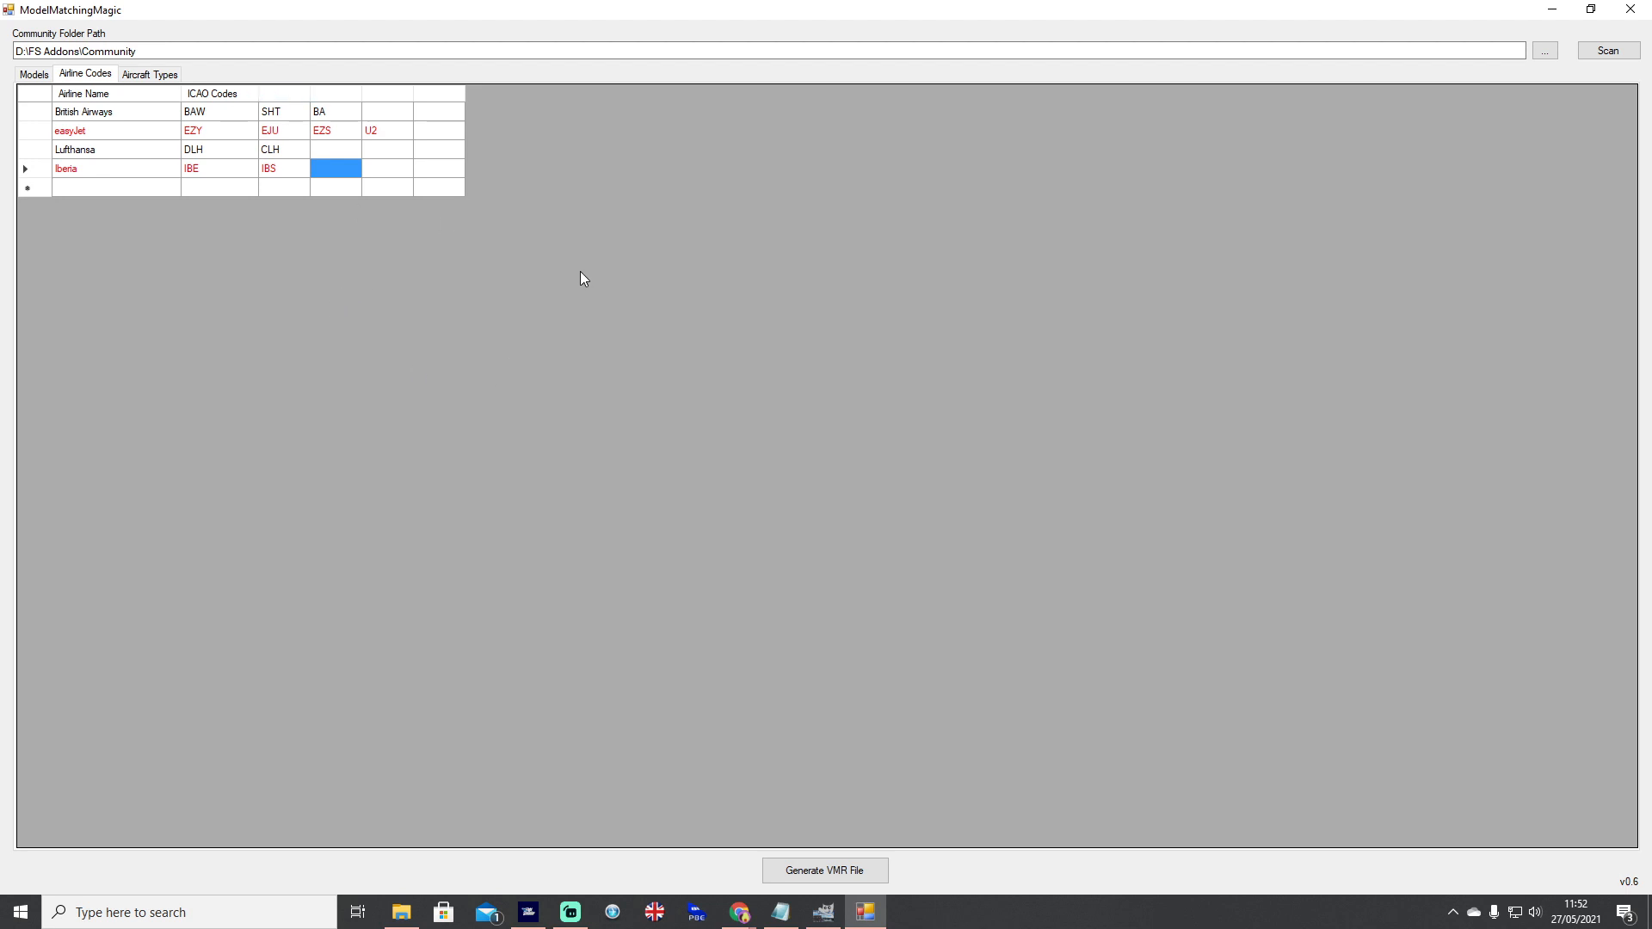
pyautogui.moveTo(597, 275)
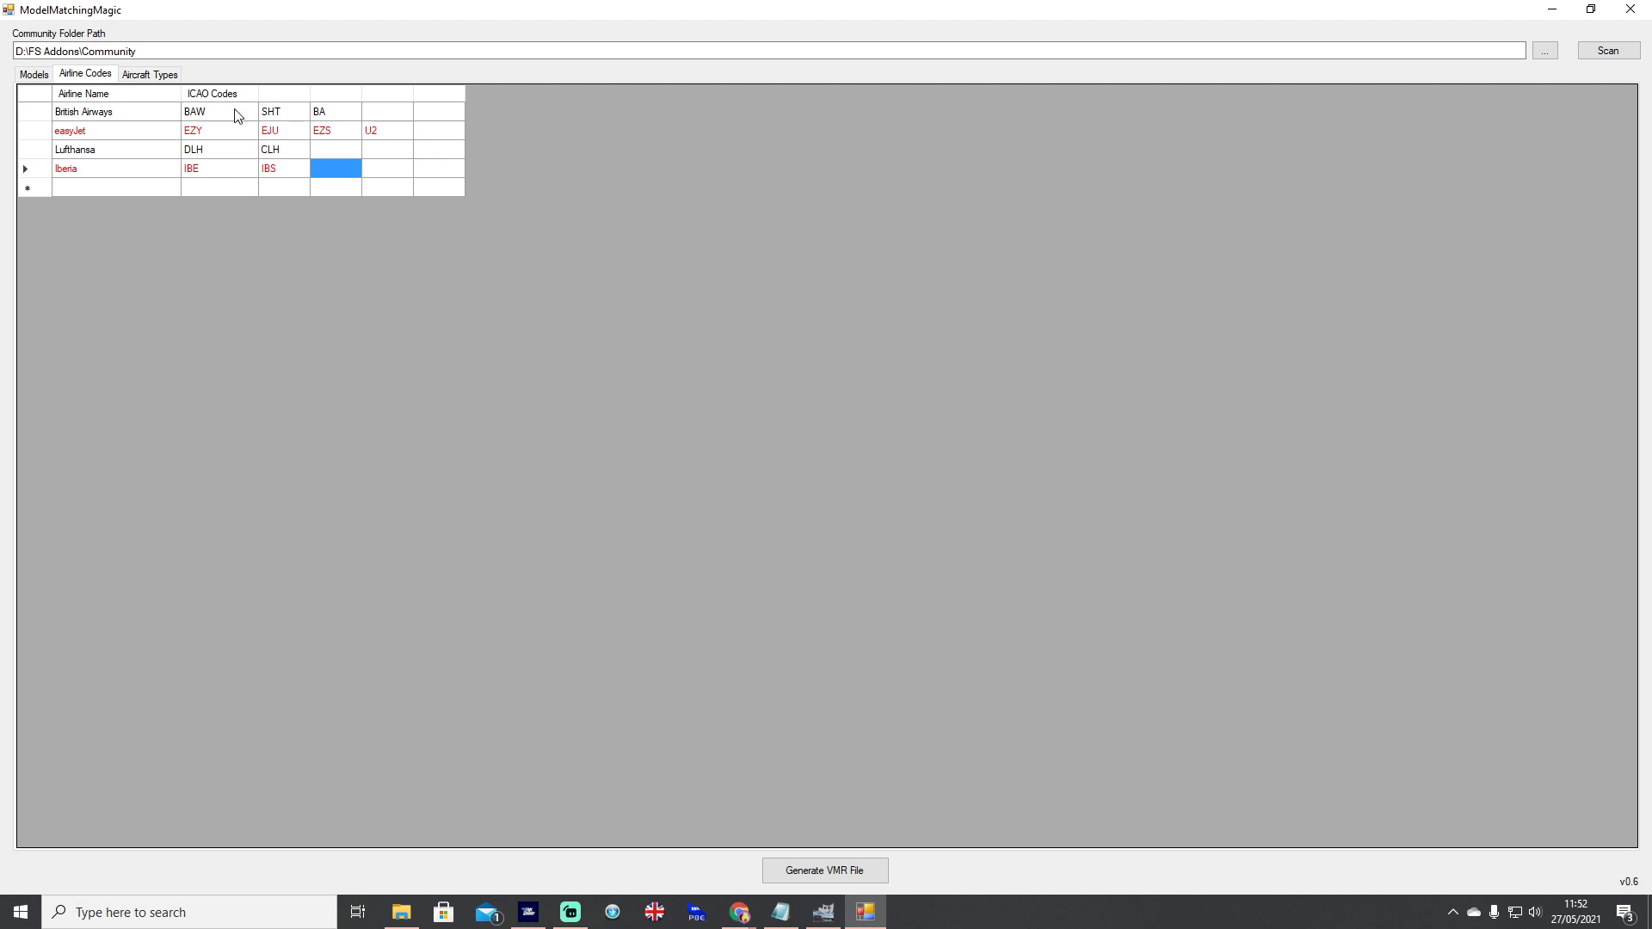
pyautogui.moveTo(252, 248)
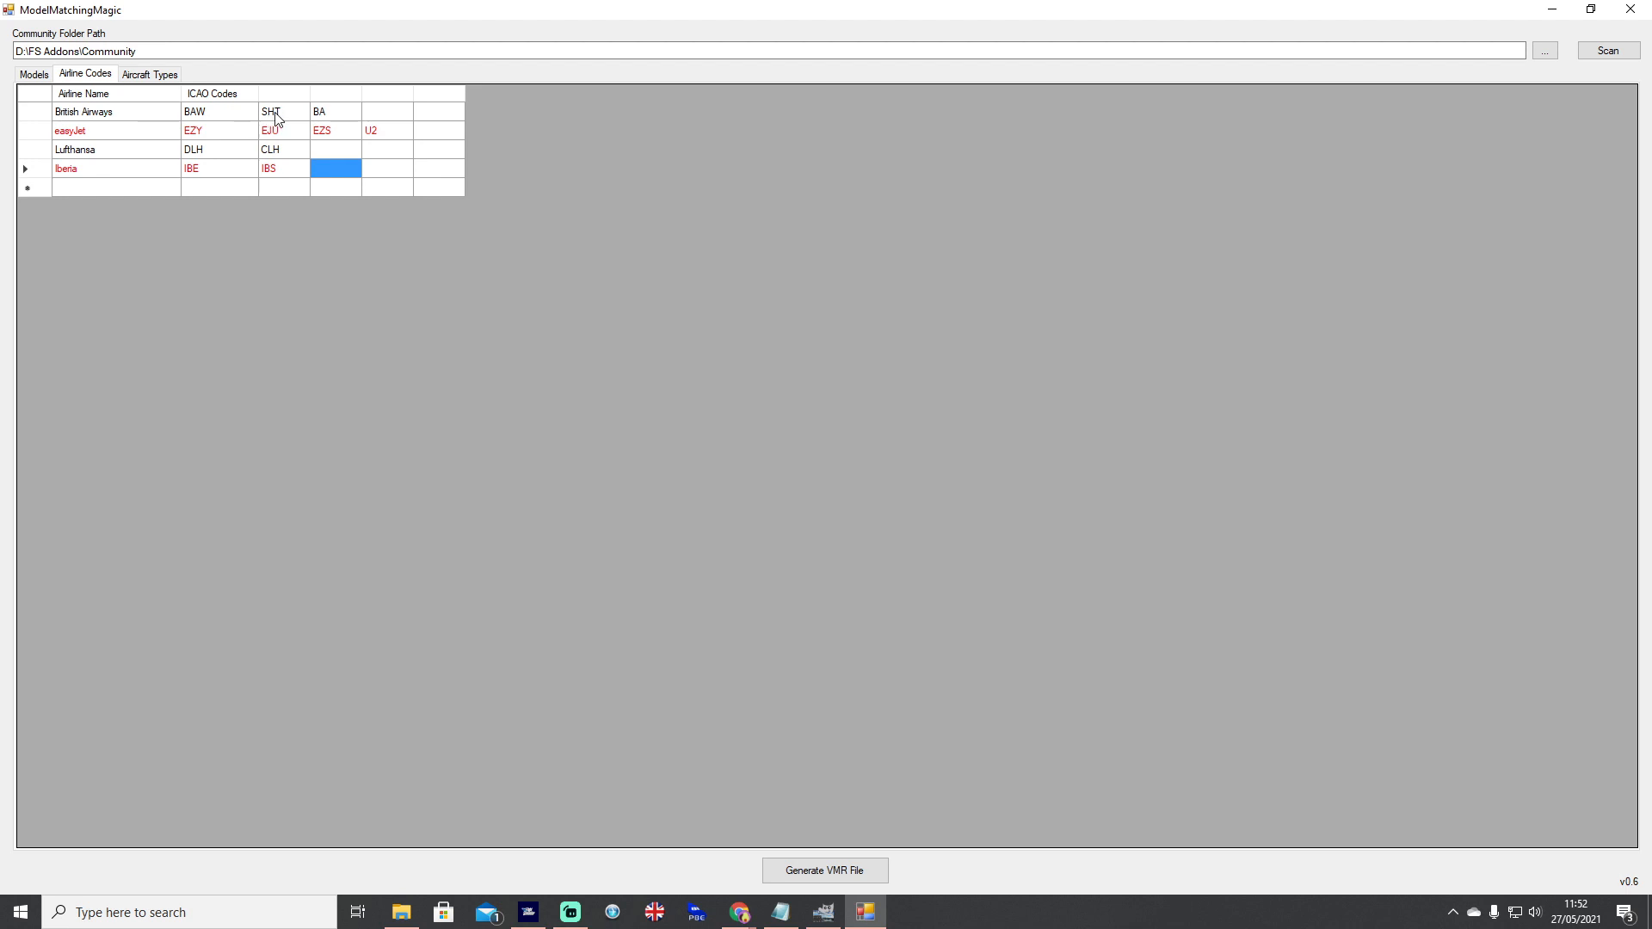
pyautogui.moveTo(330, 124)
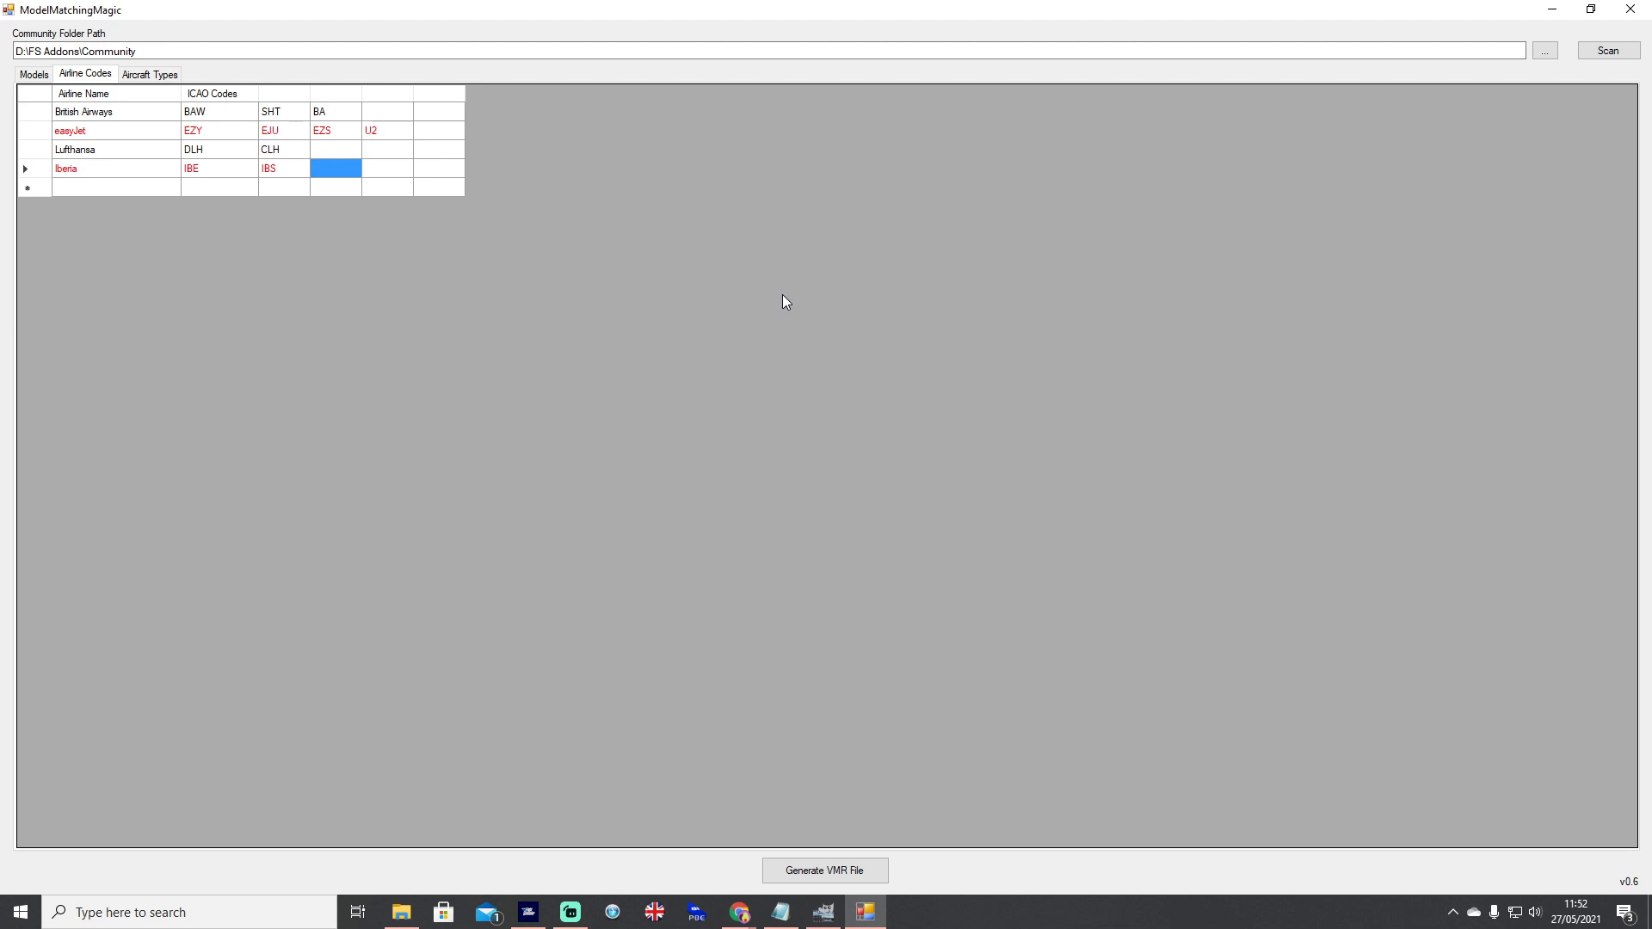
pyautogui.moveTo(580, 270)
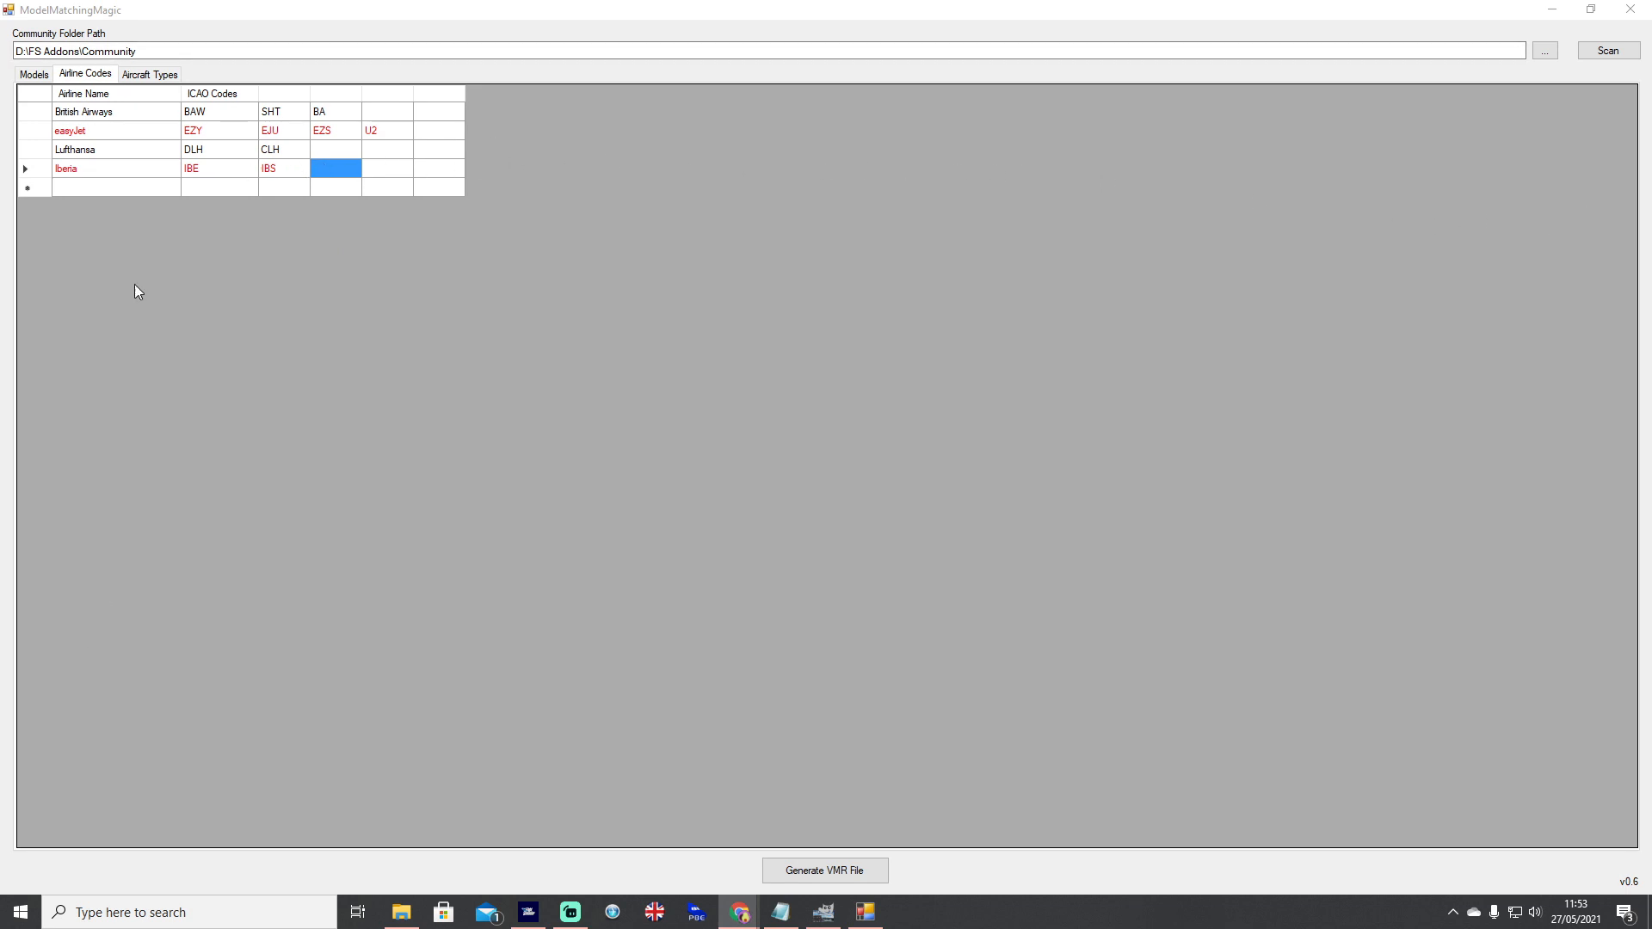
# - Show the Aircraft Types table with manufacturer, size, engine type and regex rule per type
pyautogui.click(148, 74)
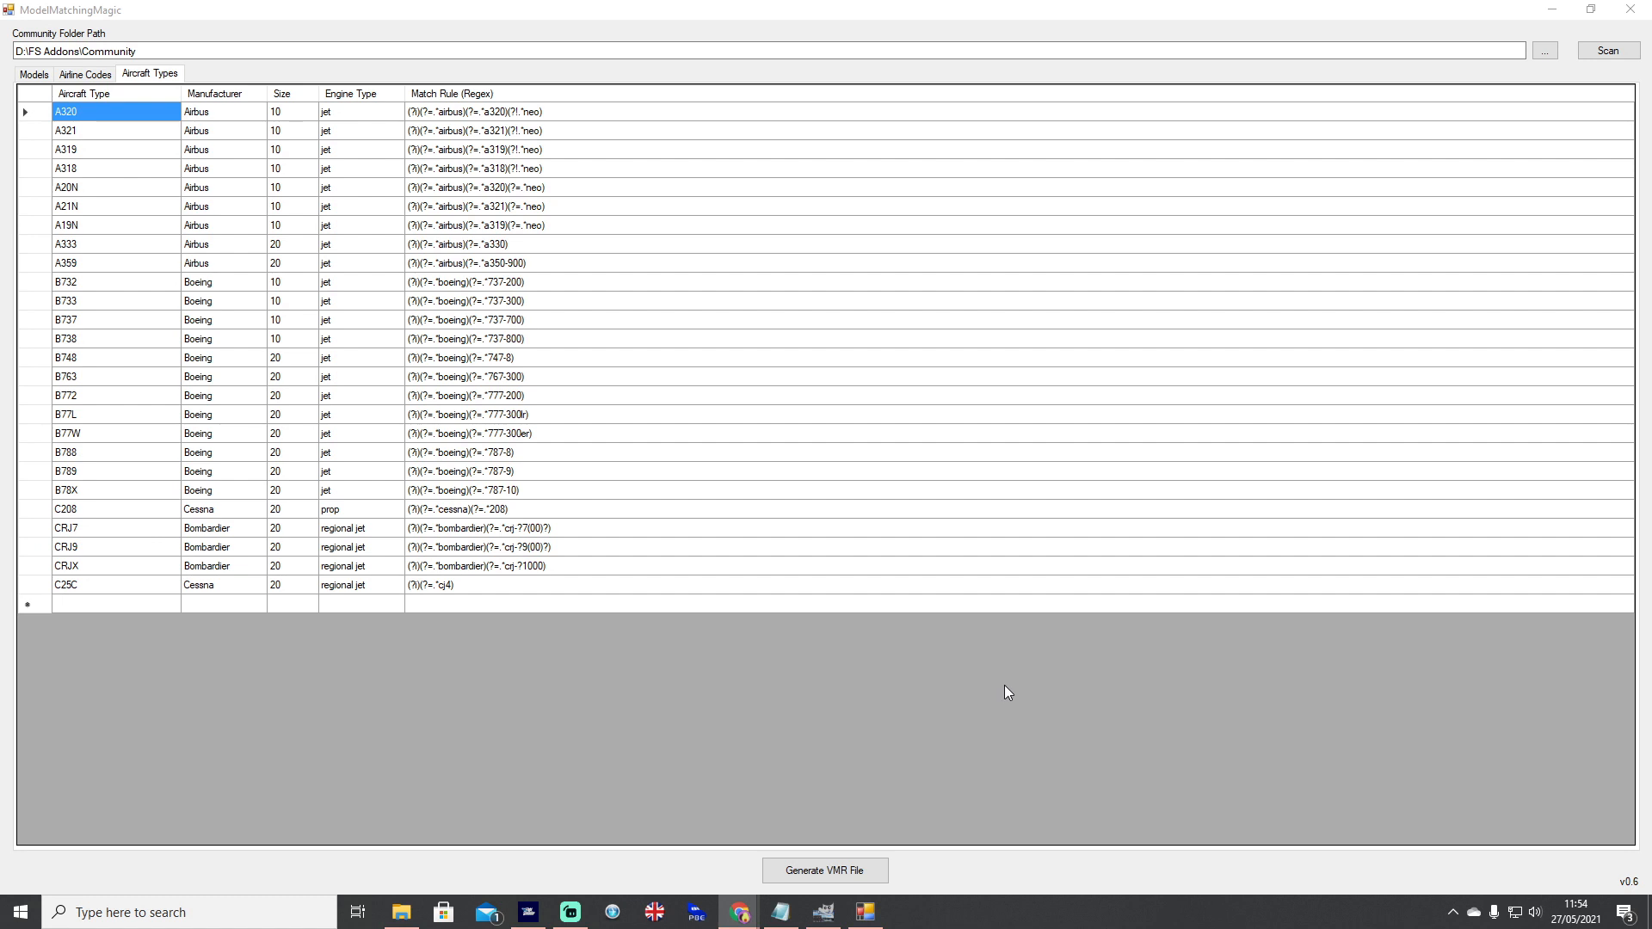
pyautogui.moveTo(168, 396)
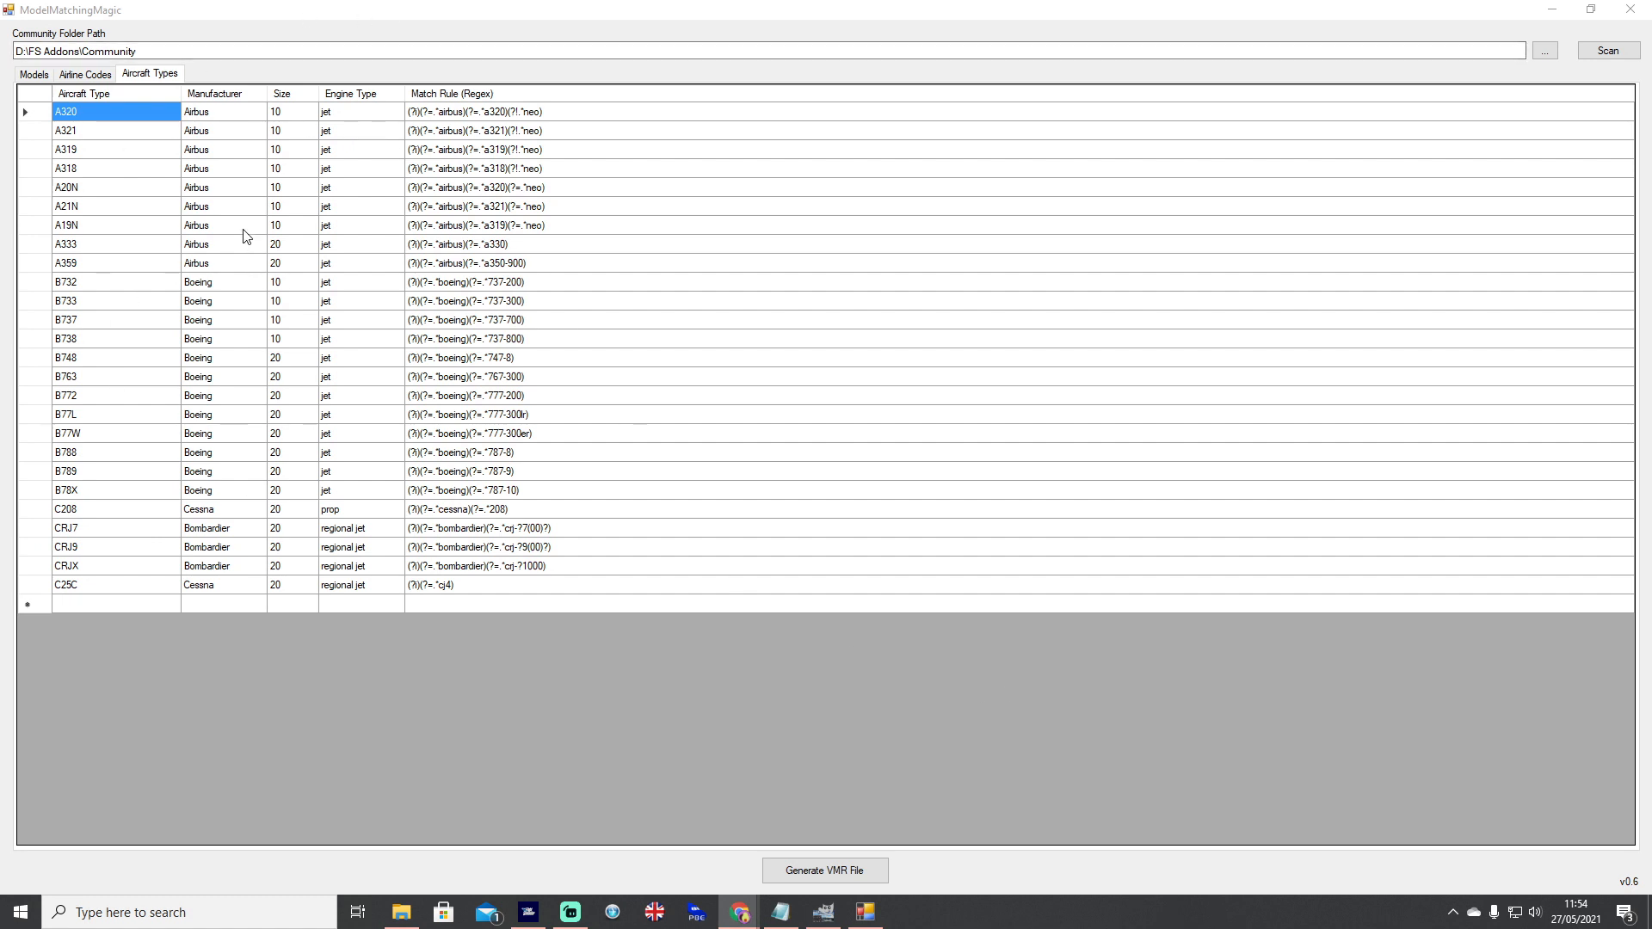
pyautogui.moveTo(322, 472)
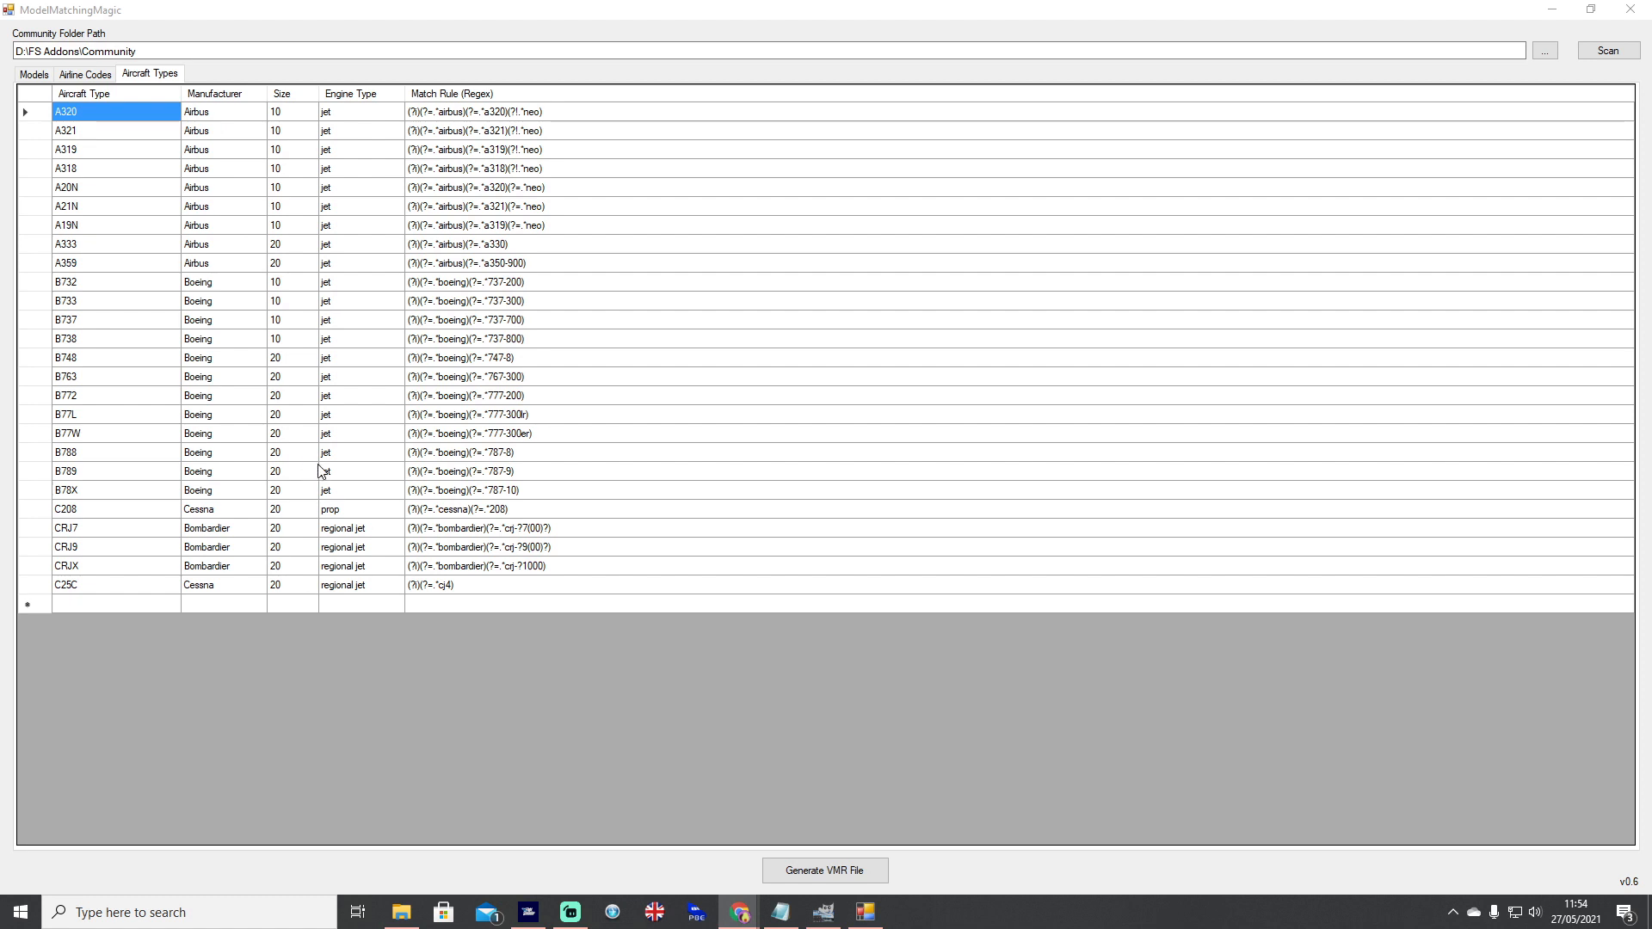
pyautogui.moveTo(424, 424)
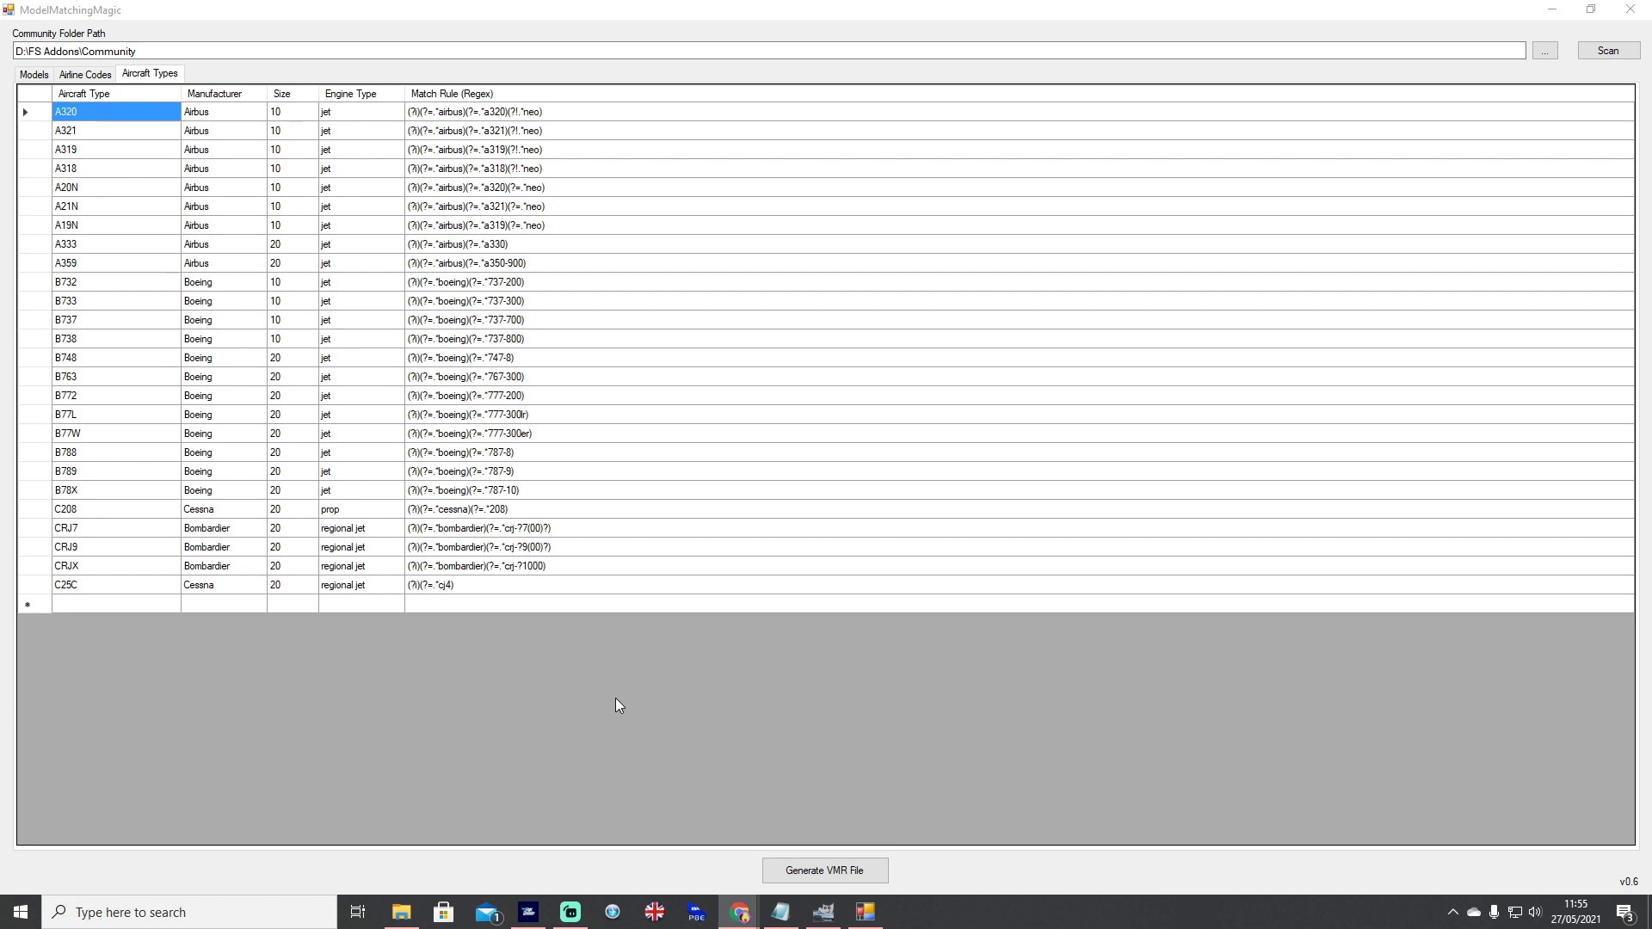
pyautogui.moveTo(611, 700)
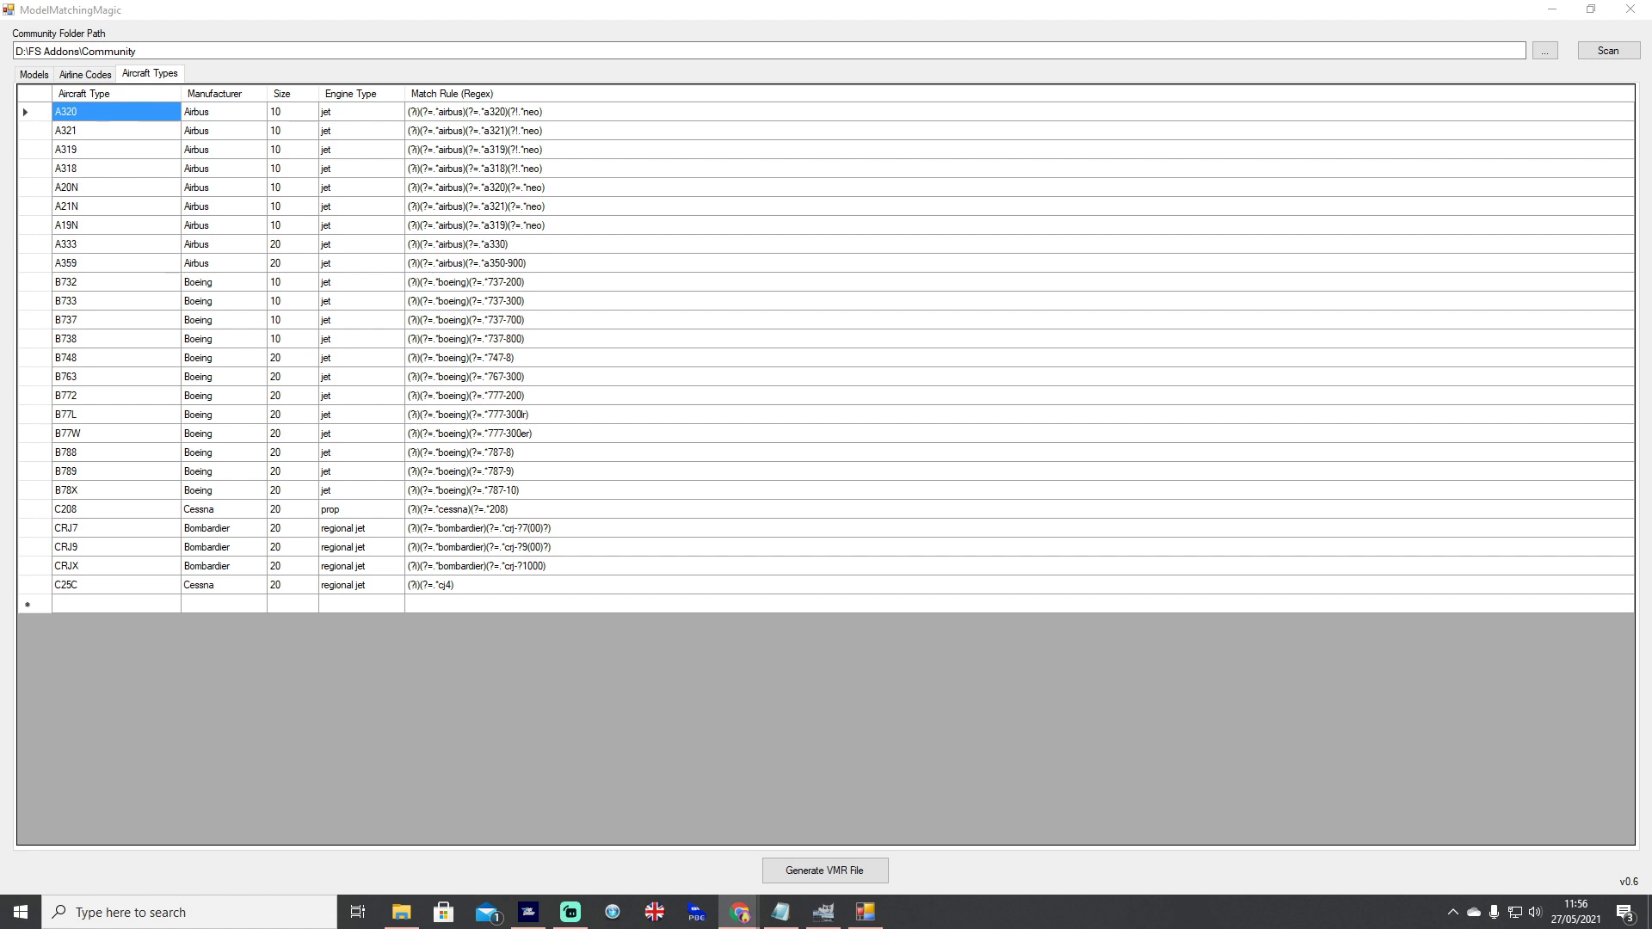
pyautogui.moveTo(17, 637)
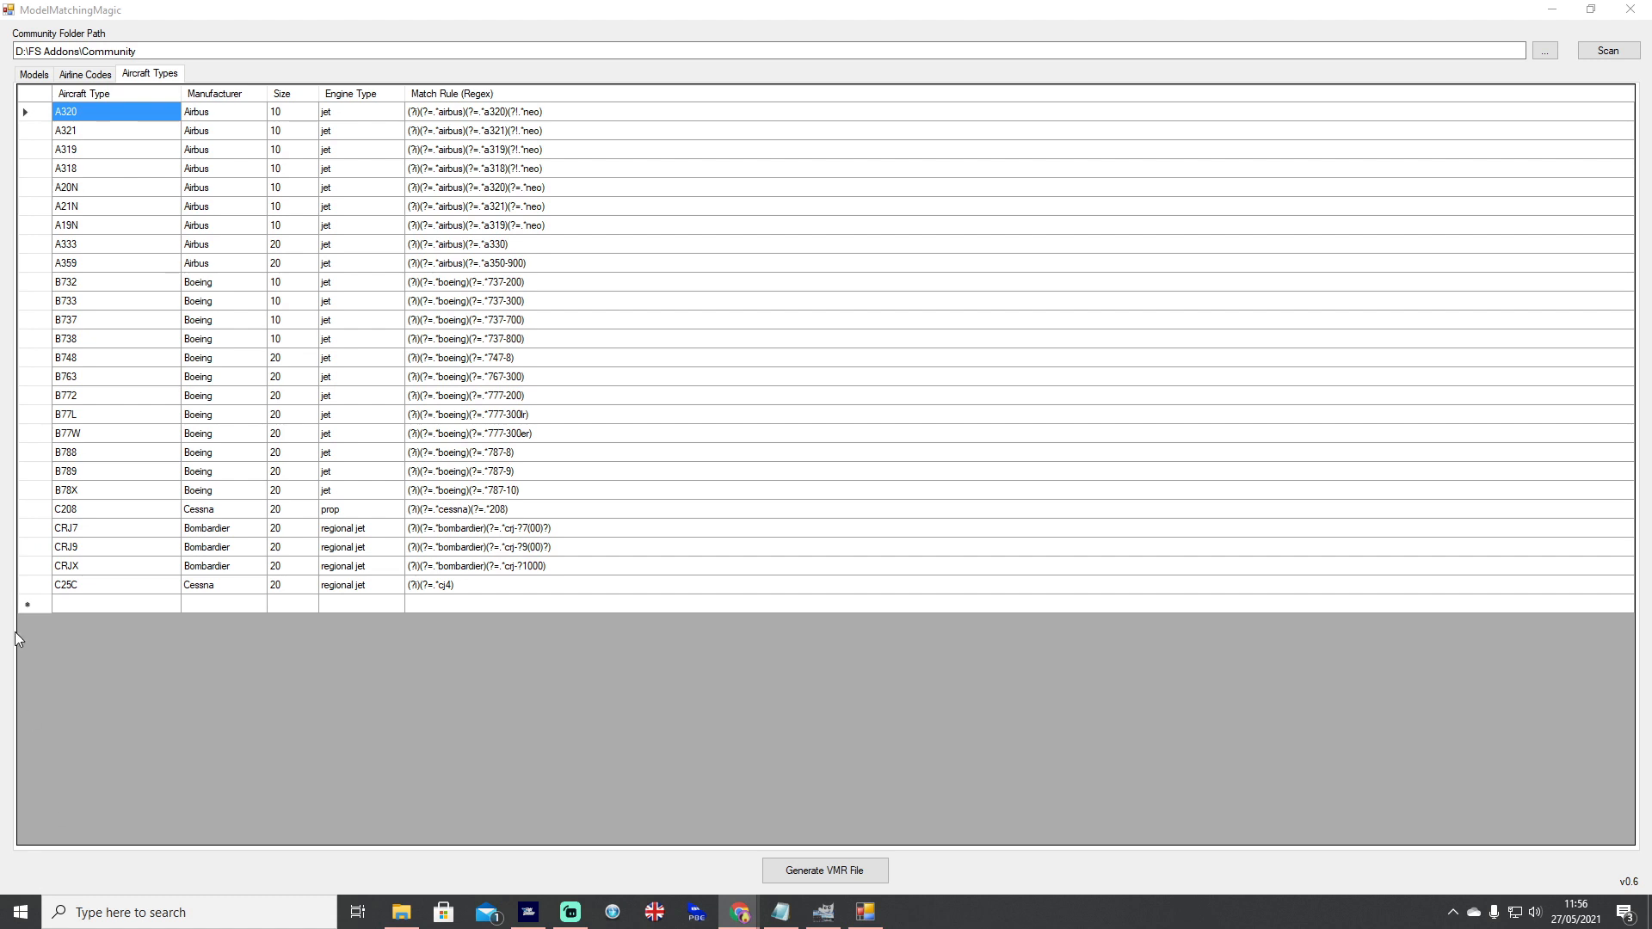
pyautogui.click(65, 585)
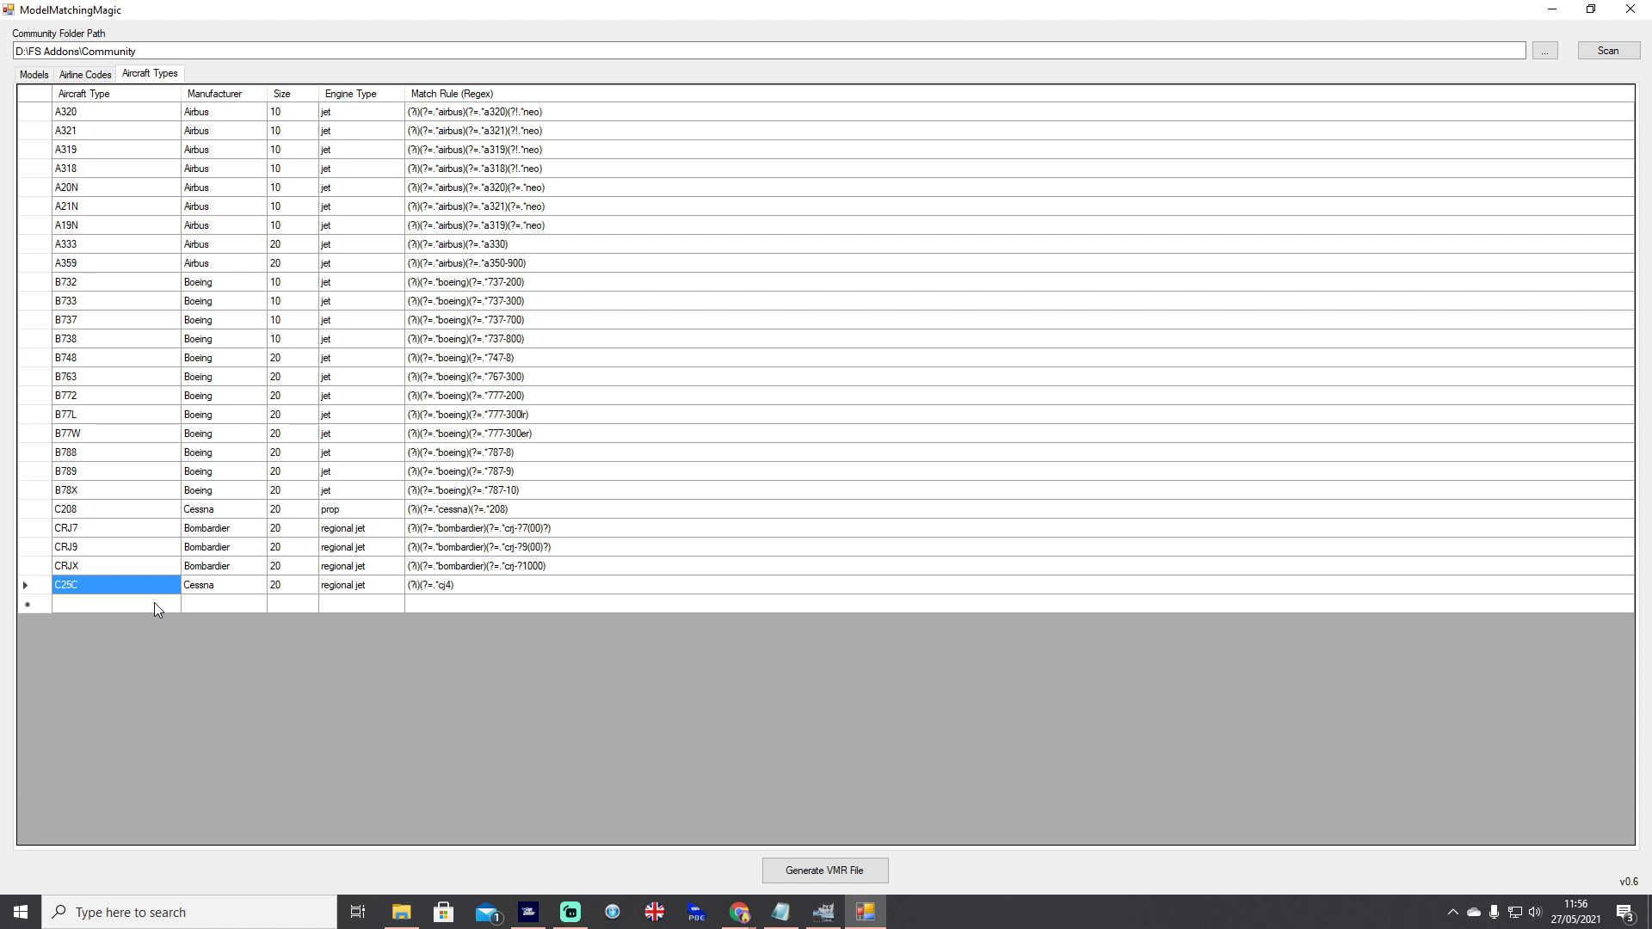
pyautogui.moveTo(103, 153)
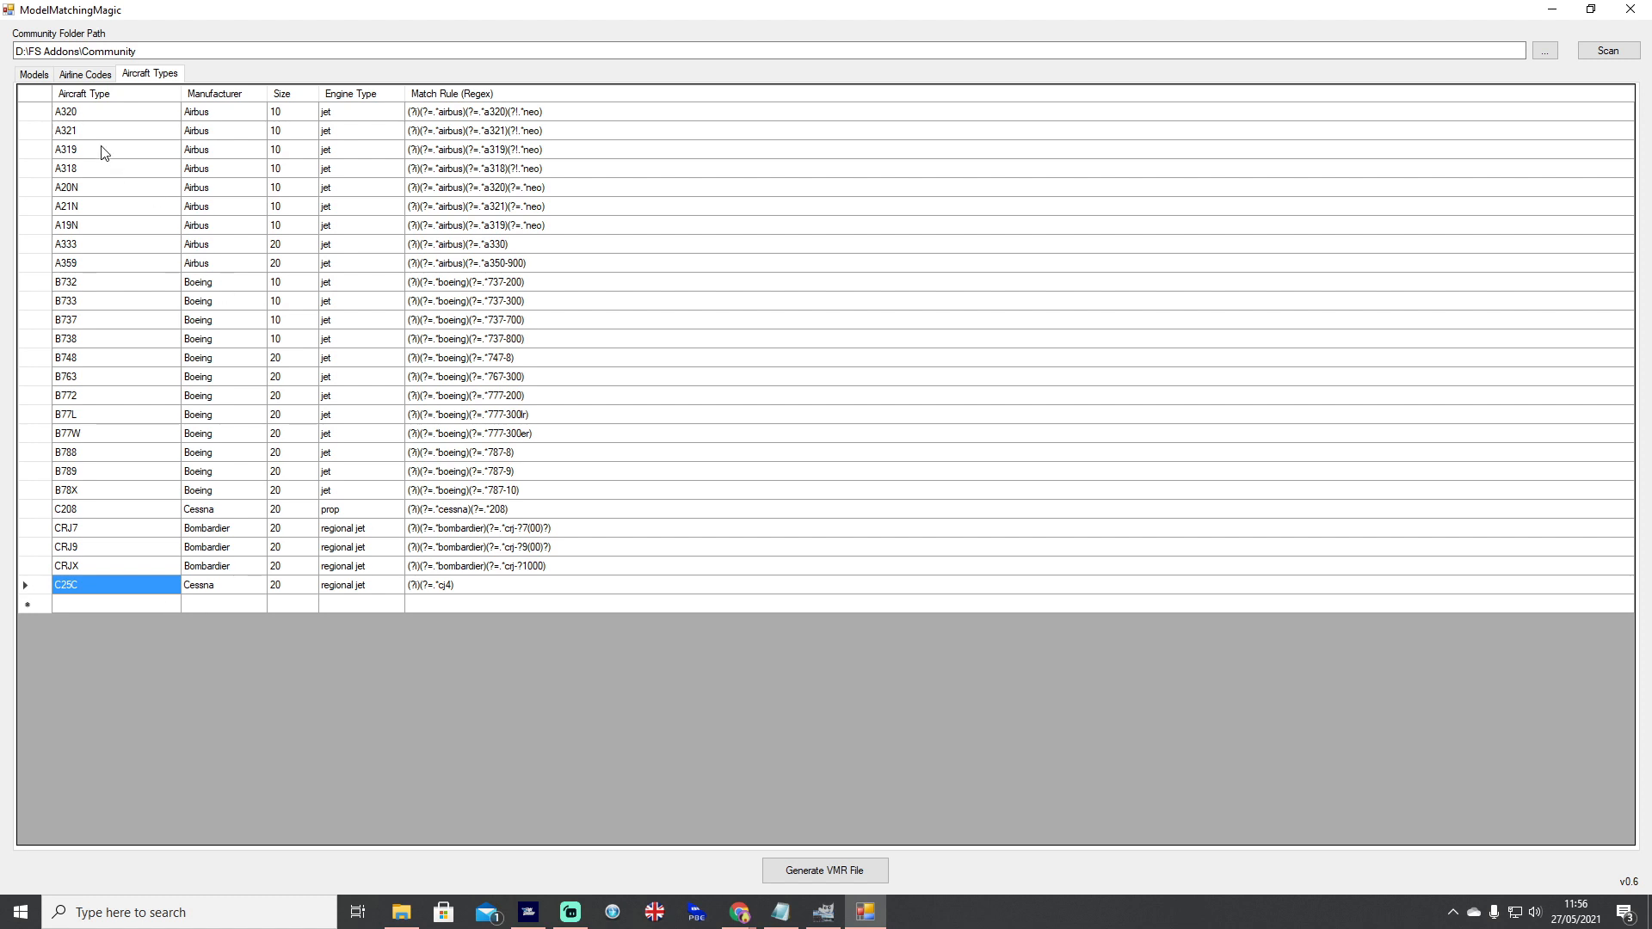
pyautogui.click(66, 112)
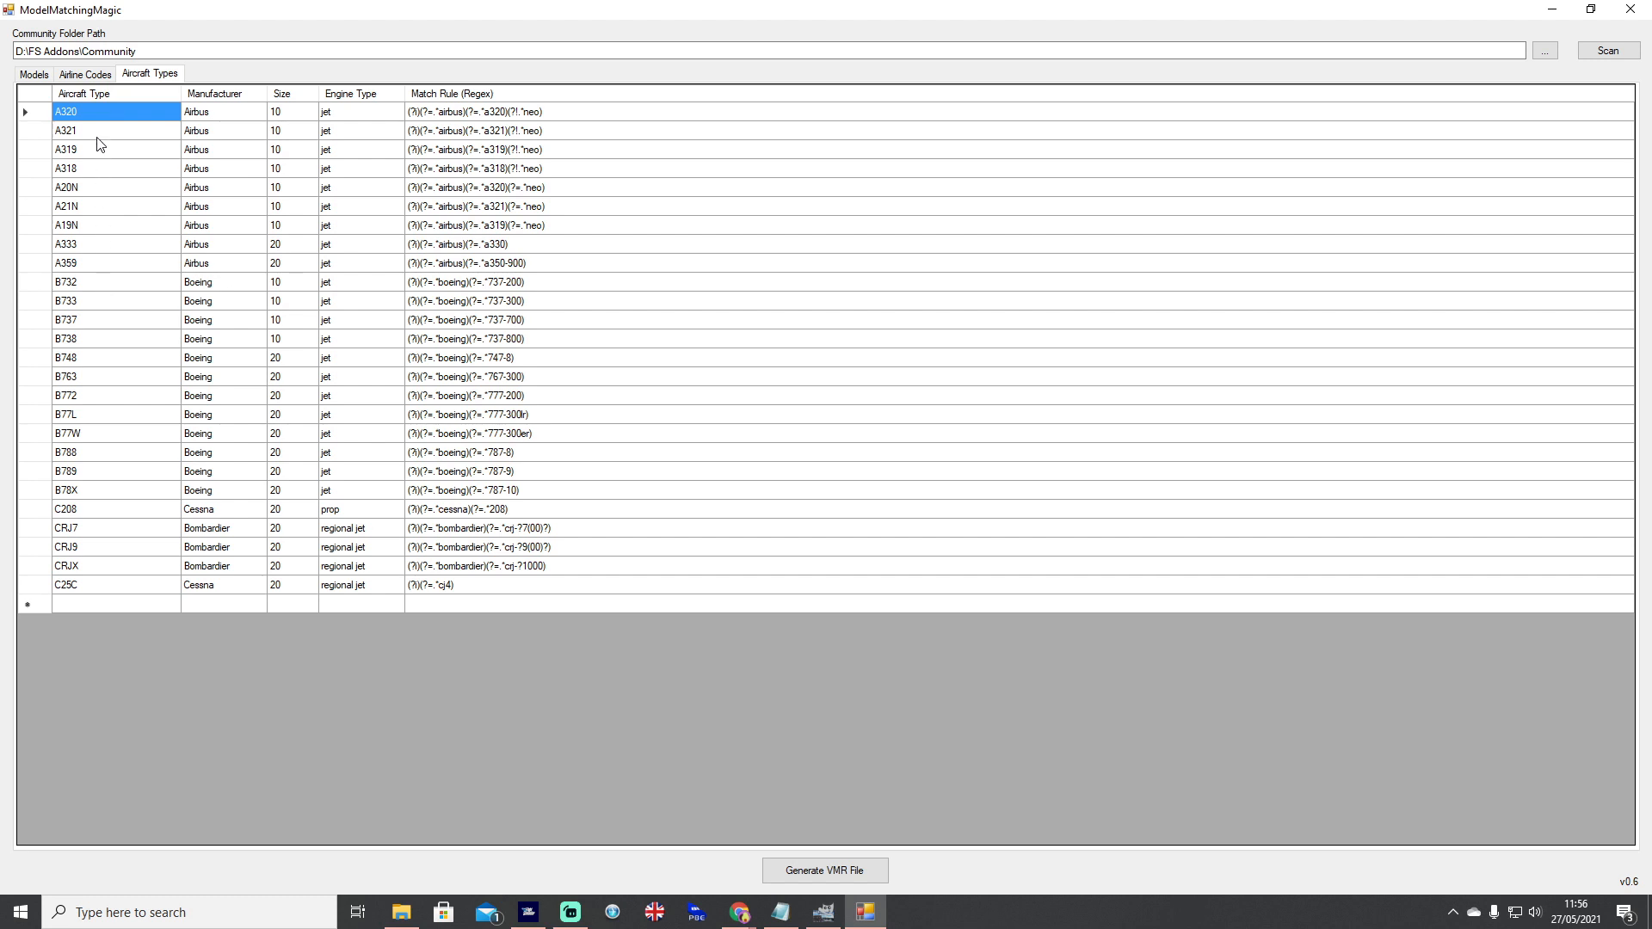
pyautogui.click(105, 186)
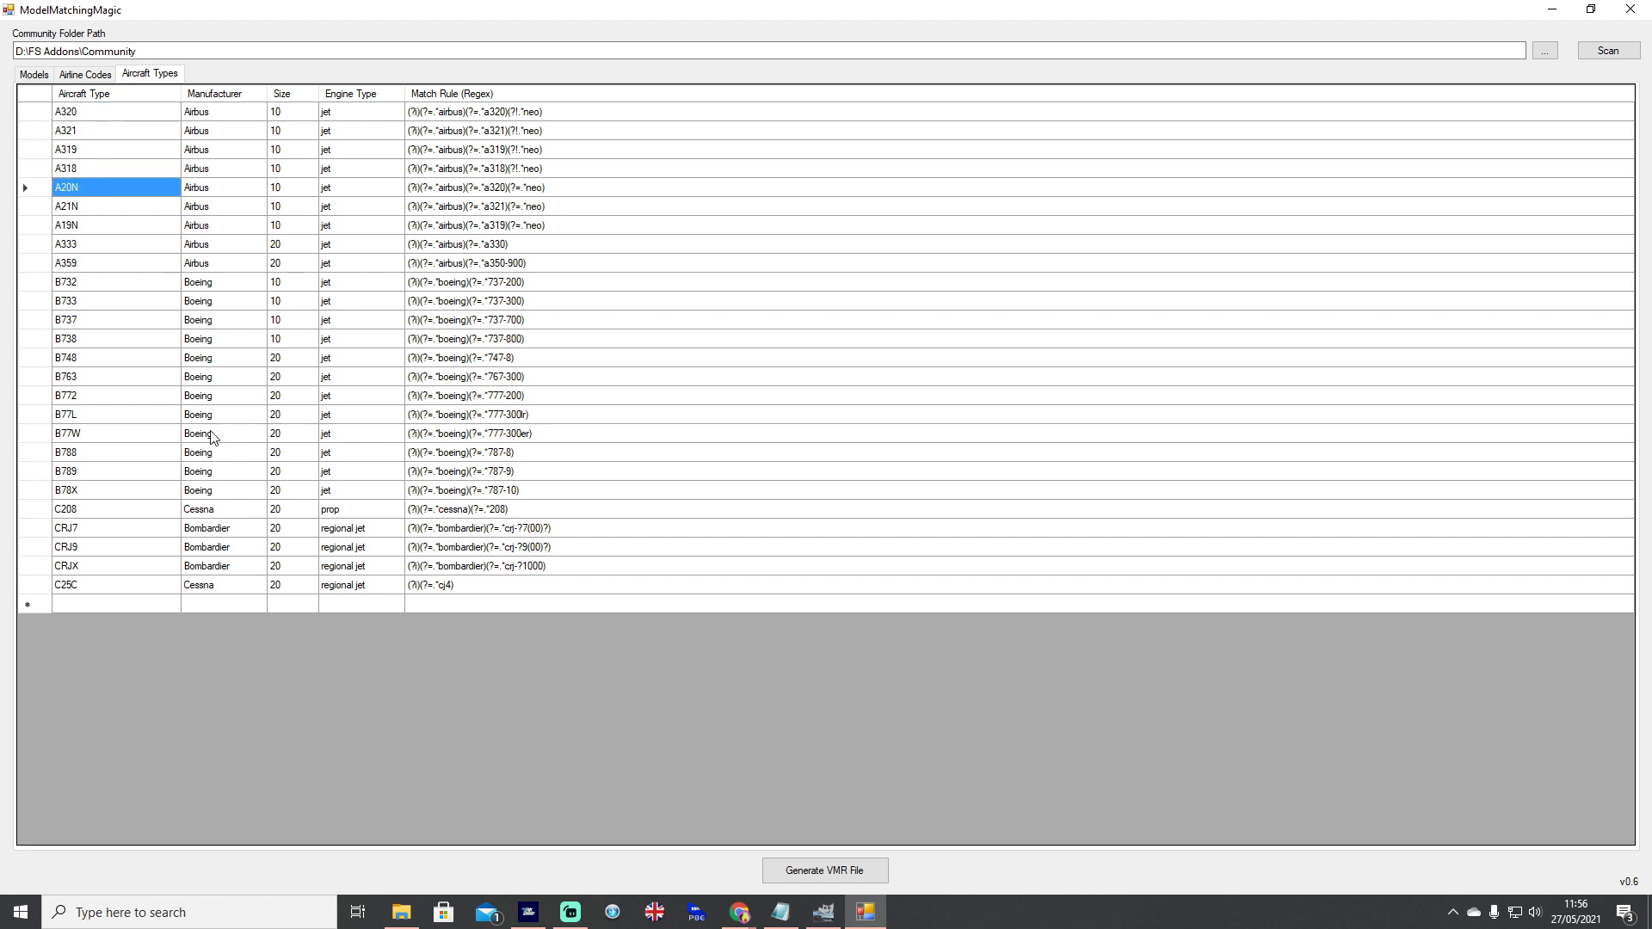
pyautogui.click(738, 912)
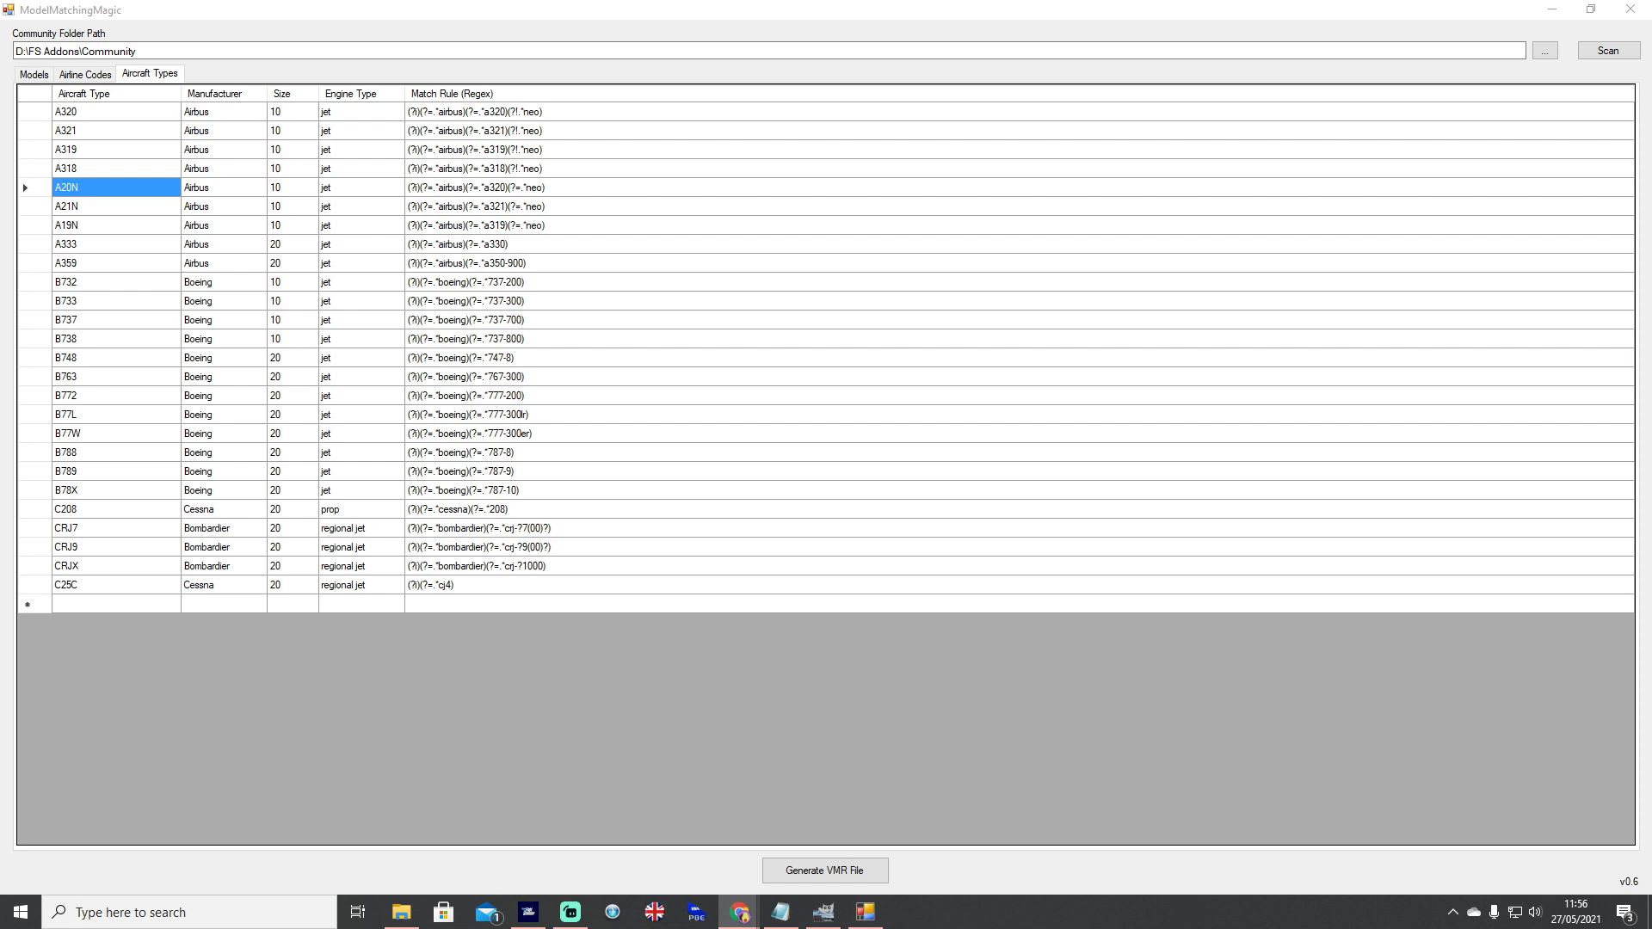
pyautogui.moveTo(272, 855)
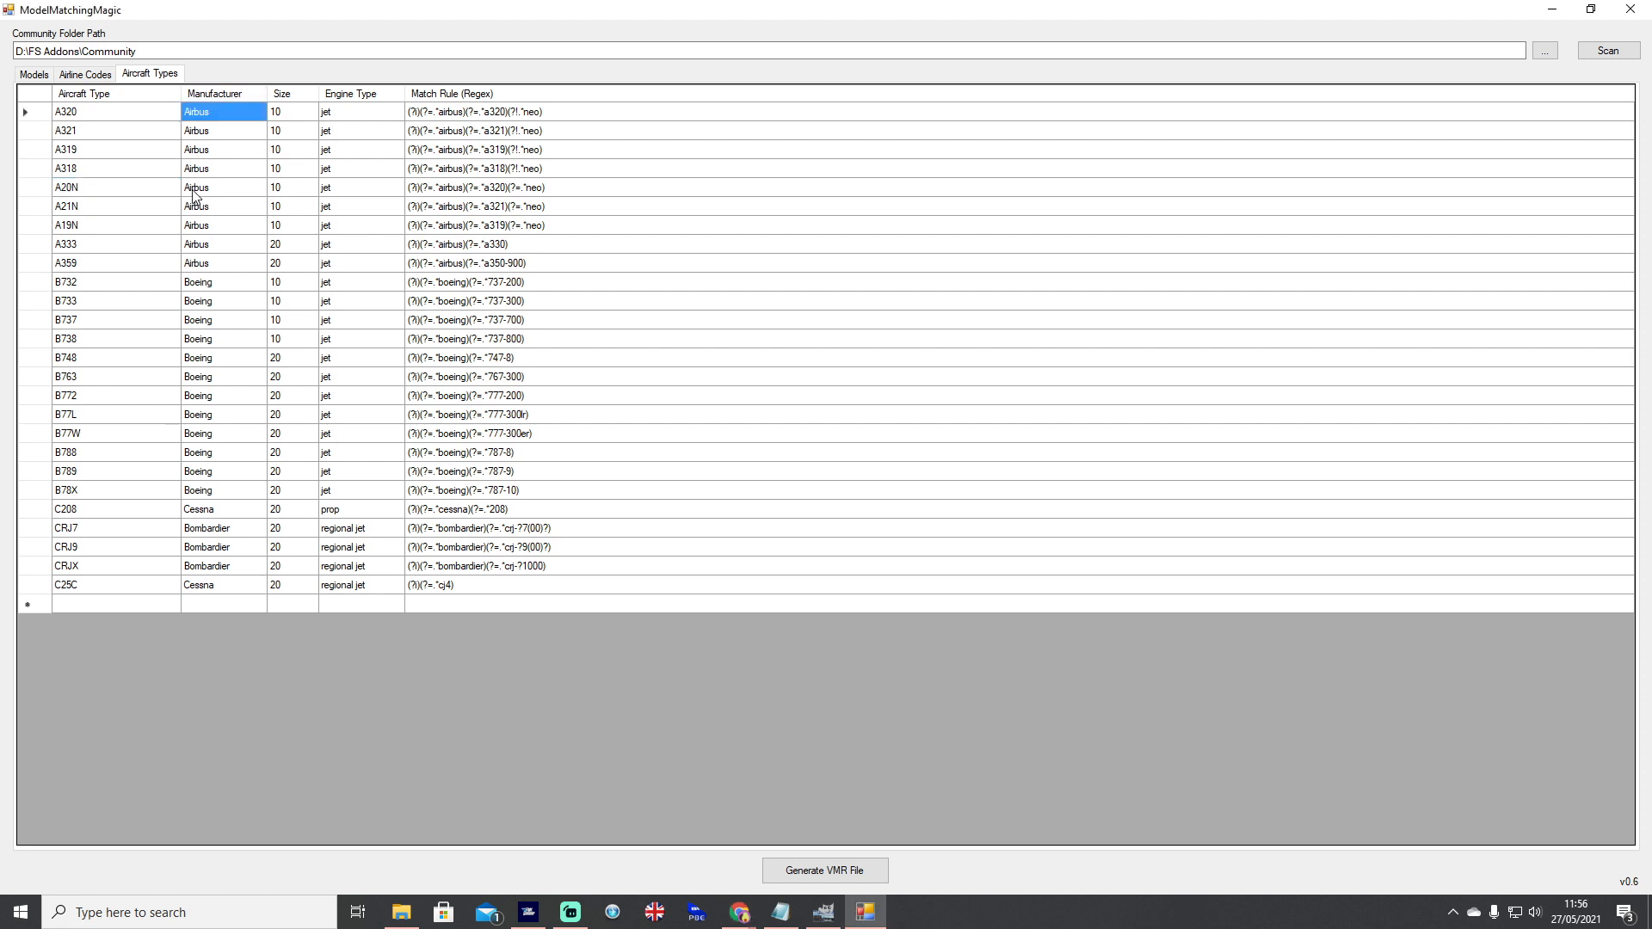
pyautogui.click(66, 148)
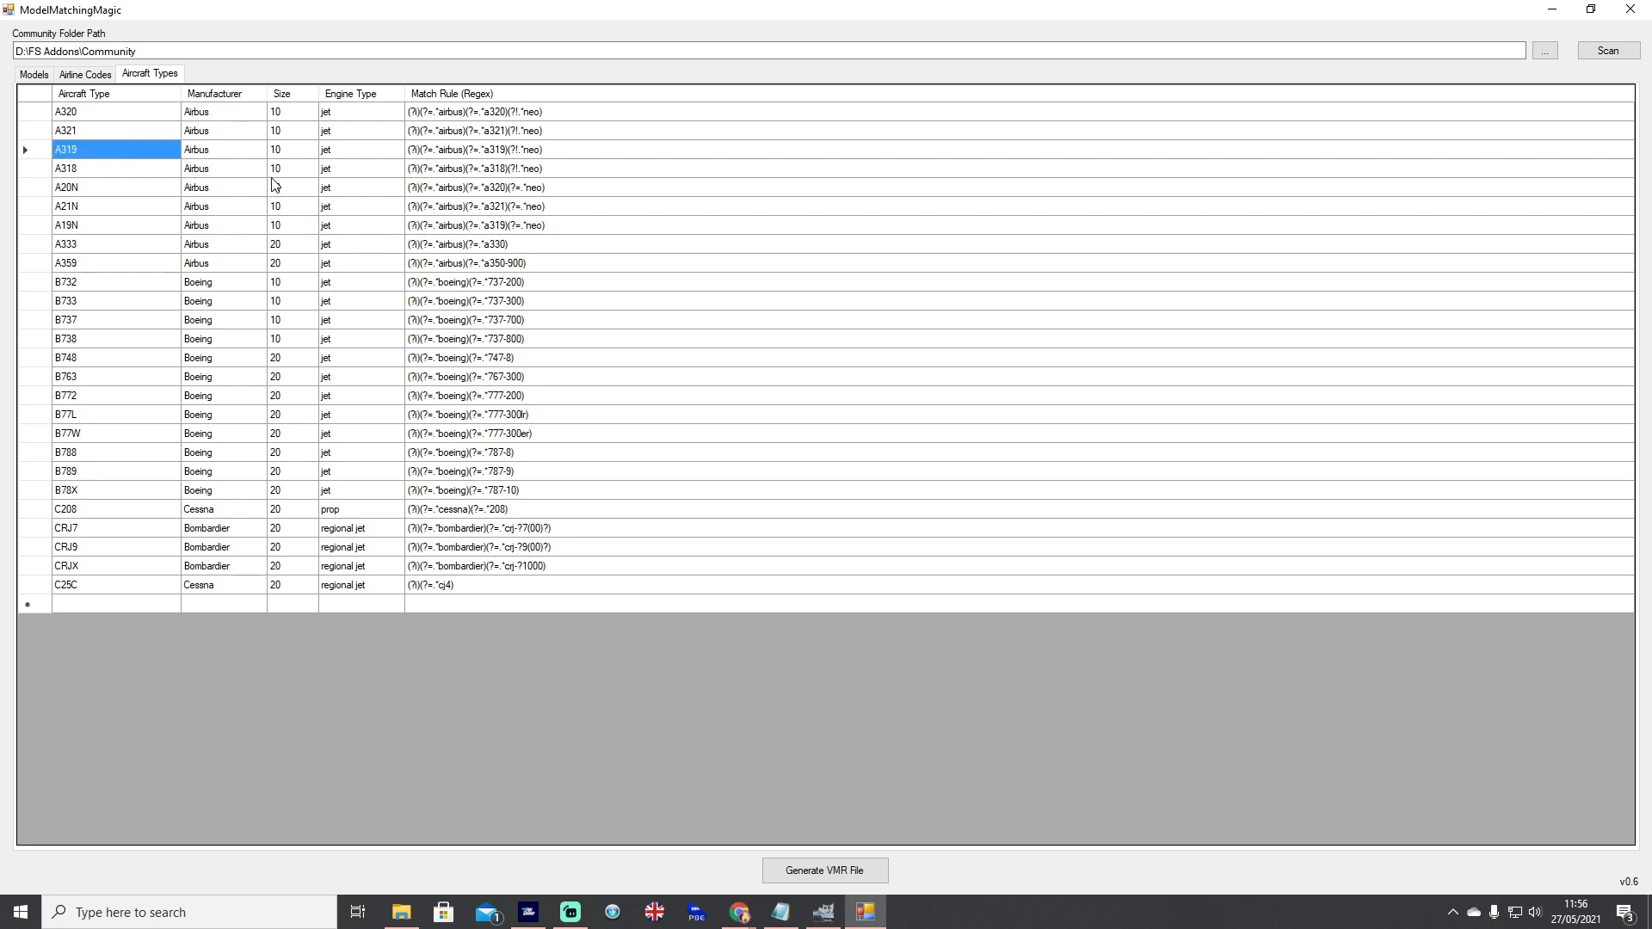
pyautogui.moveTo(229, 148)
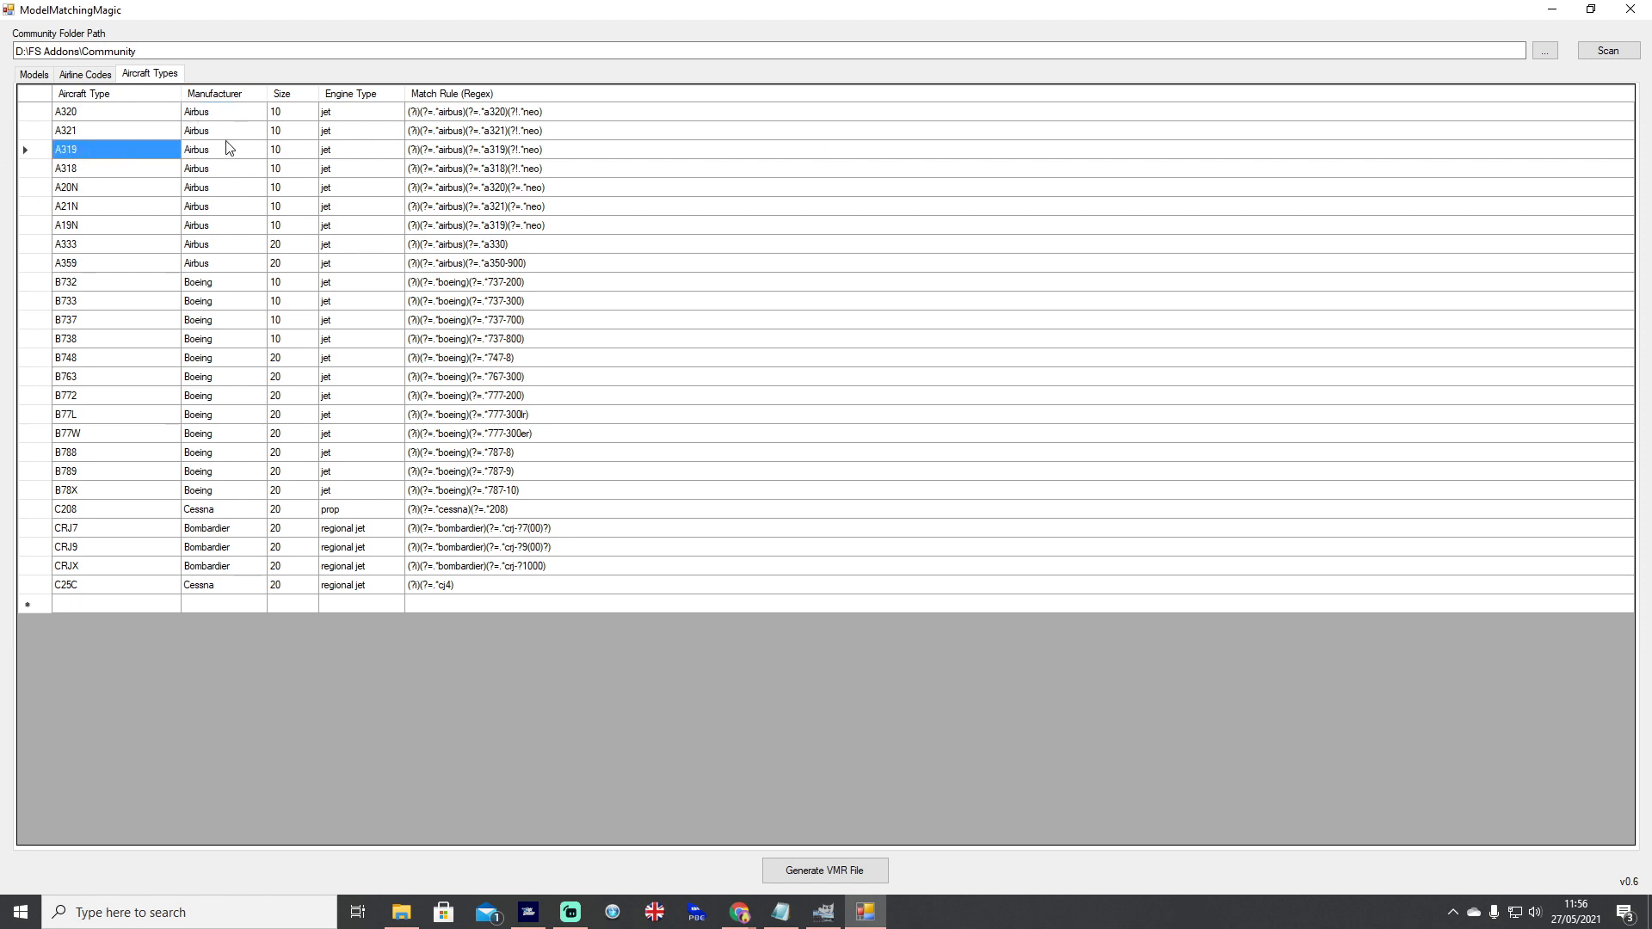
pyautogui.moveTo(200, 114)
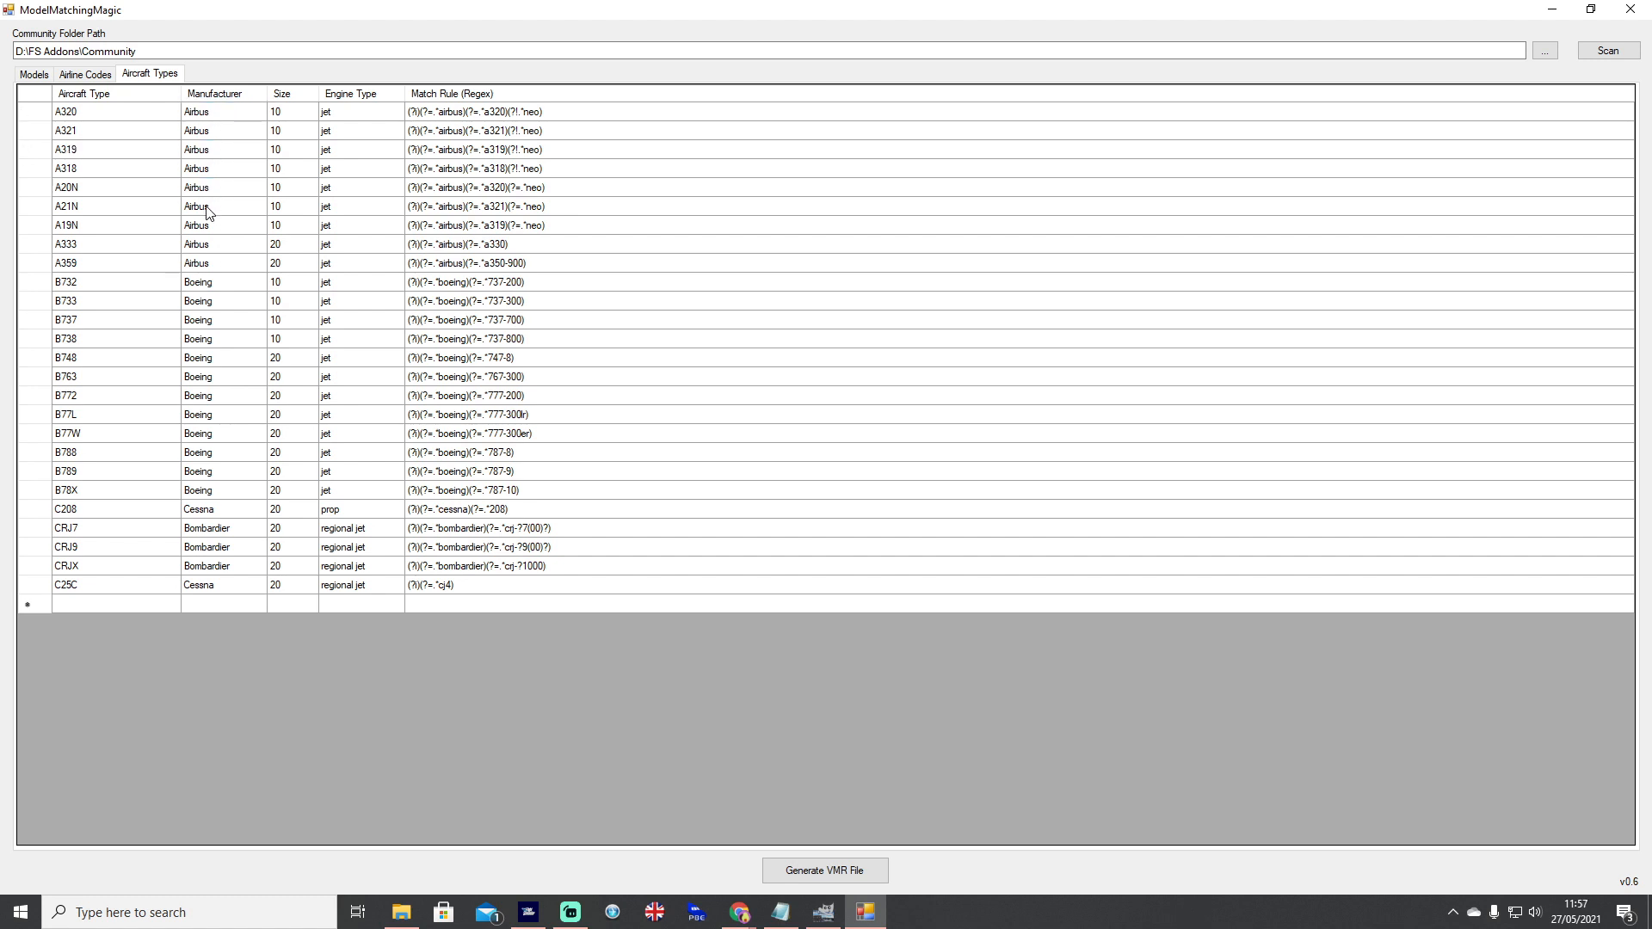
pyautogui.click(222, 243)
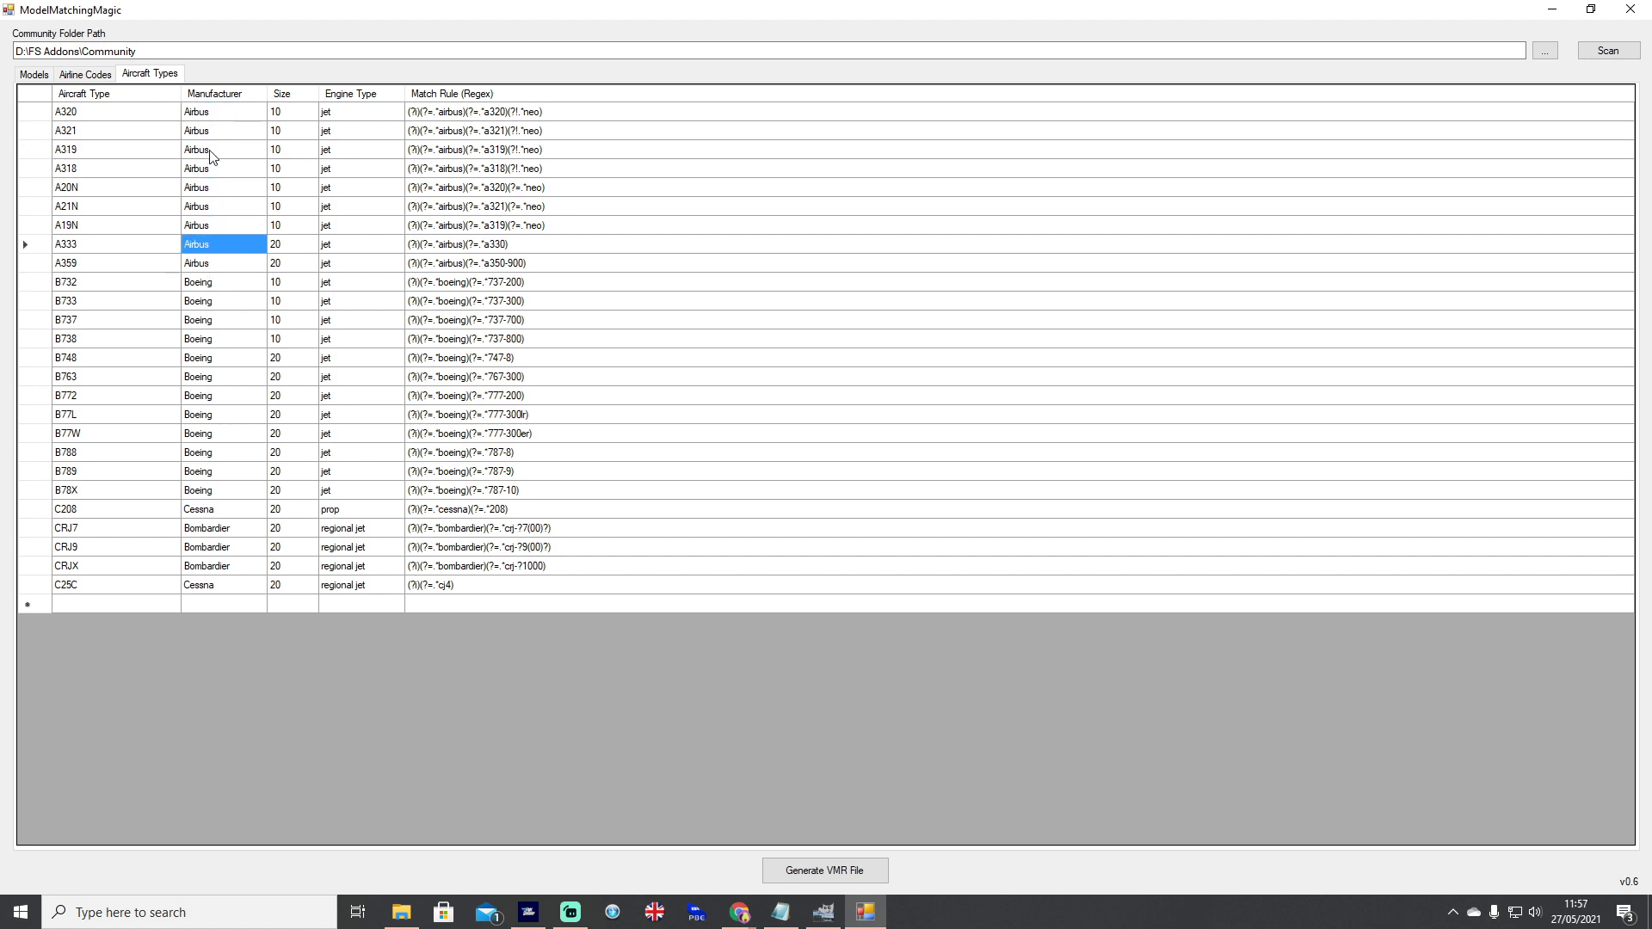
pyautogui.click(293, 205)
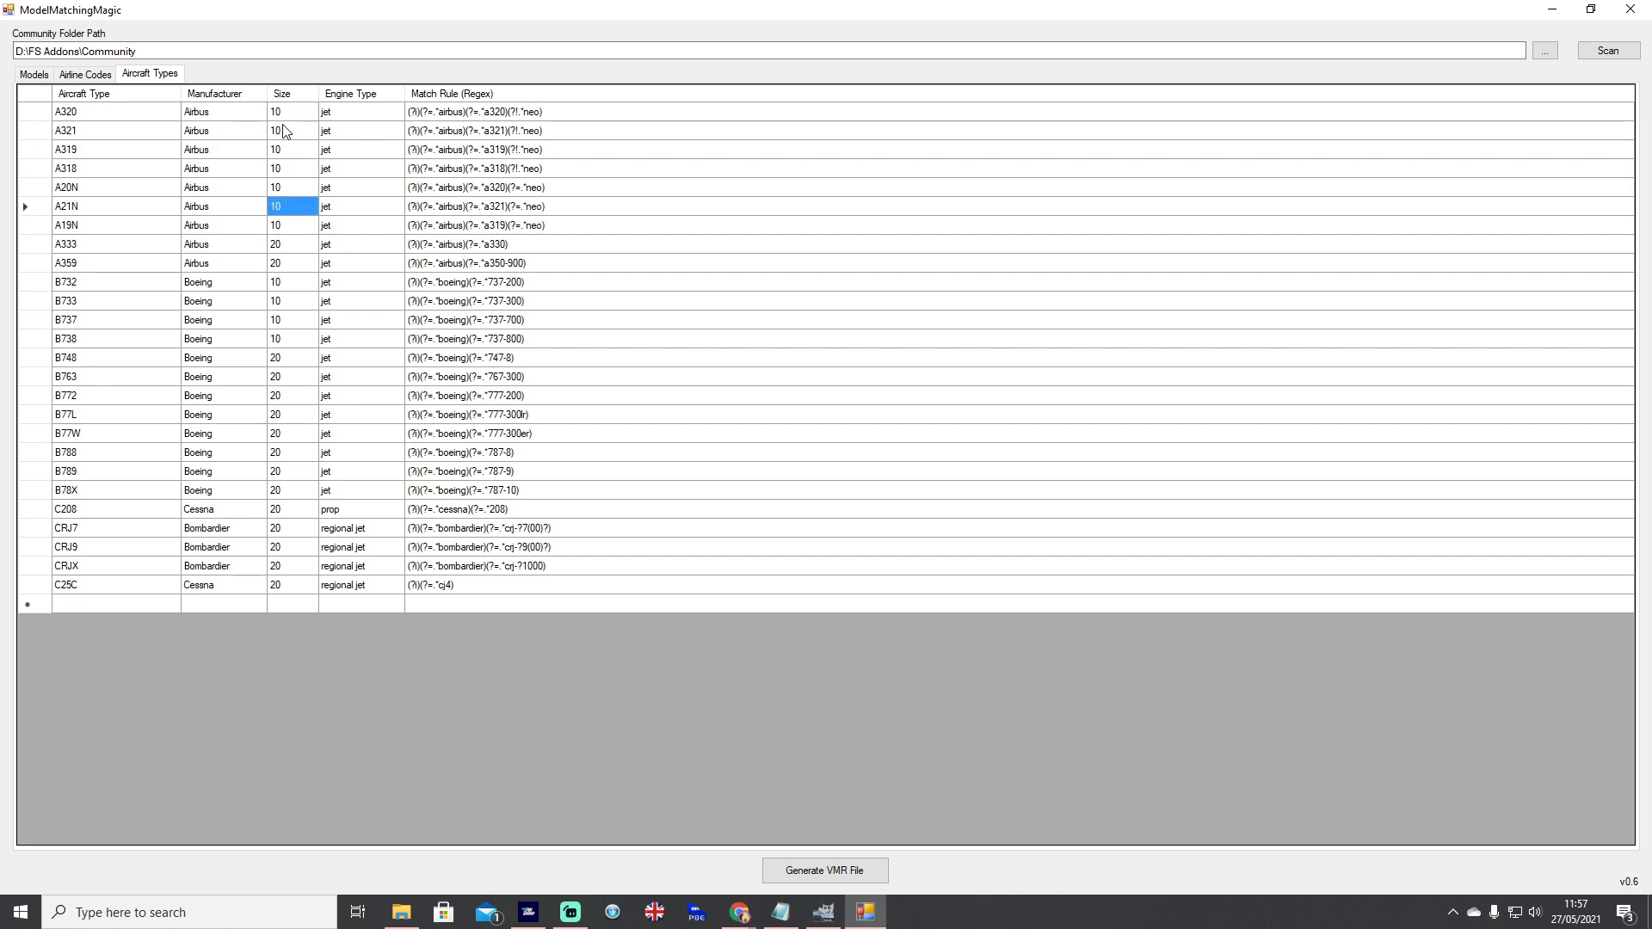
pyautogui.click(222, 112)
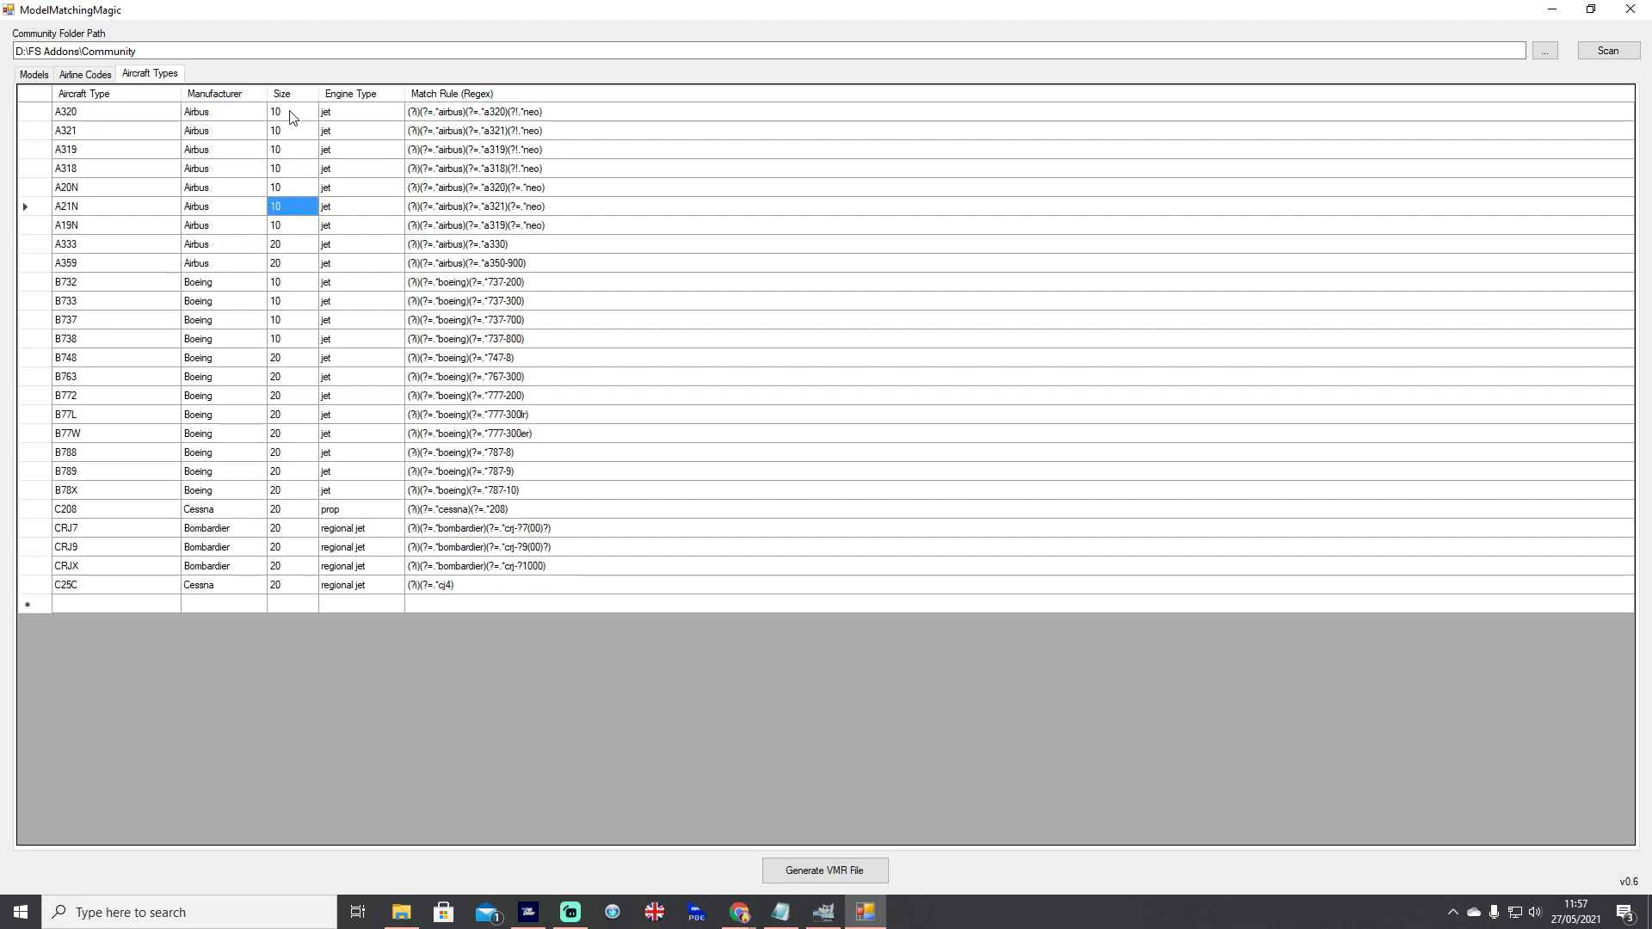
pyautogui.click(293, 186)
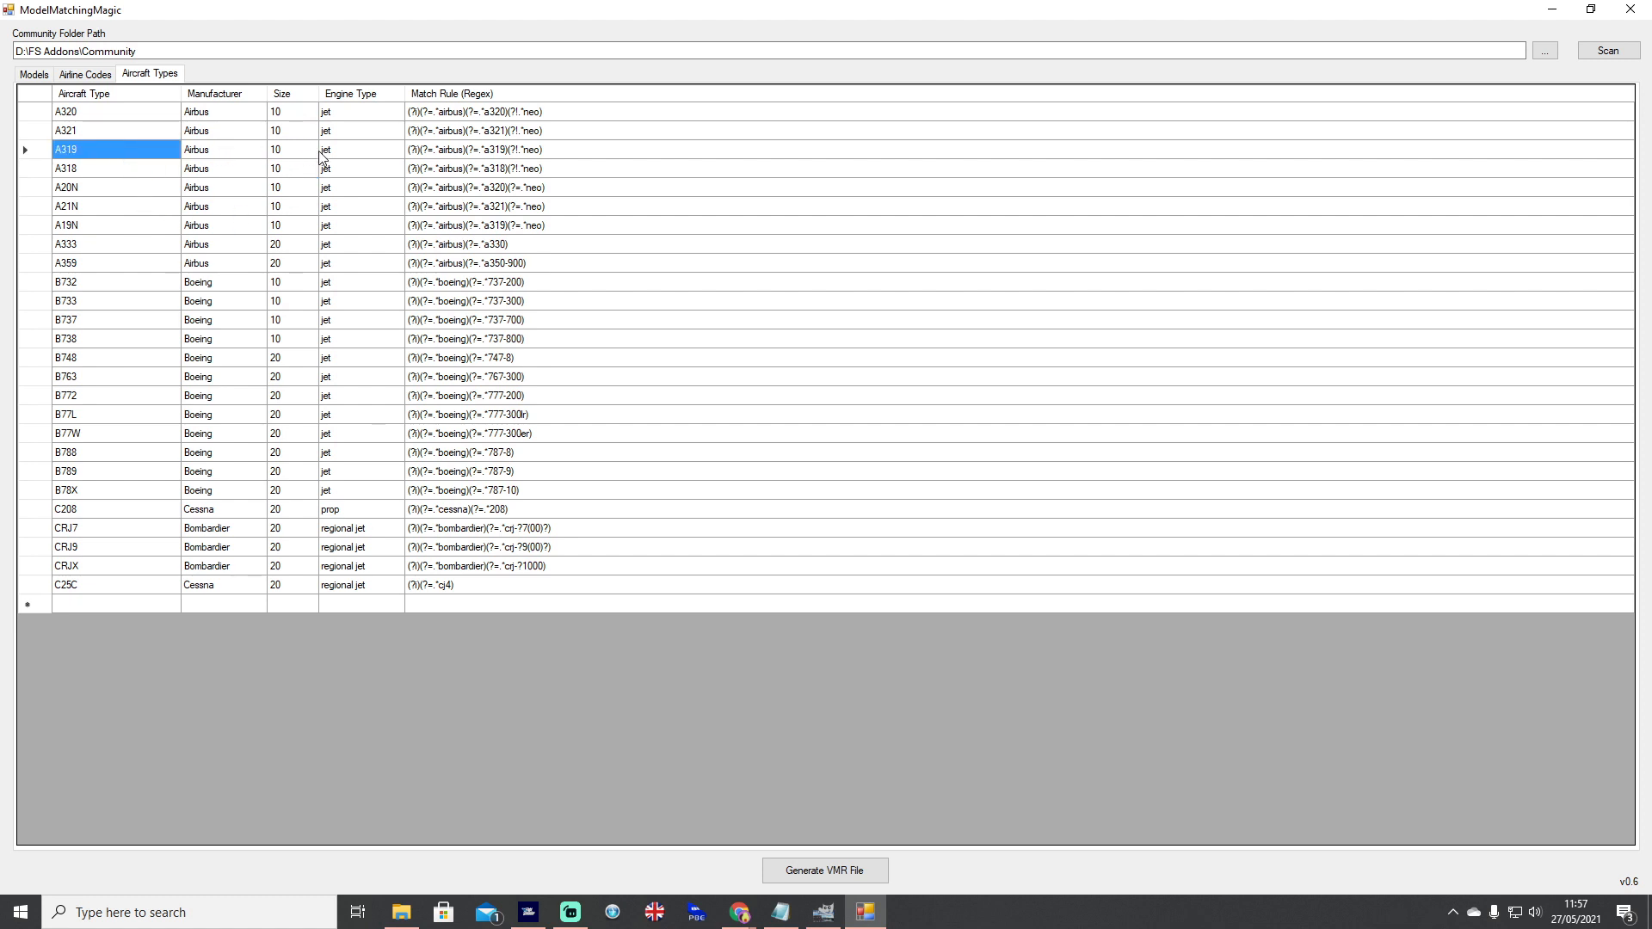
pyautogui.moveTo(302, 170)
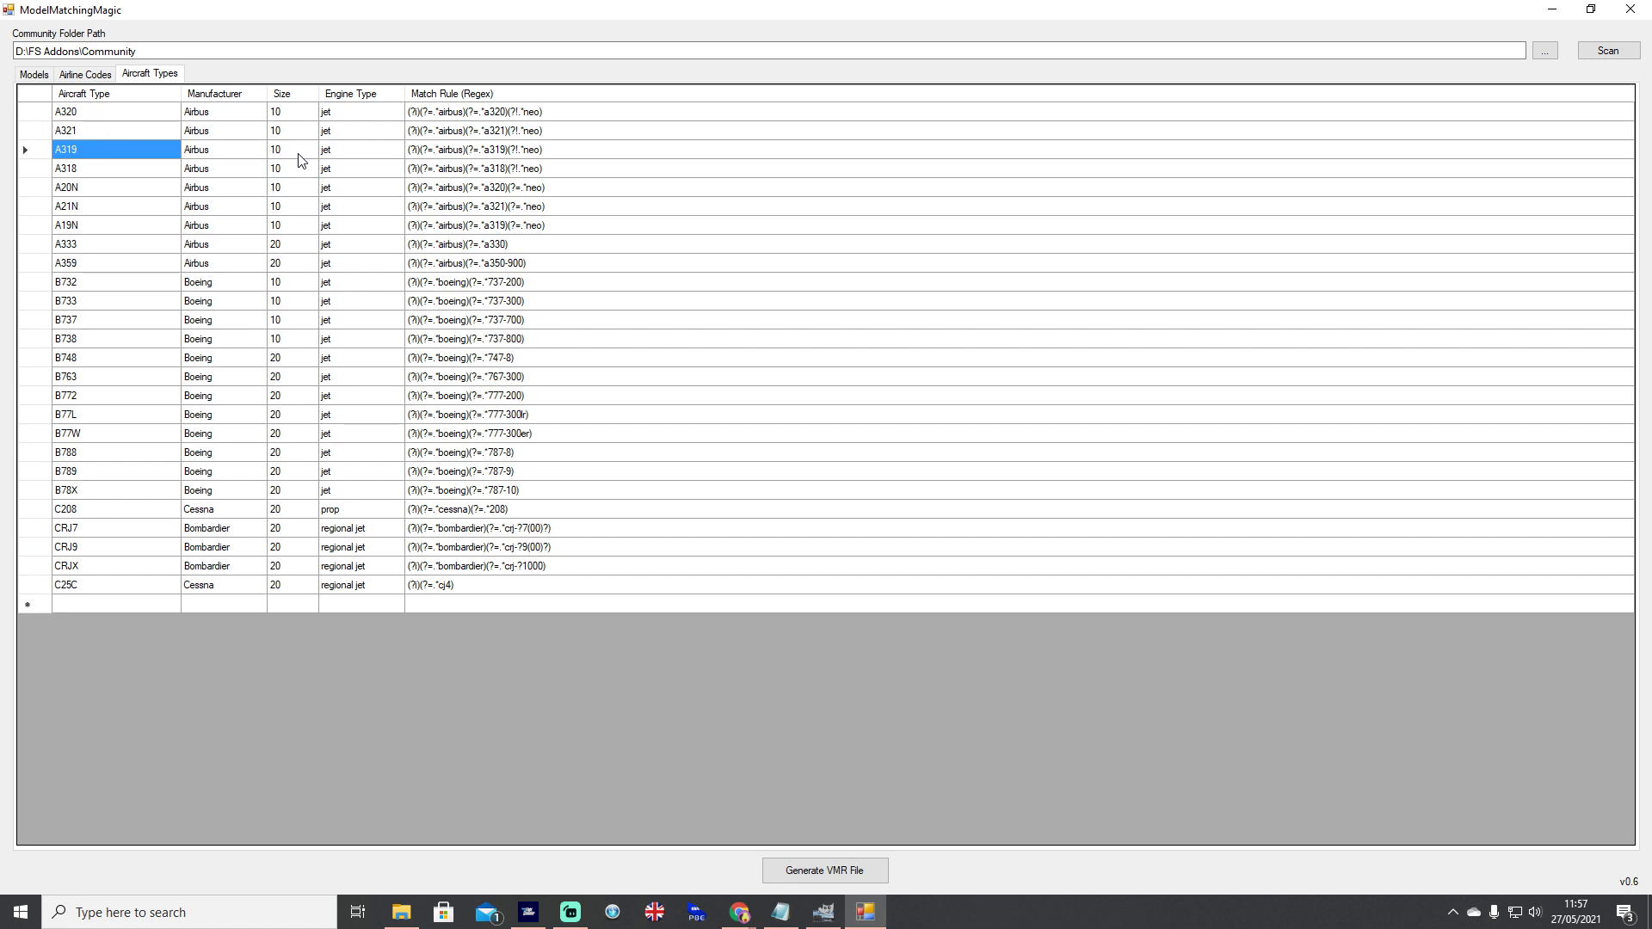
pyautogui.moveTo(298, 148)
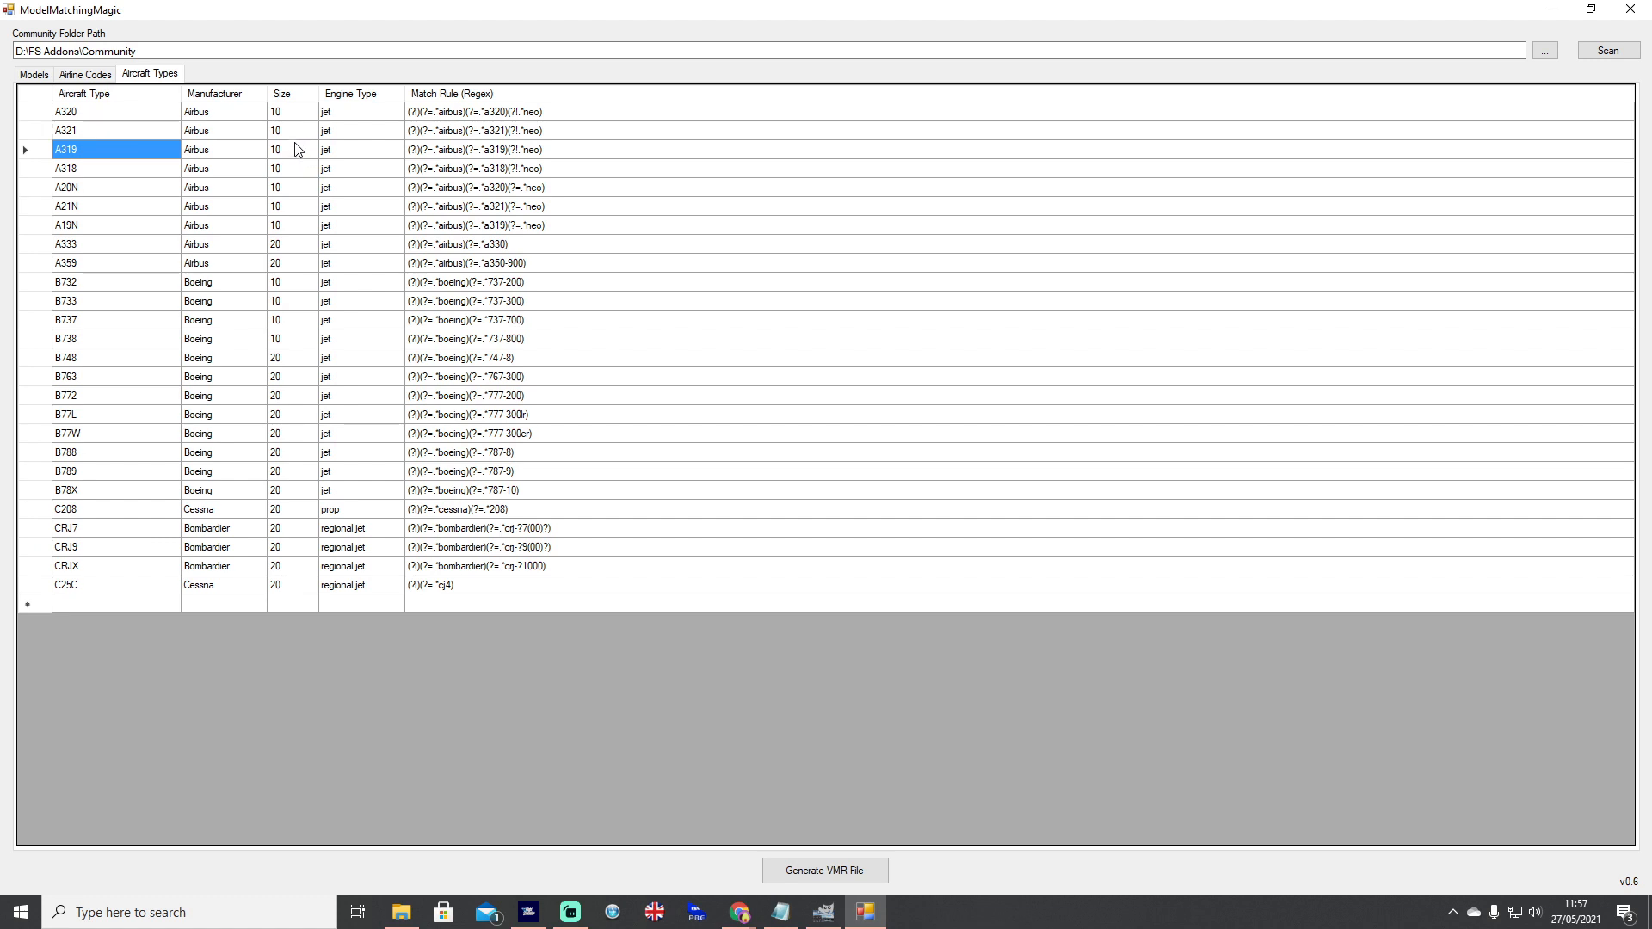
pyautogui.moveTo(287, 158)
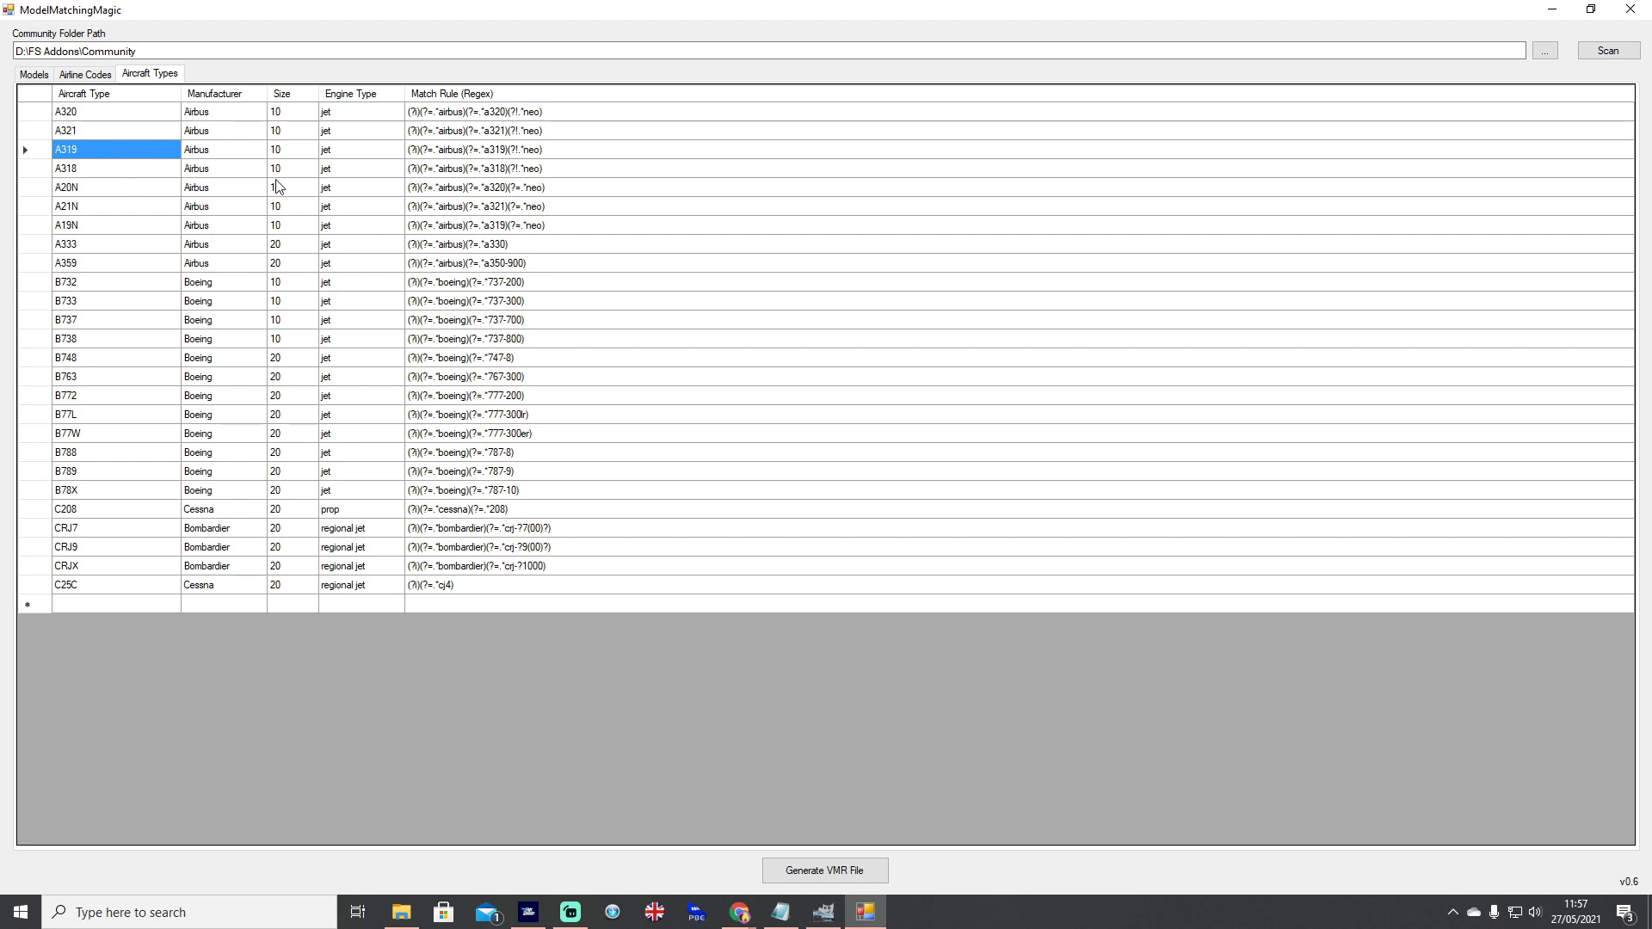
pyautogui.moveTo(208, 184)
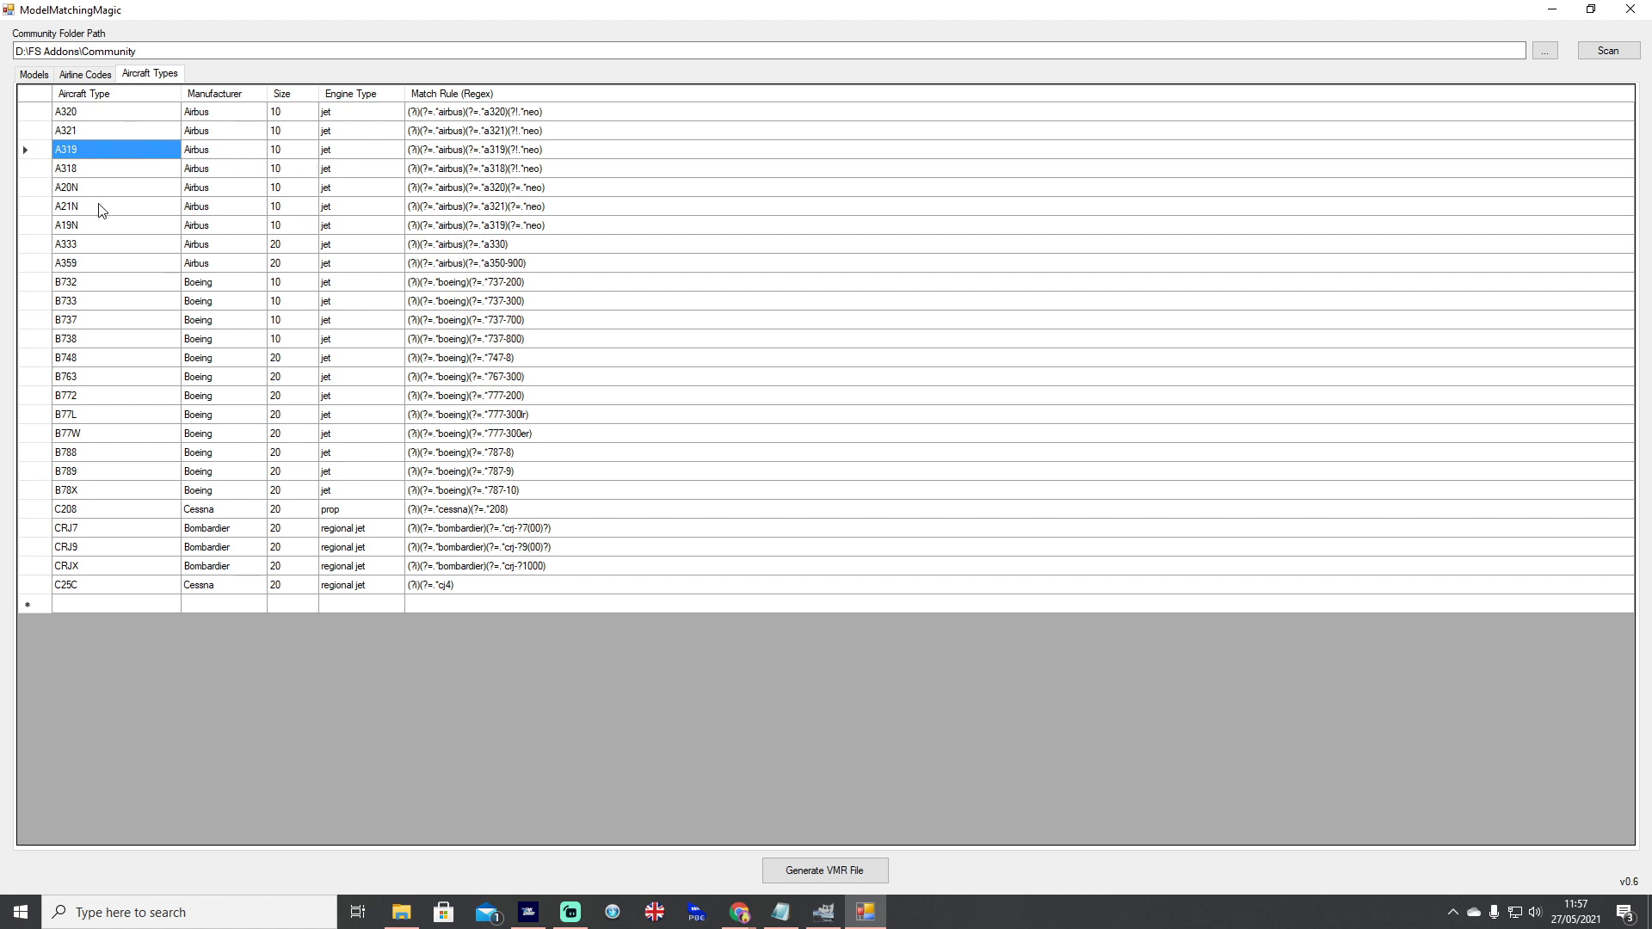
pyautogui.click(66, 187)
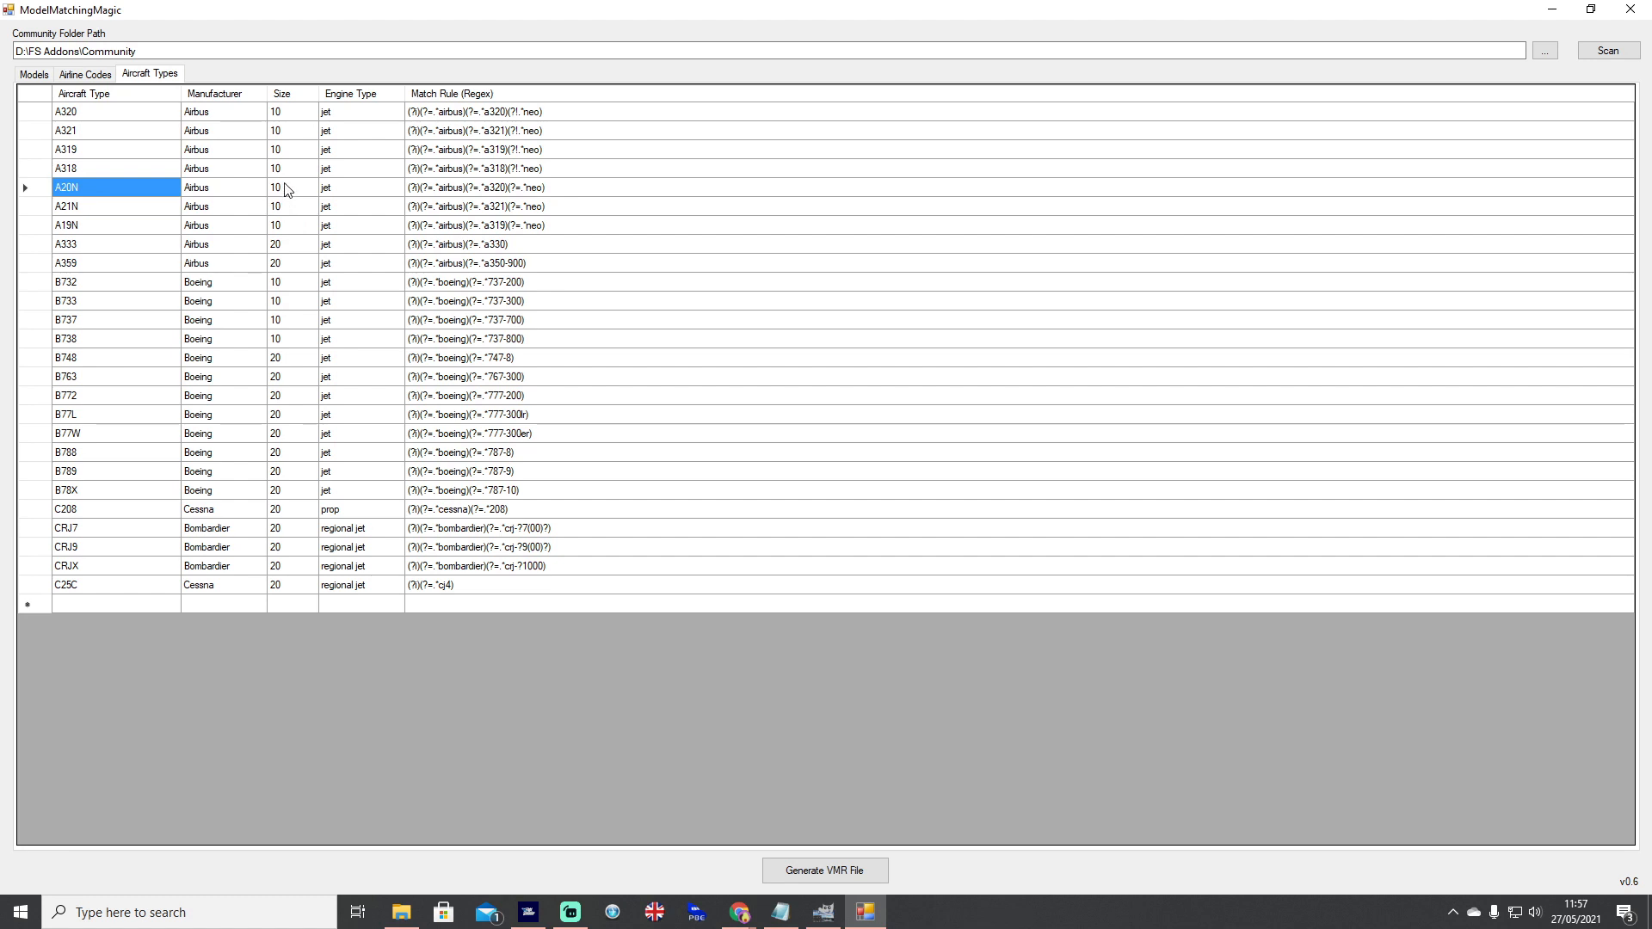
pyautogui.click(289, 148)
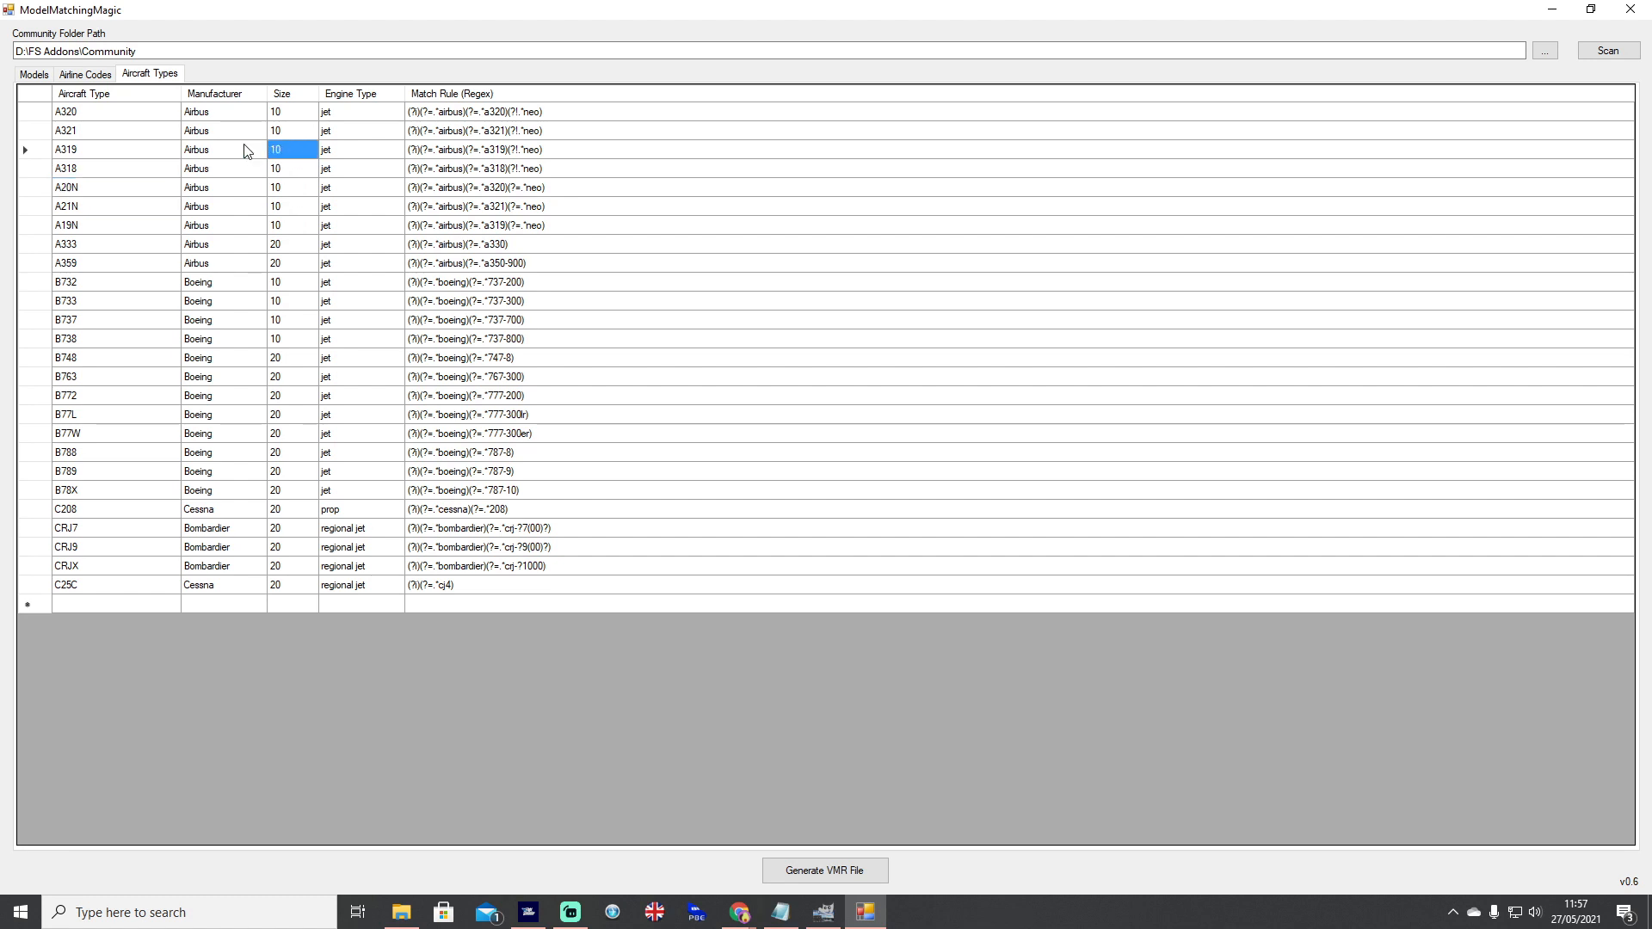
pyautogui.click(293, 187)
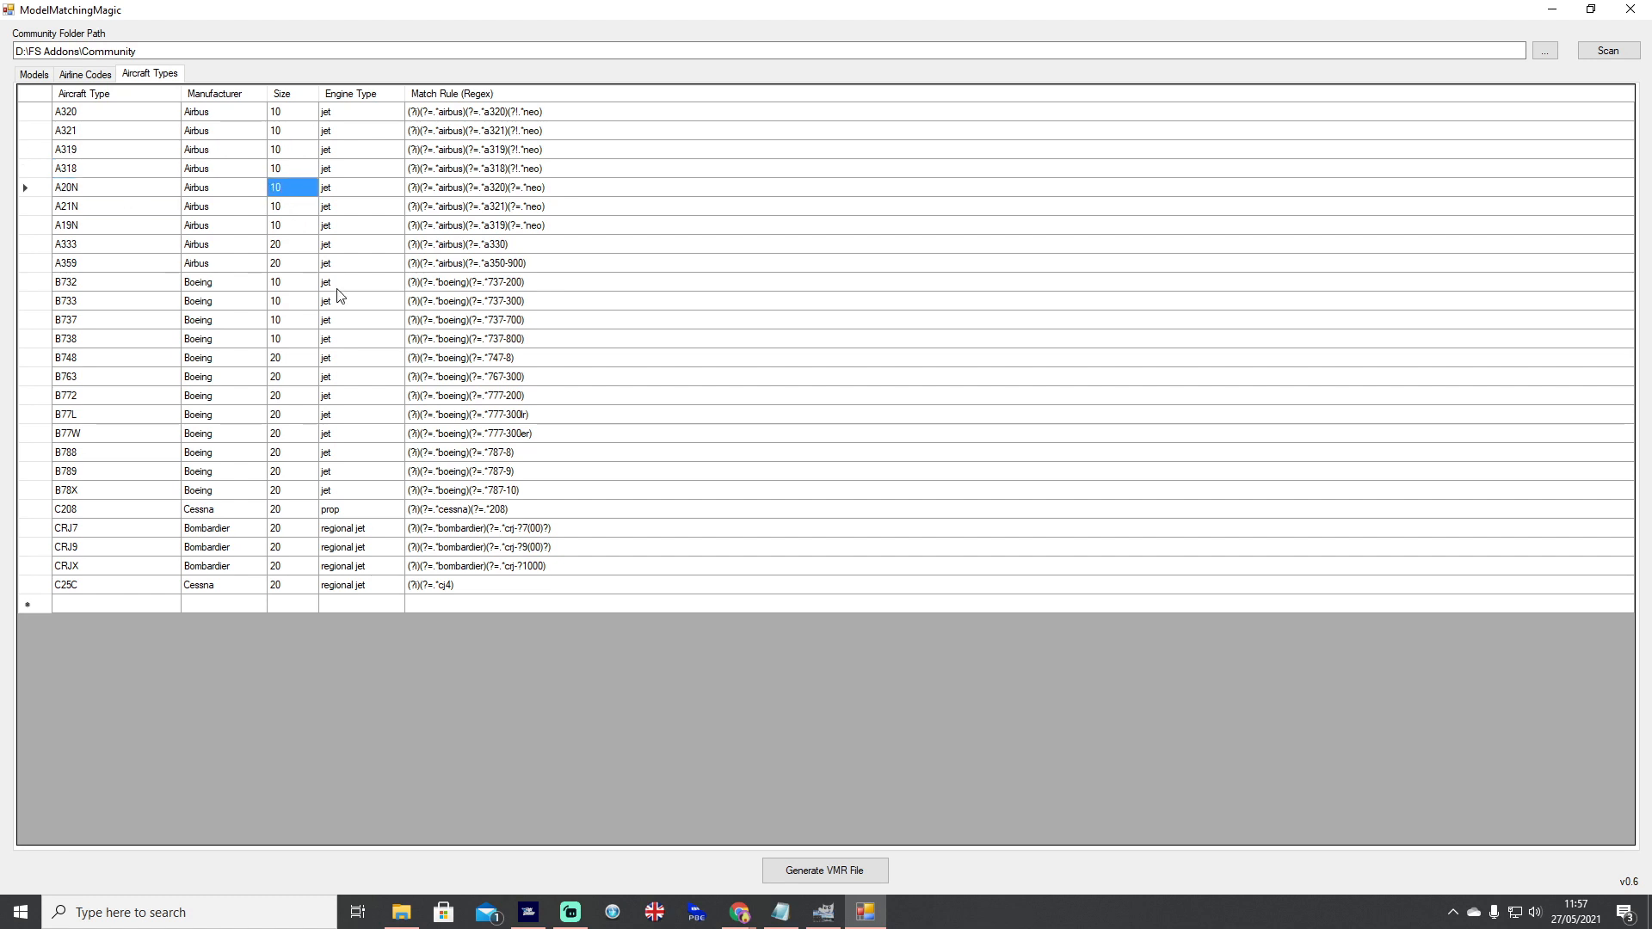
pyautogui.click(739, 912)
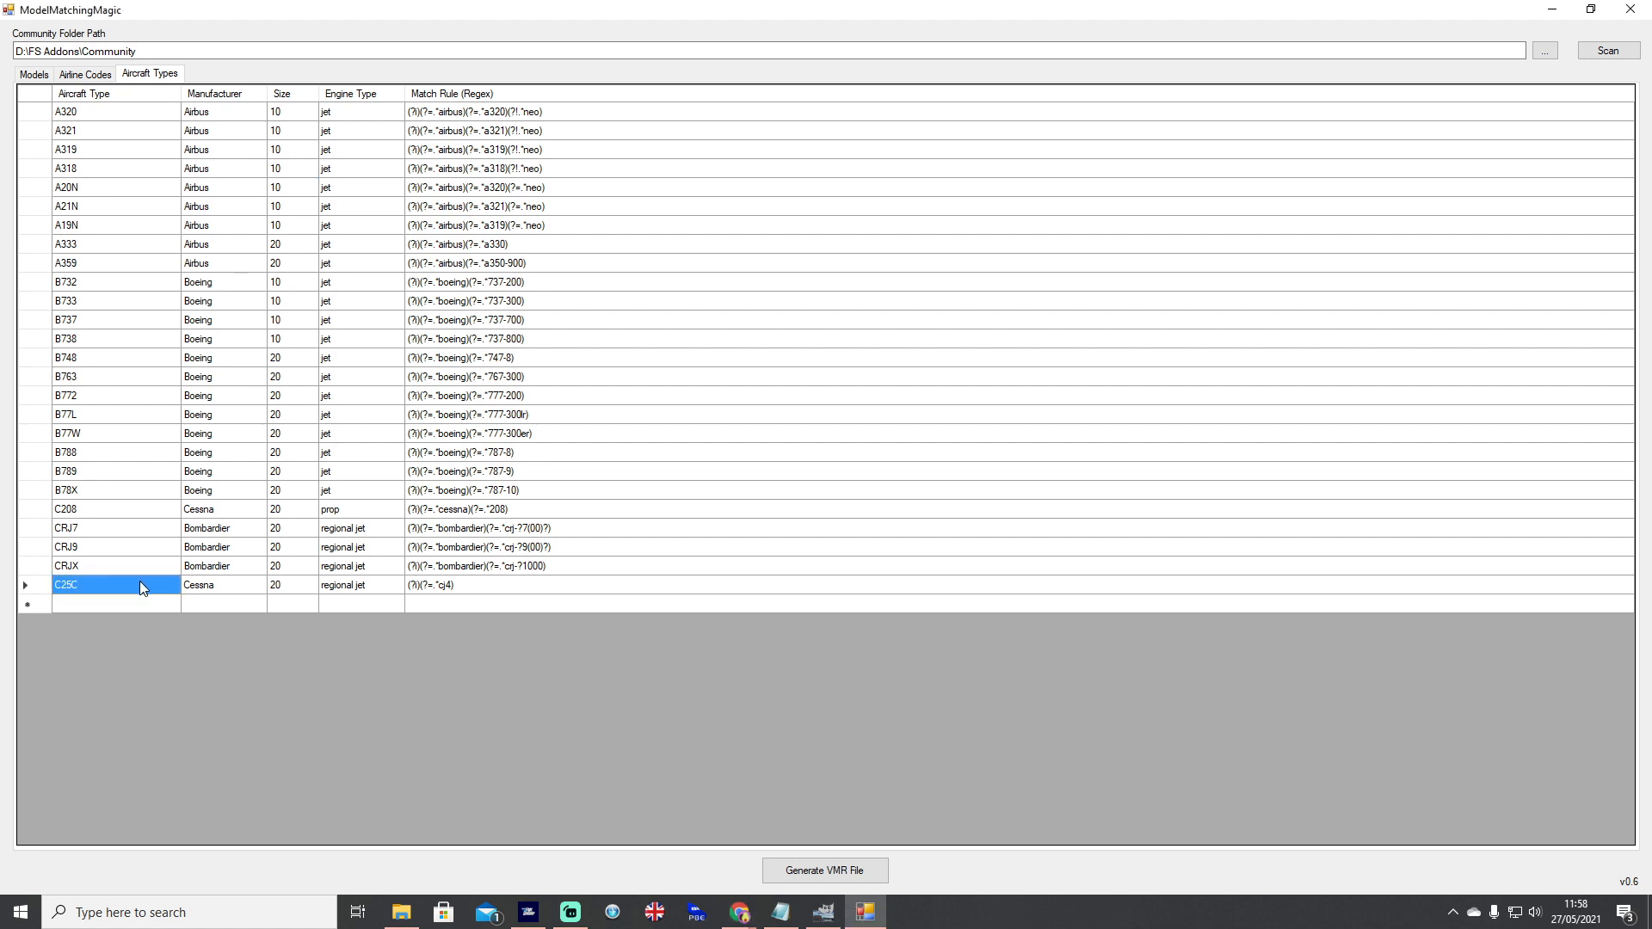
pyautogui.click(67, 510)
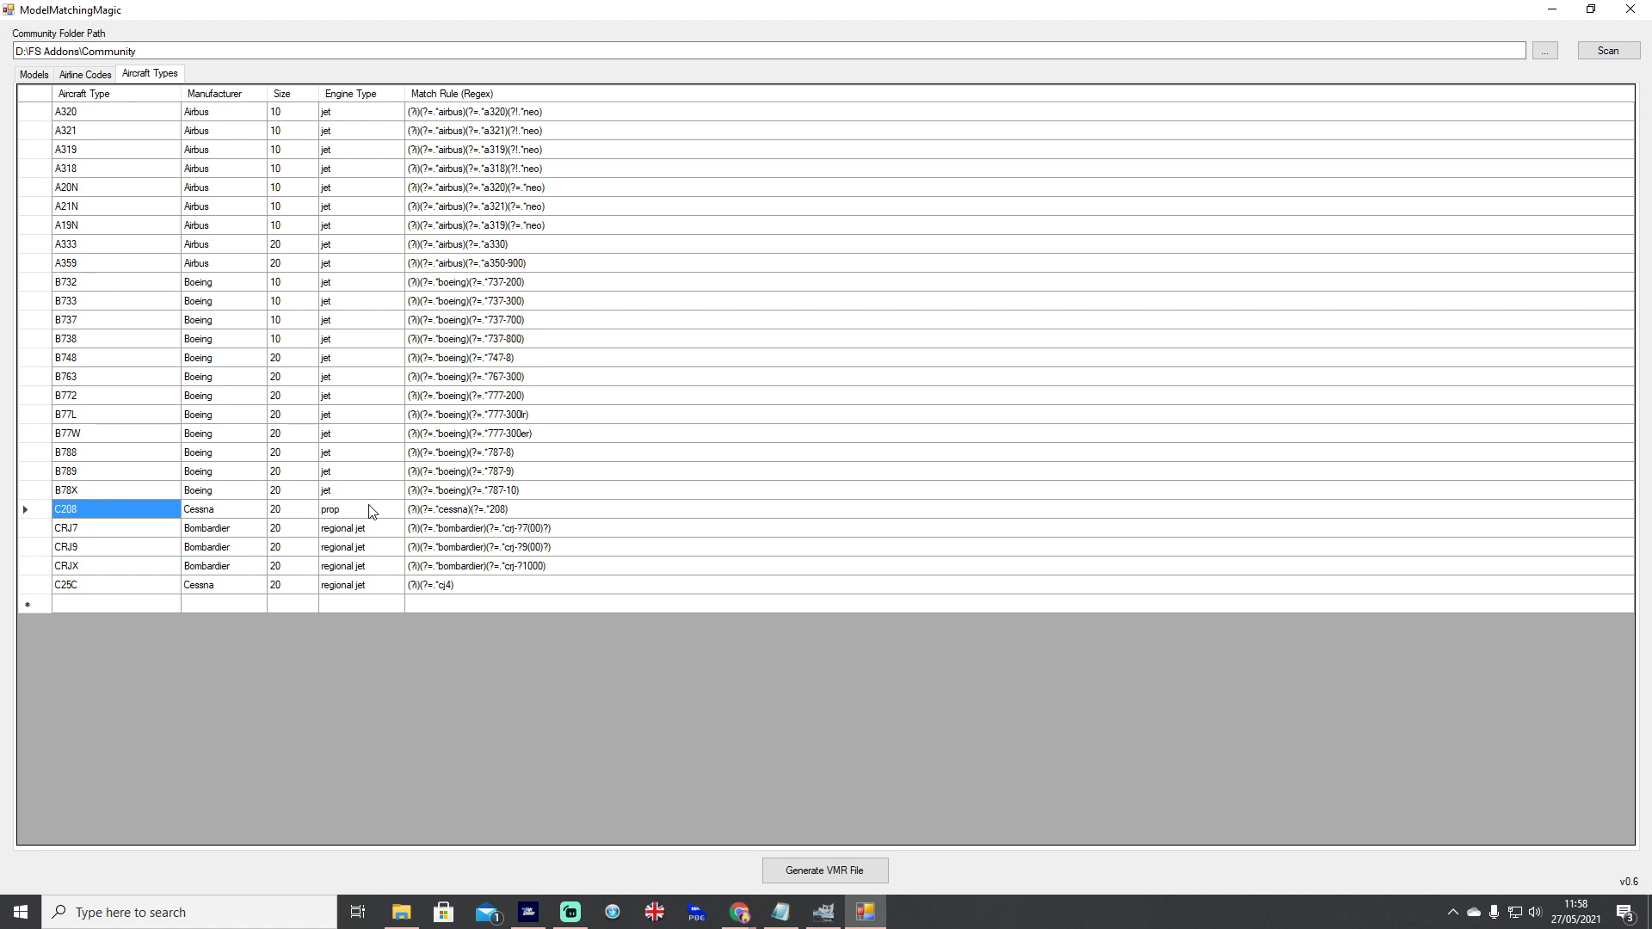
pyautogui.moveTo(368, 517)
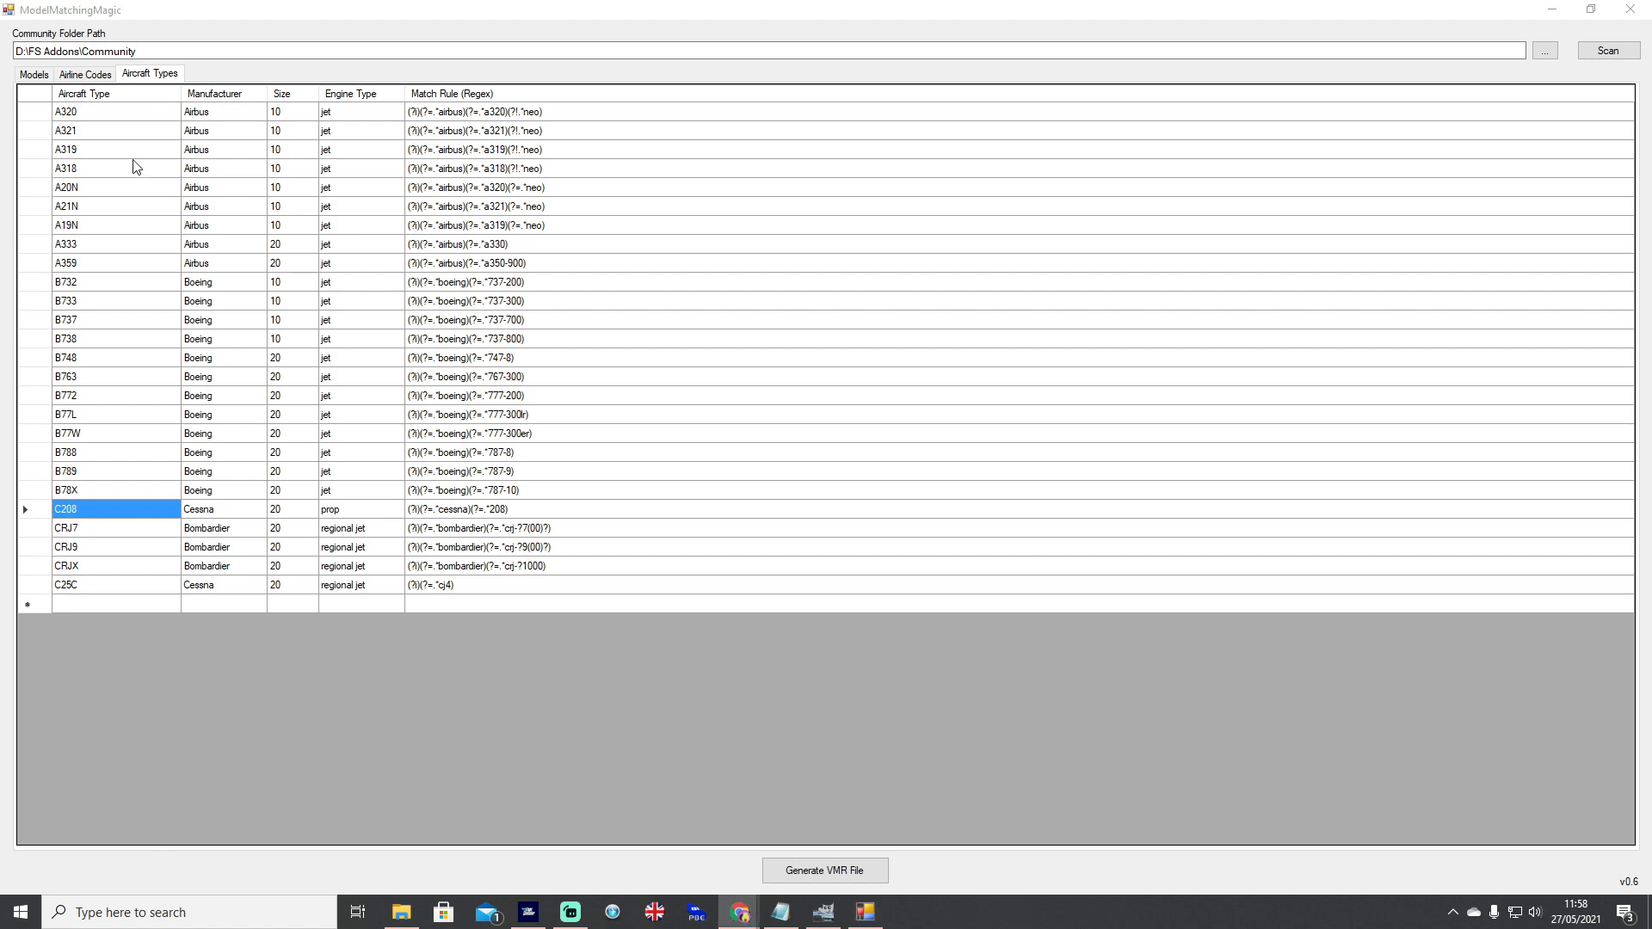
pyautogui.click(66, 148)
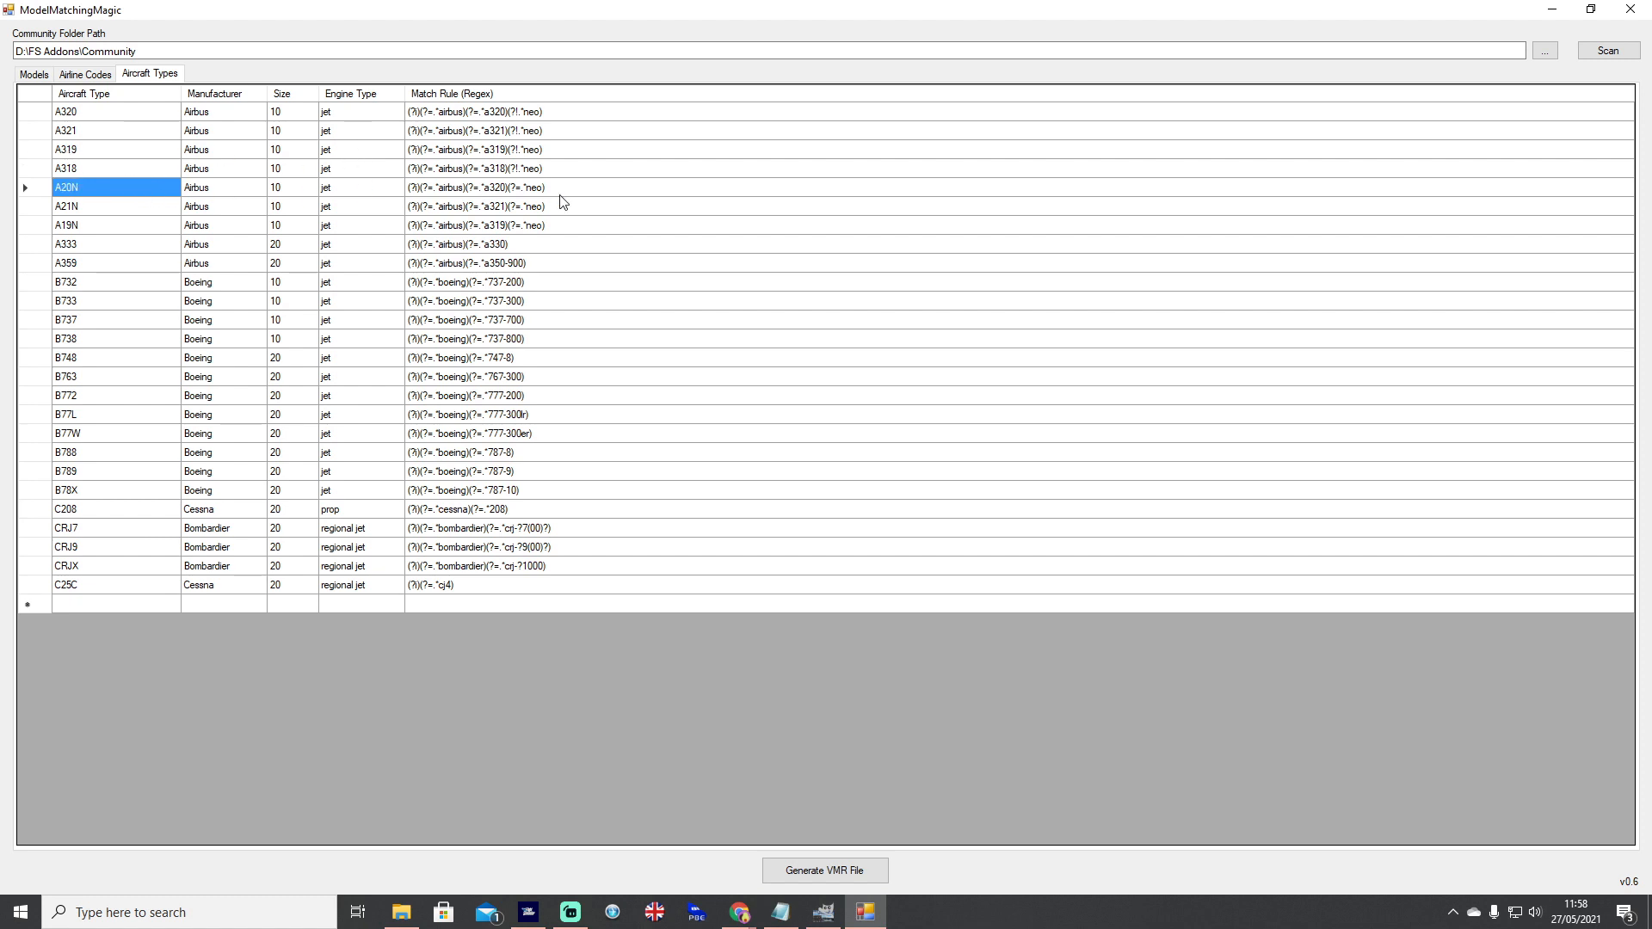
pyautogui.moveTo(219, 195)
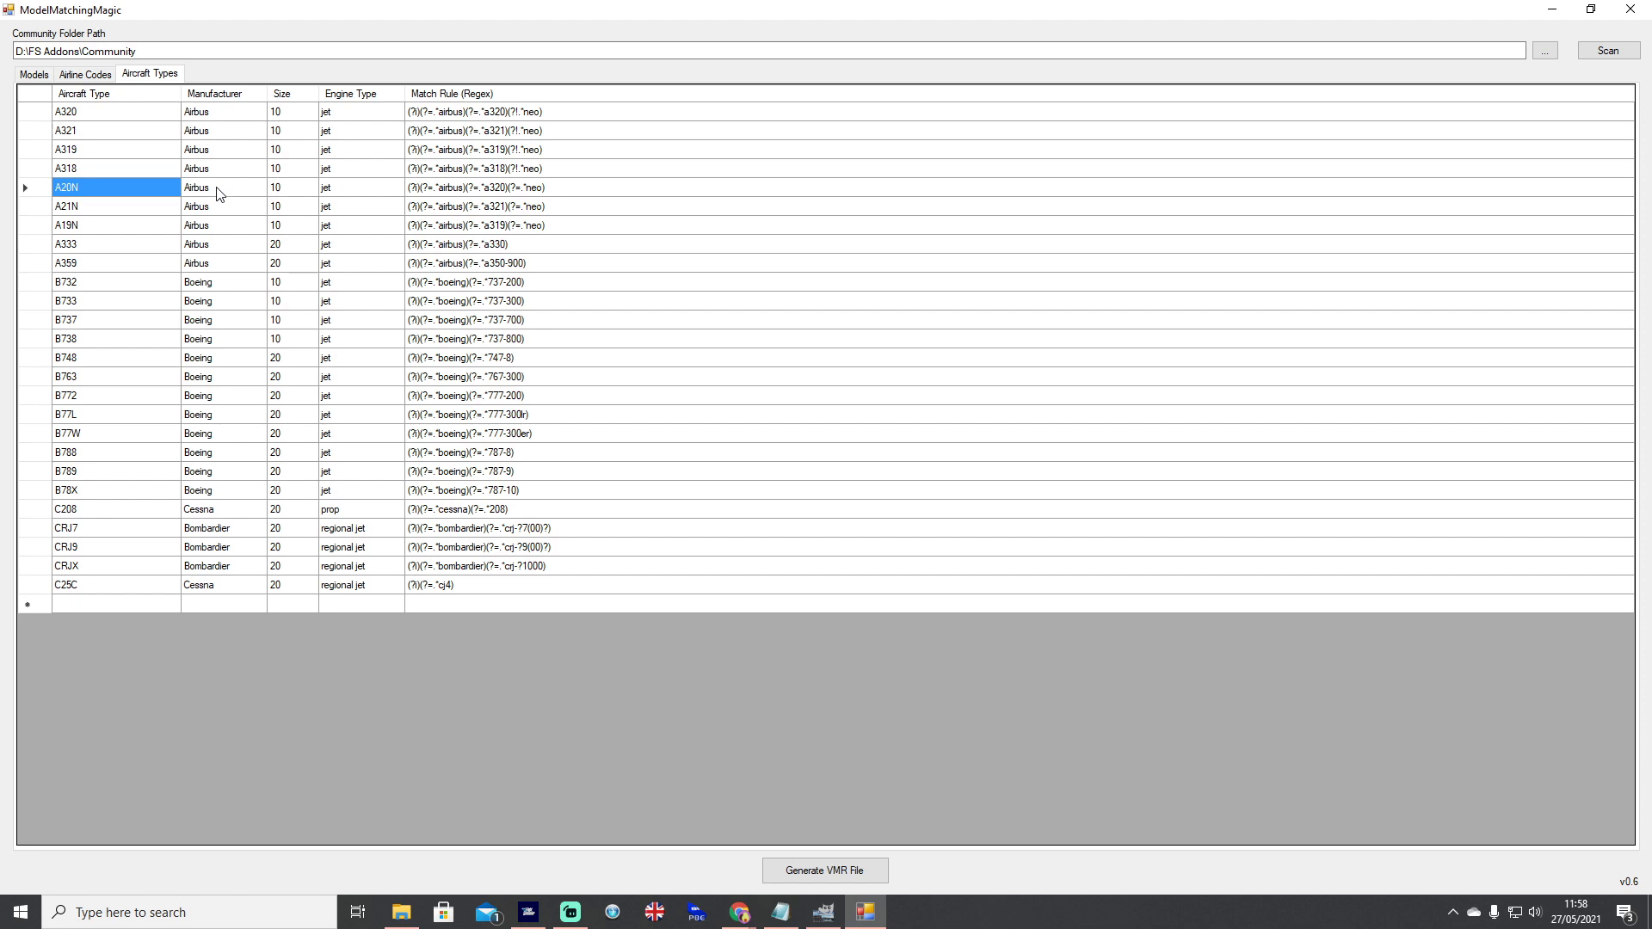
pyautogui.click(353, 112)
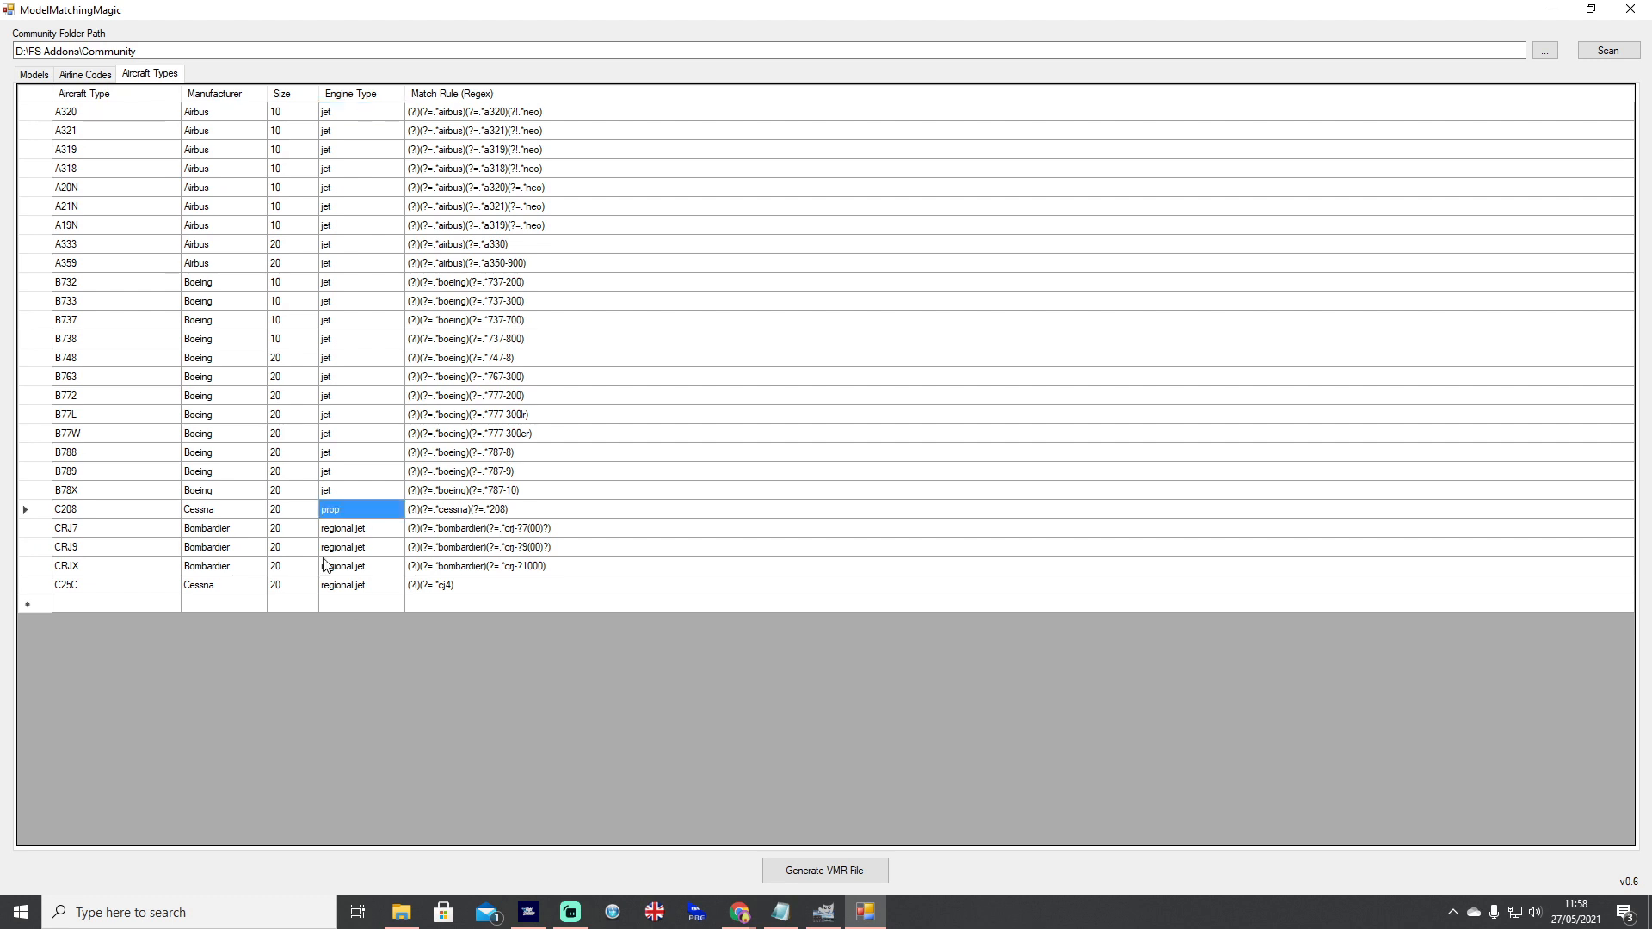
pyautogui.click(279, 509)
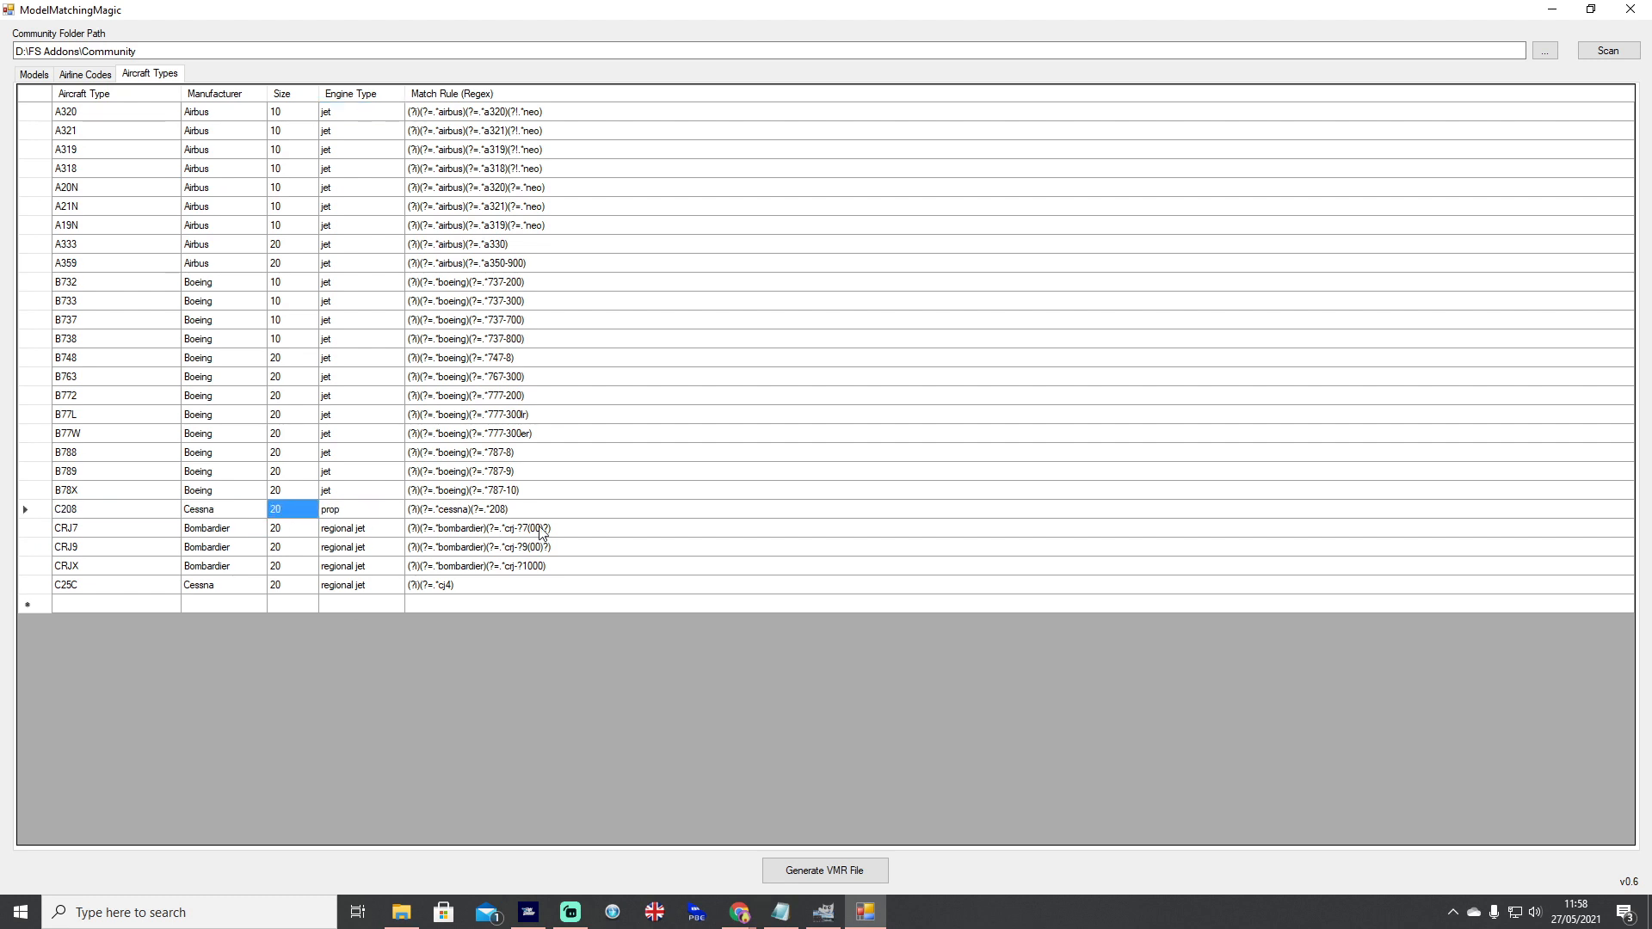
pyautogui.click(114, 509)
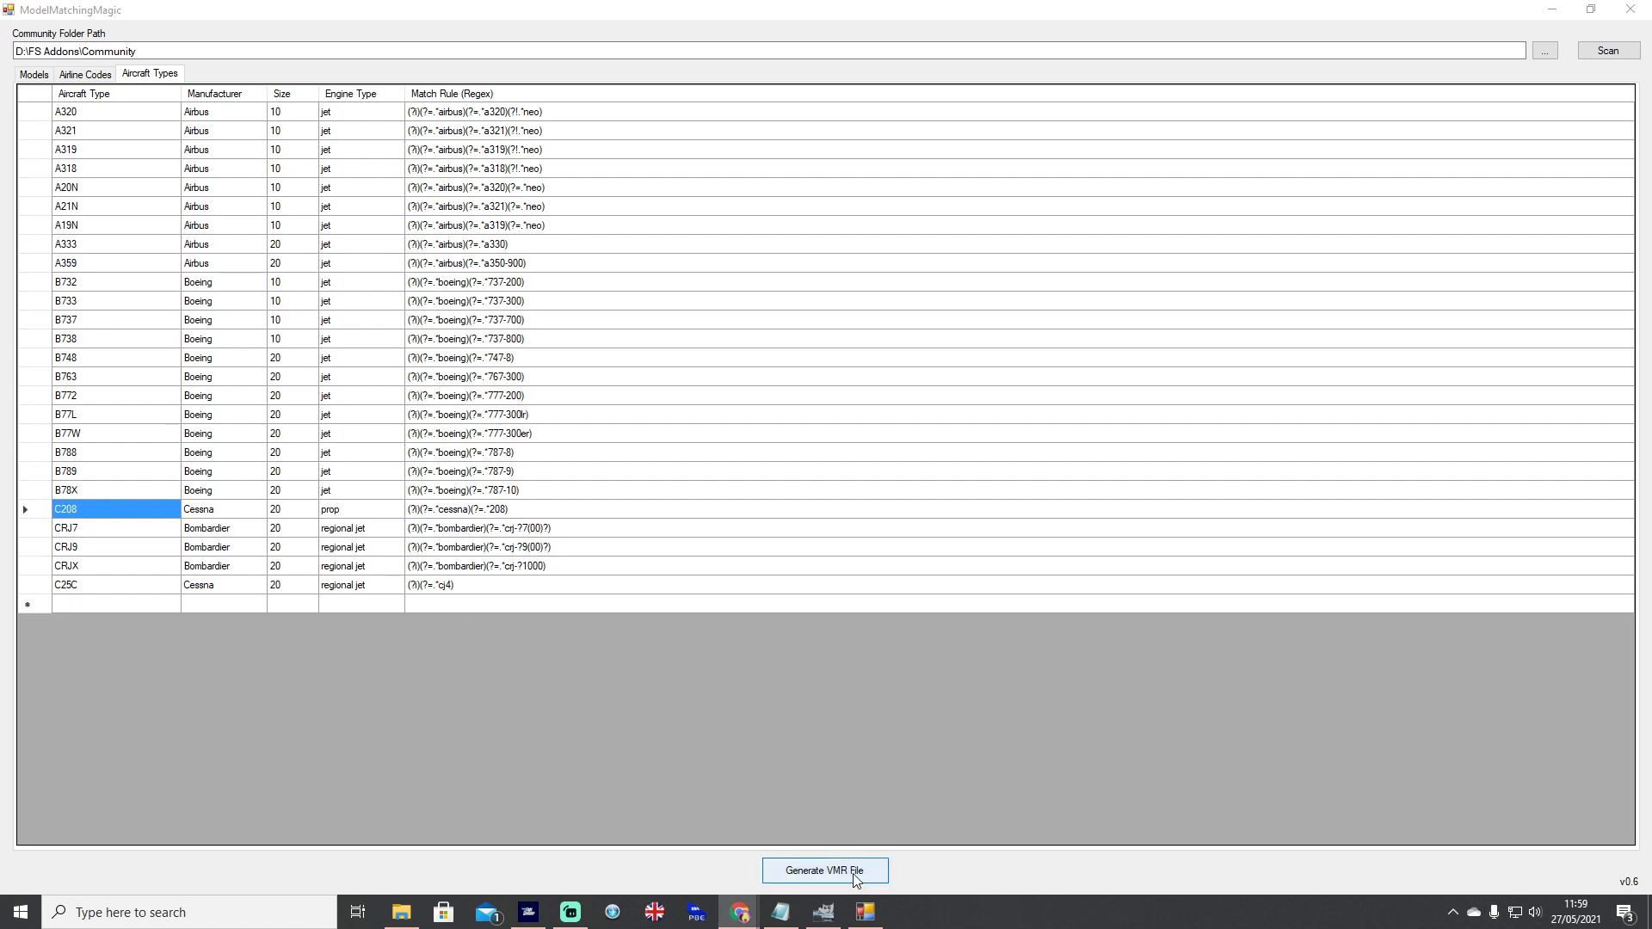
pyautogui.moveTo(244, 473)
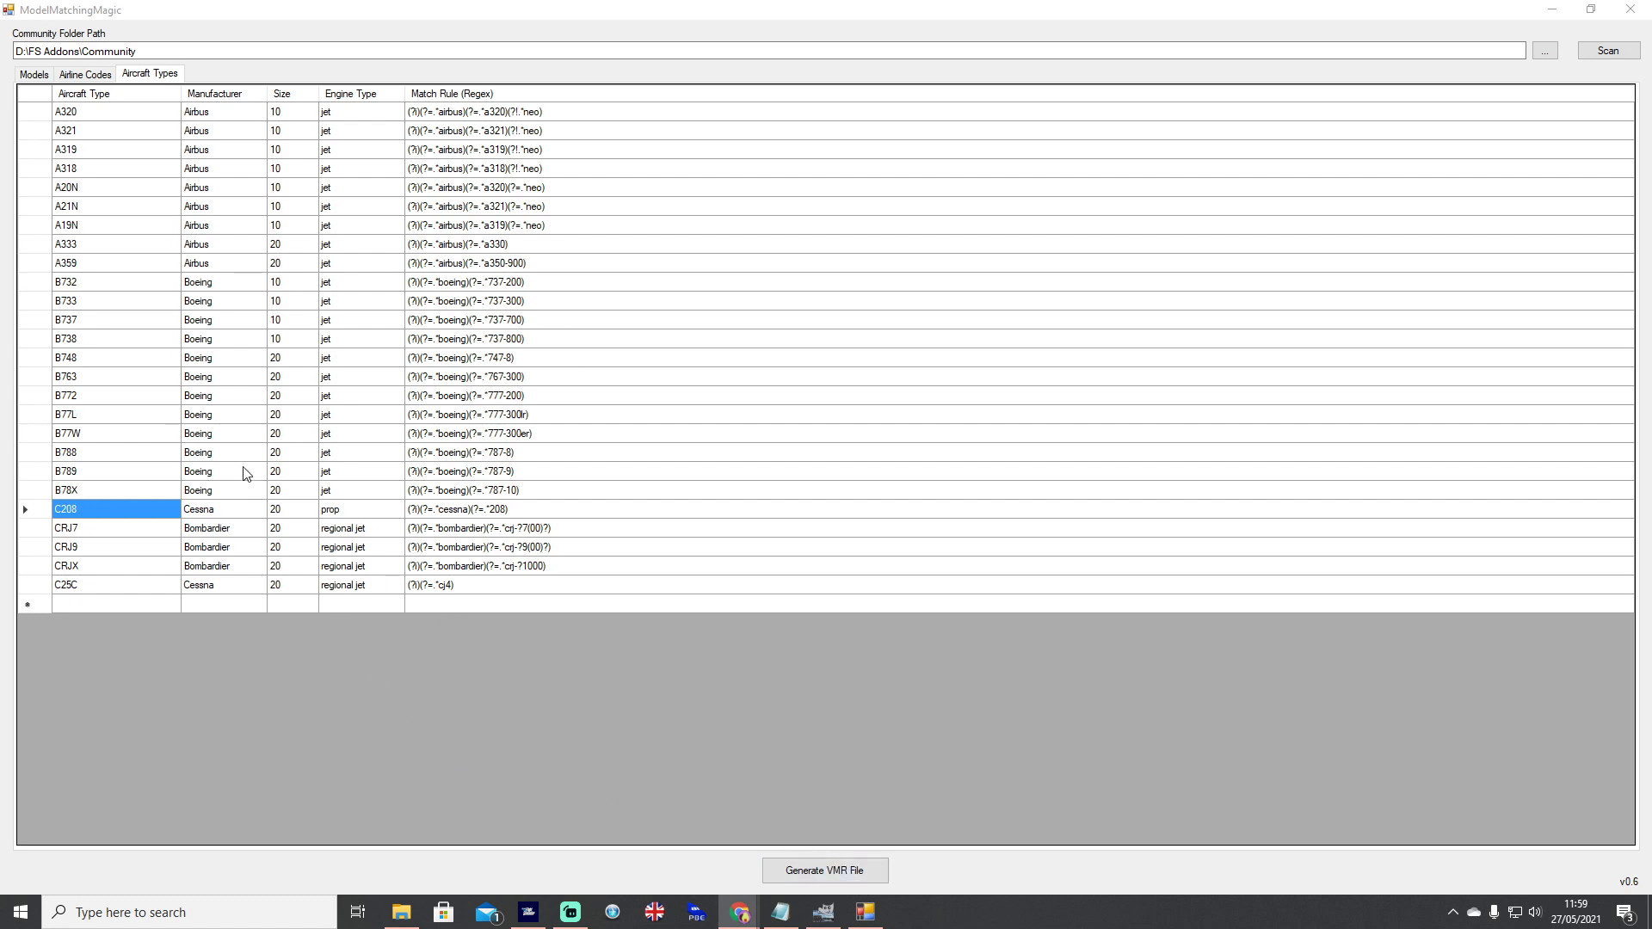
pyautogui.moveTo(105, 155)
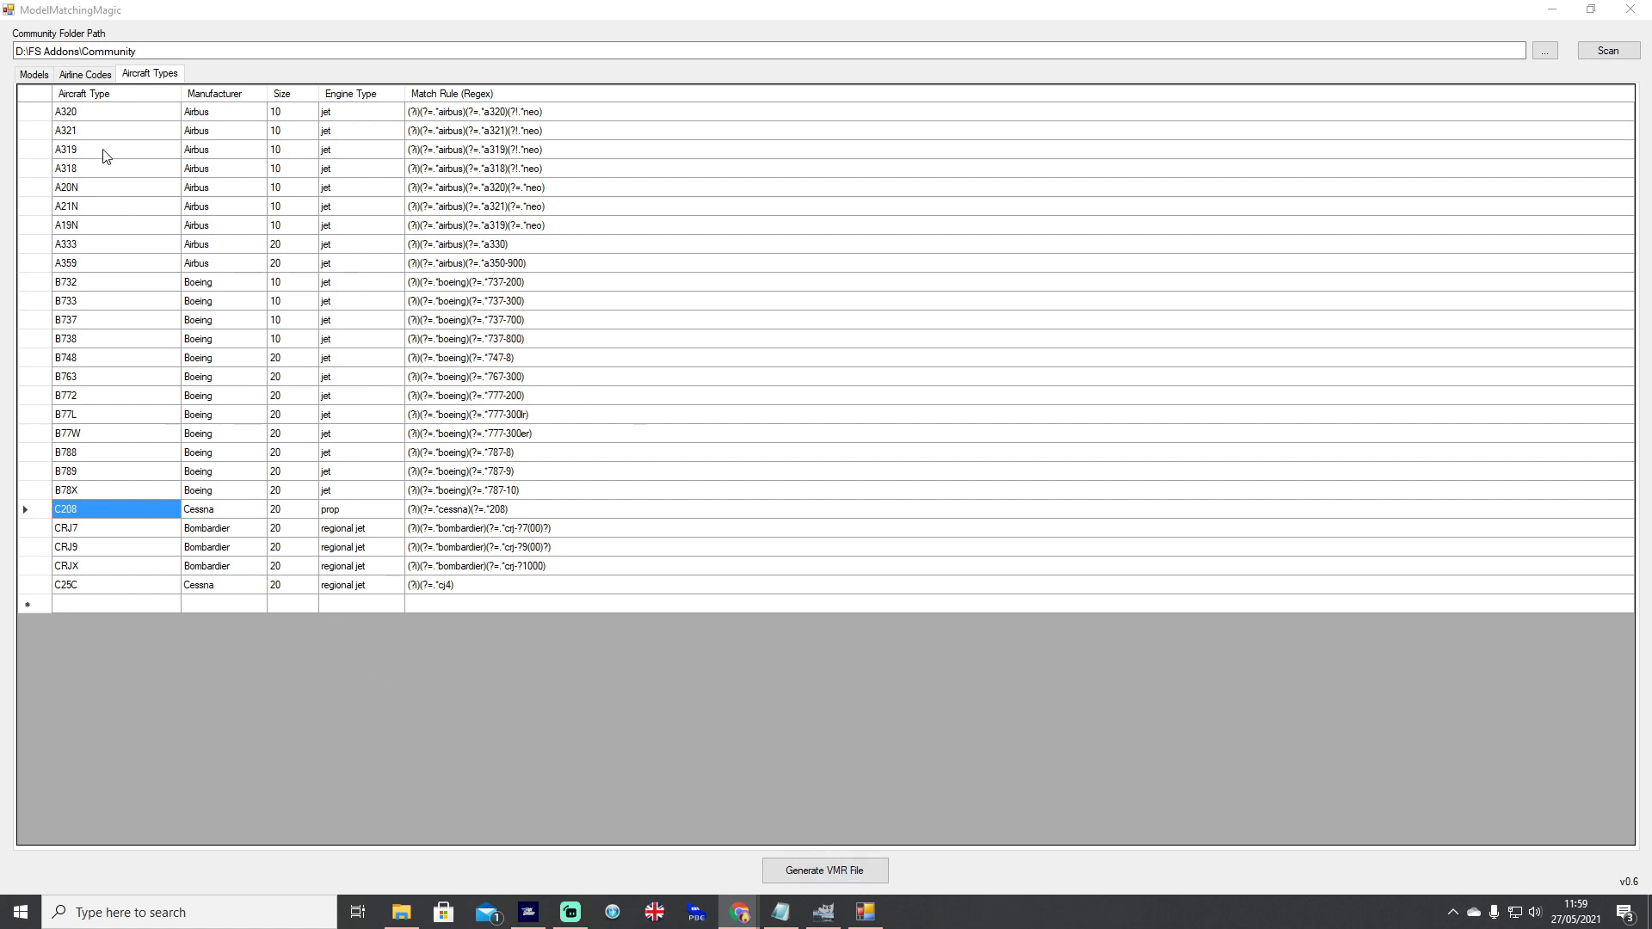
pyautogui.click(66, 129)
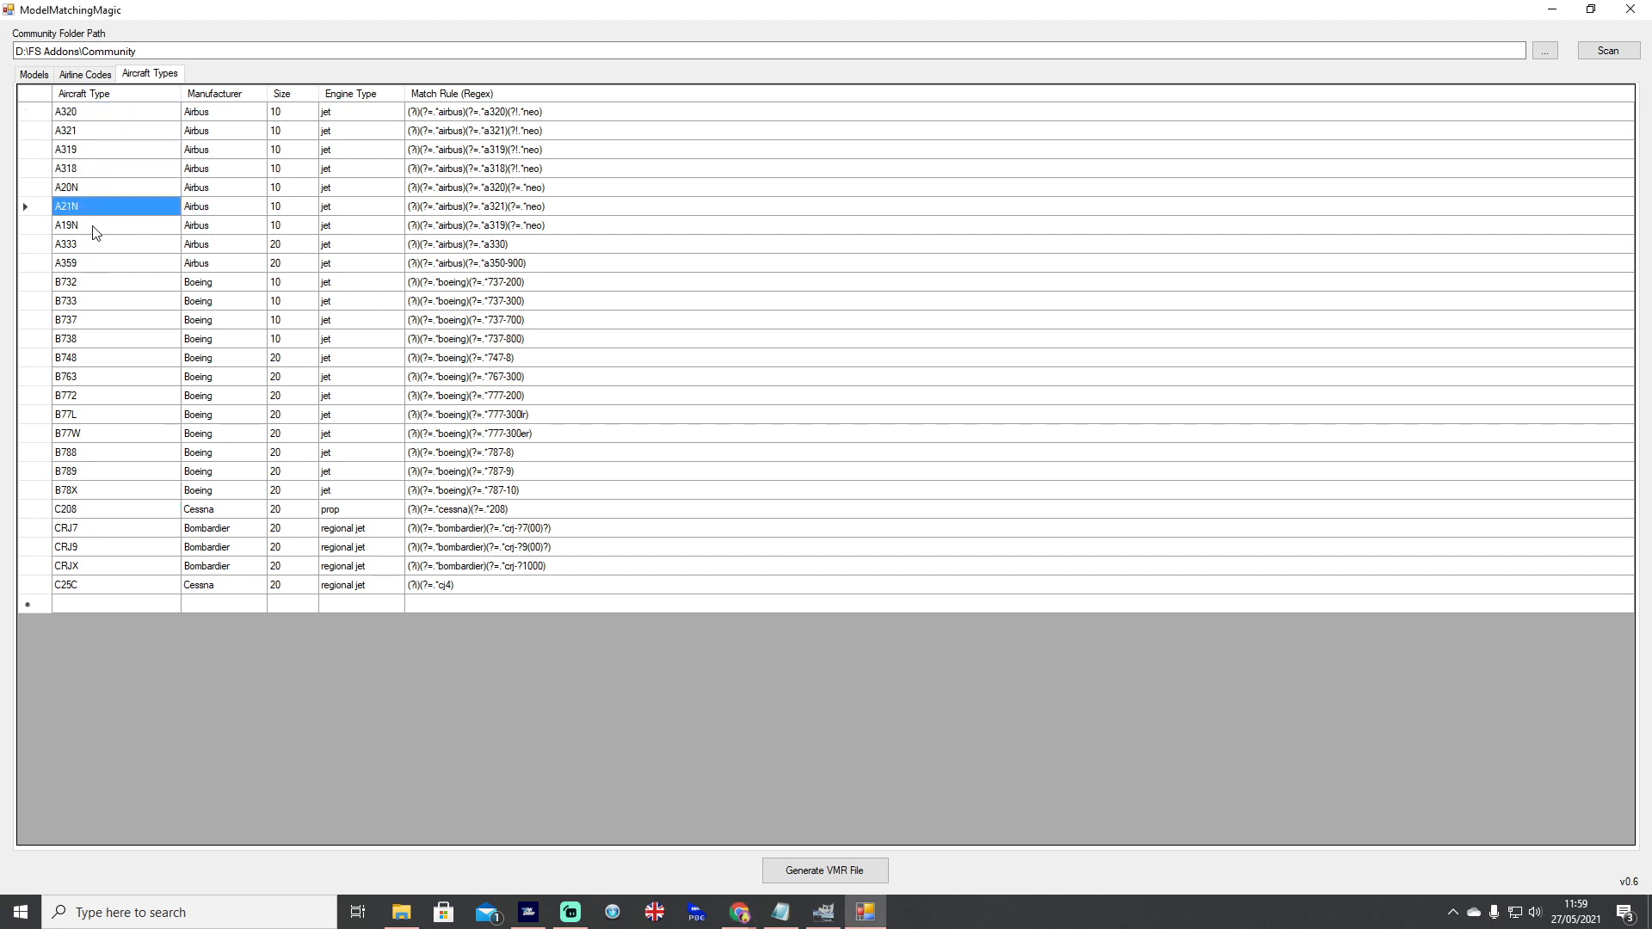
pyautogui.click(67, 223)
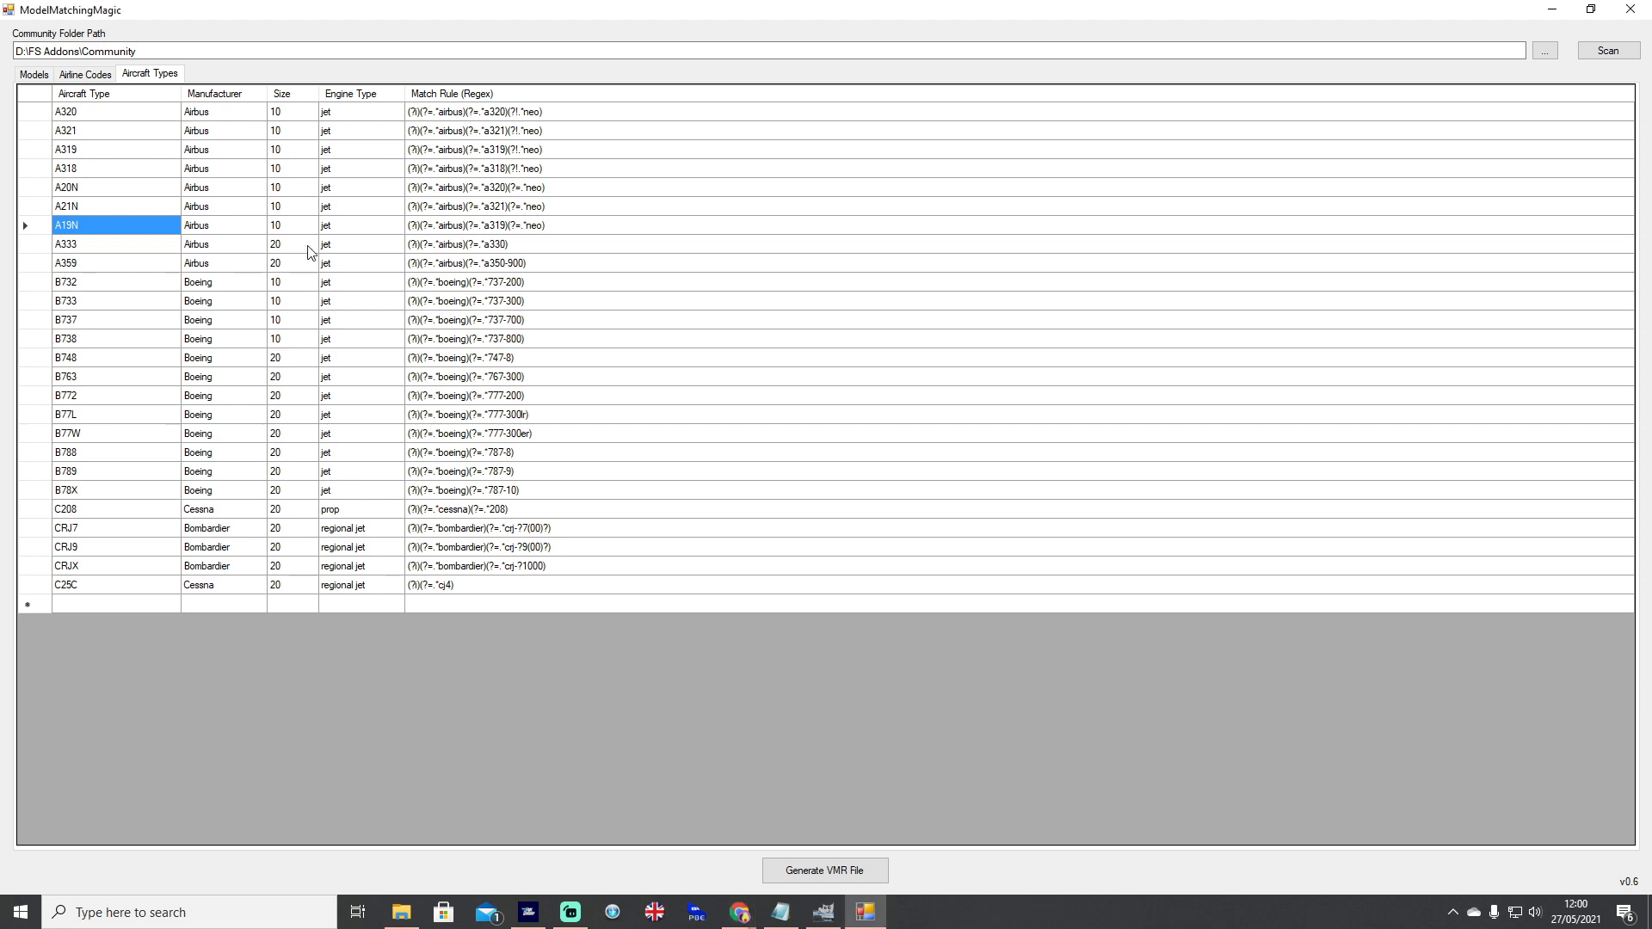
pyautogui.moveTo(290, 248)
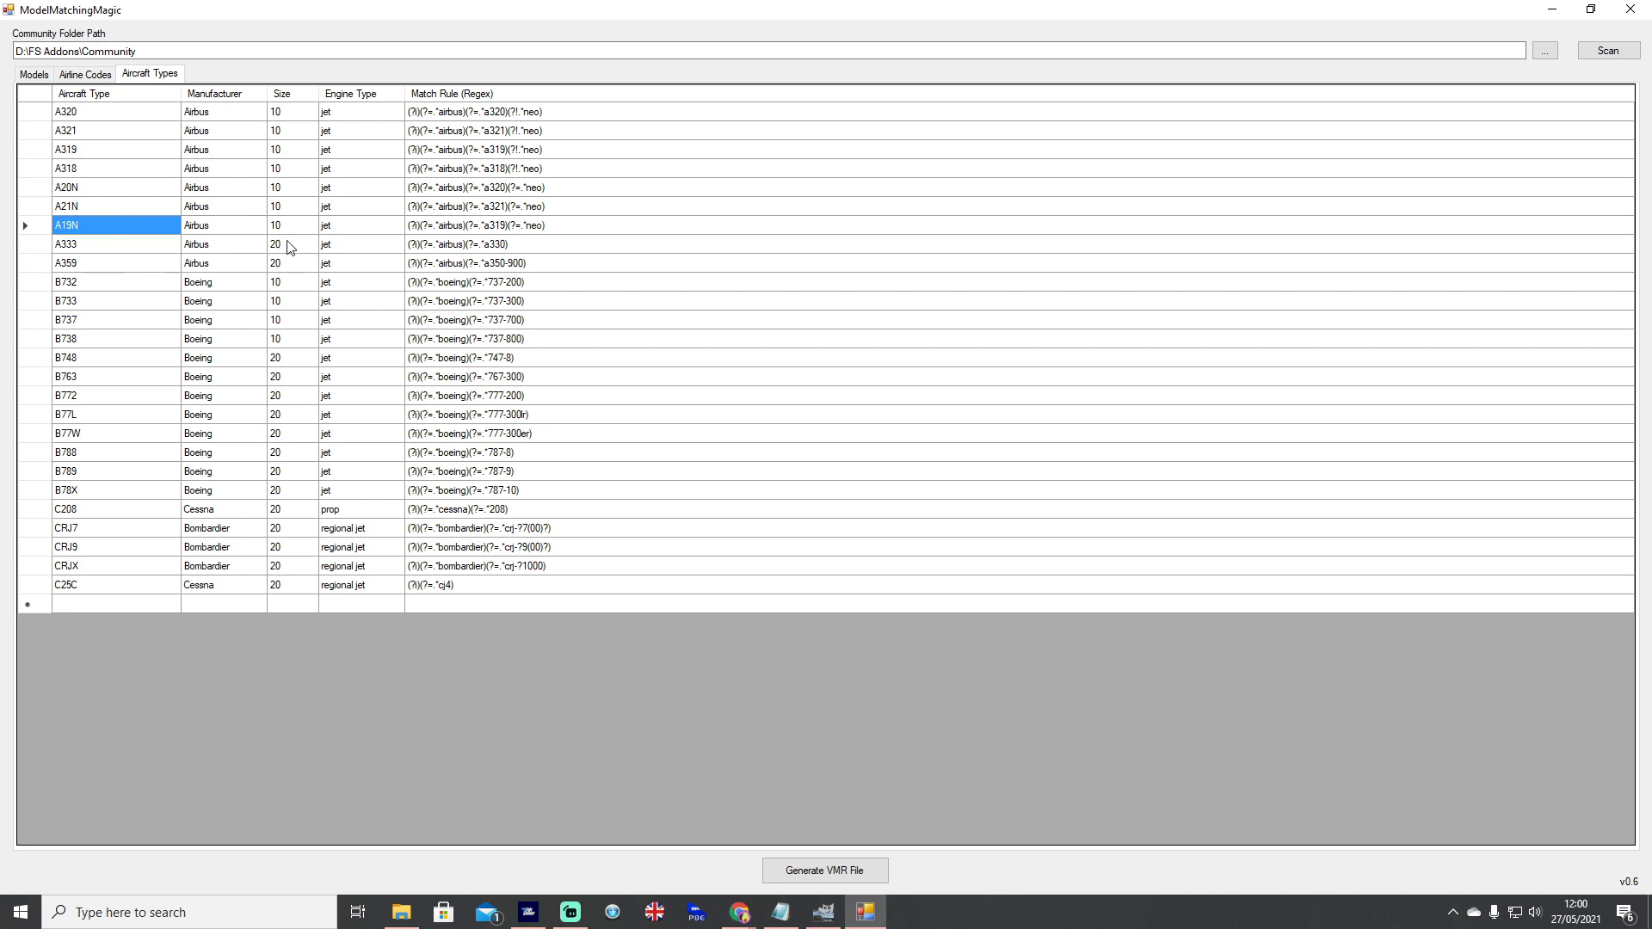
pyautogui.click(222, 242)
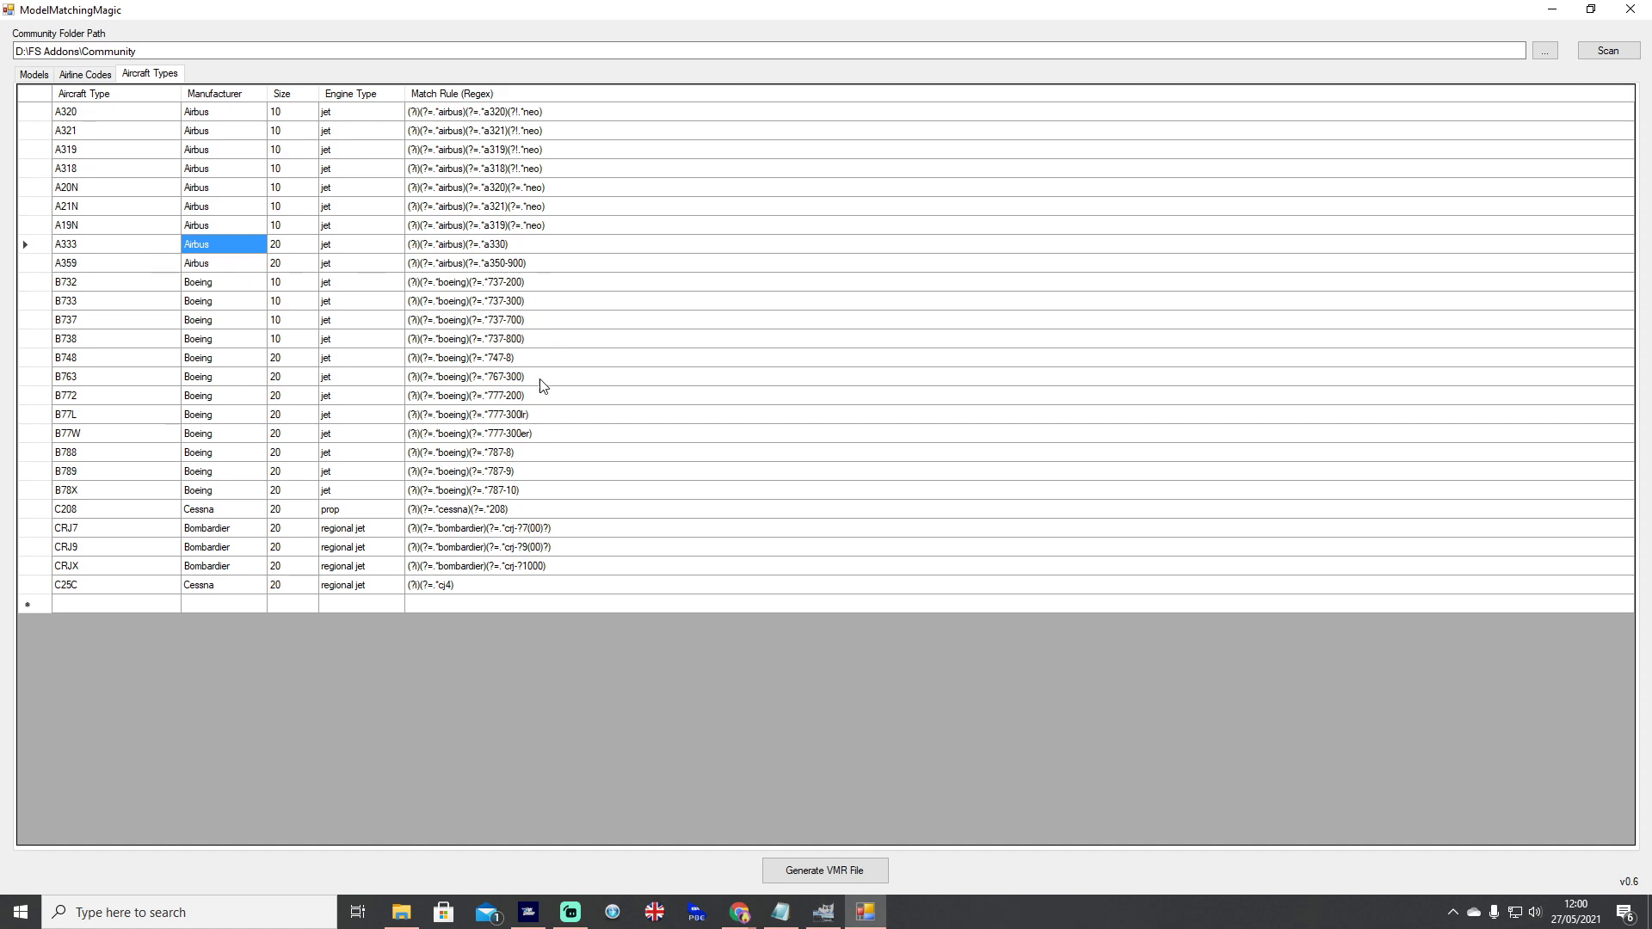
pyautogui.click(1607, 50)
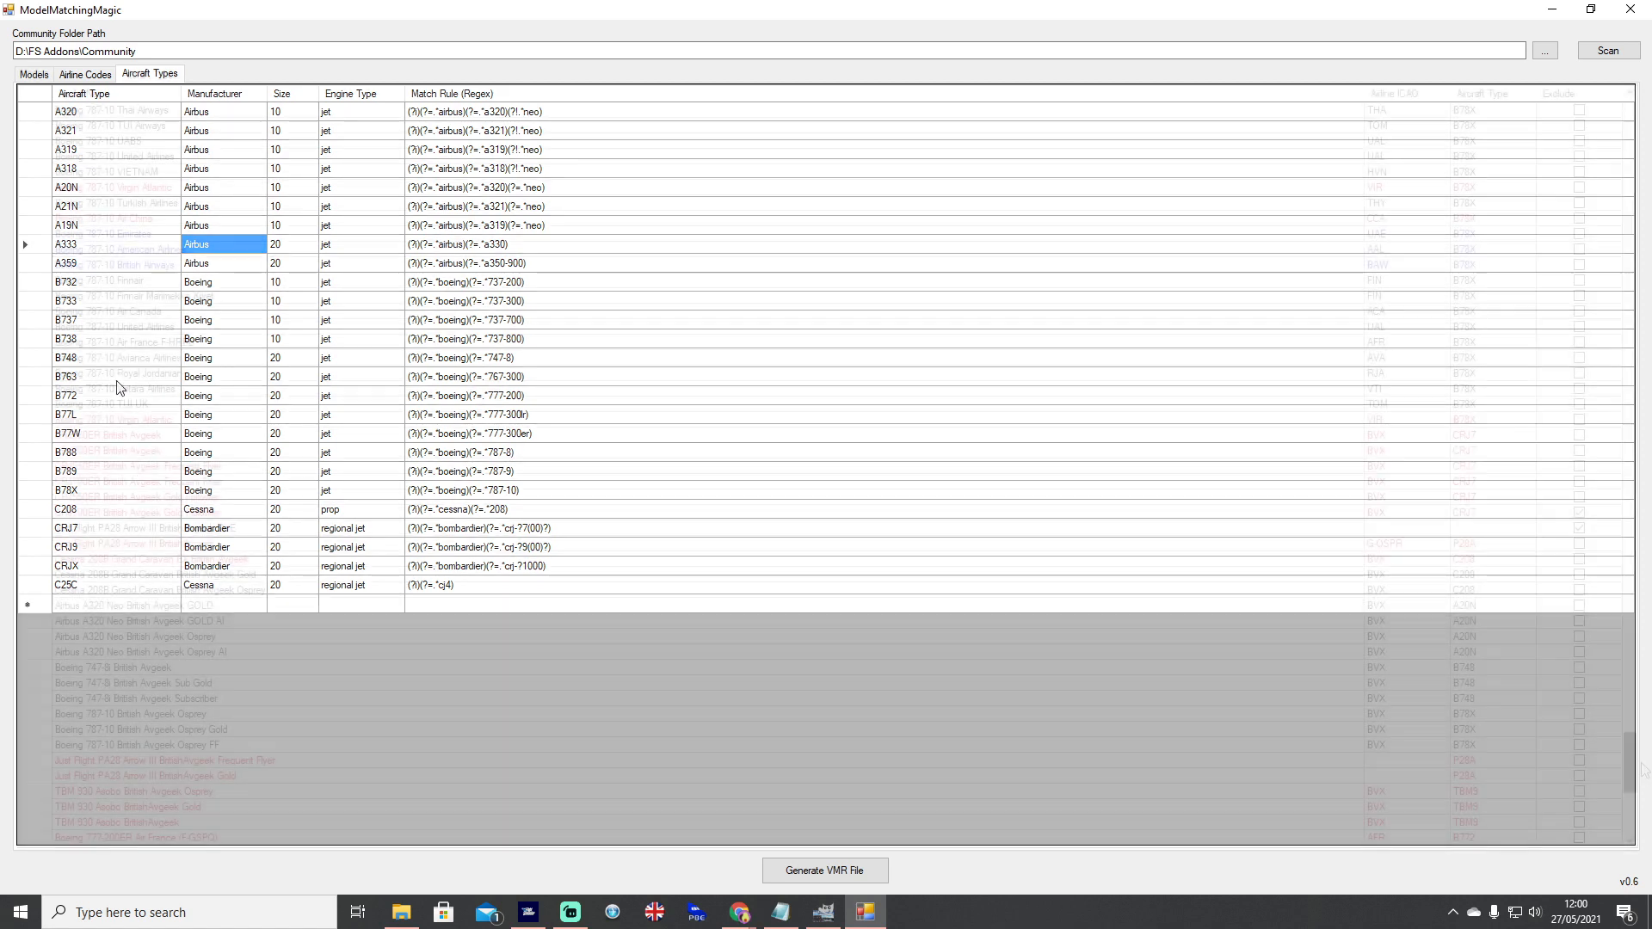
# - Highlight the Just Flight PA28 Arrow III BritishAvgeek model's blank airline ICAO and P28A type
pyautogui.click(33, 74)
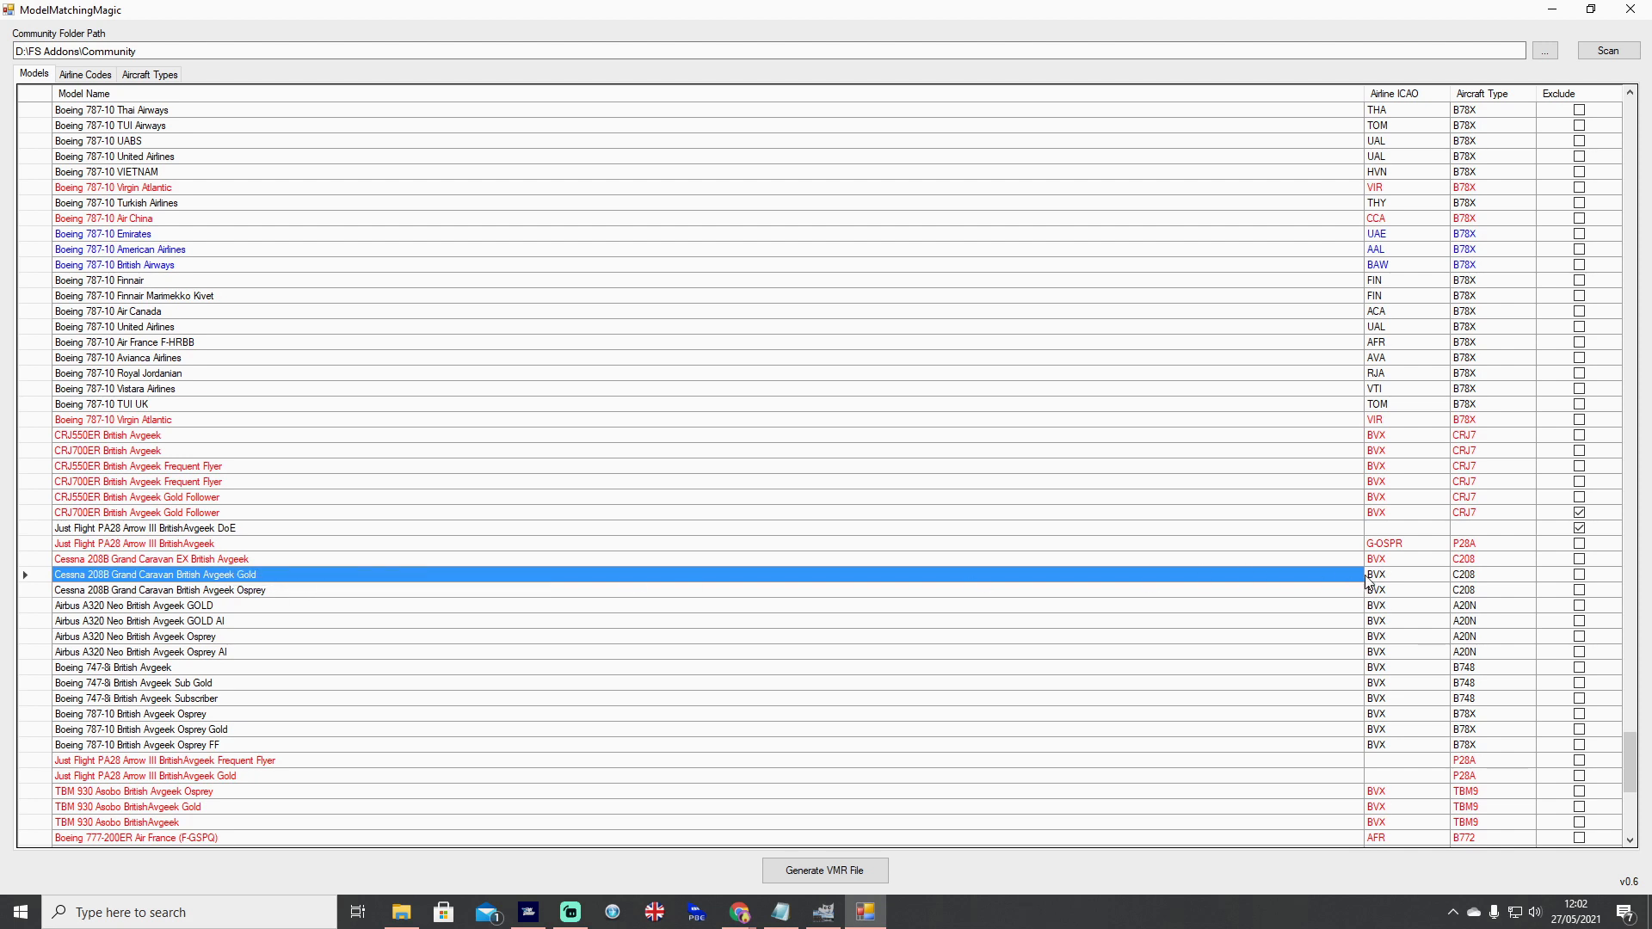
pyautogui.click(148, 528)
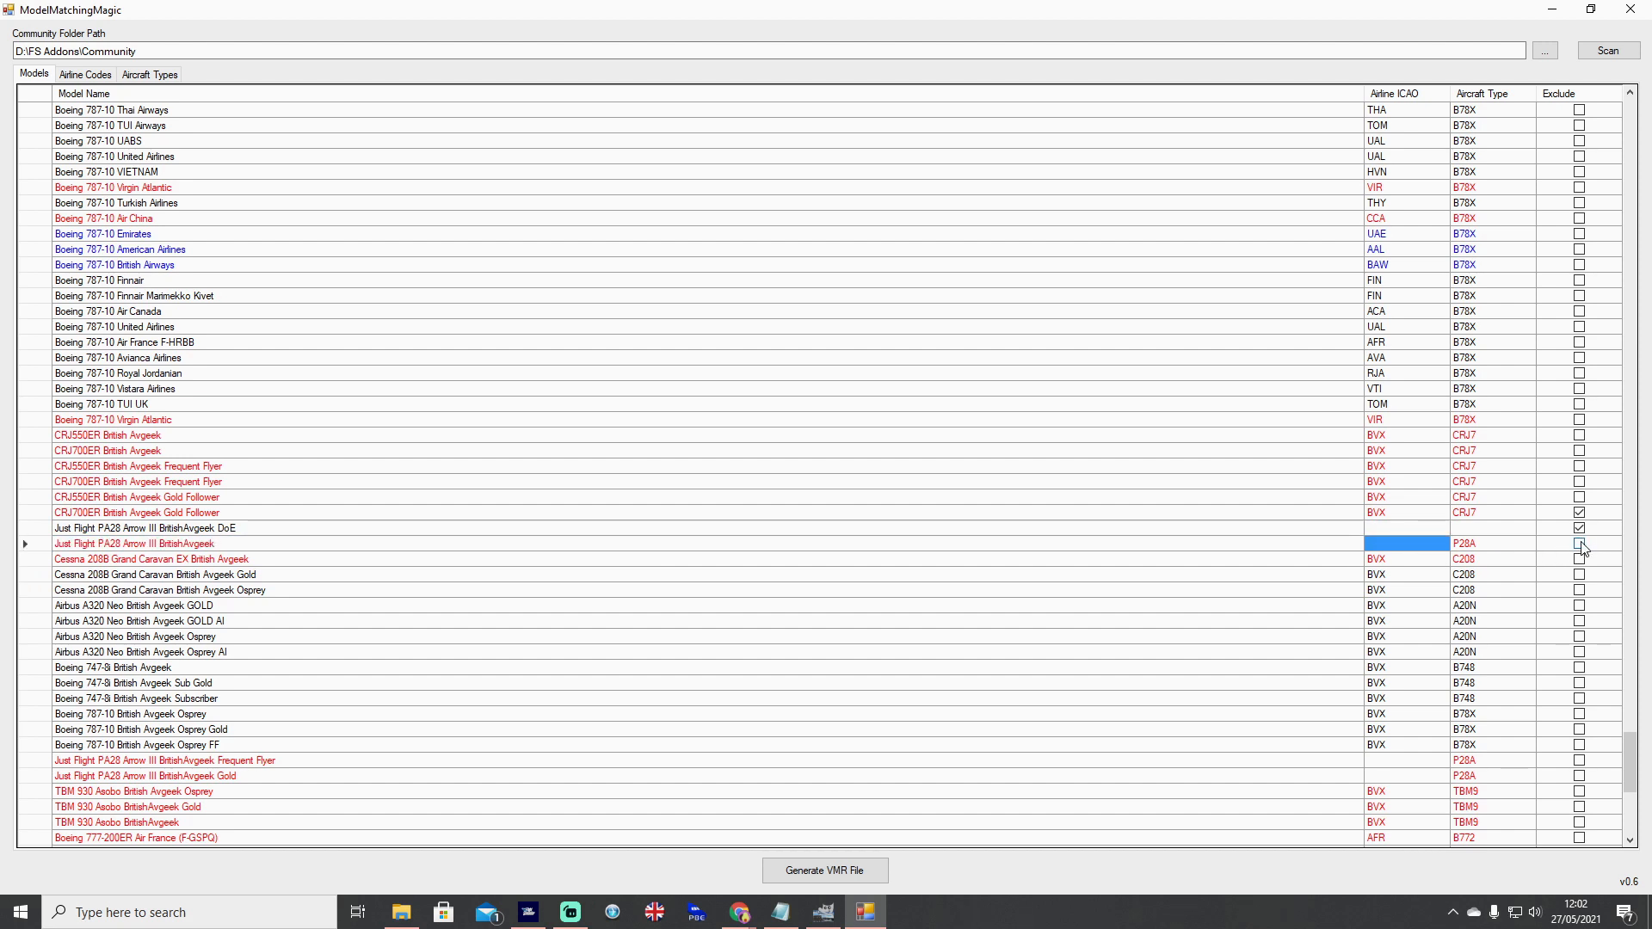
pyautogui.click(1577, 544)
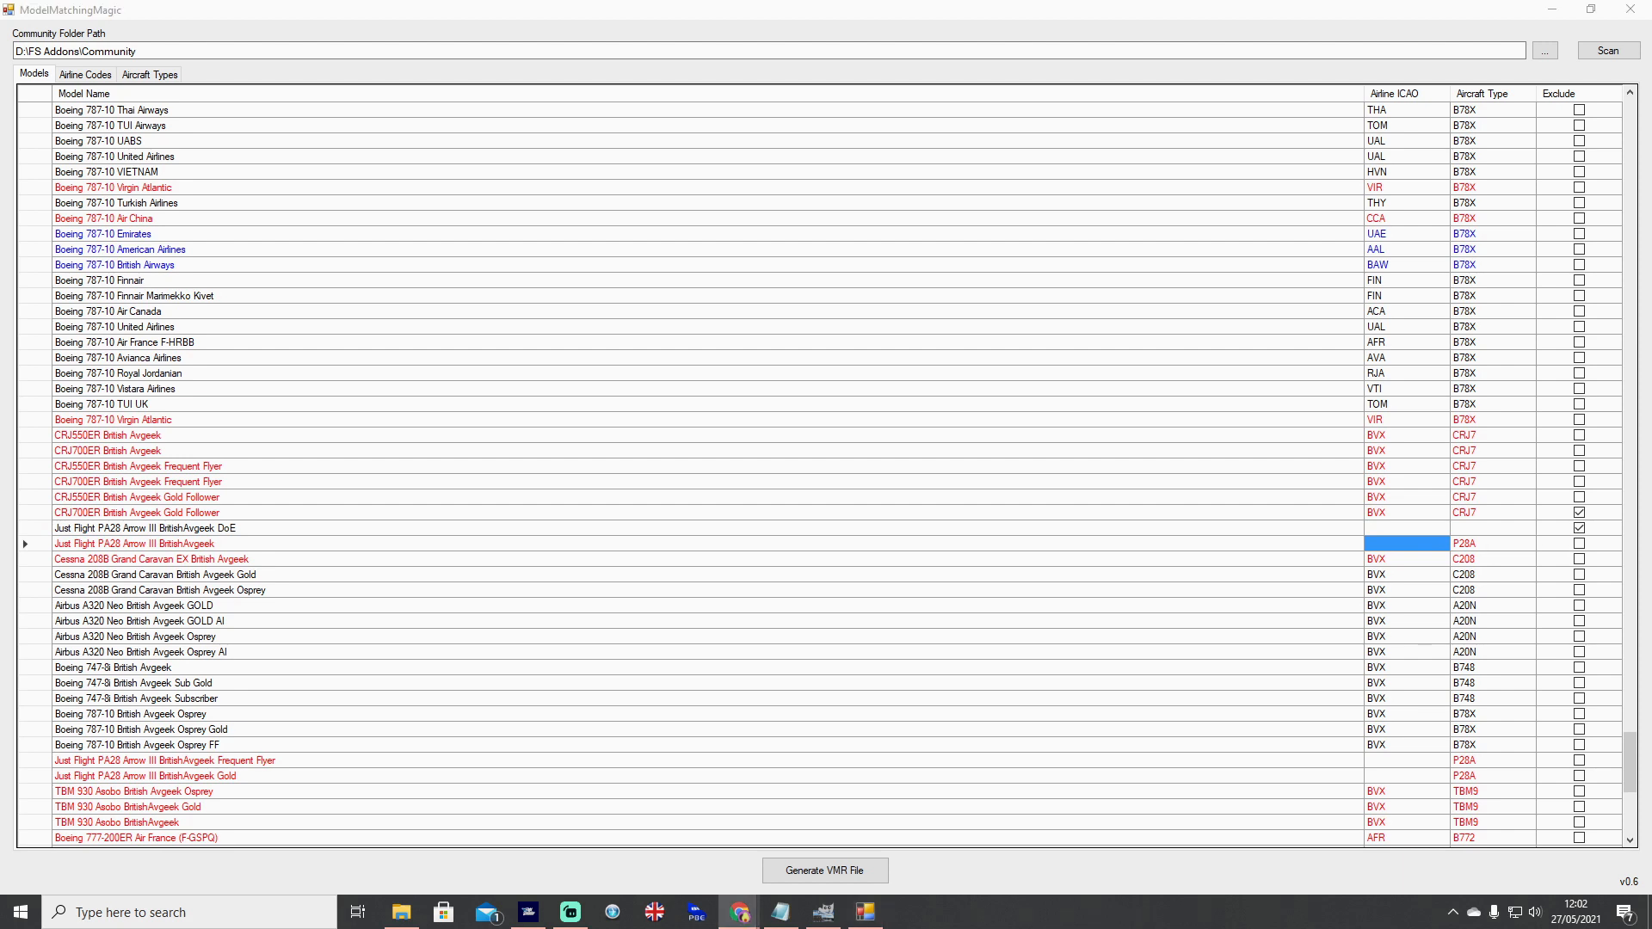
pyautogui.moveTo(1439, 649)
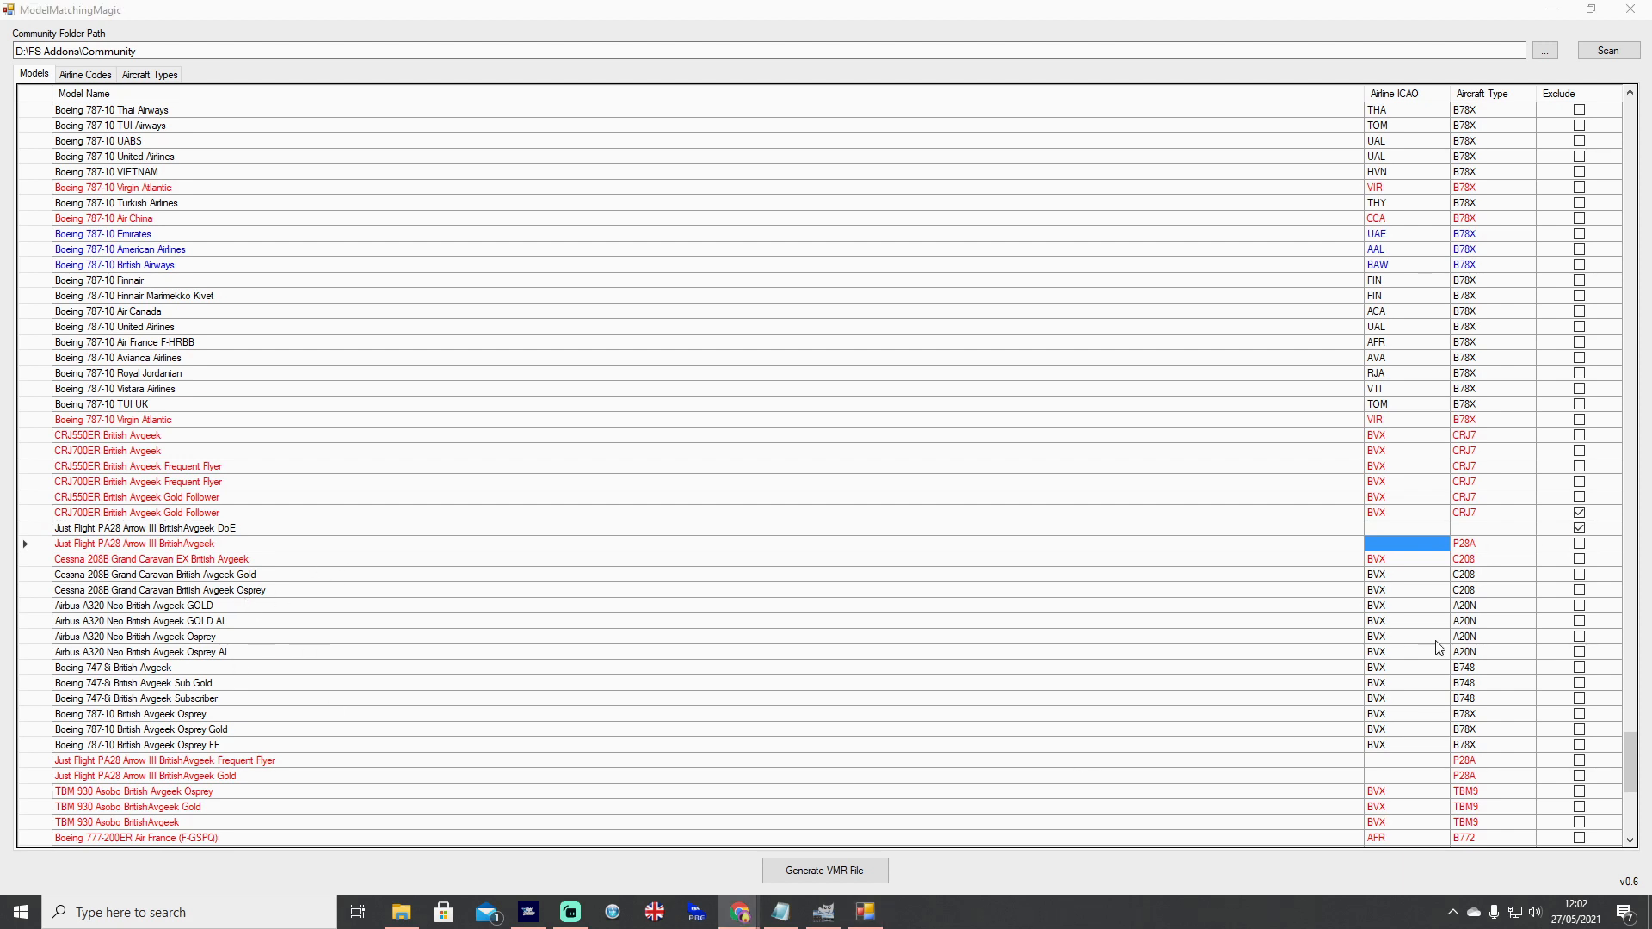
pyautogui.click(1490, 544)
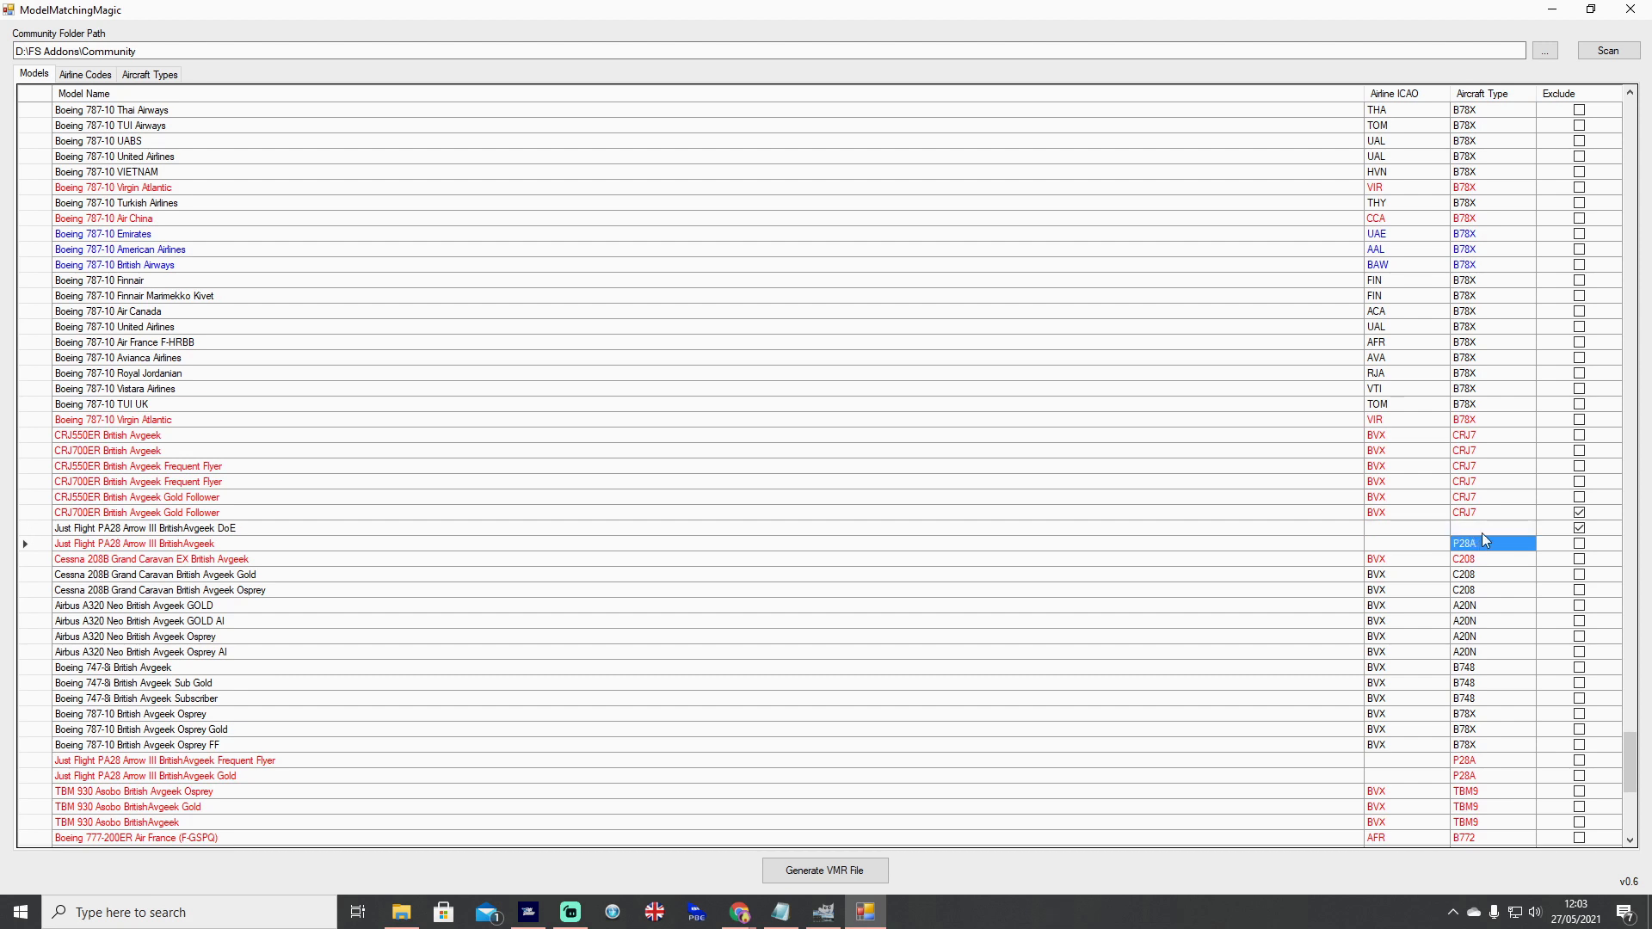
pyautogui.moveTo(1494, 571)
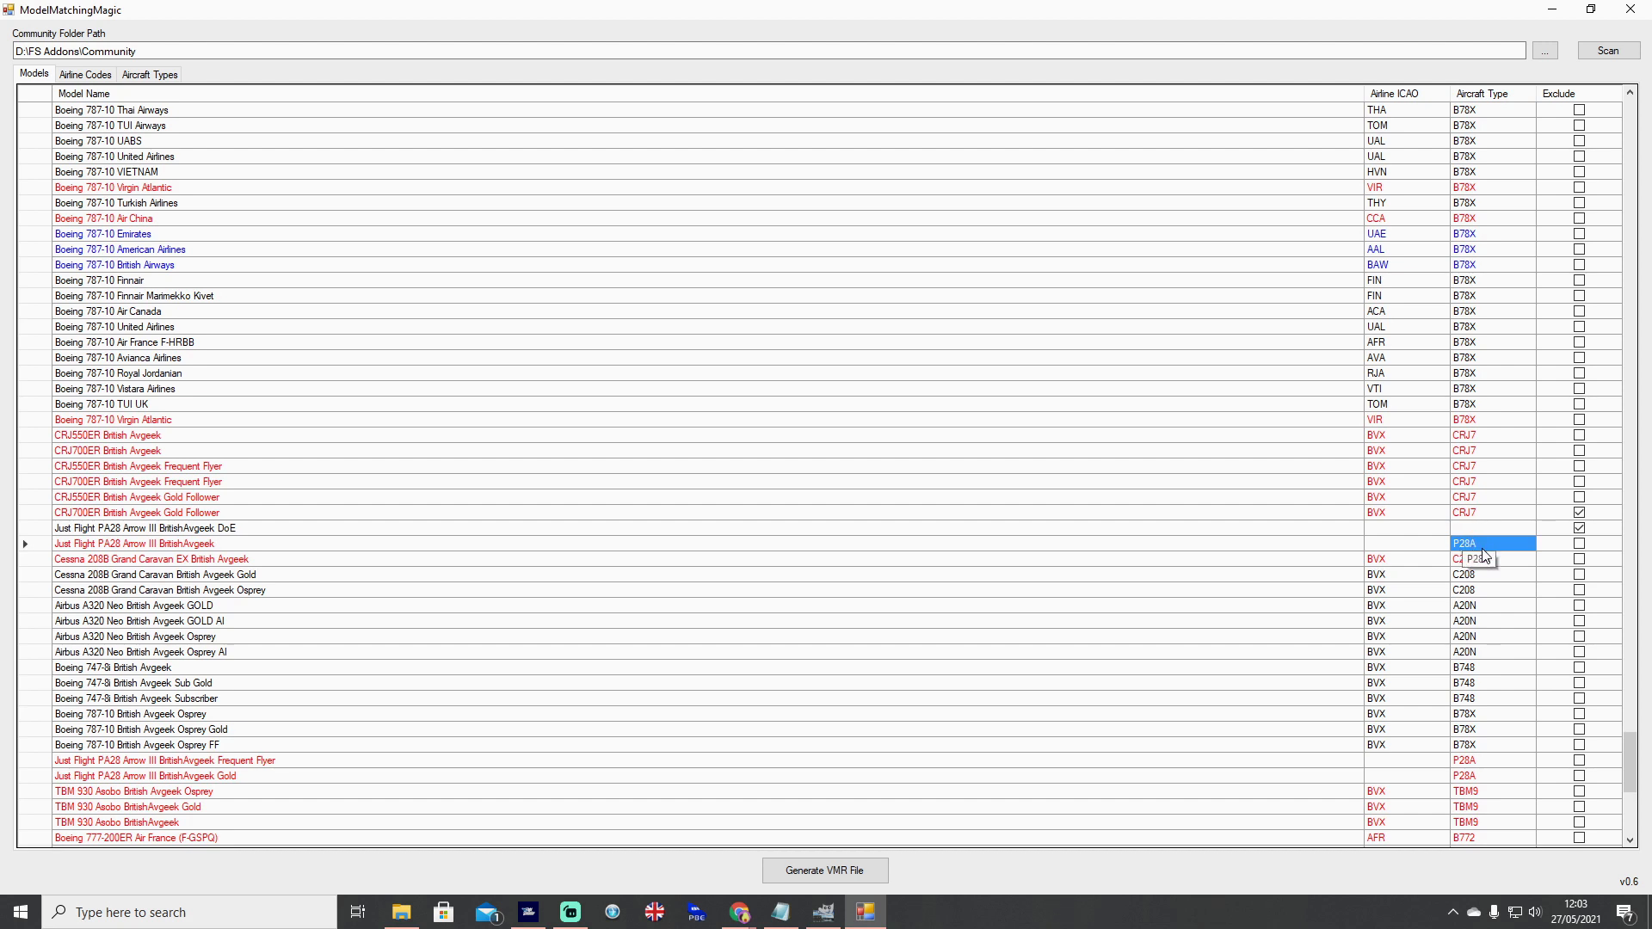
pyautogui.click(1157, 542)
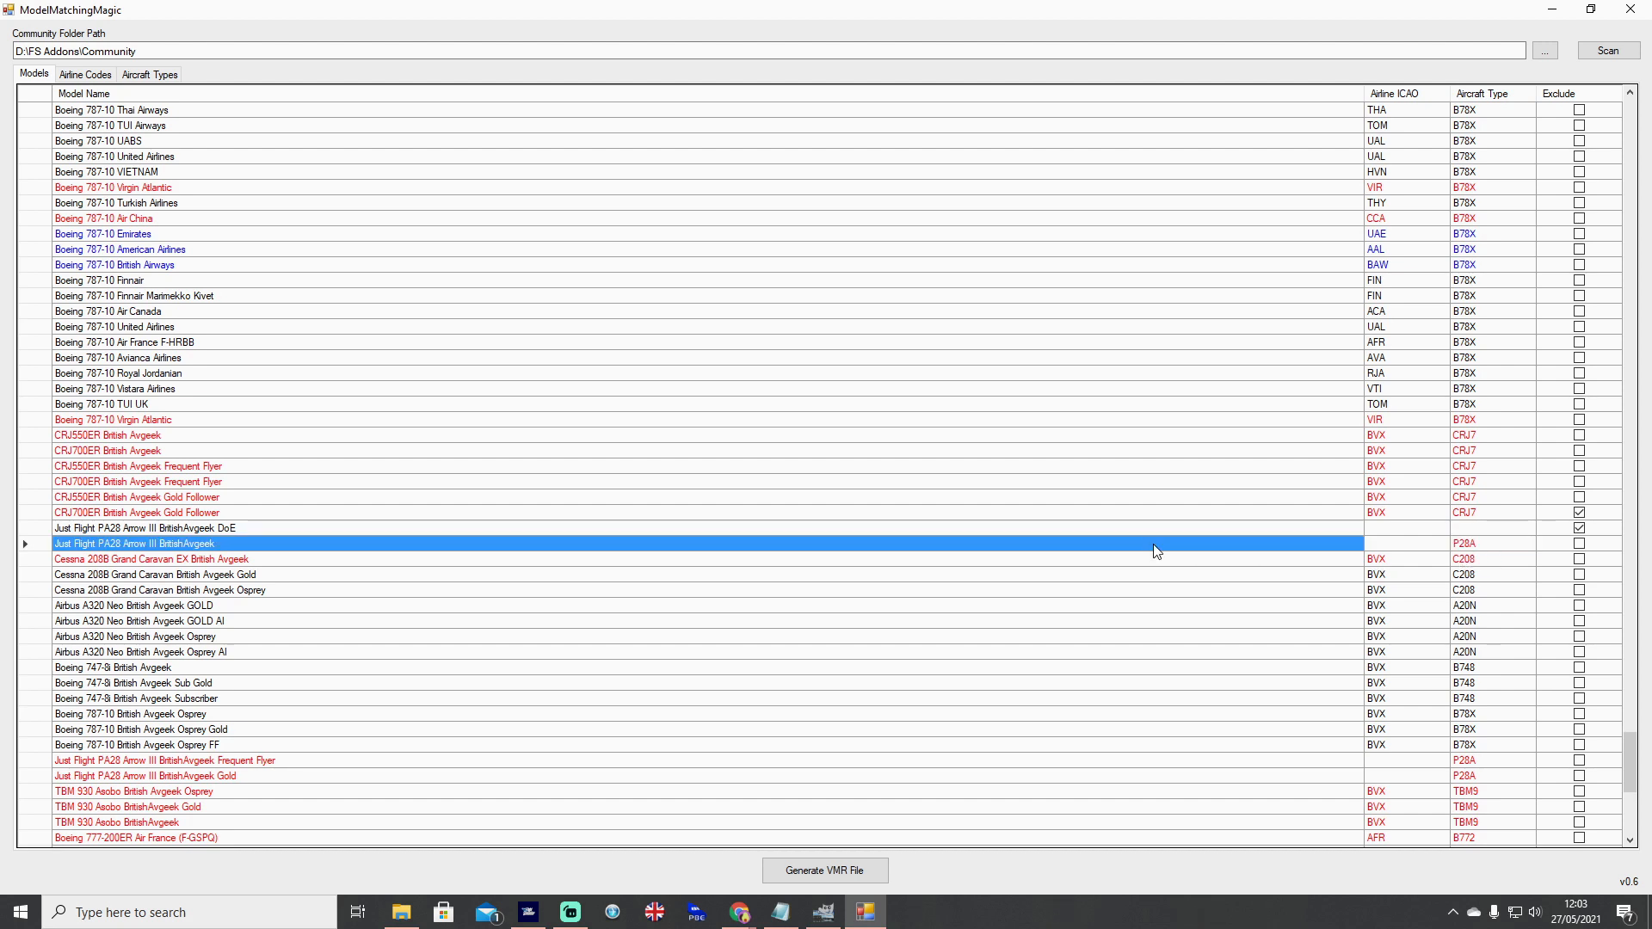
pyautogui.moveTo(1156, 566)
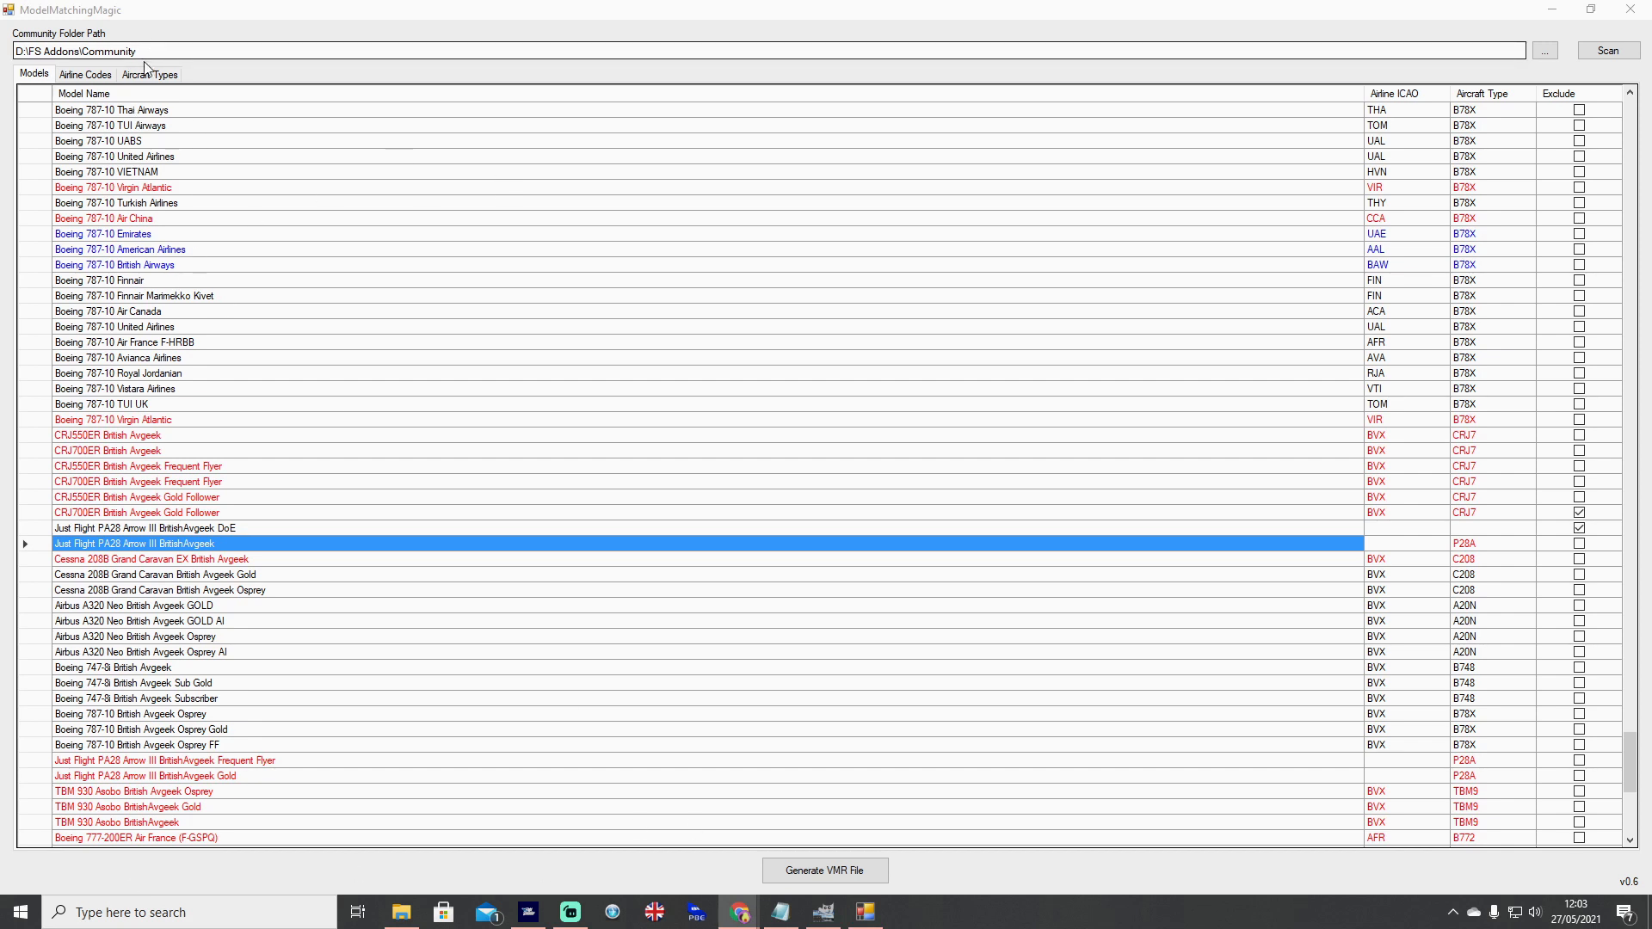
# - Review the airline codes and aircraft types, then generate the VMR file and acknowledge success
pyautogui.click(86, 74)
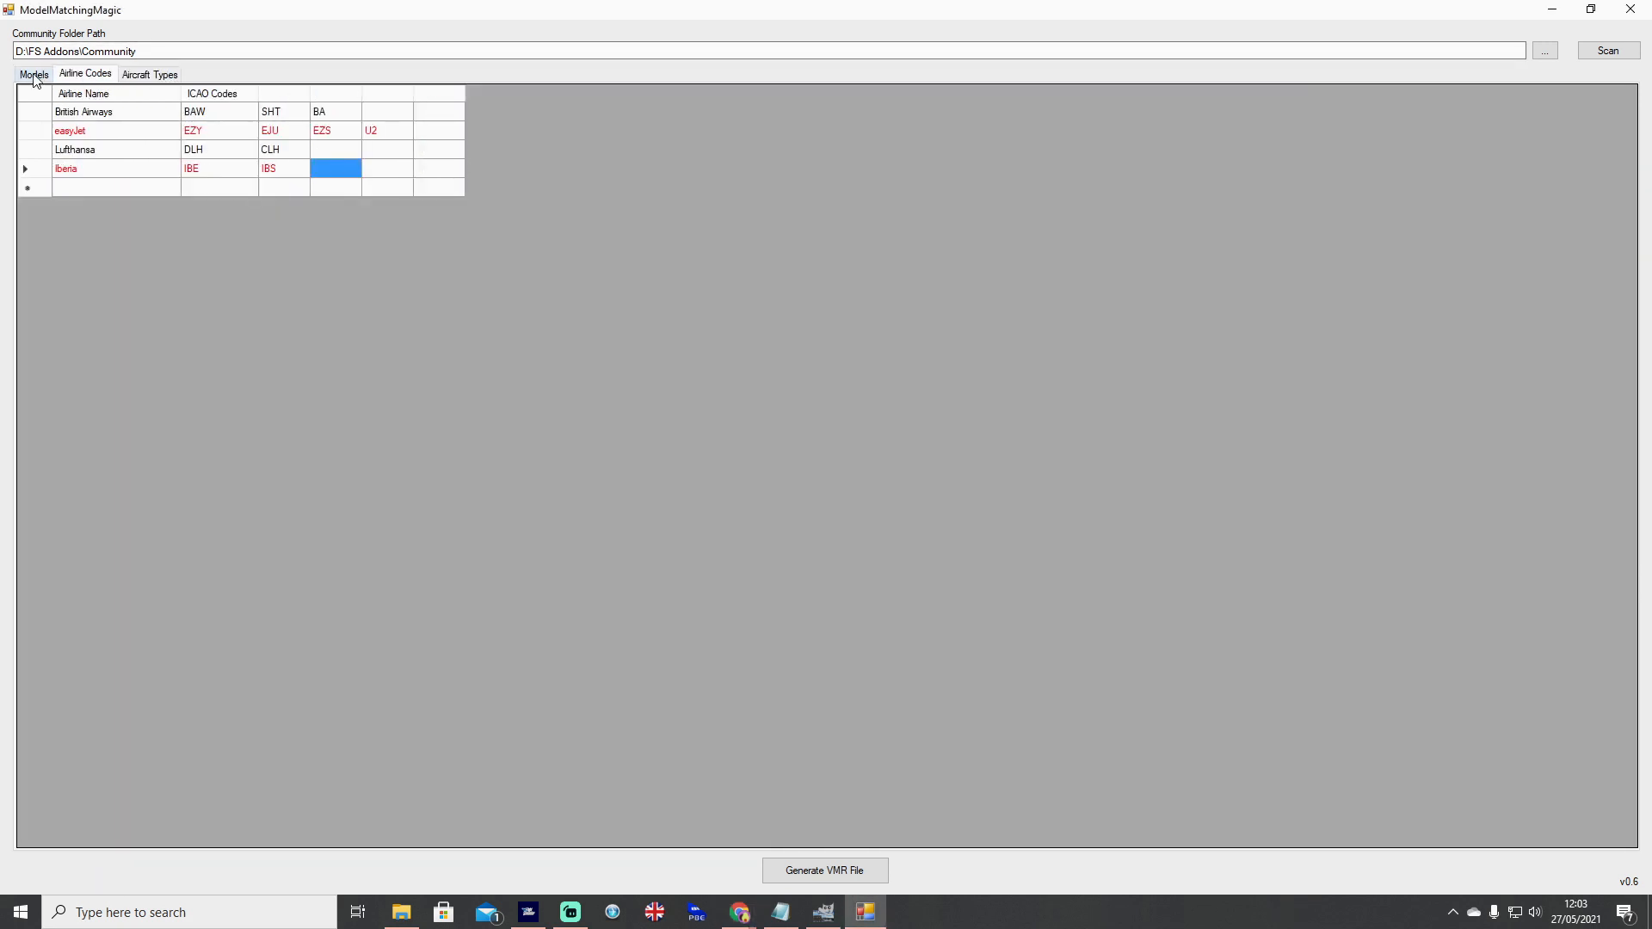
pyautogui.click(148, 74)
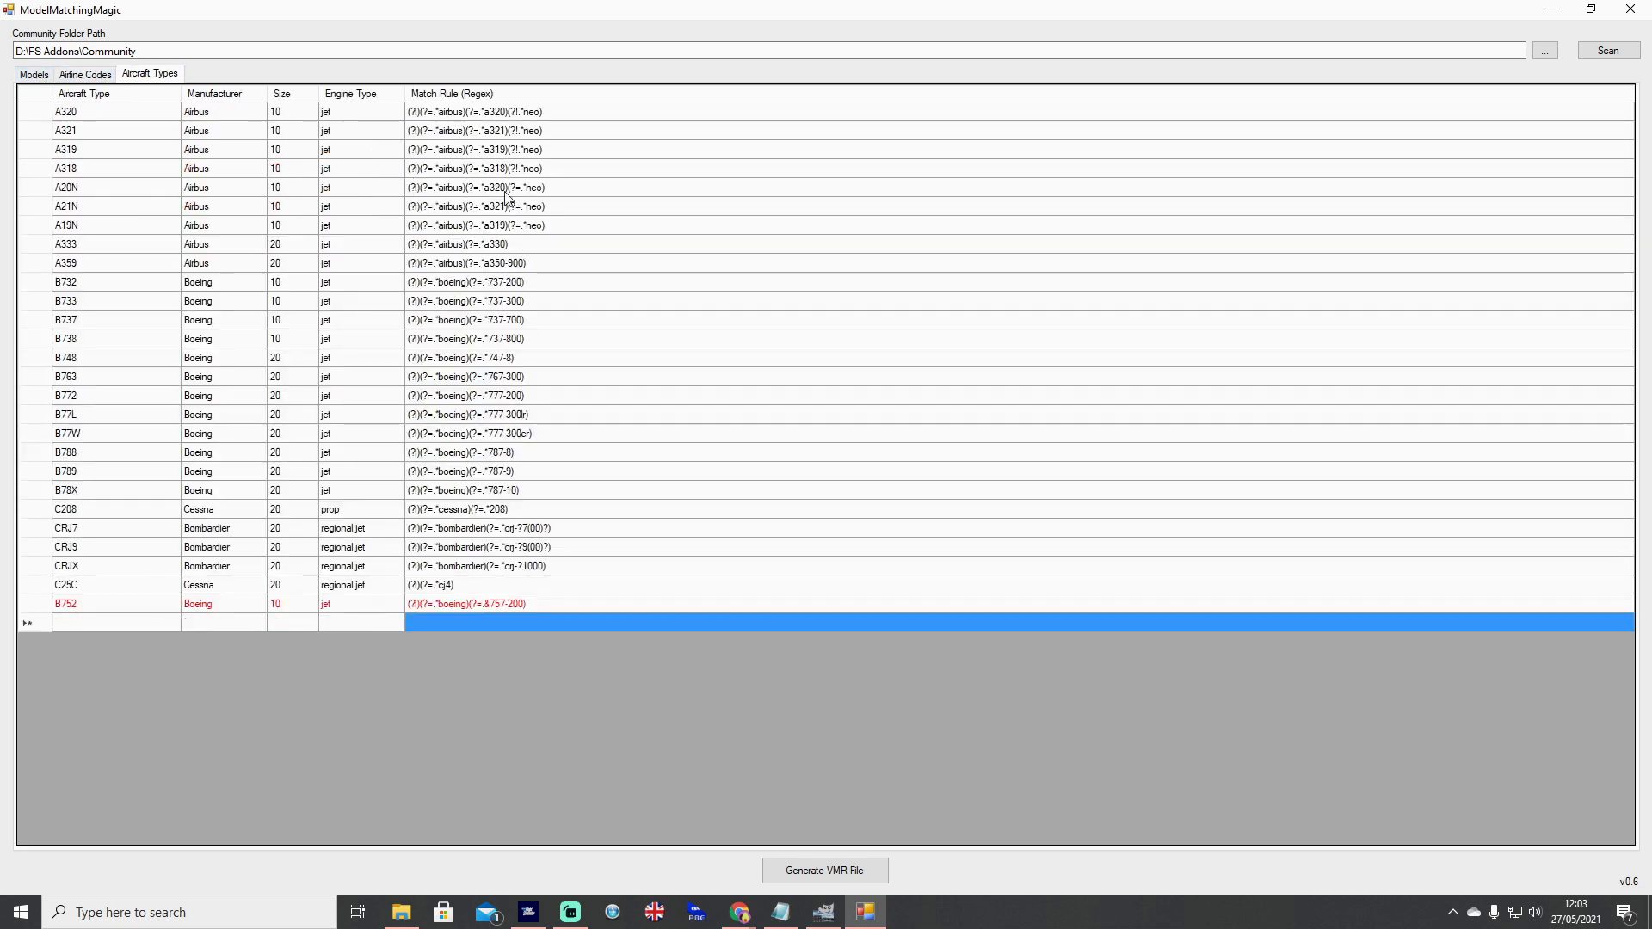
pyautogui.moveTo(182, 262)
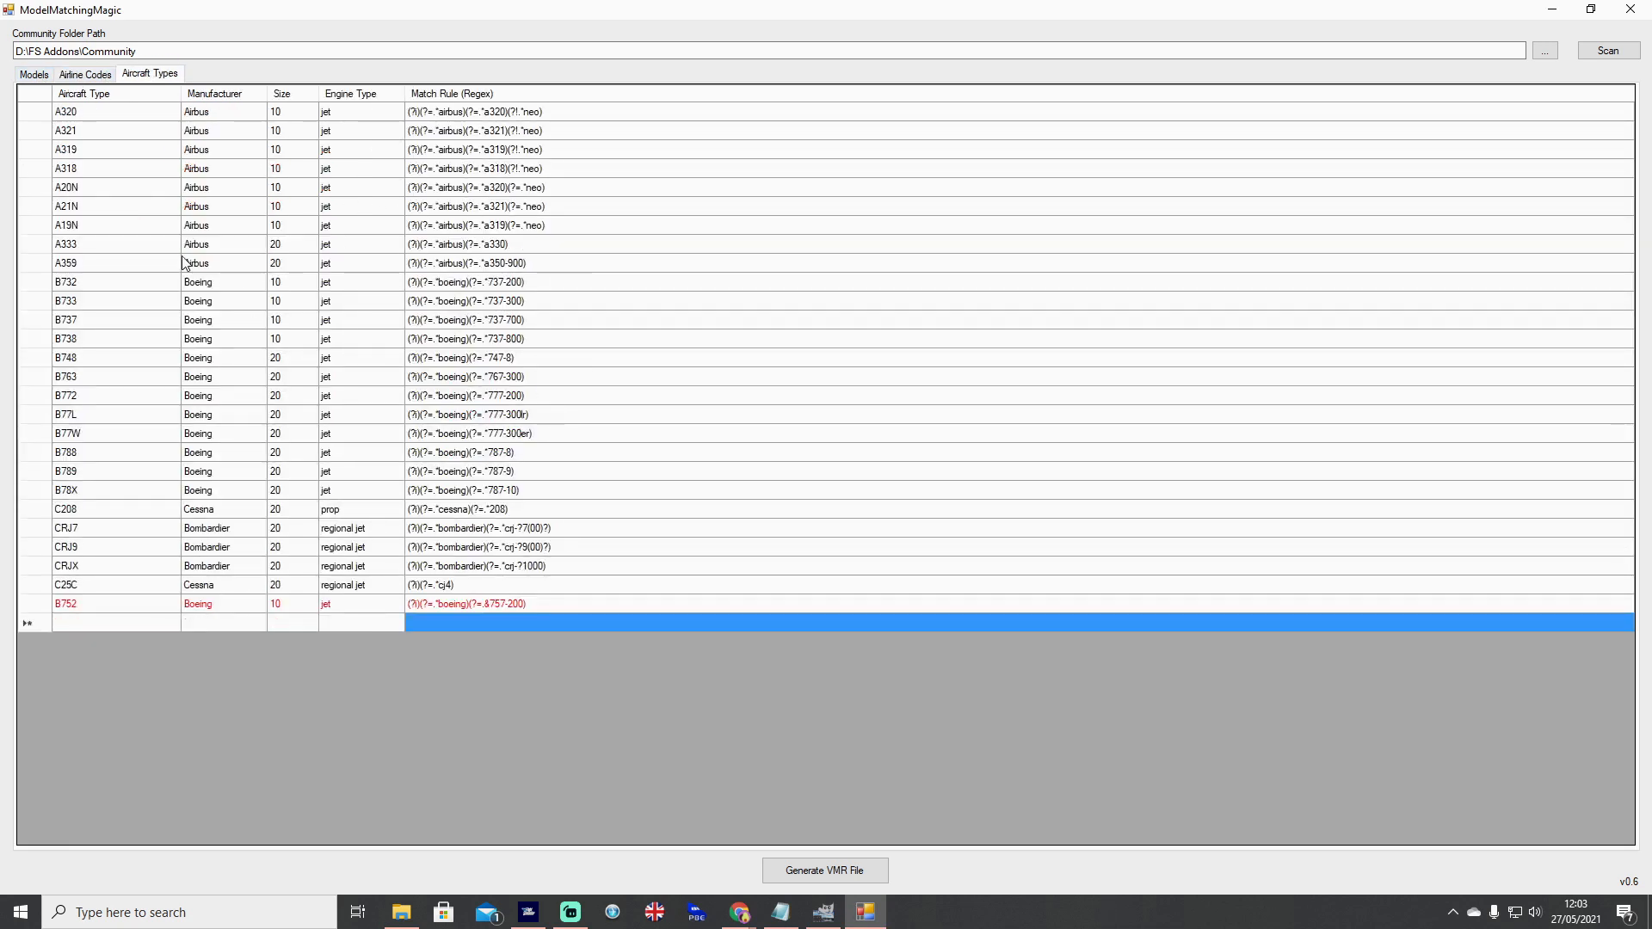
pyautogui.click(33, 74)
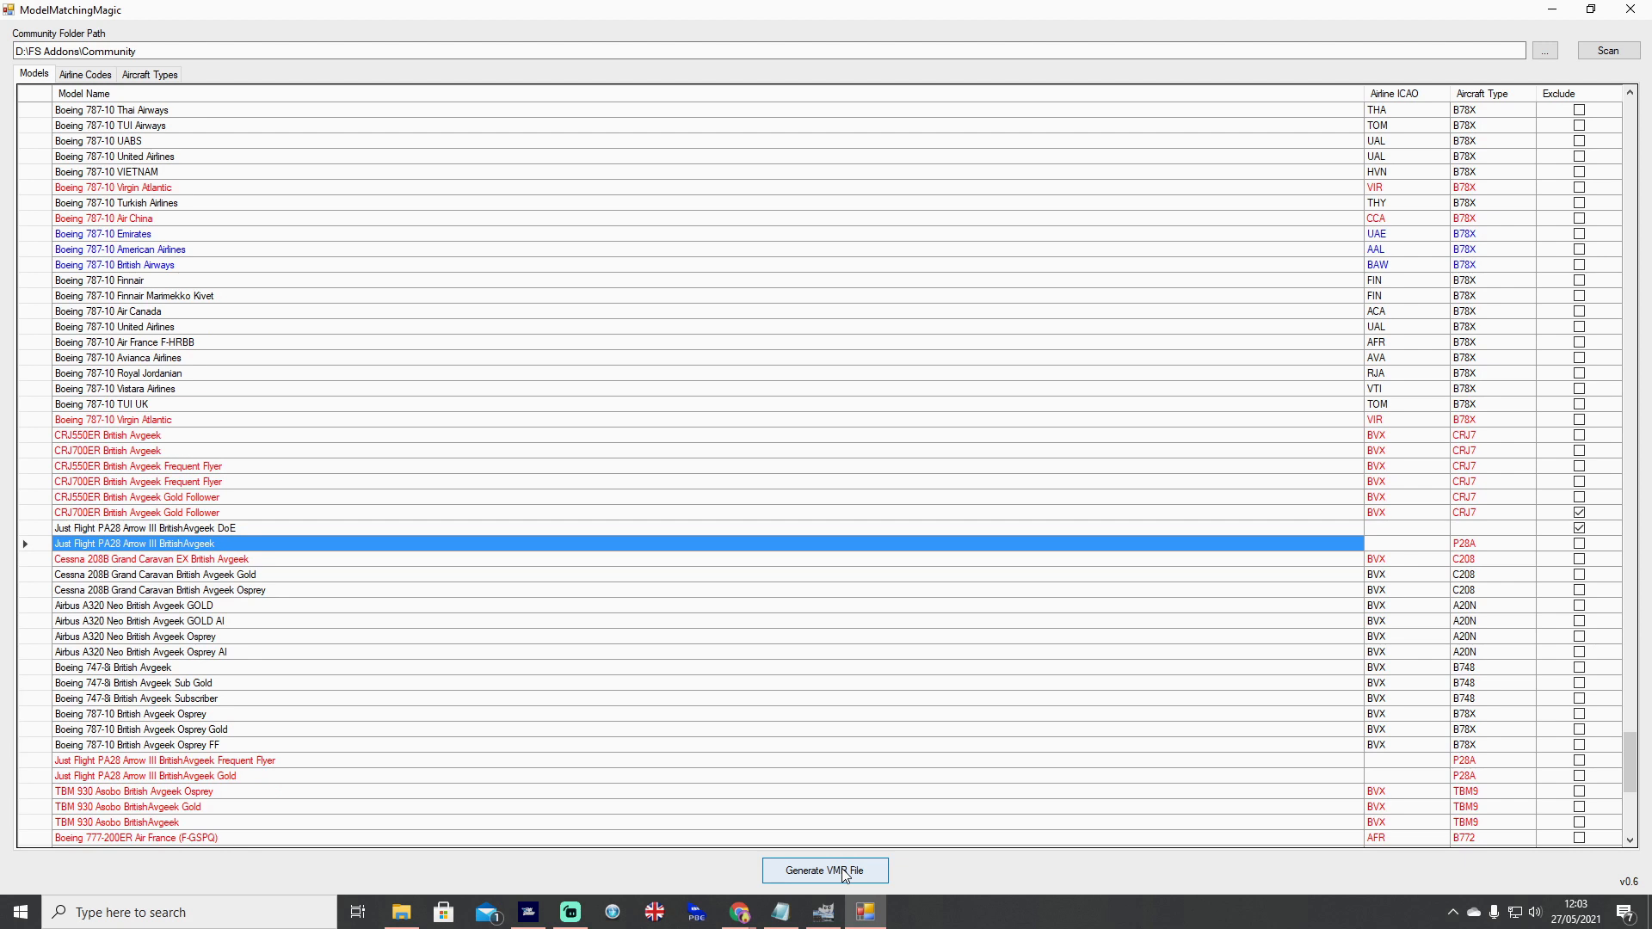
pyautogui.click(824, 871)
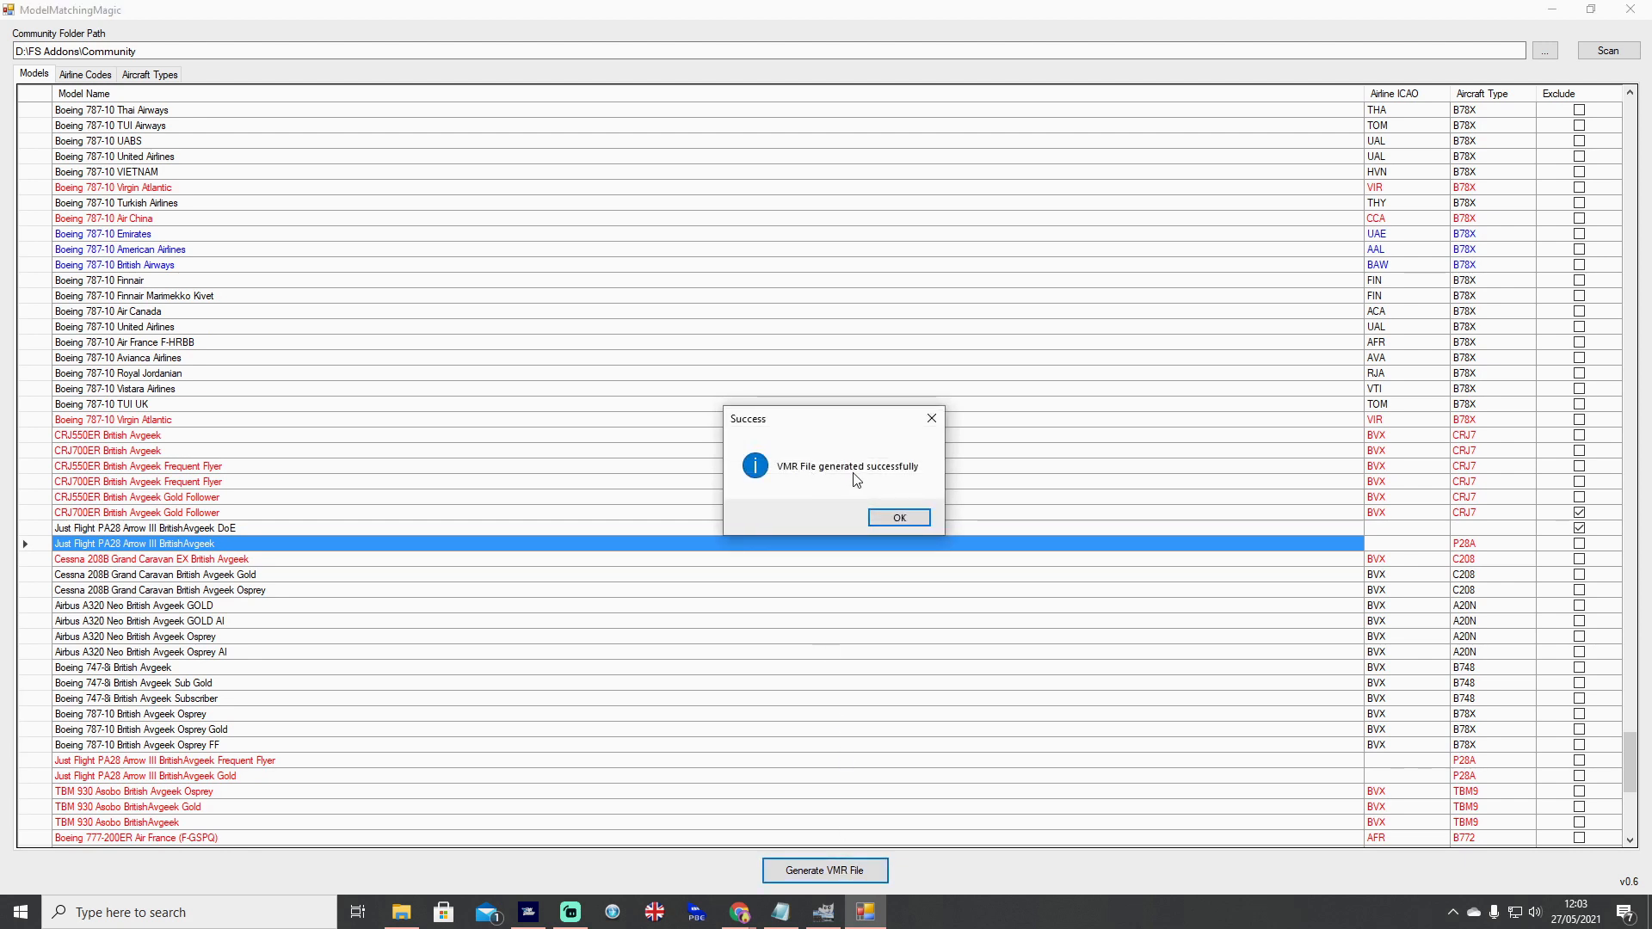
pyautogui.click(897, 517)
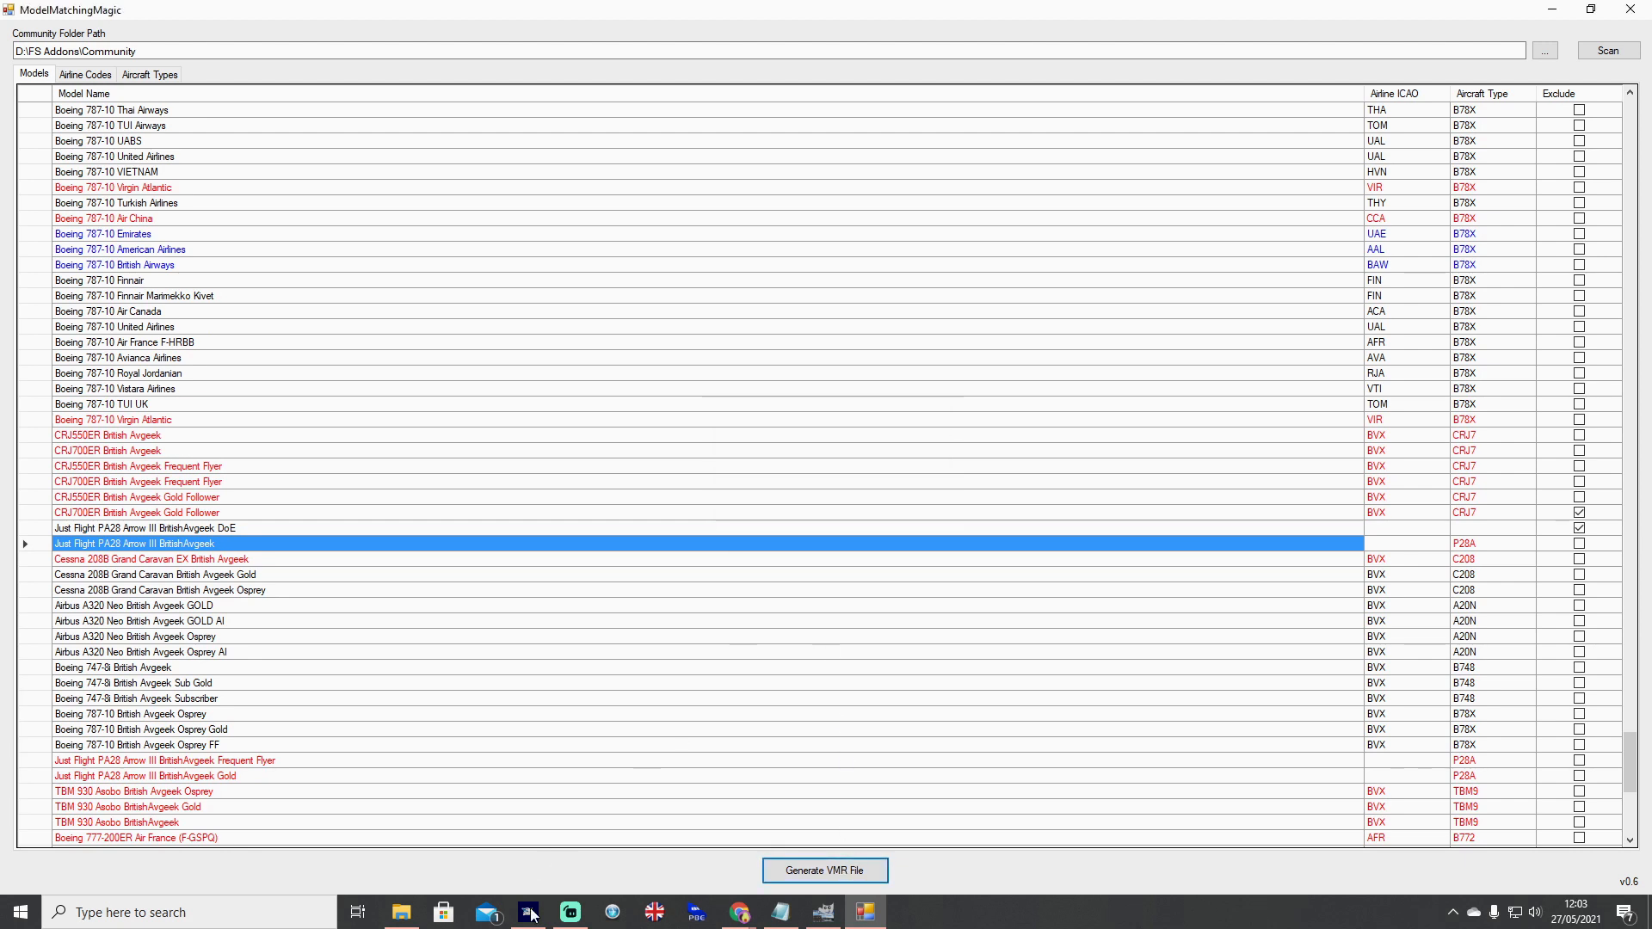